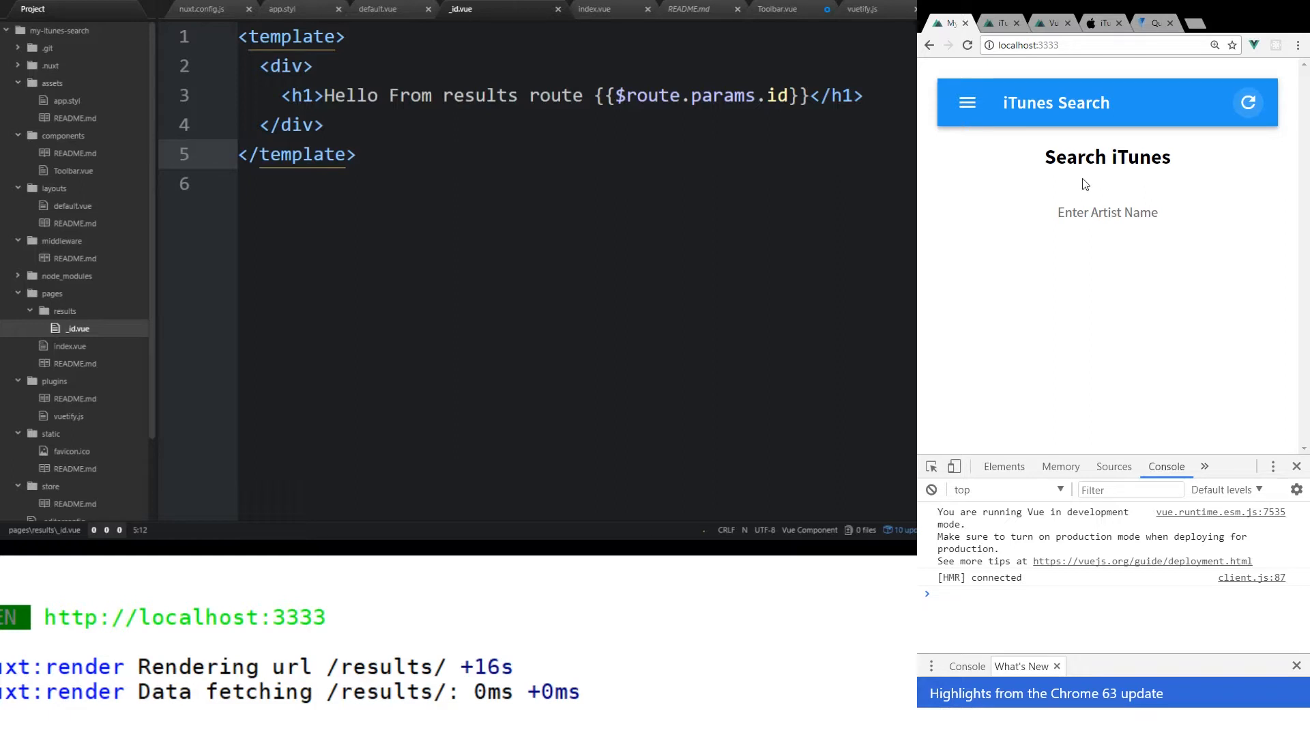
- Search the iTunes app for 'taylor swift' to load its results page
left_click(1107, 211)
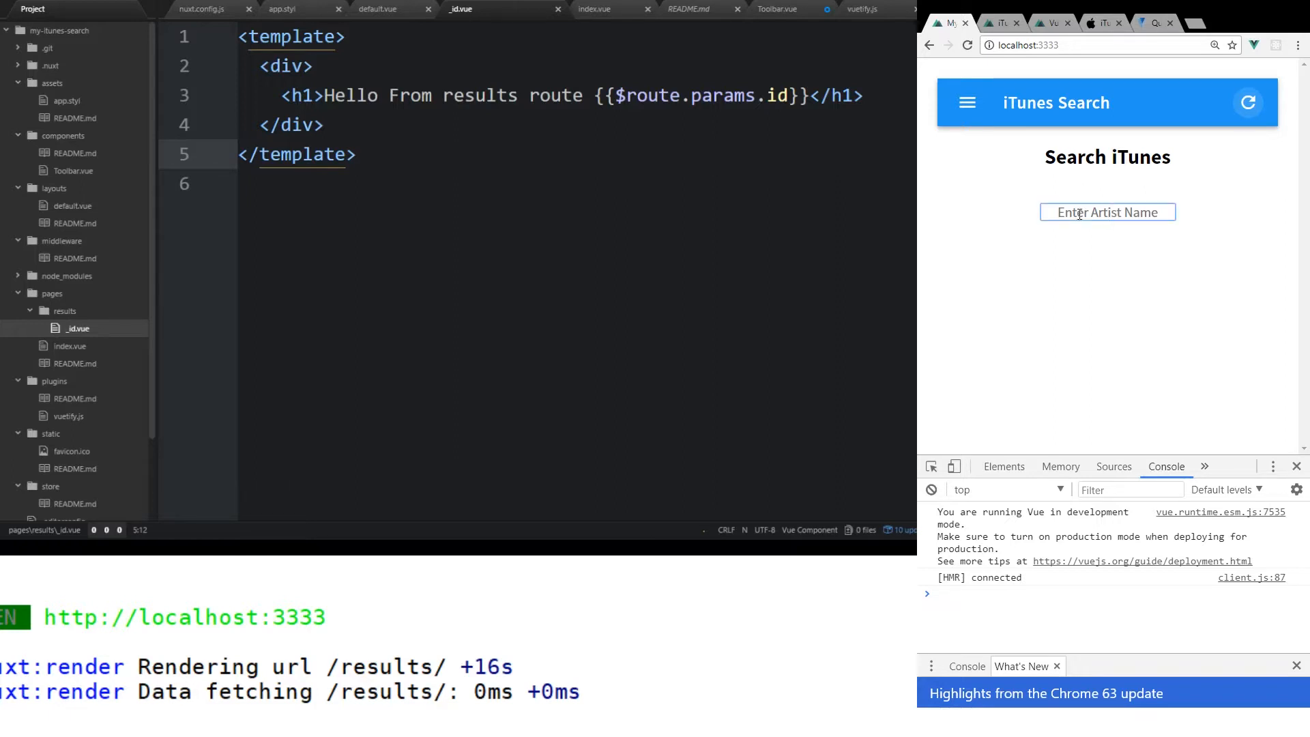
type("taylor swif")
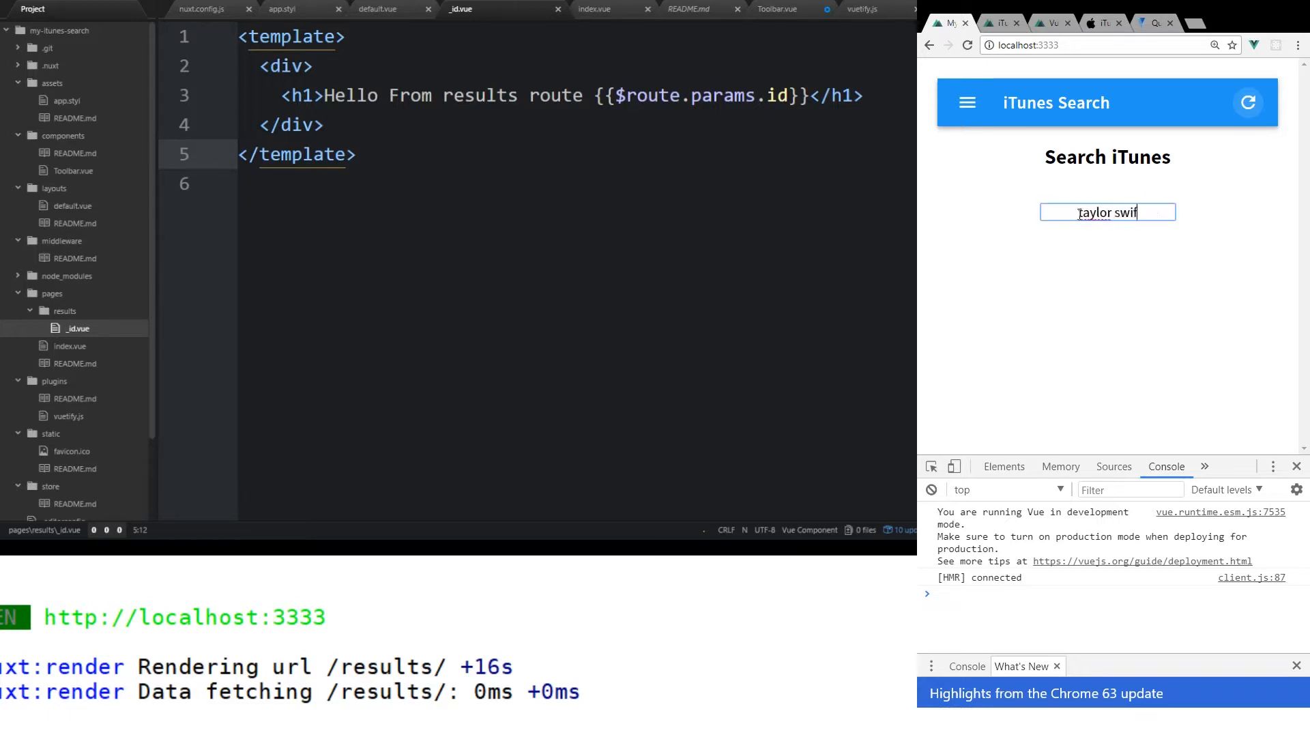
key("Return")
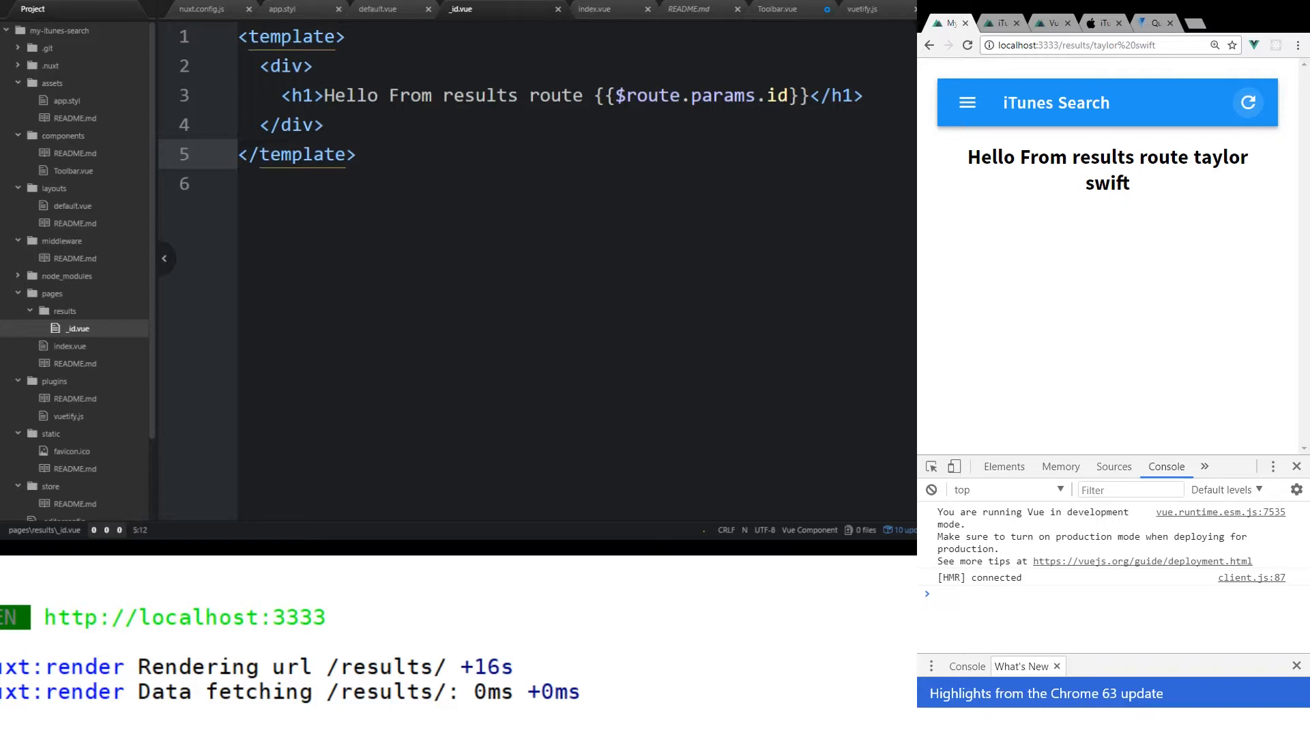
mouse_move(1143, 187)
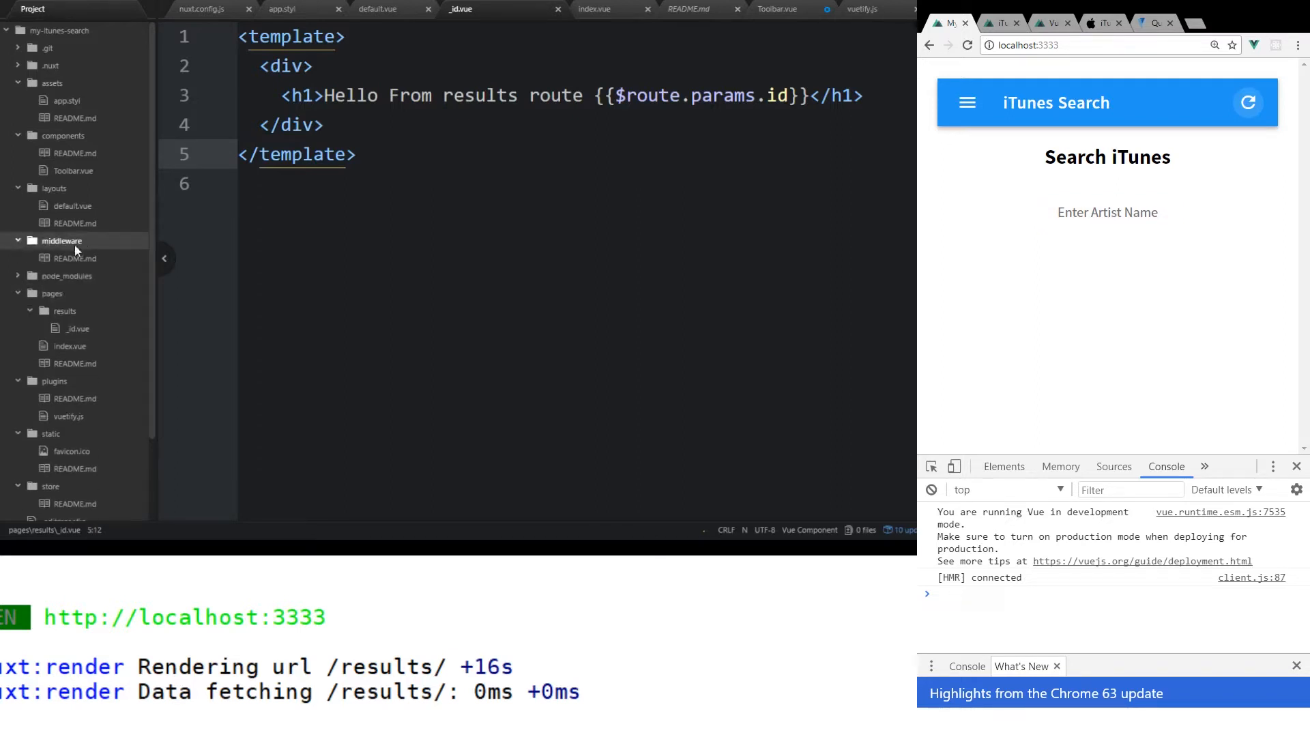
mouse_move(161, 522)
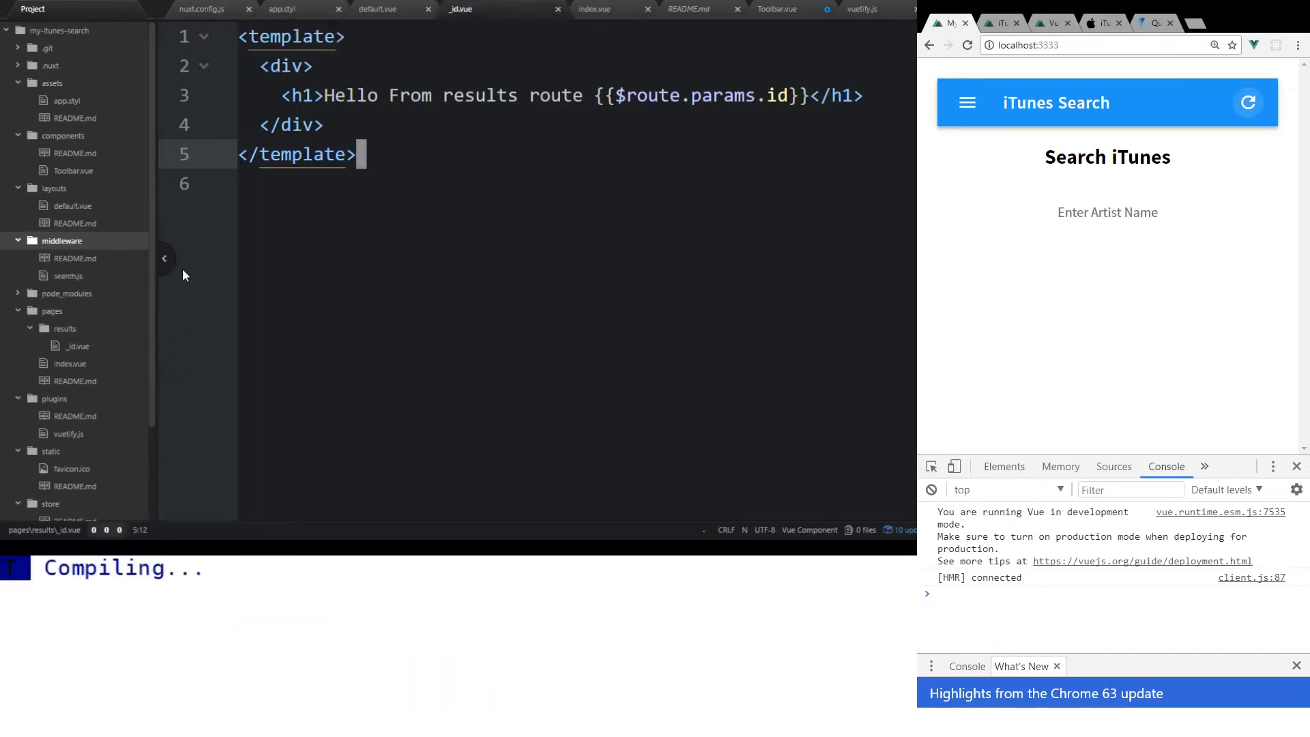
- Write 'export default function( context ) { }' in the new middleware/search.js file
left_click(68, 275)
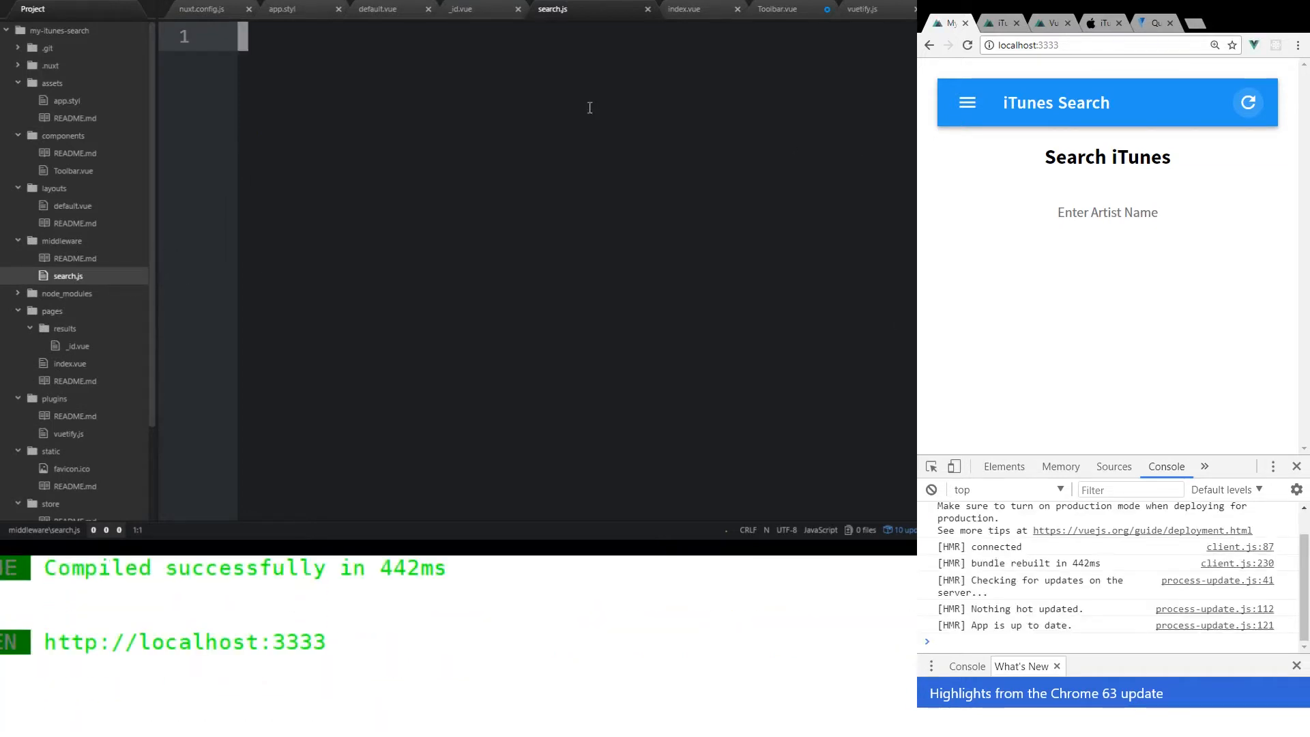
type("export default funct")
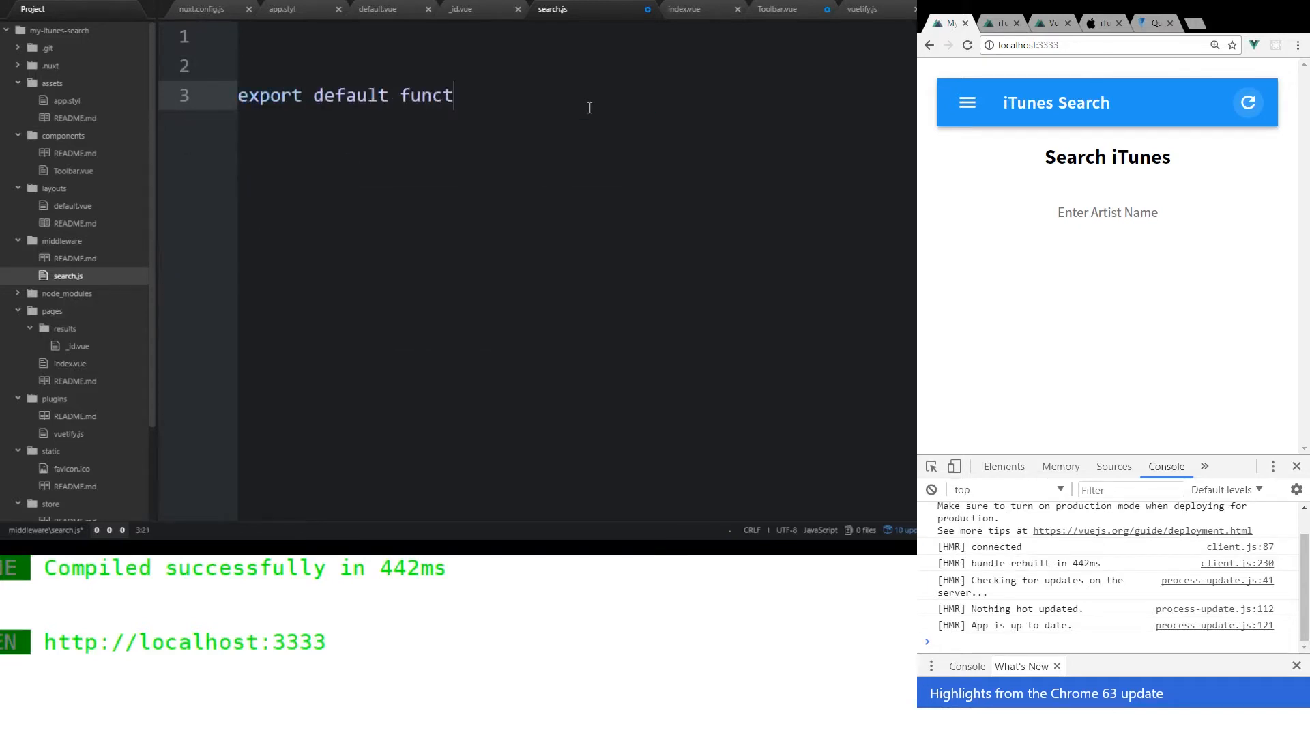
type("ion( )")
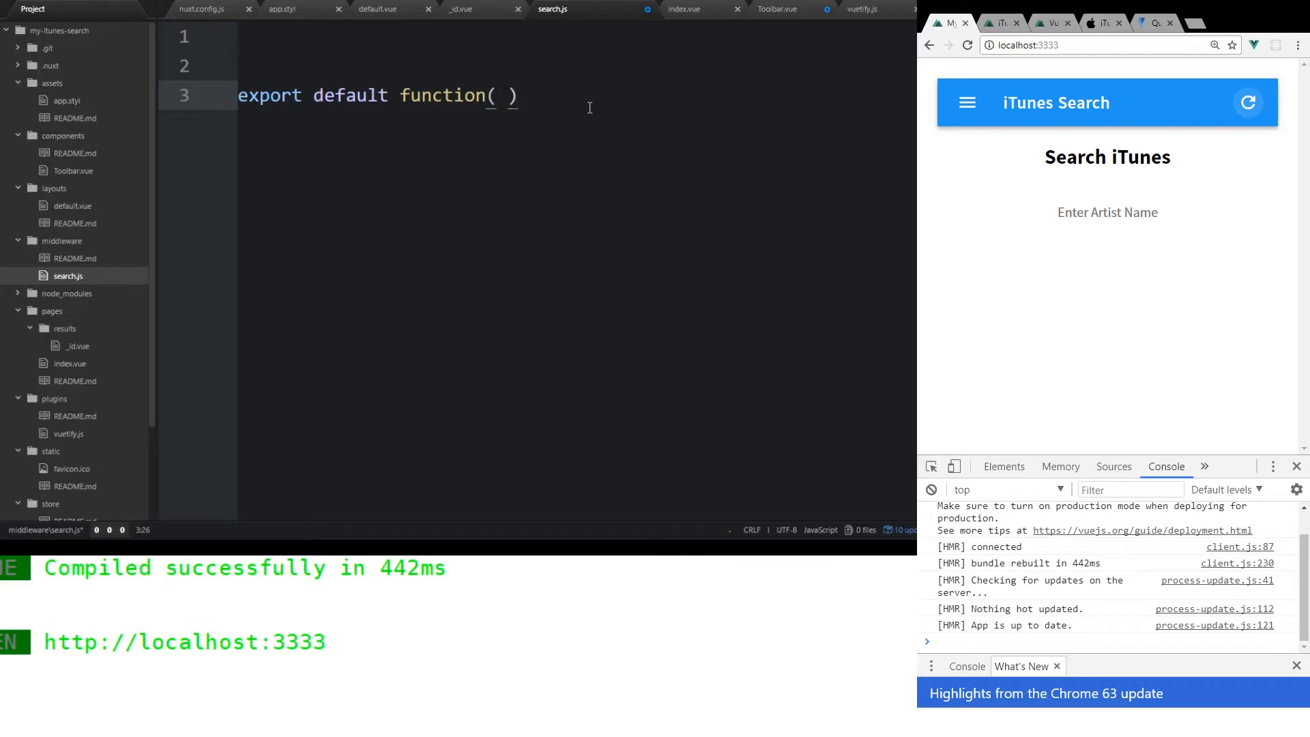
type("context")
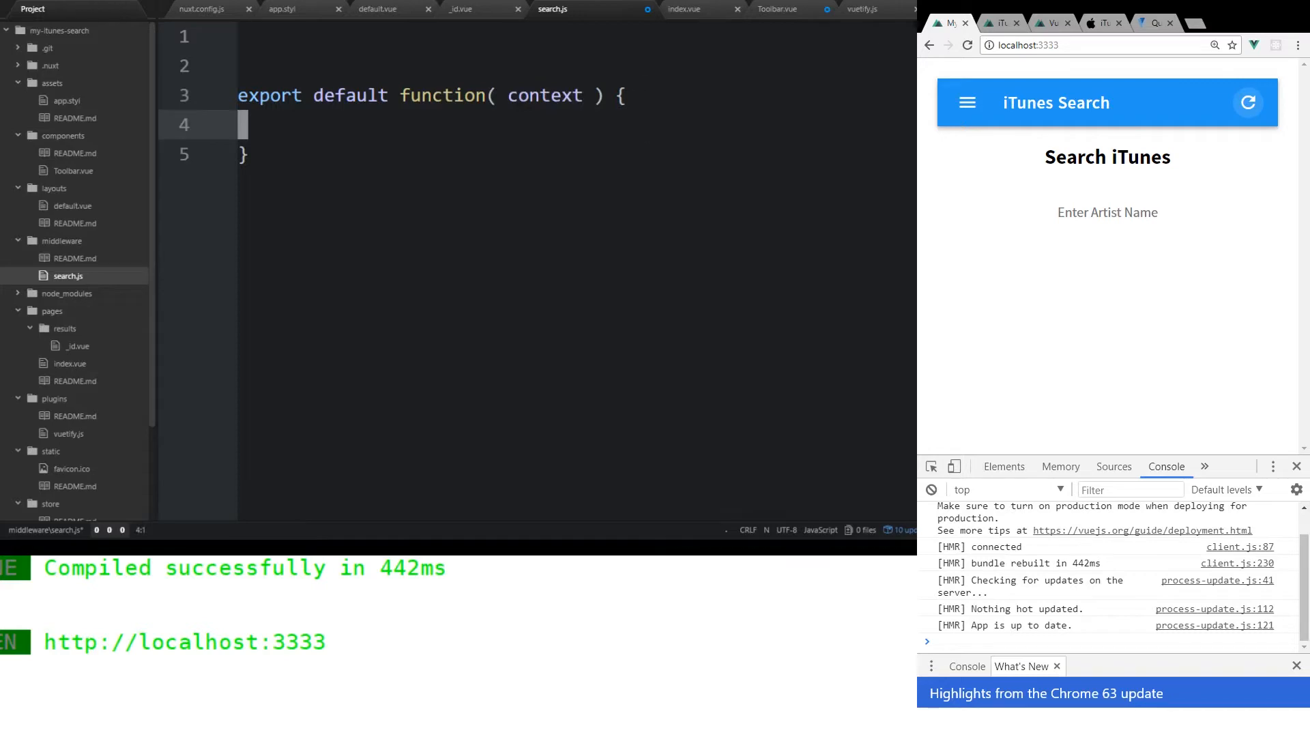
- Follow the Middleware guide's context link and scroll the Context keys table to params
left_click(1050, 22)
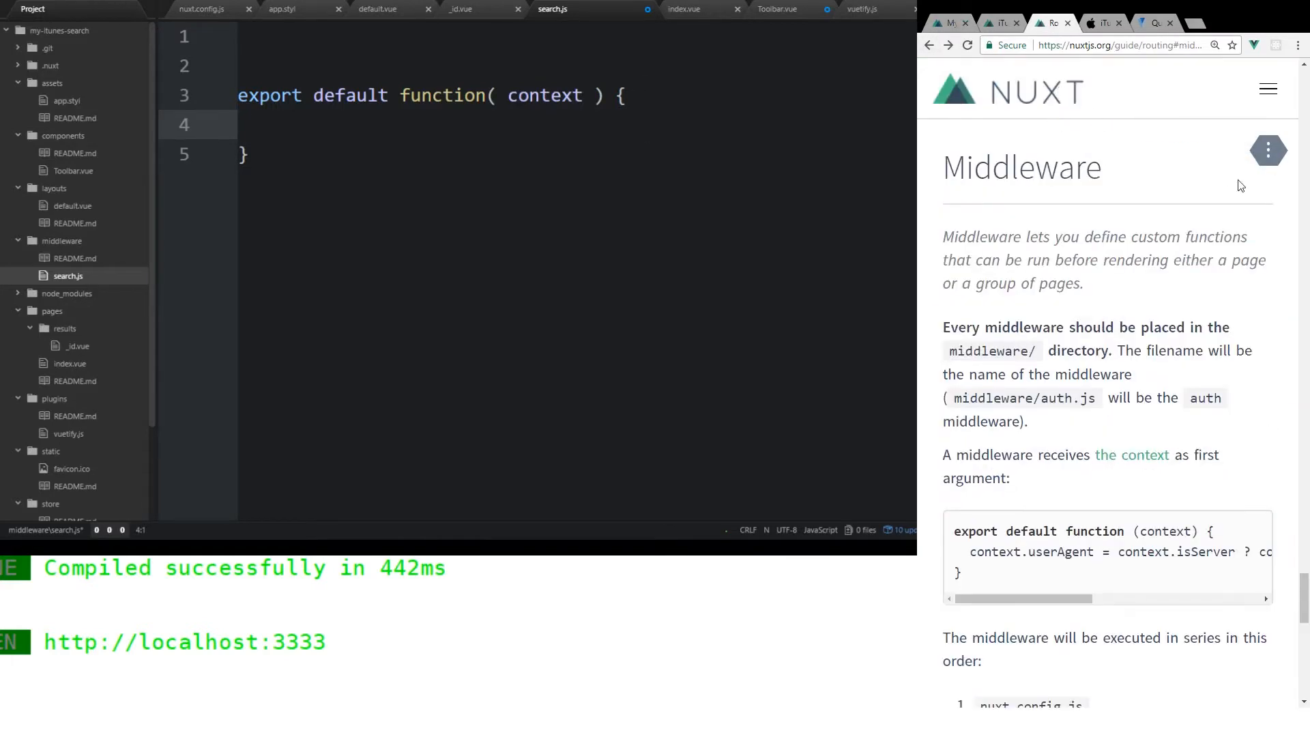
scroll("down", 3)
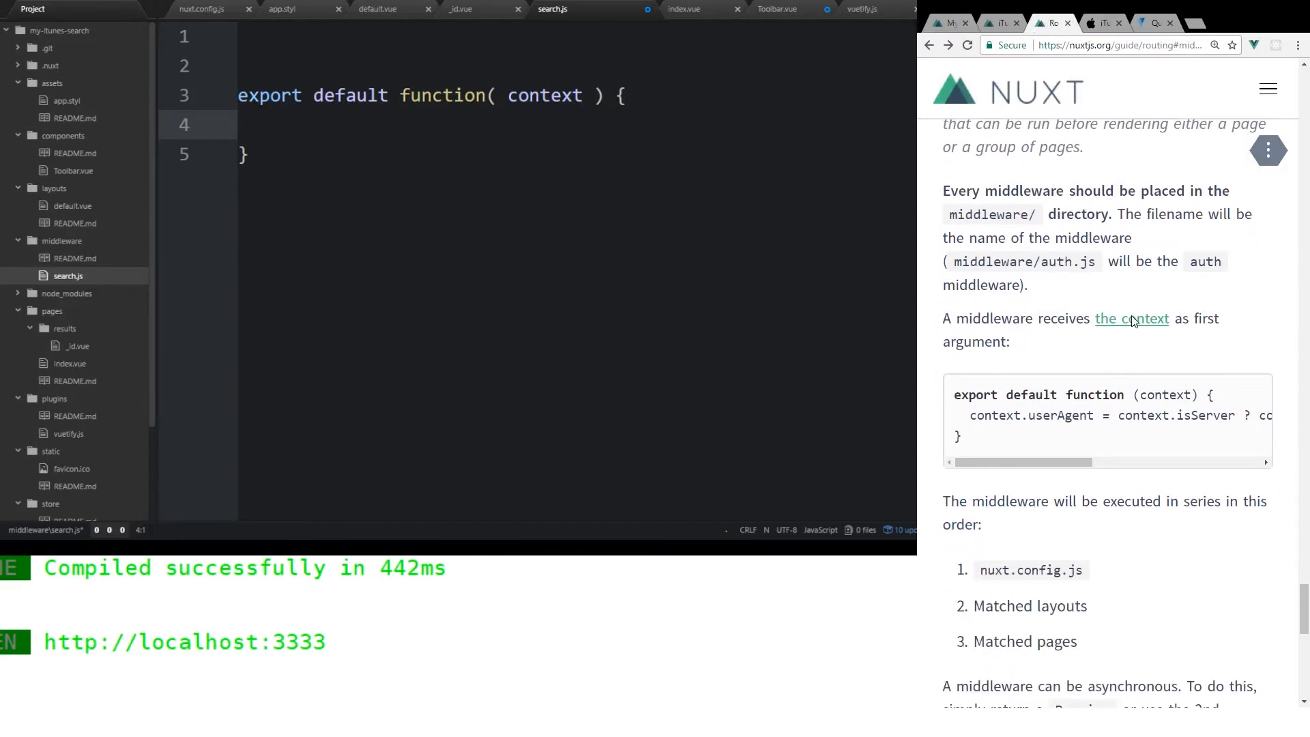
scroll("up", 3)
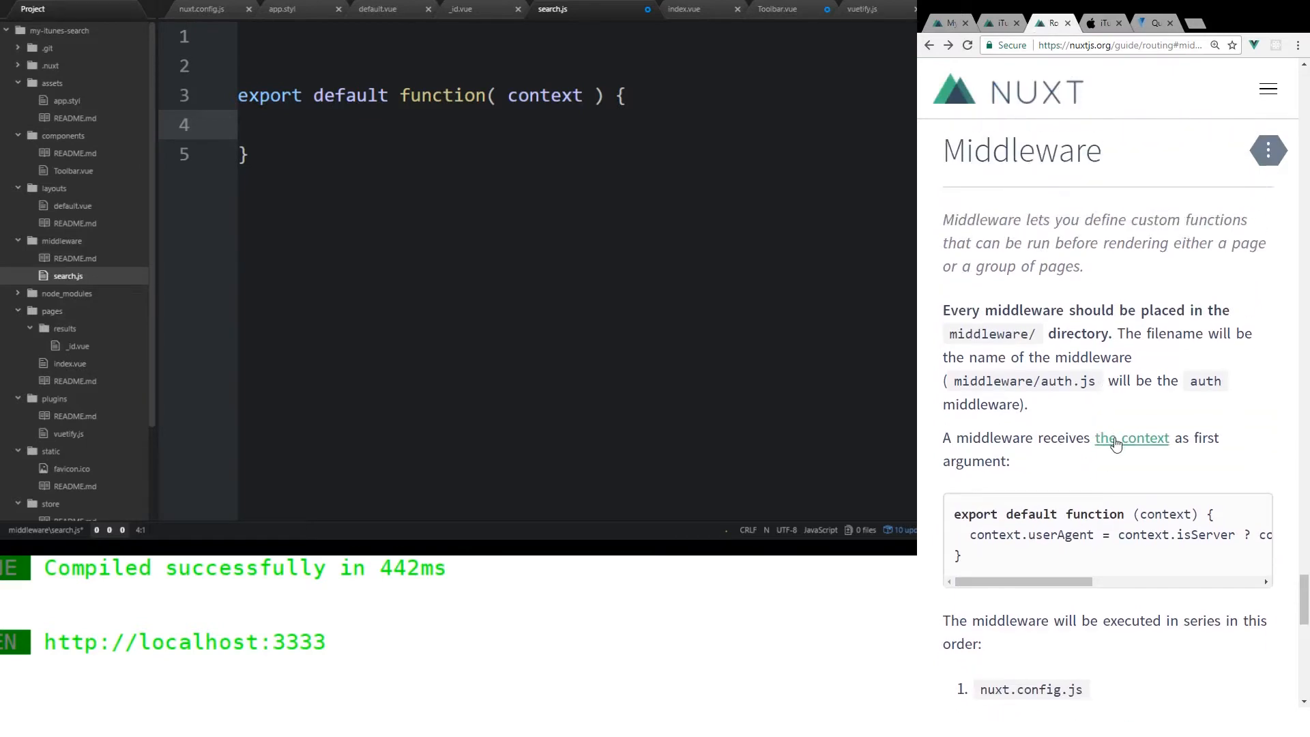
left_click(1145, 438)
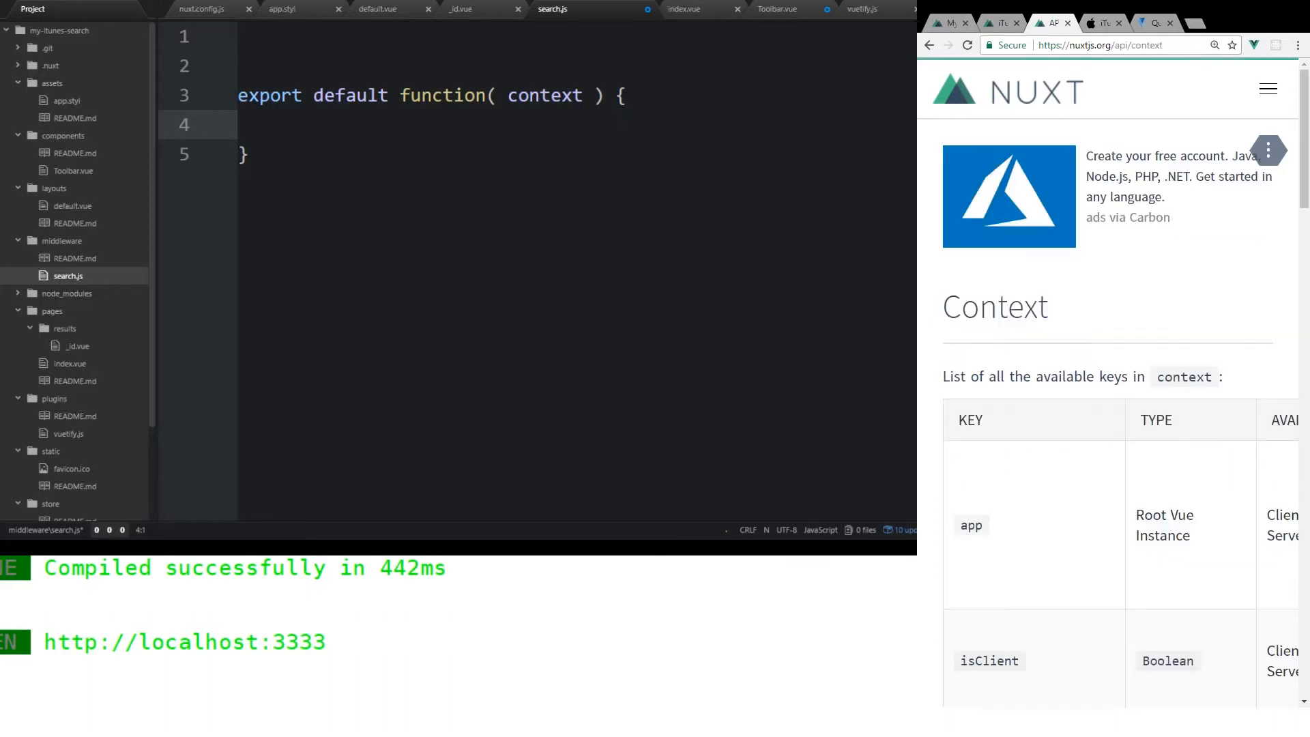
scroll("down", 3)
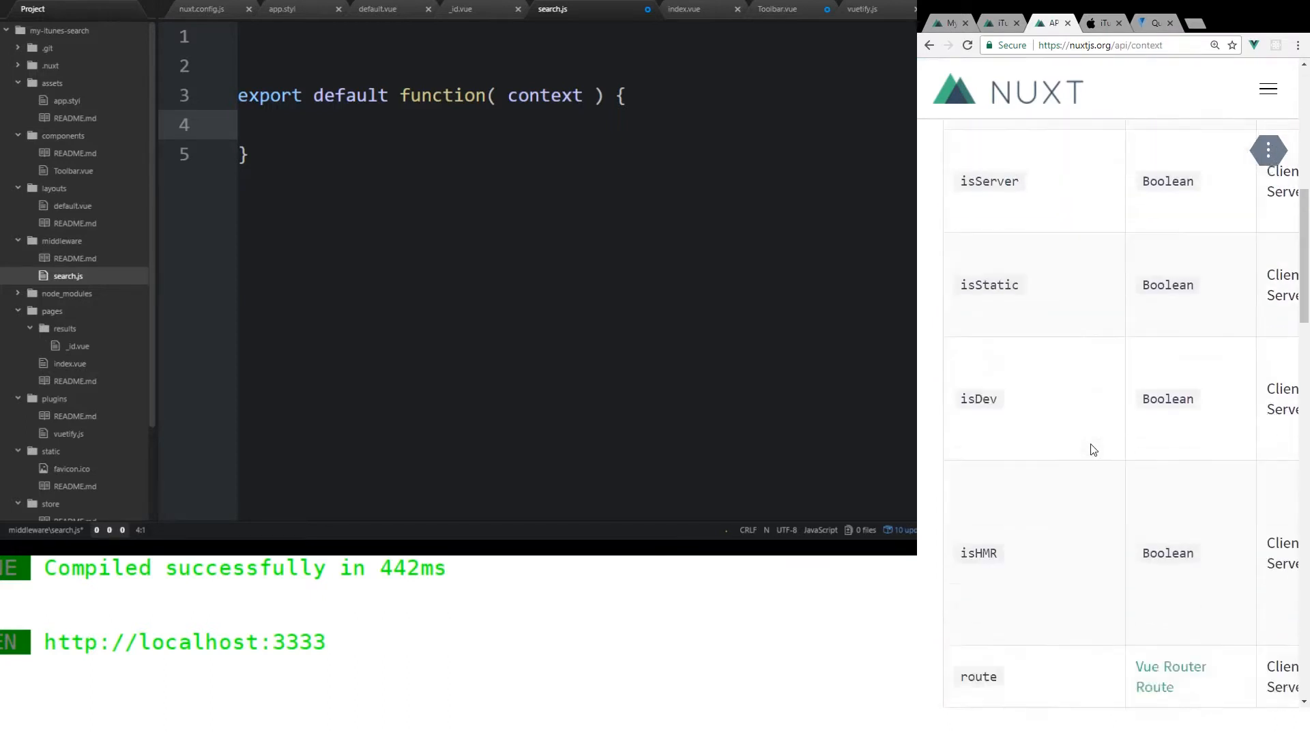
scroll("down", 3)
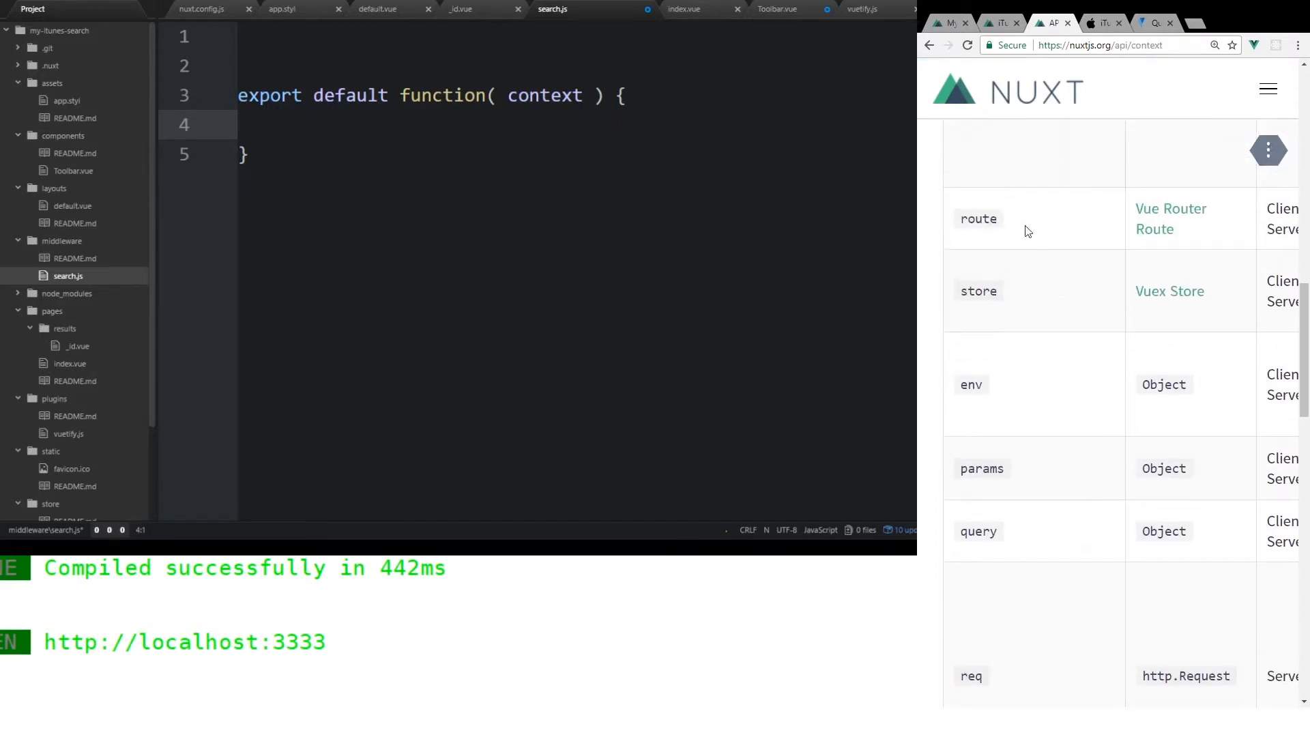
double_click(978, 290)
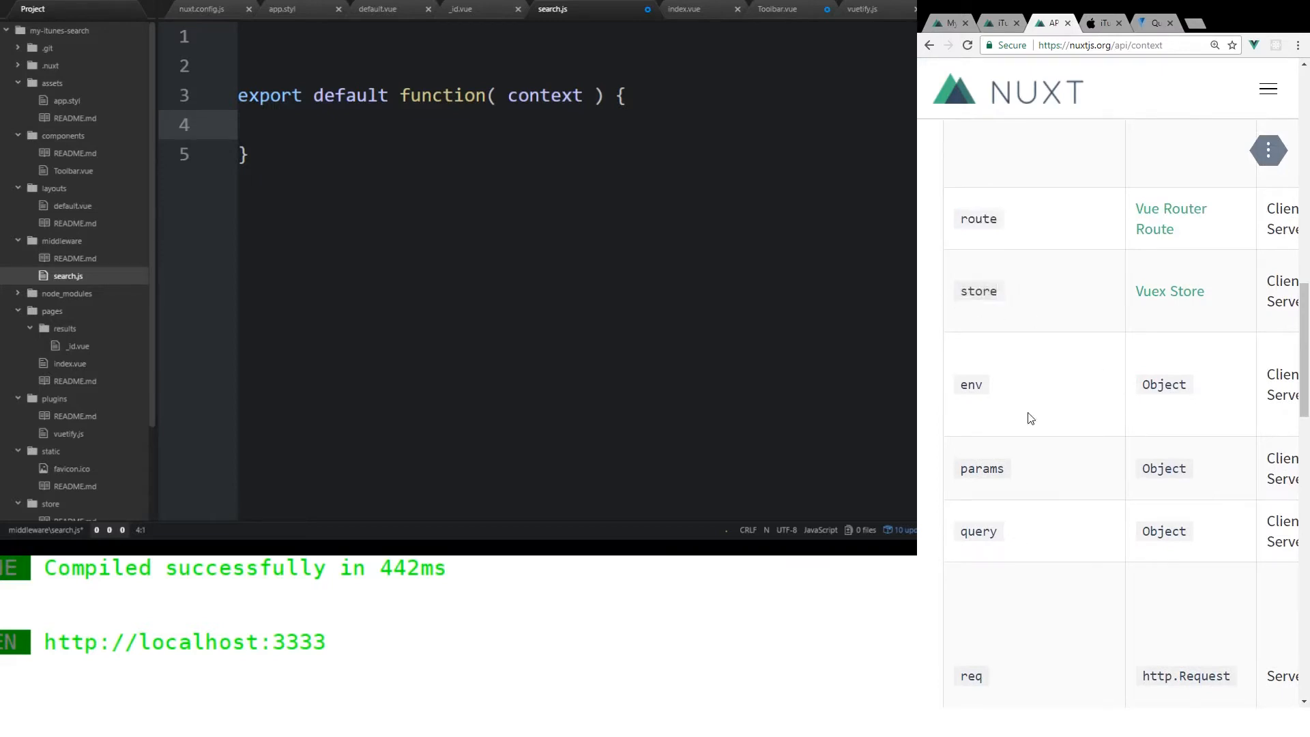
scroll("down", 3)
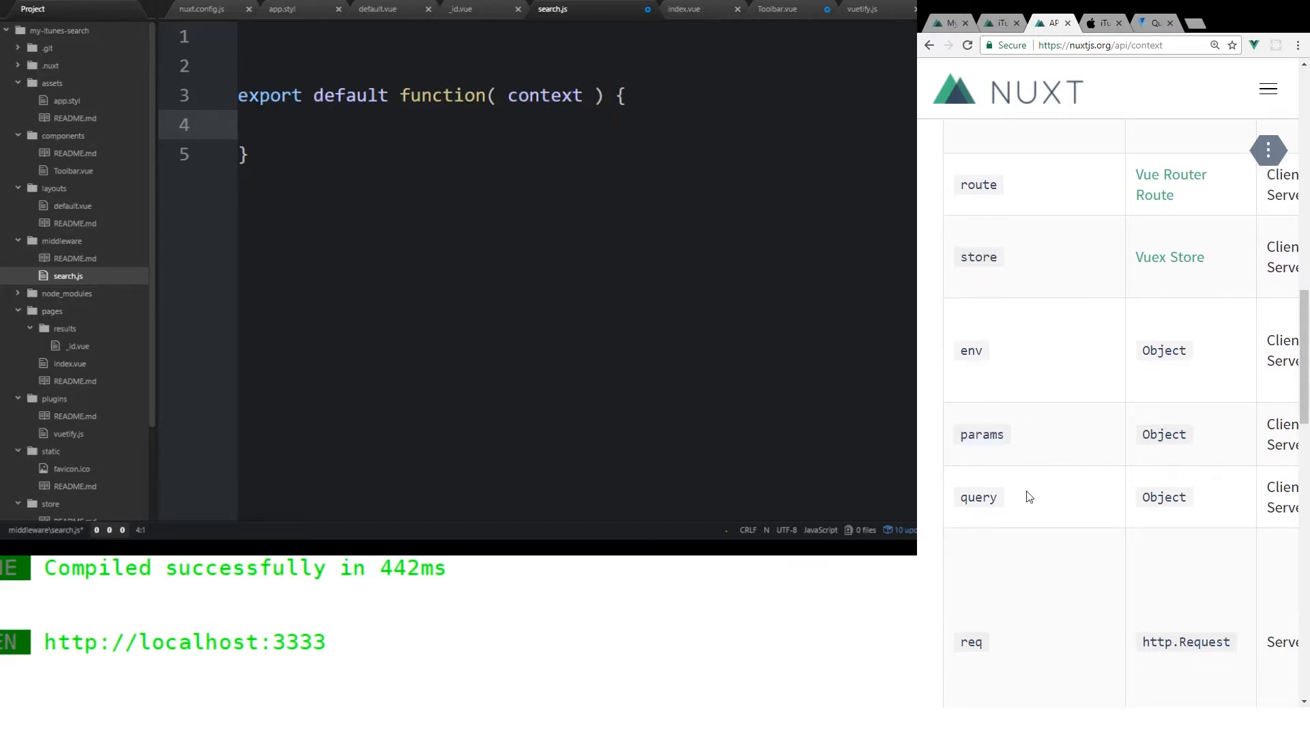
scroll("down", 3)
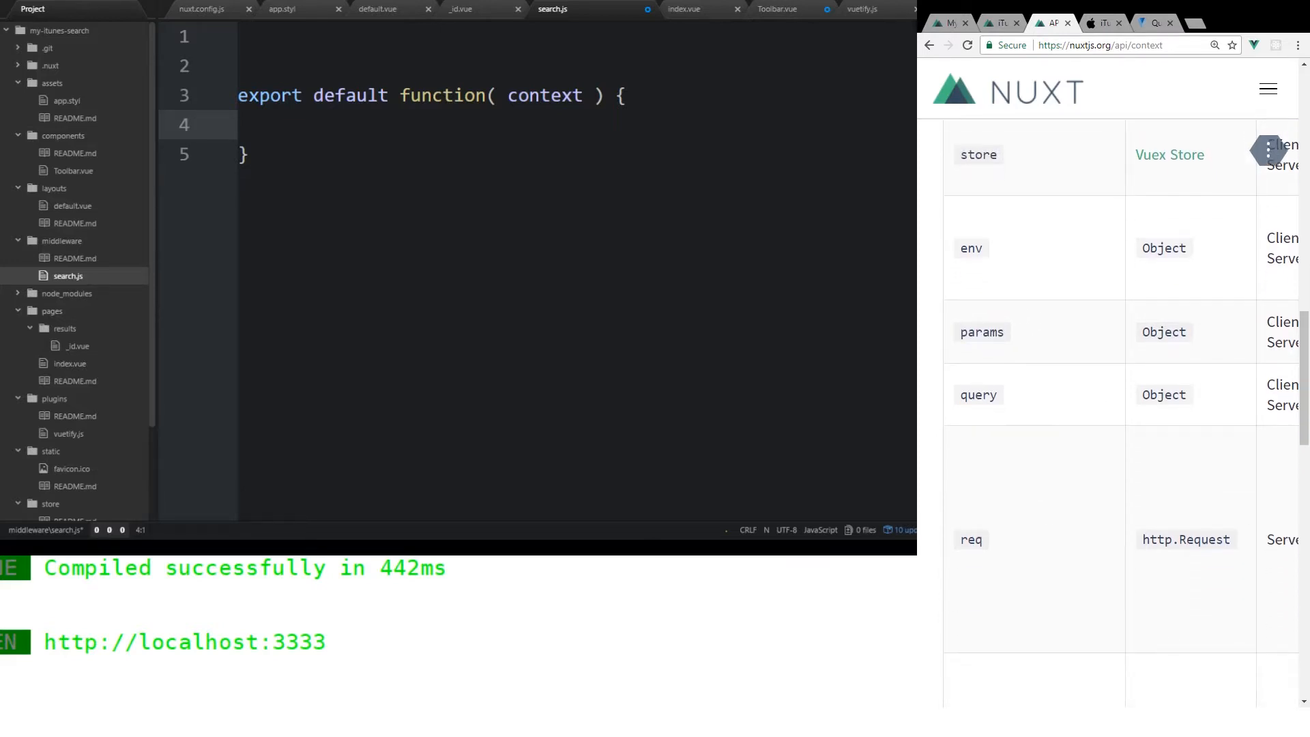
mouse_move(1053, 336)
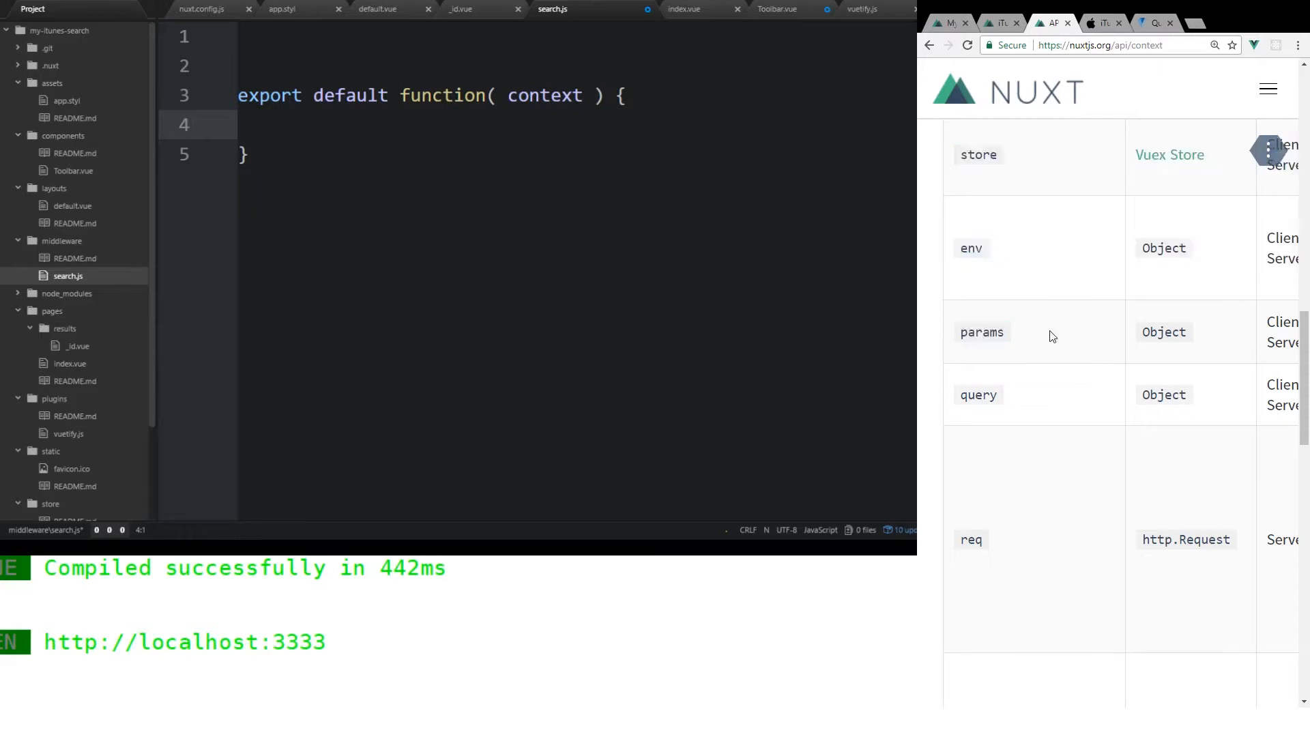
mouse_move(1289, 340)
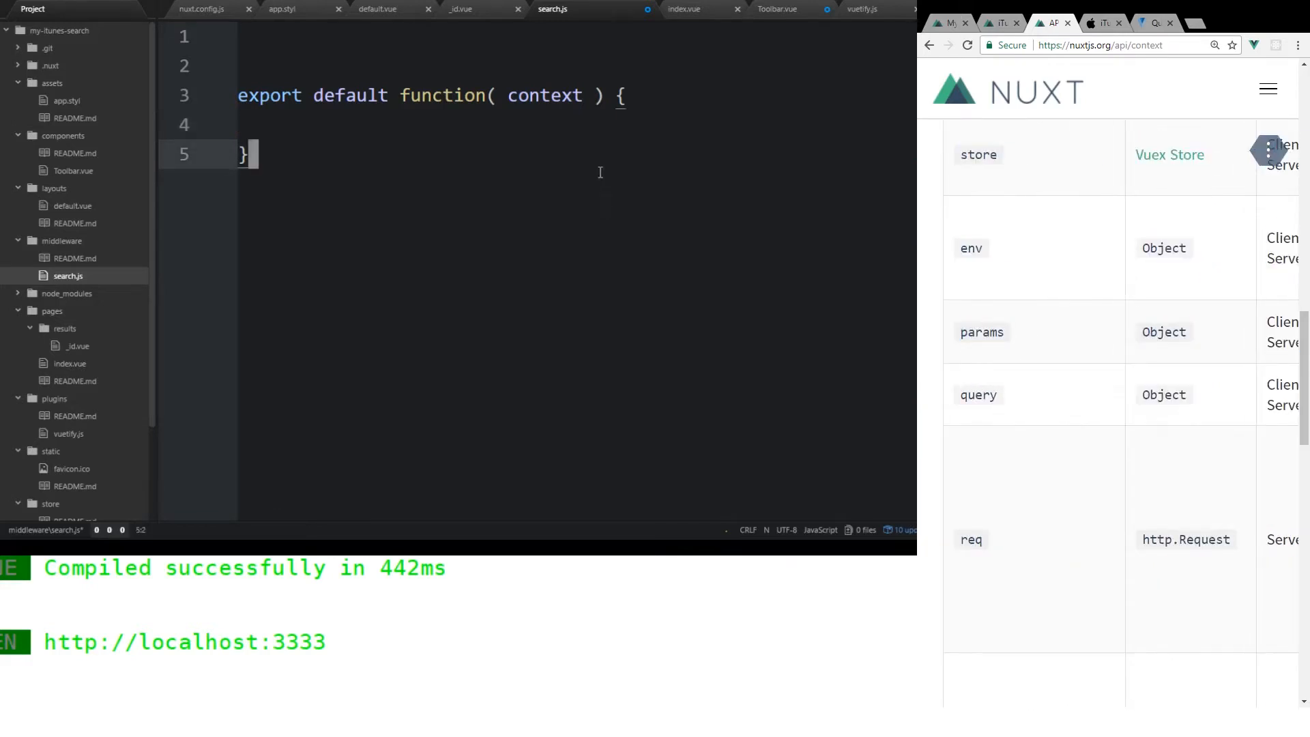
- Make the middleware function set context.params.id = 'Changed' and save it
left_click(474, 95)
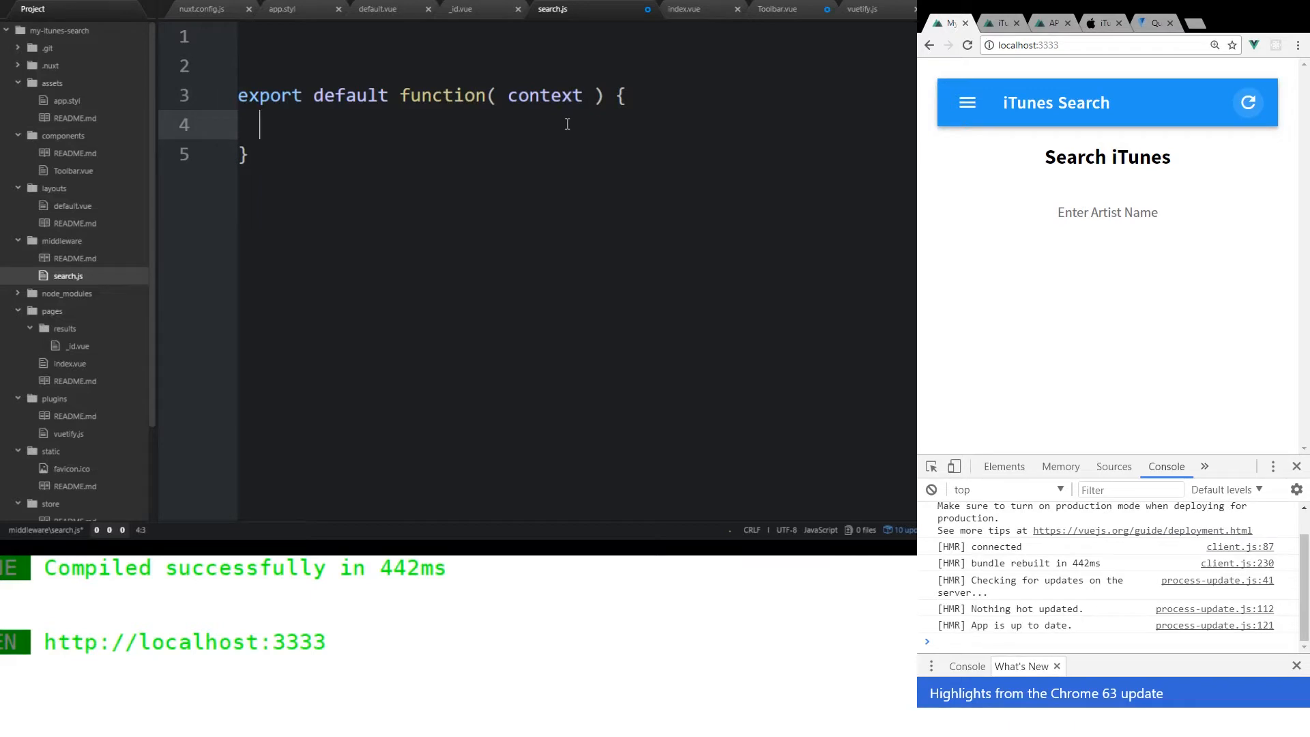
type("context.params.")
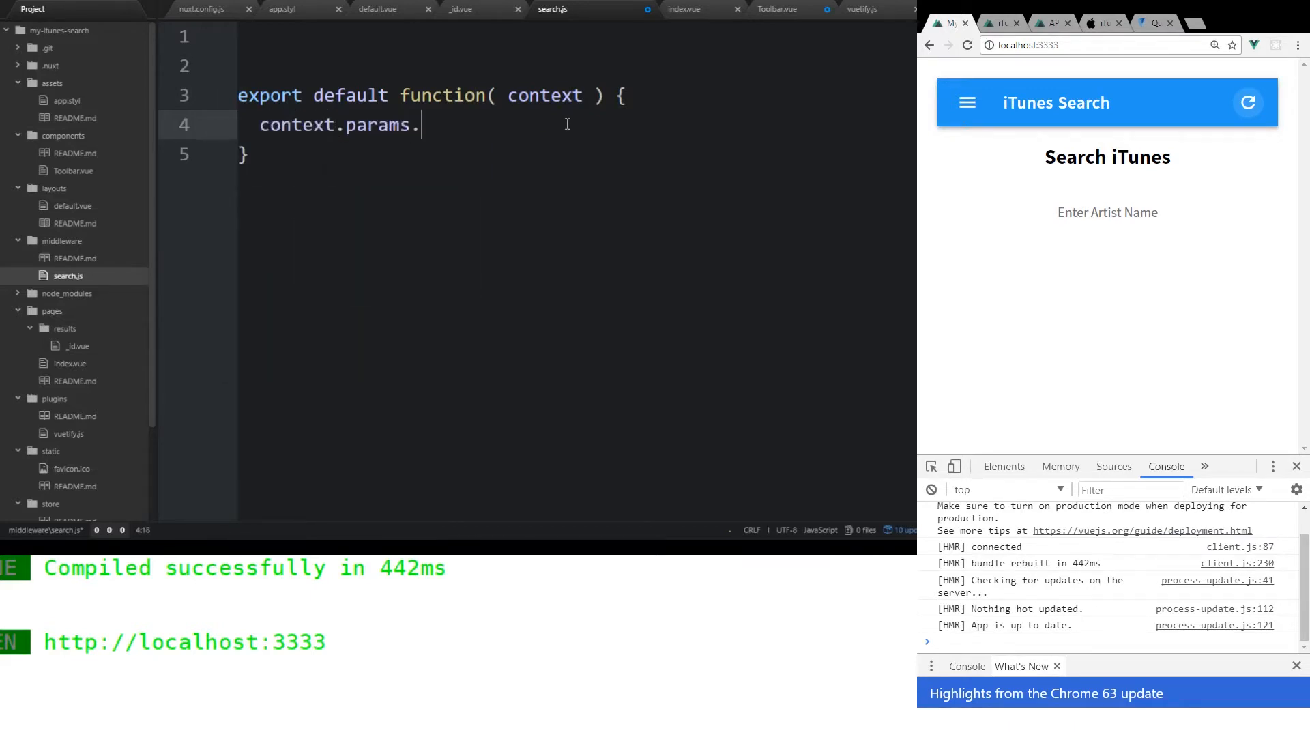
type("id =")
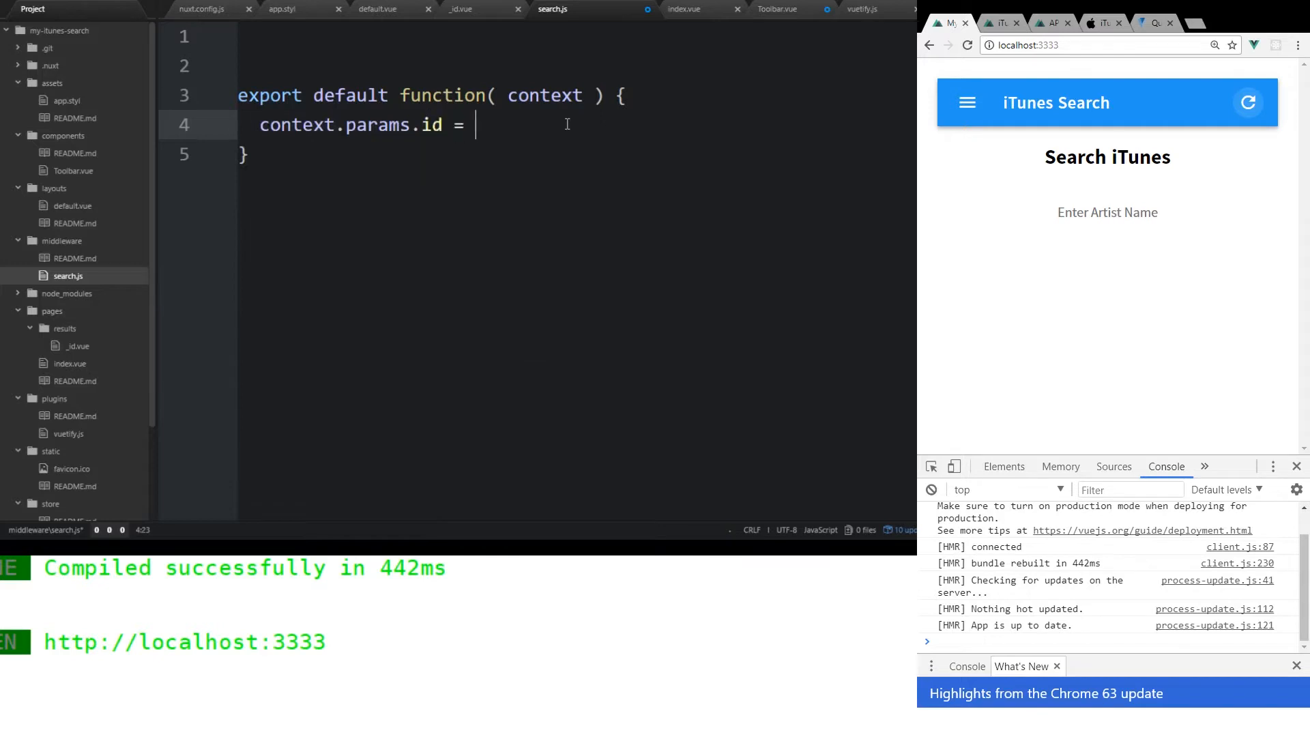
type("''")
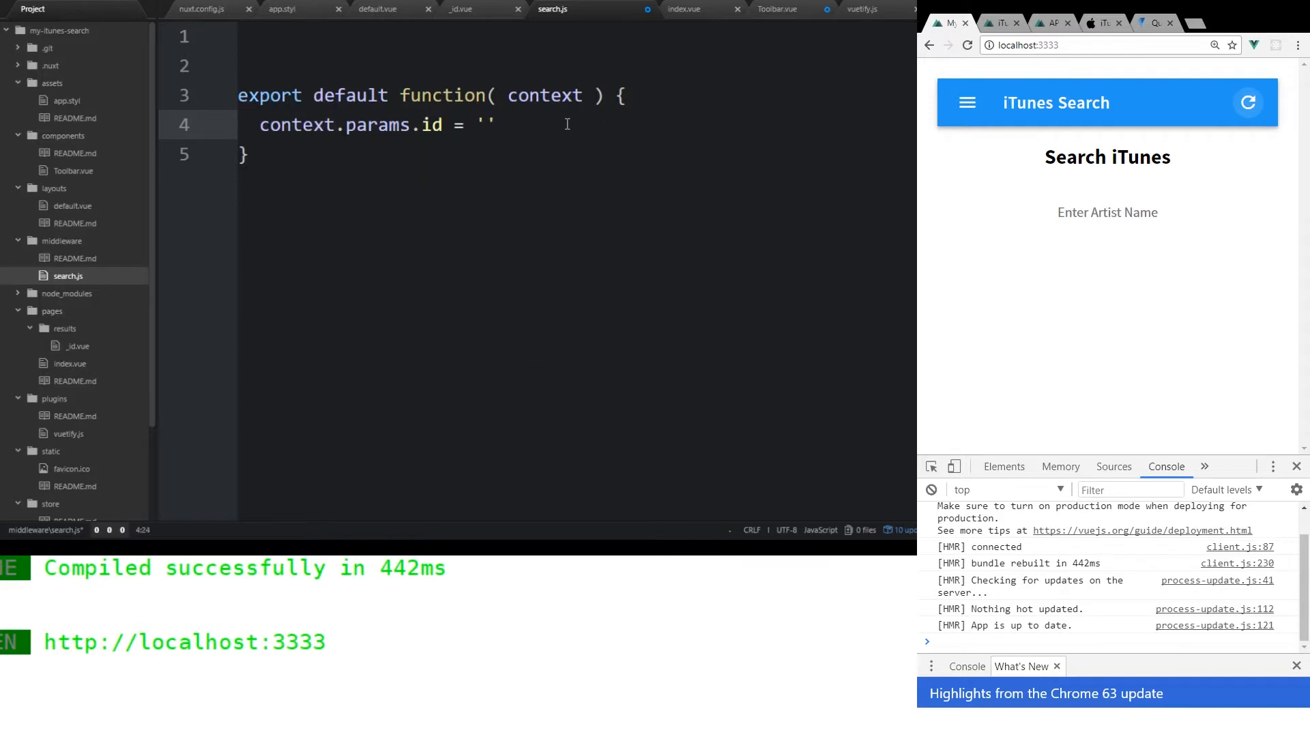
type("Changed")
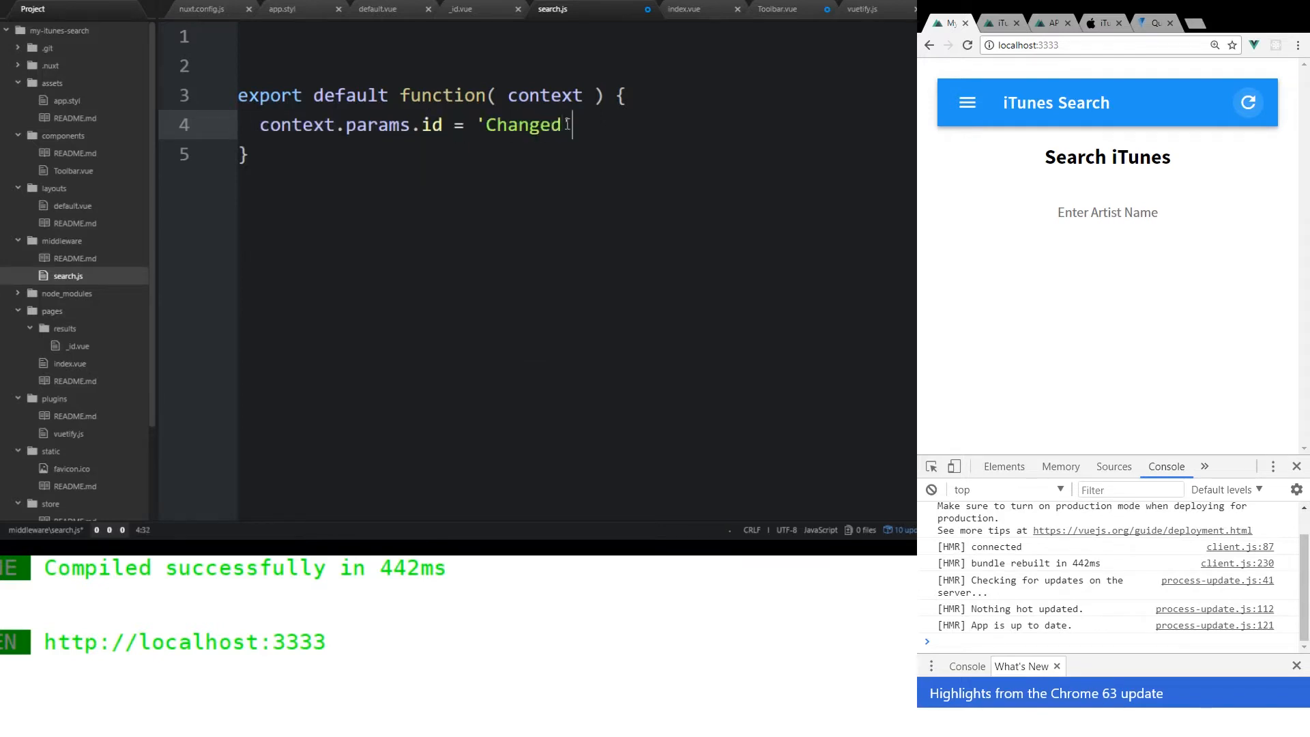
type(";")
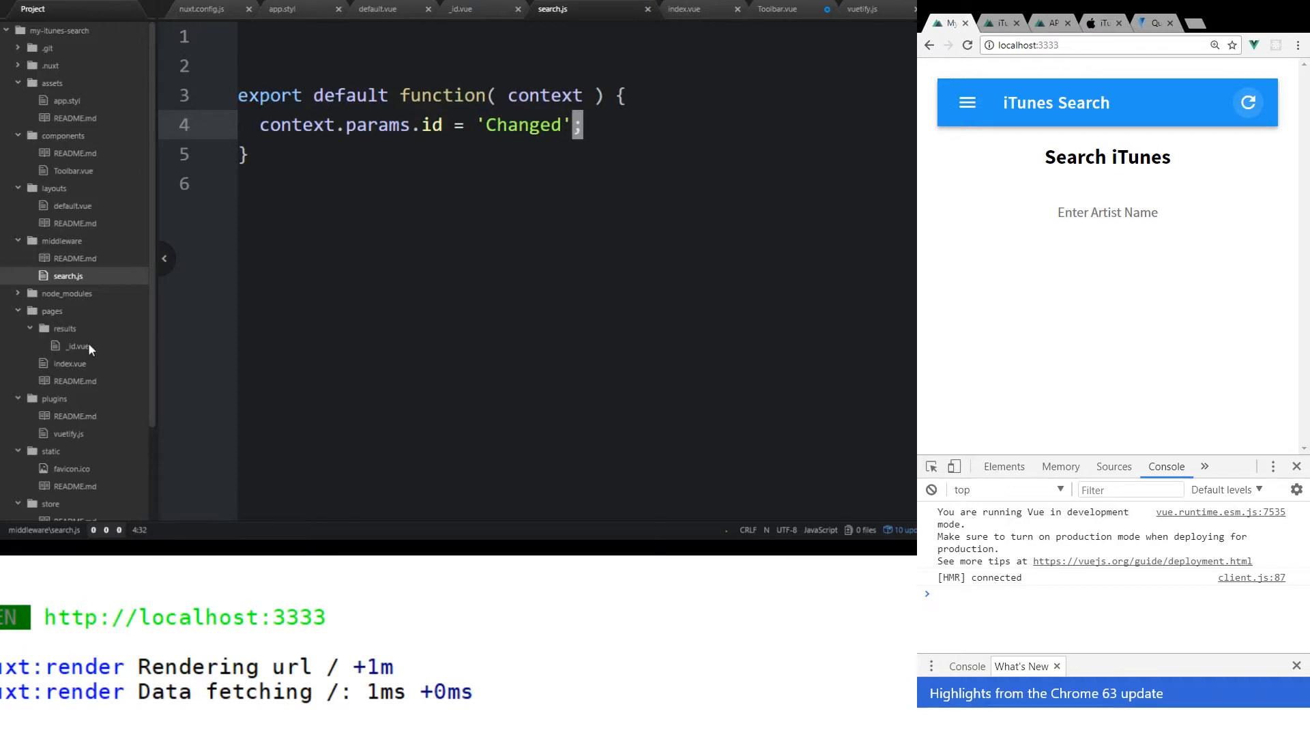
left_click(77, 346)
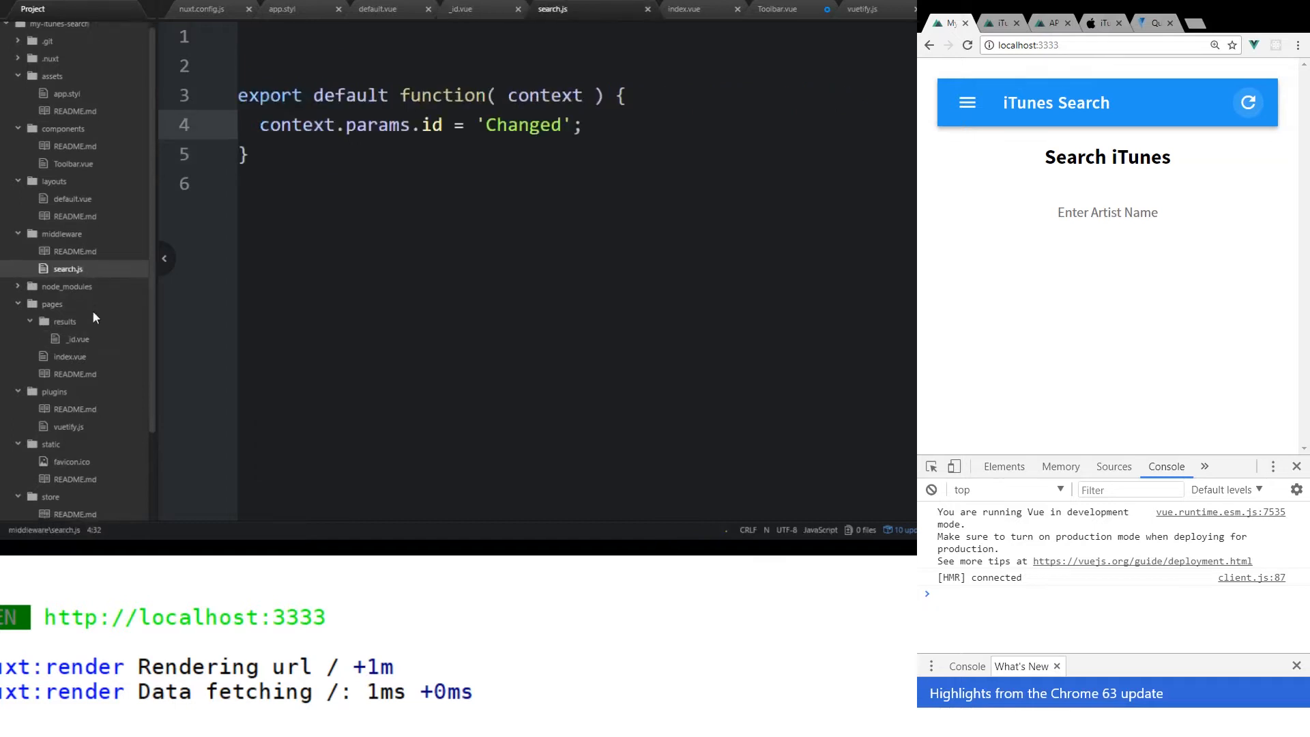
scroll("down", 3)
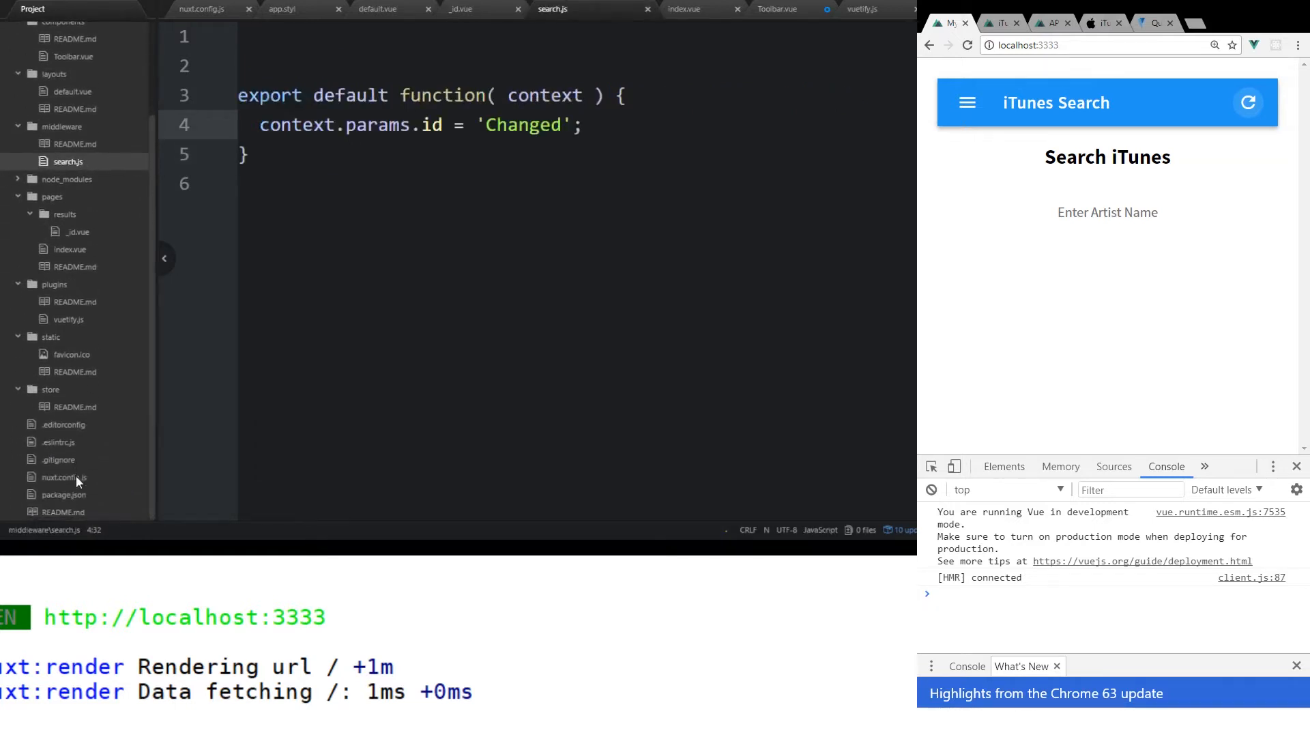
scroll("up", 3)
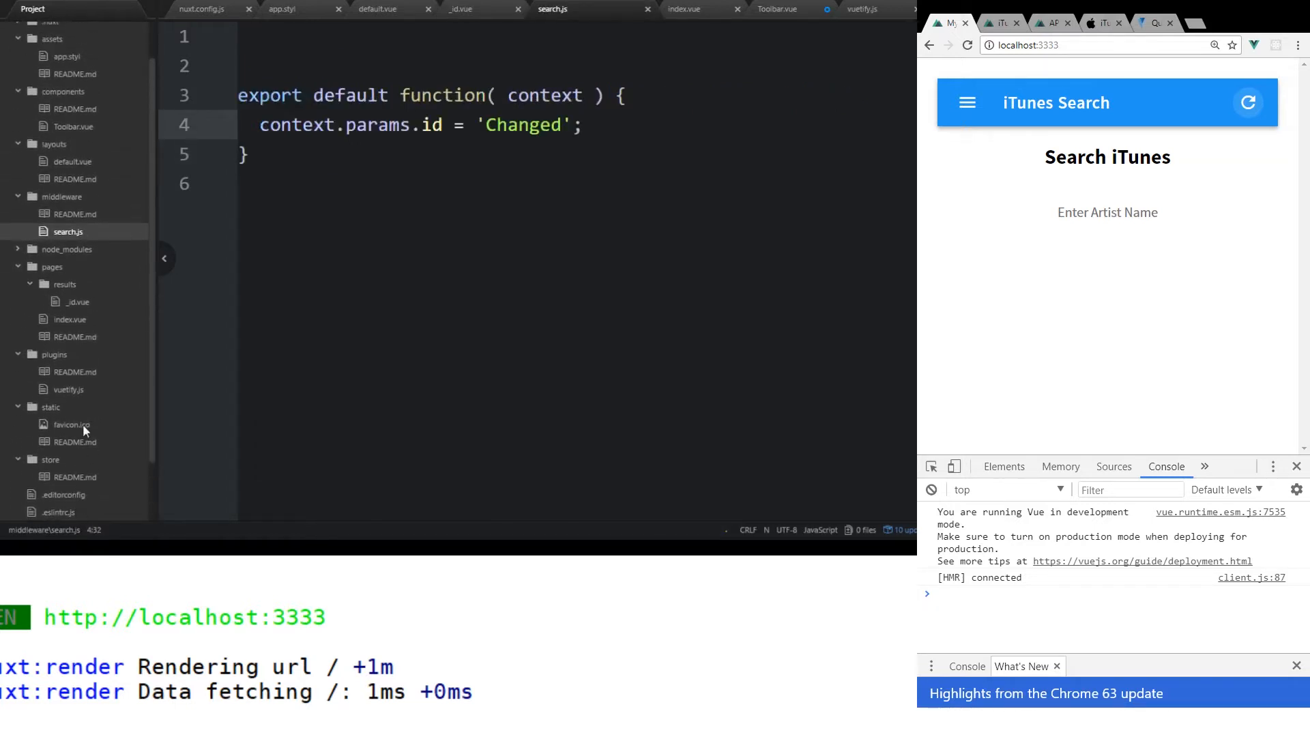
mouse_move(120, 279)
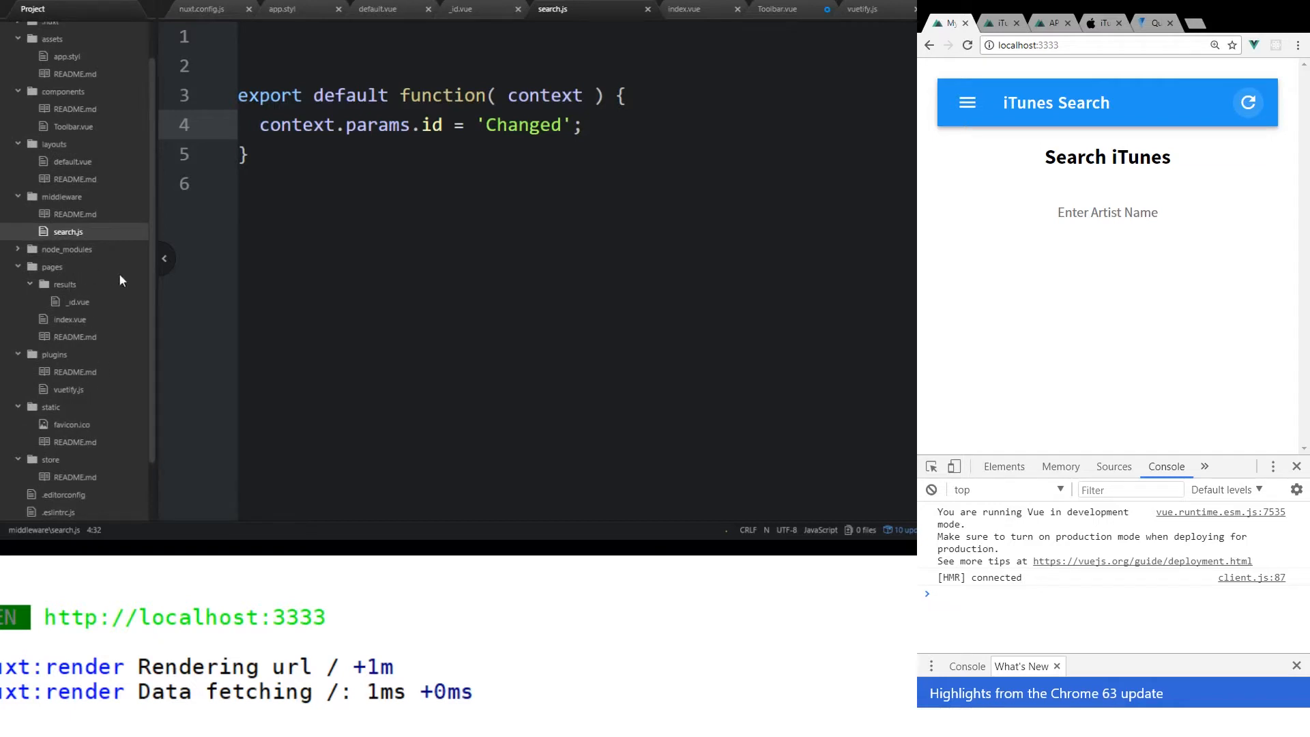
- Add a script block exporting middleware: 'search' to pages/results/_id.vue
left_click(78, 302)
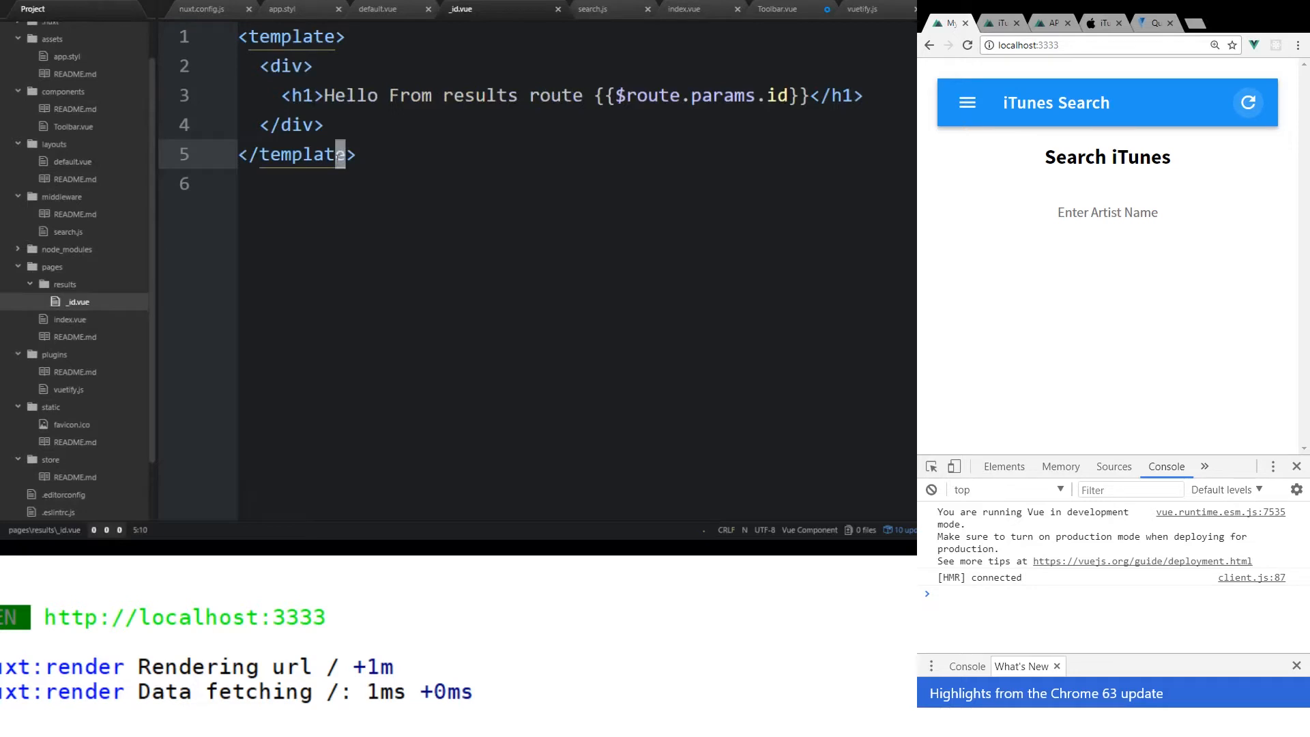
type("export default")
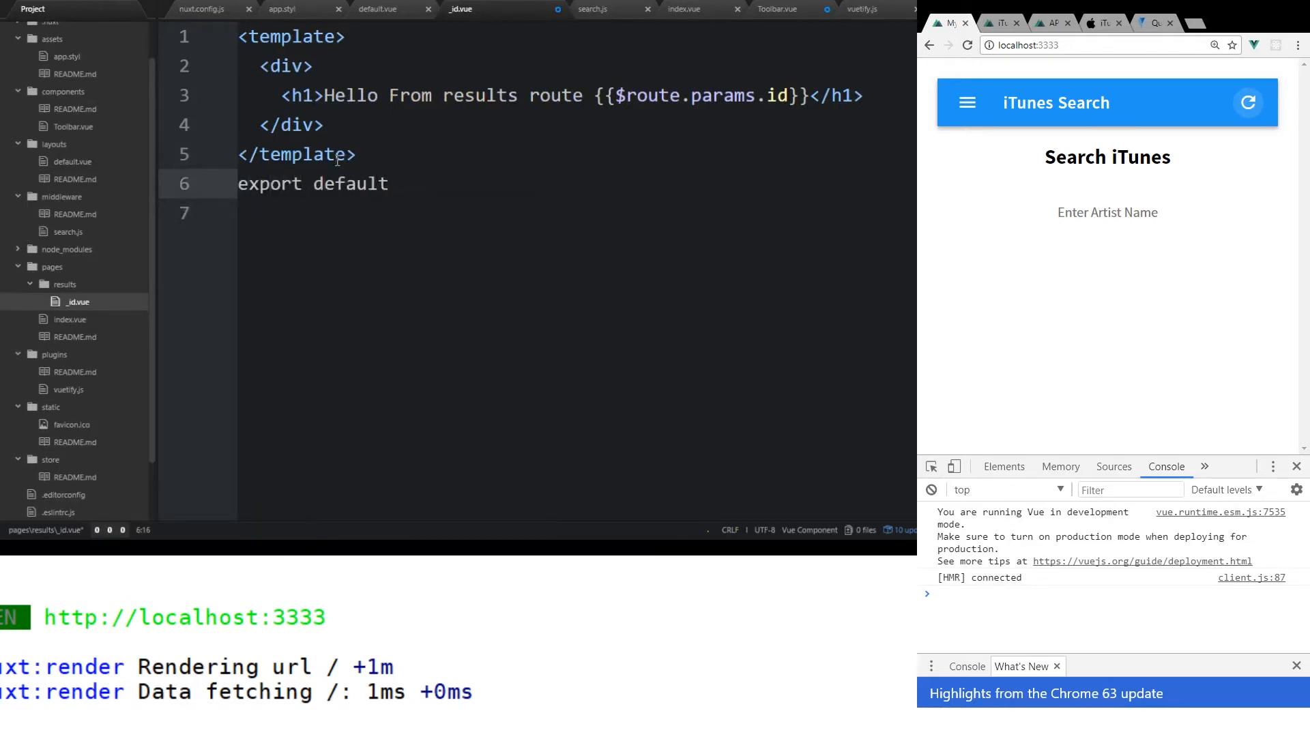
type("{")
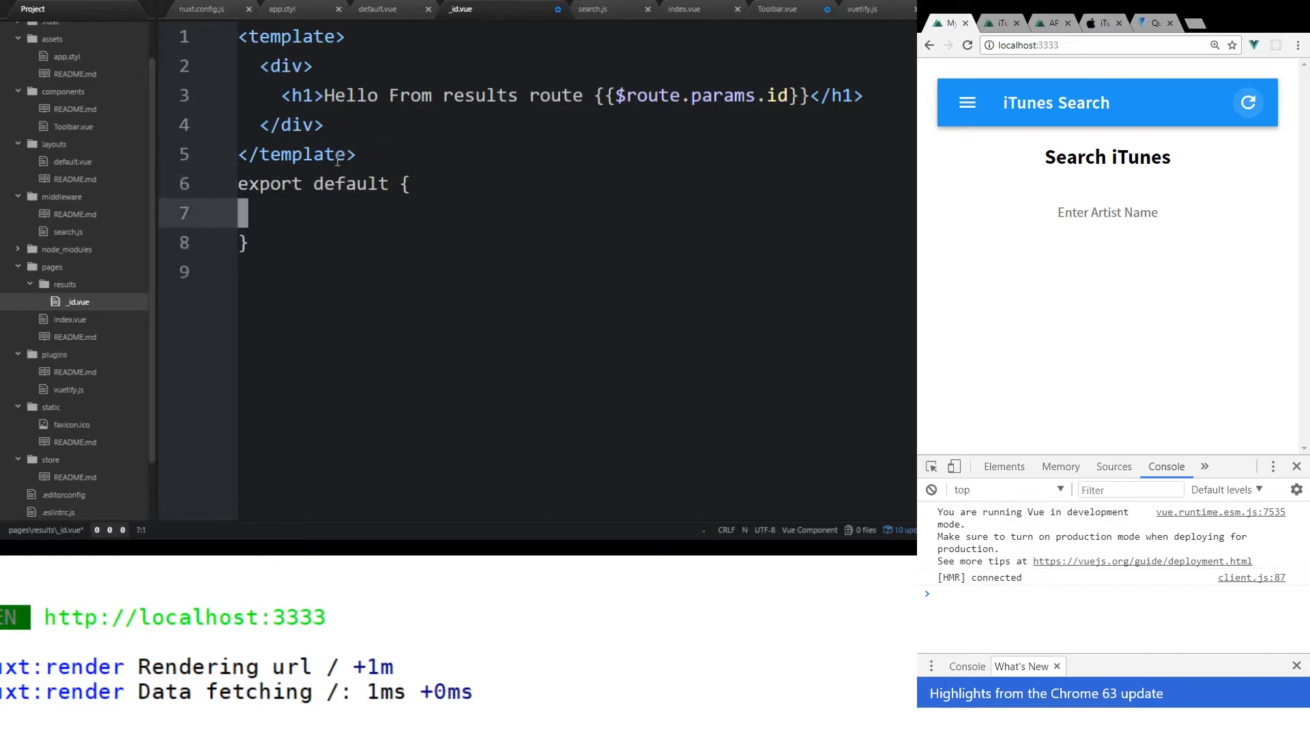
type(",ks")
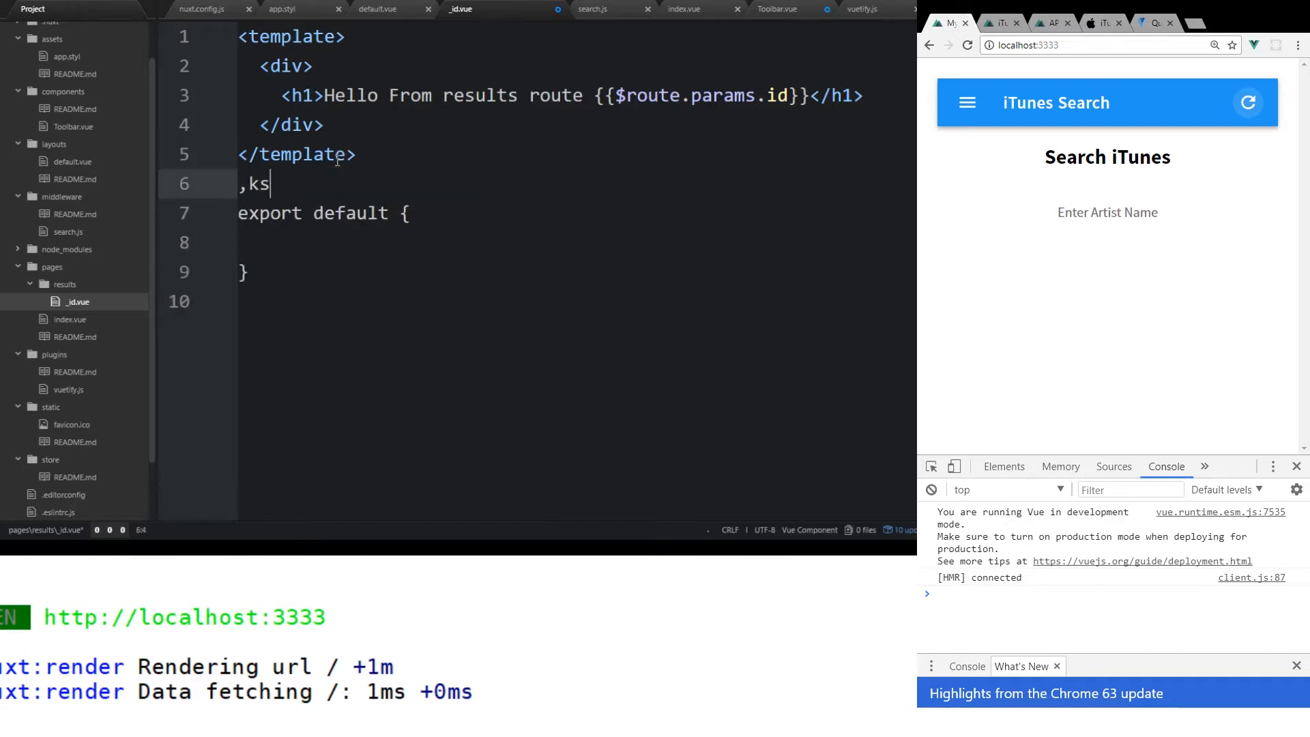
type("<script>pt>")
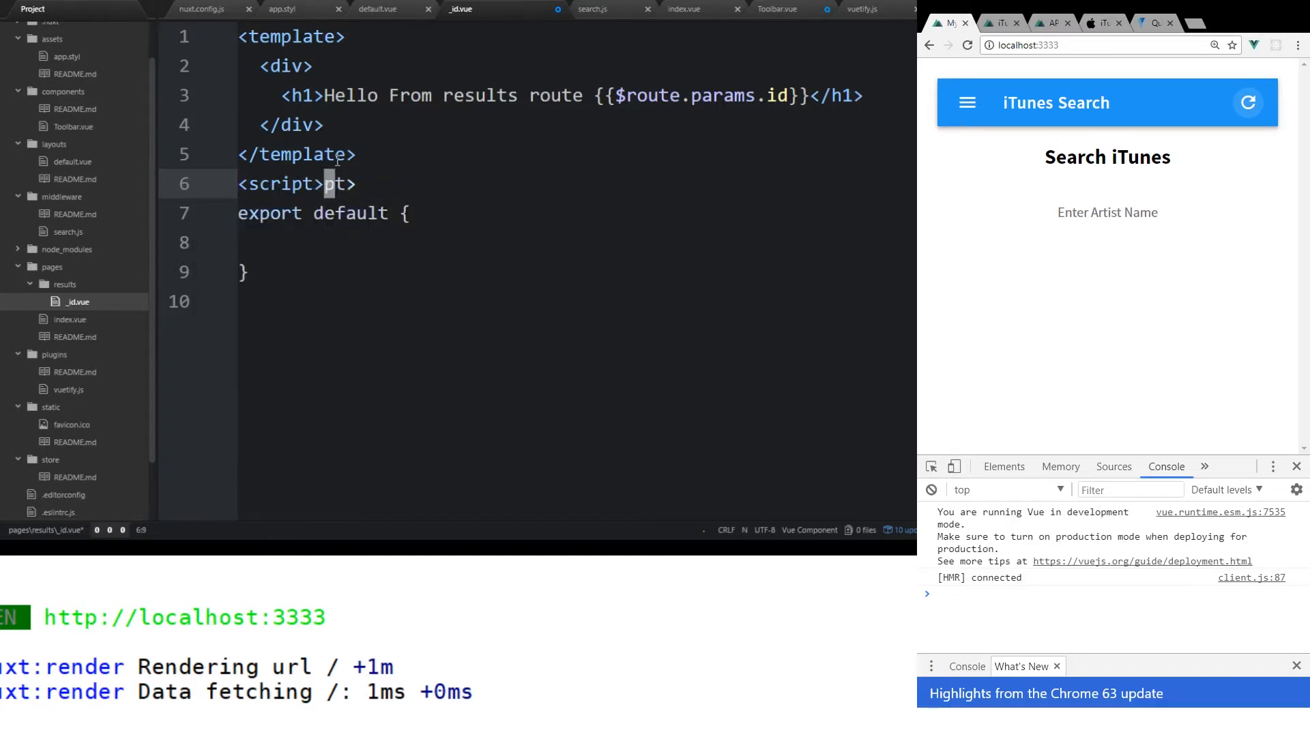
type("<")
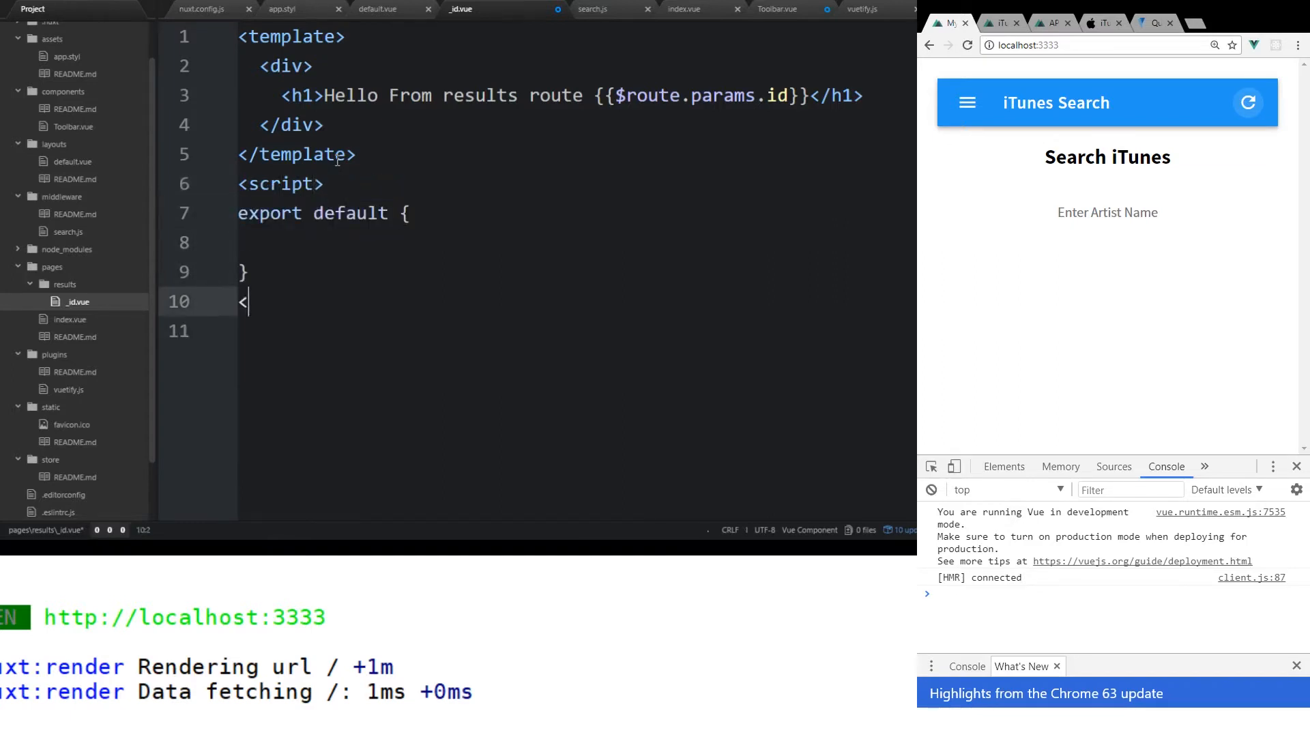
type("/script>")
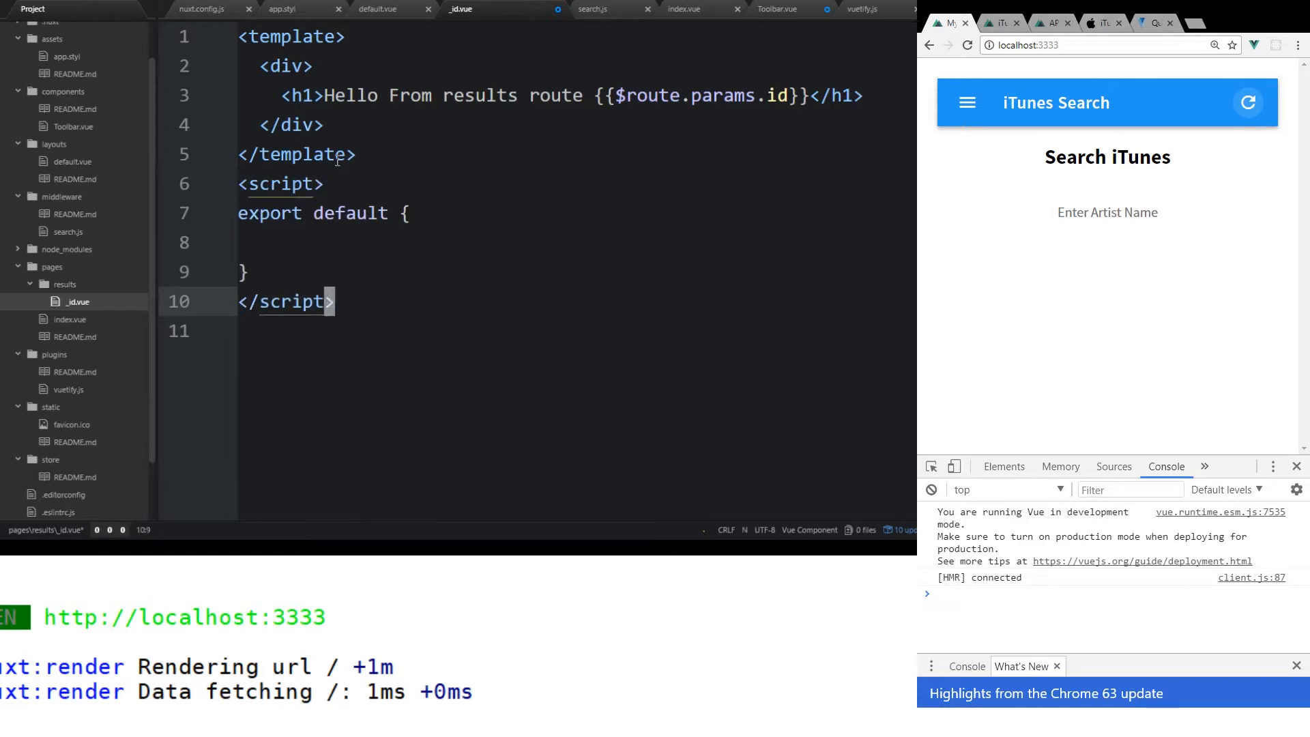
type("middlewar")
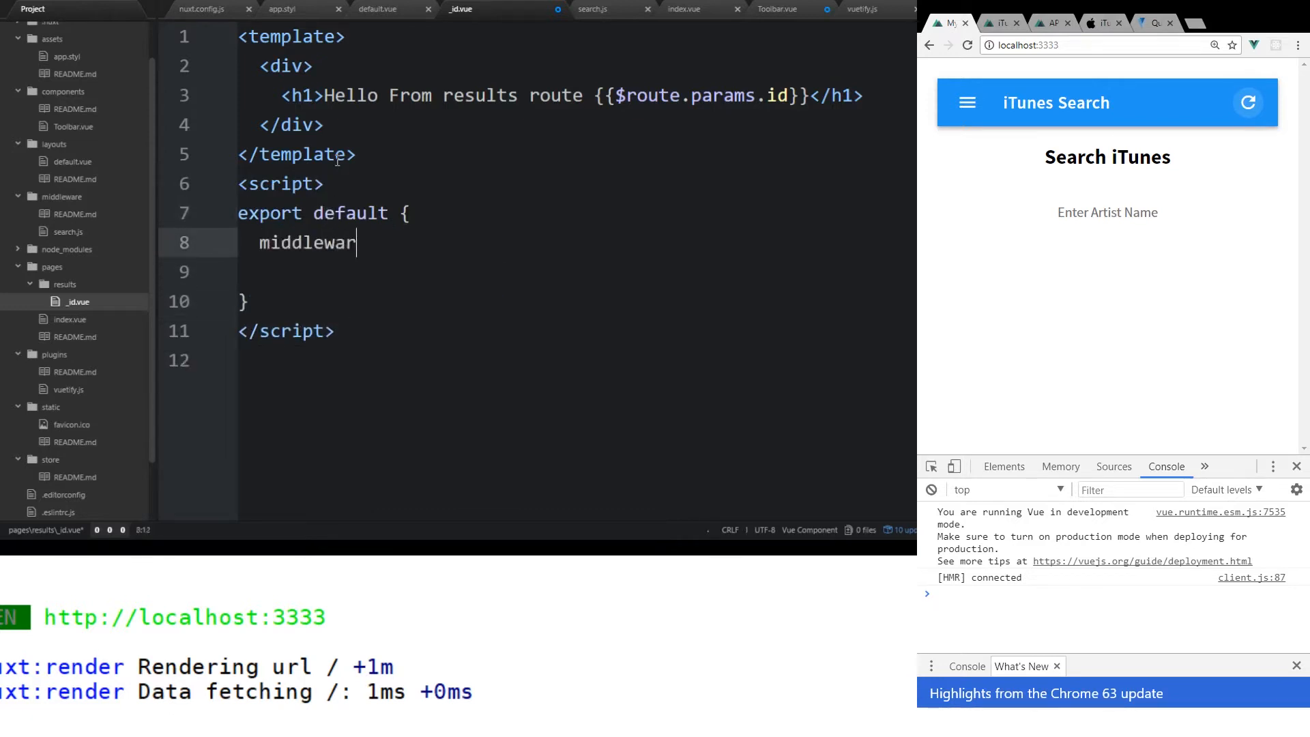
type(": ''")
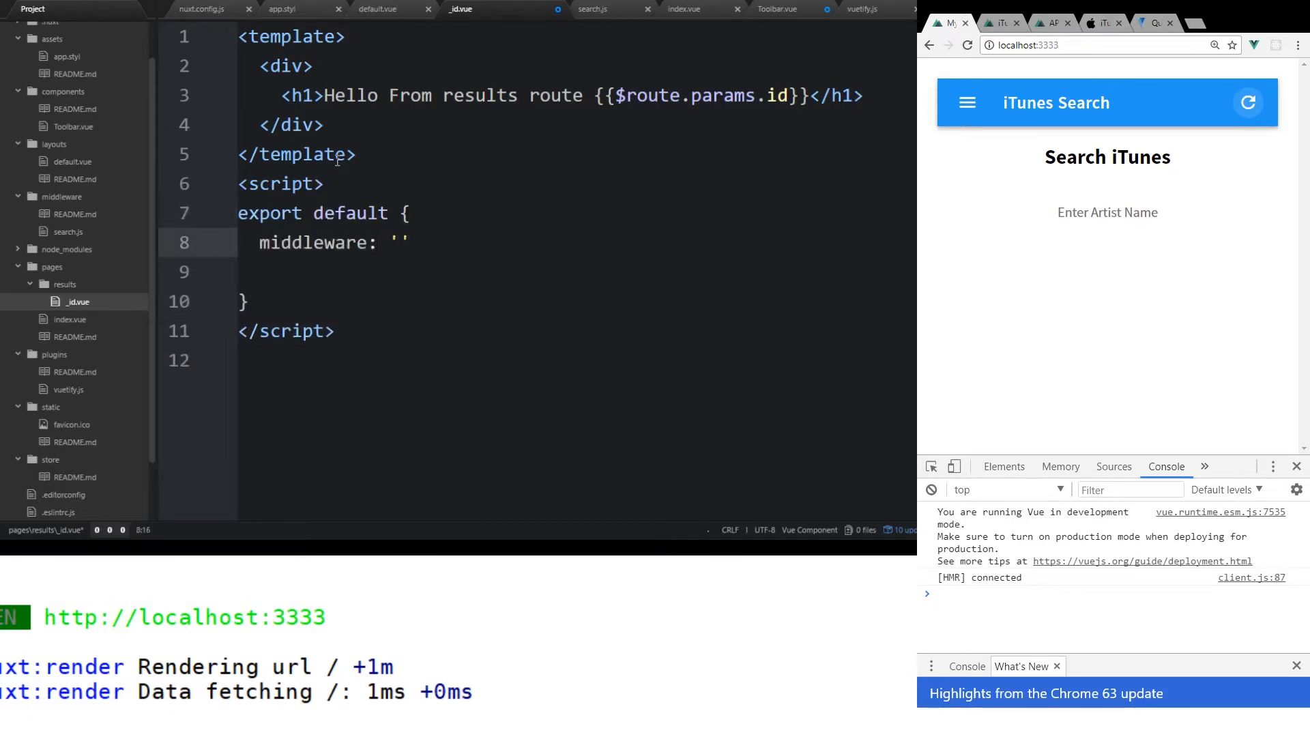
type("search")
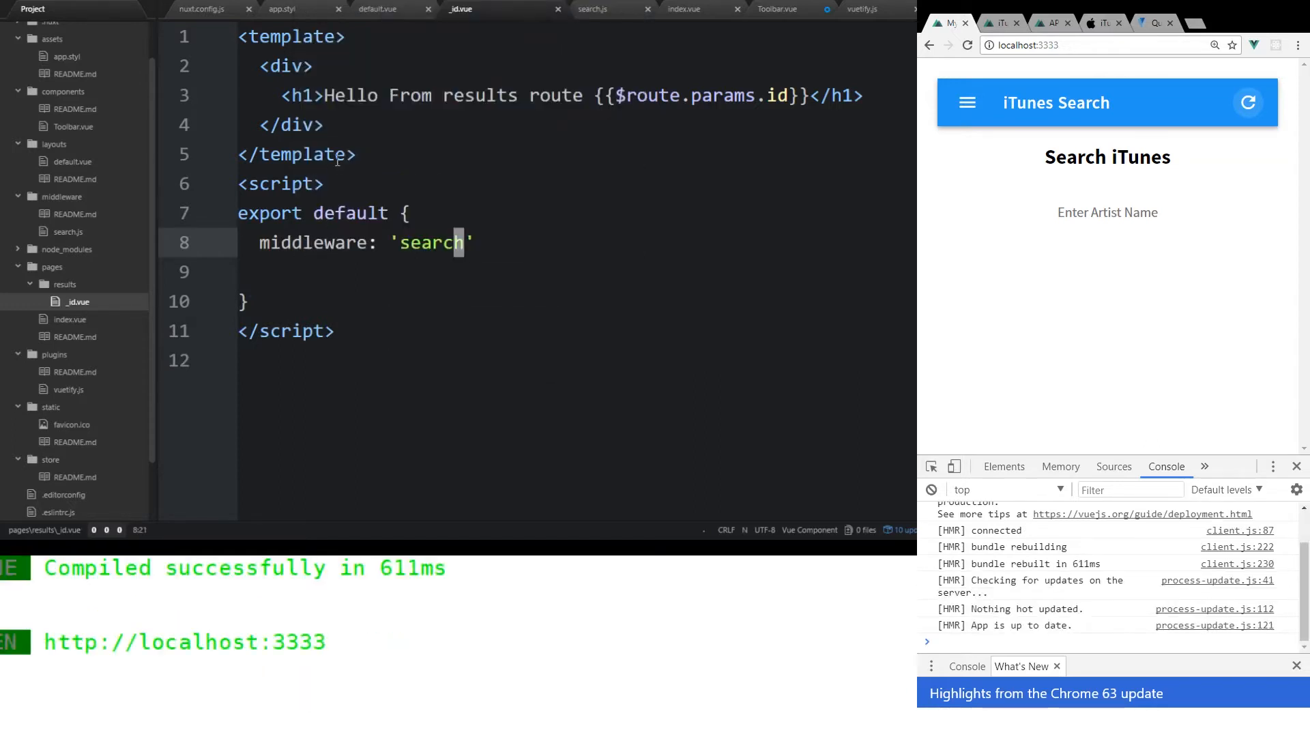
left_click(1048, 22)
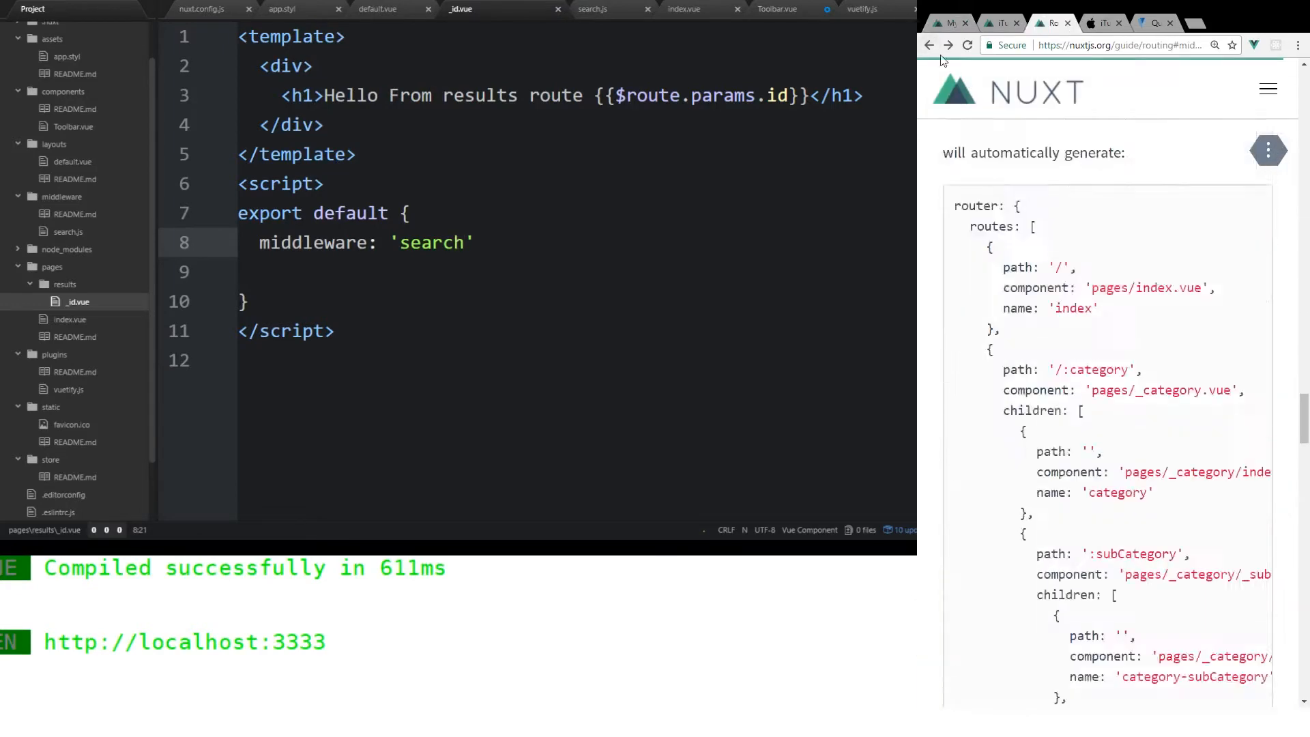
- Browse the Middleware docs, then Directory Structure, ending on the Views guide
scroll("down", 3)
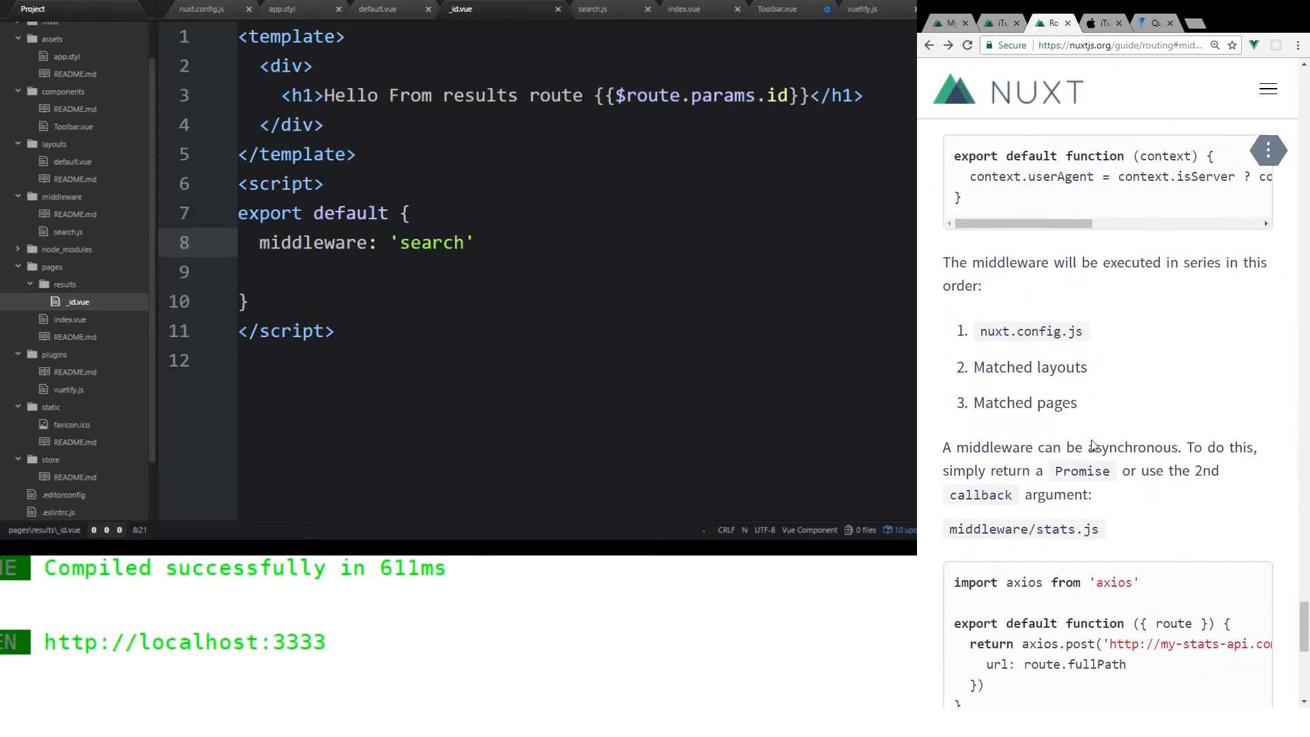
scroll("up", 3)
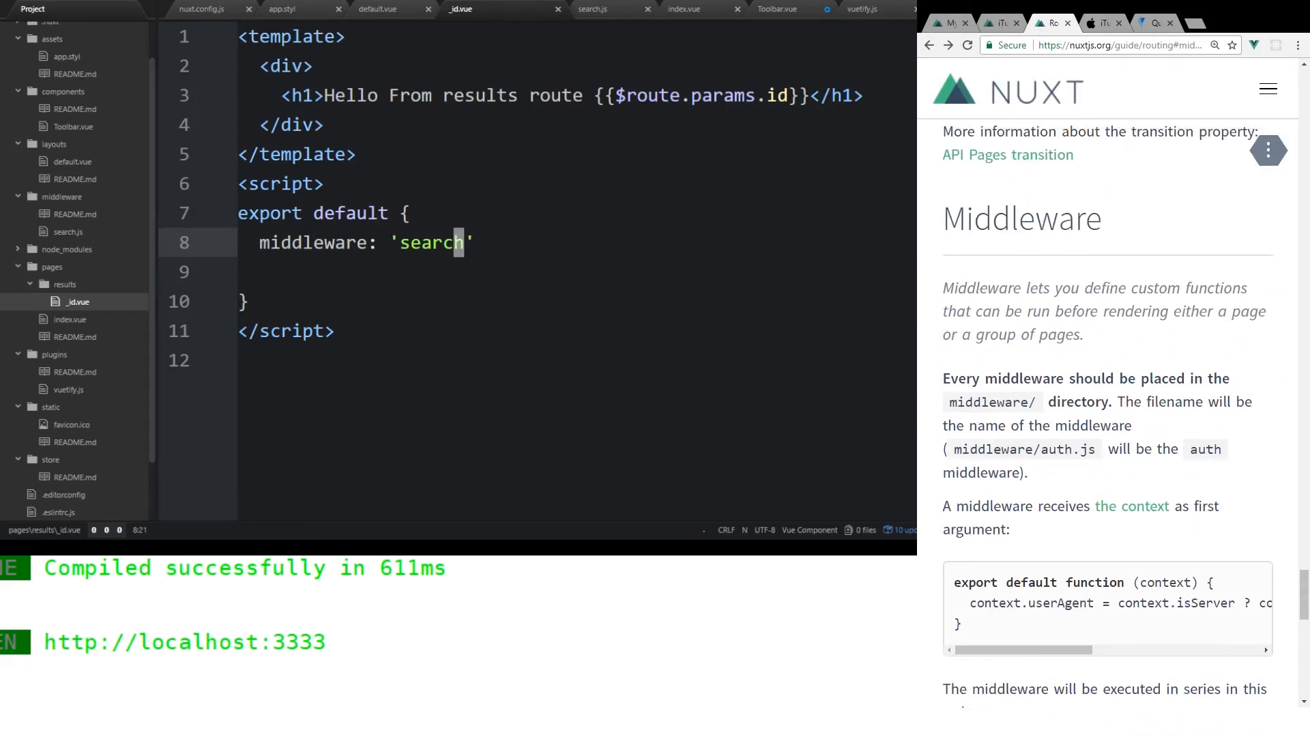
left_click(1266, 90)
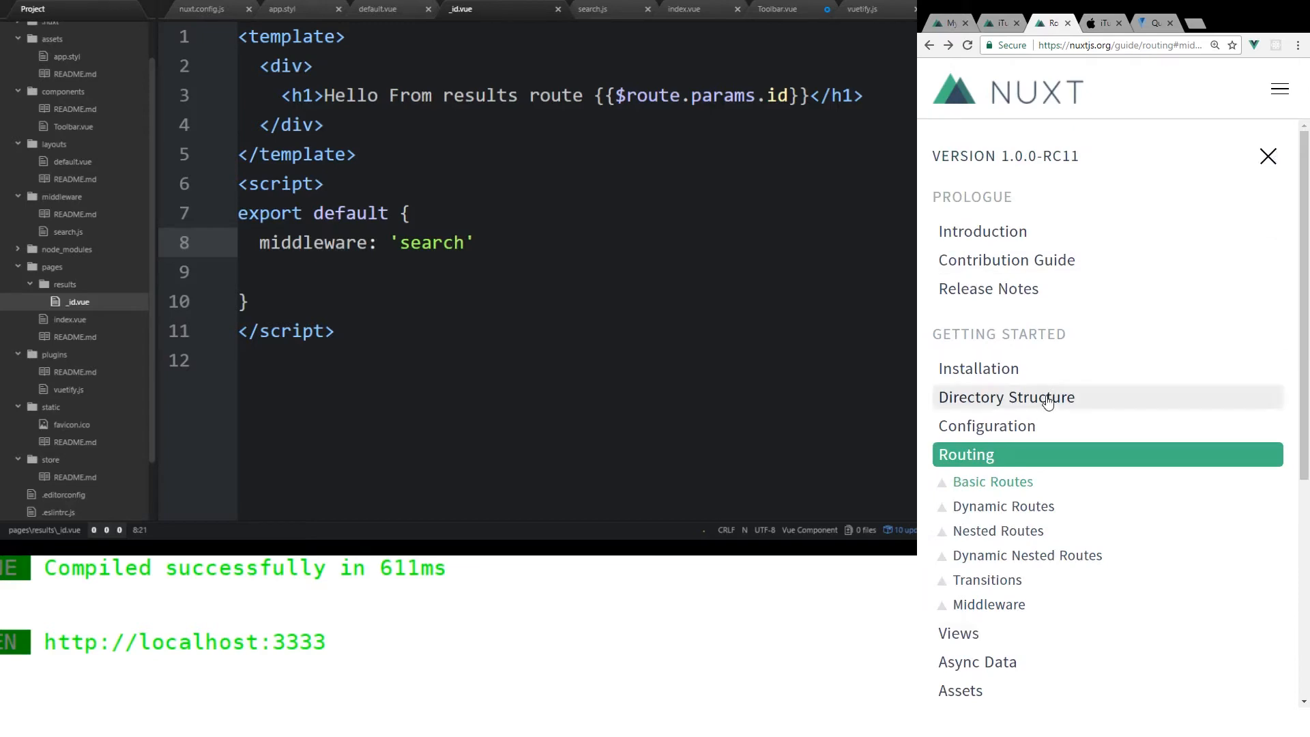
left_click(1005, 397)
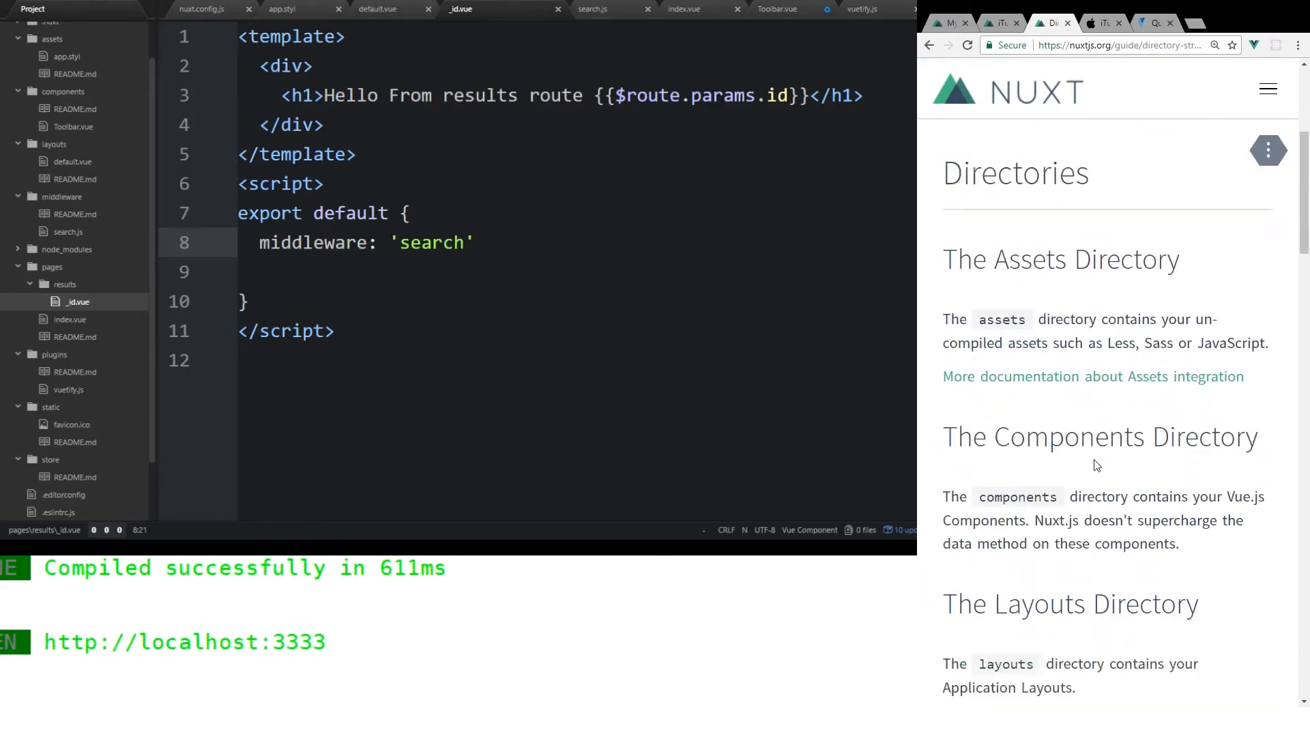
scroll("down", 3)
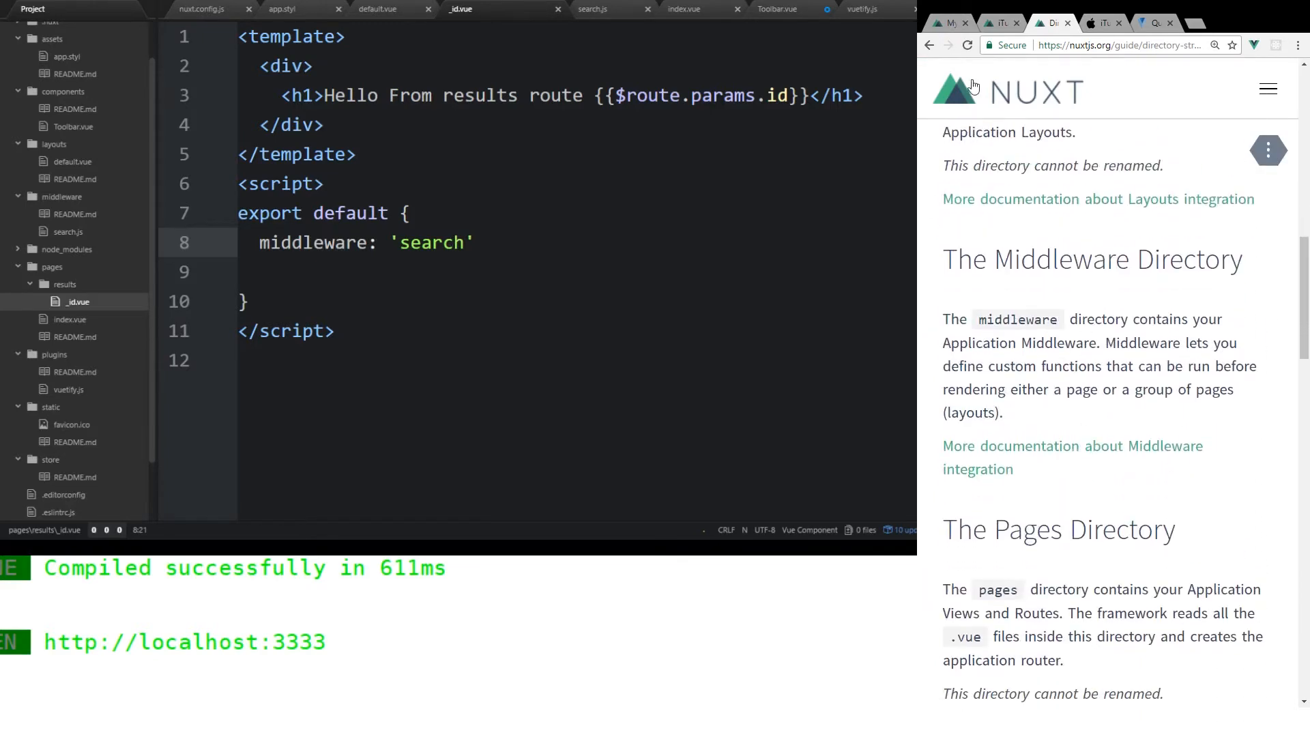
left_click(1266, 88)
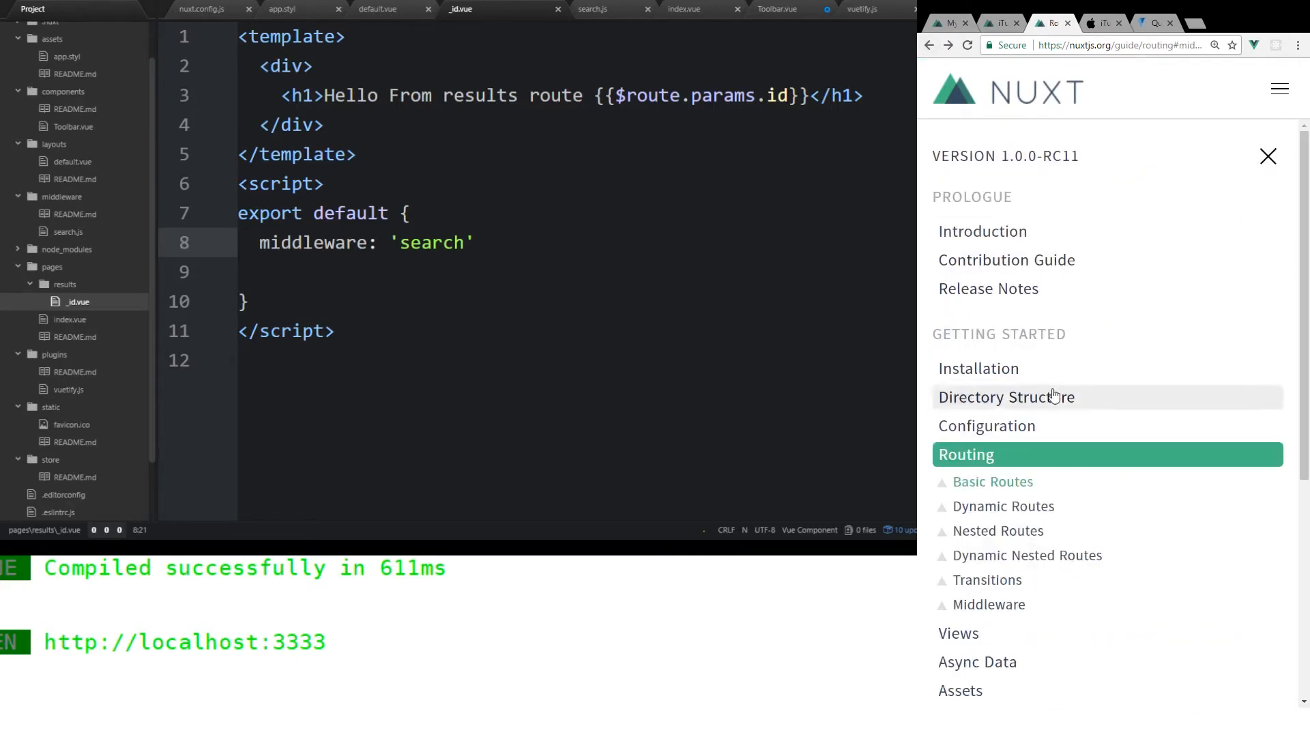
left_click(958, 633)
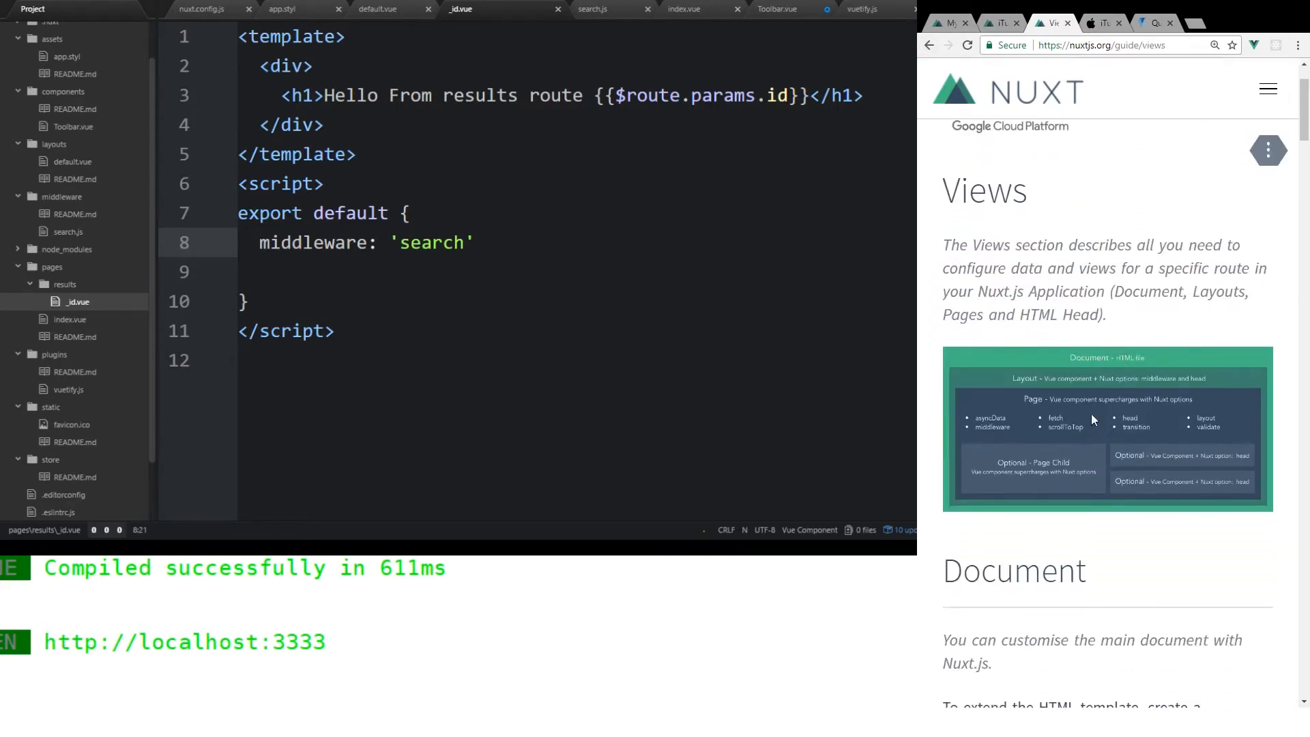
mouse_move(1057, 403)
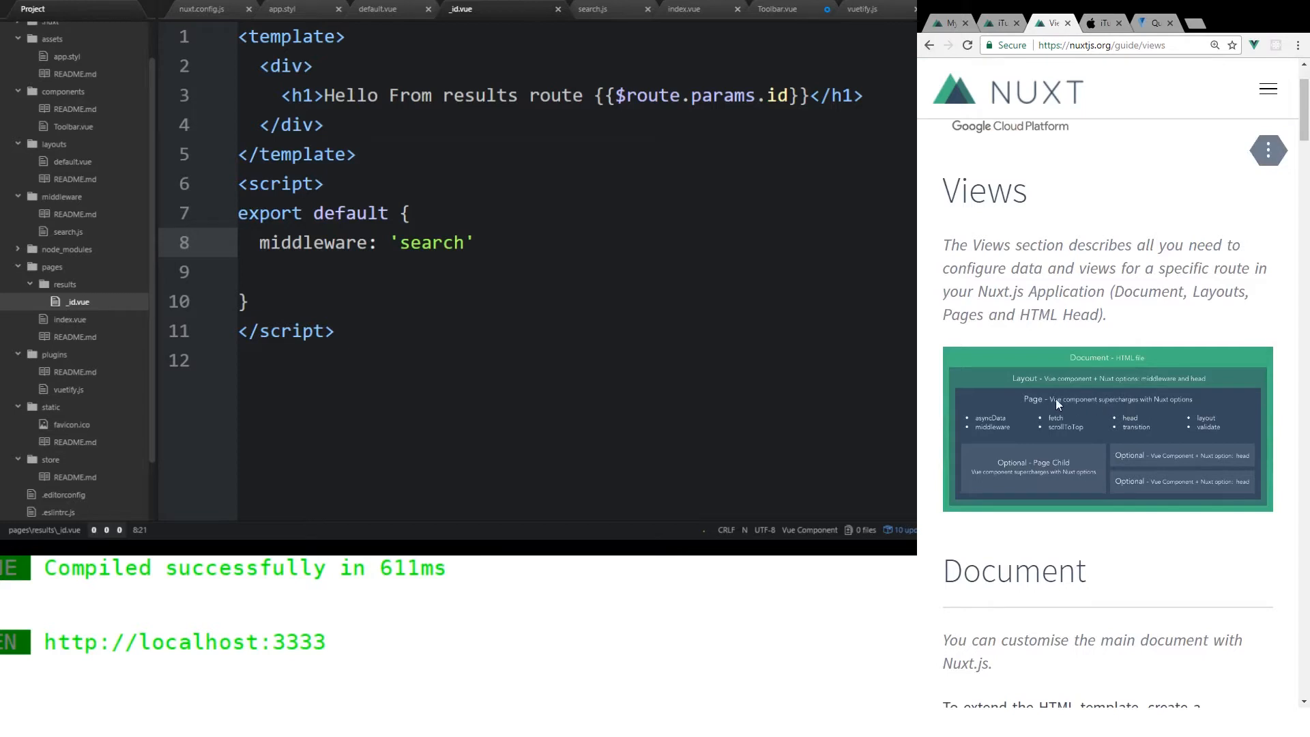
mouse_move(1002, 428)
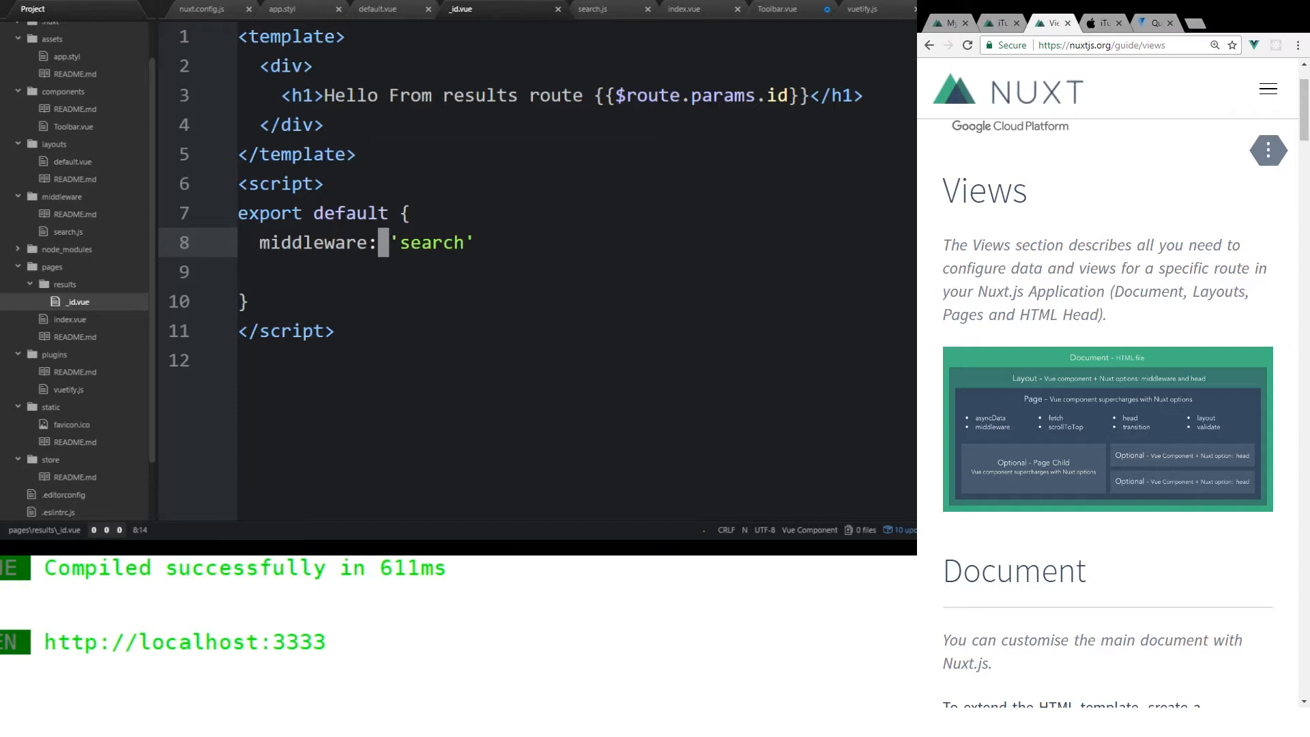
- Search 'Taylor S' in the iTunes Search app, check the greeting, and return home
left_click(268, 271)
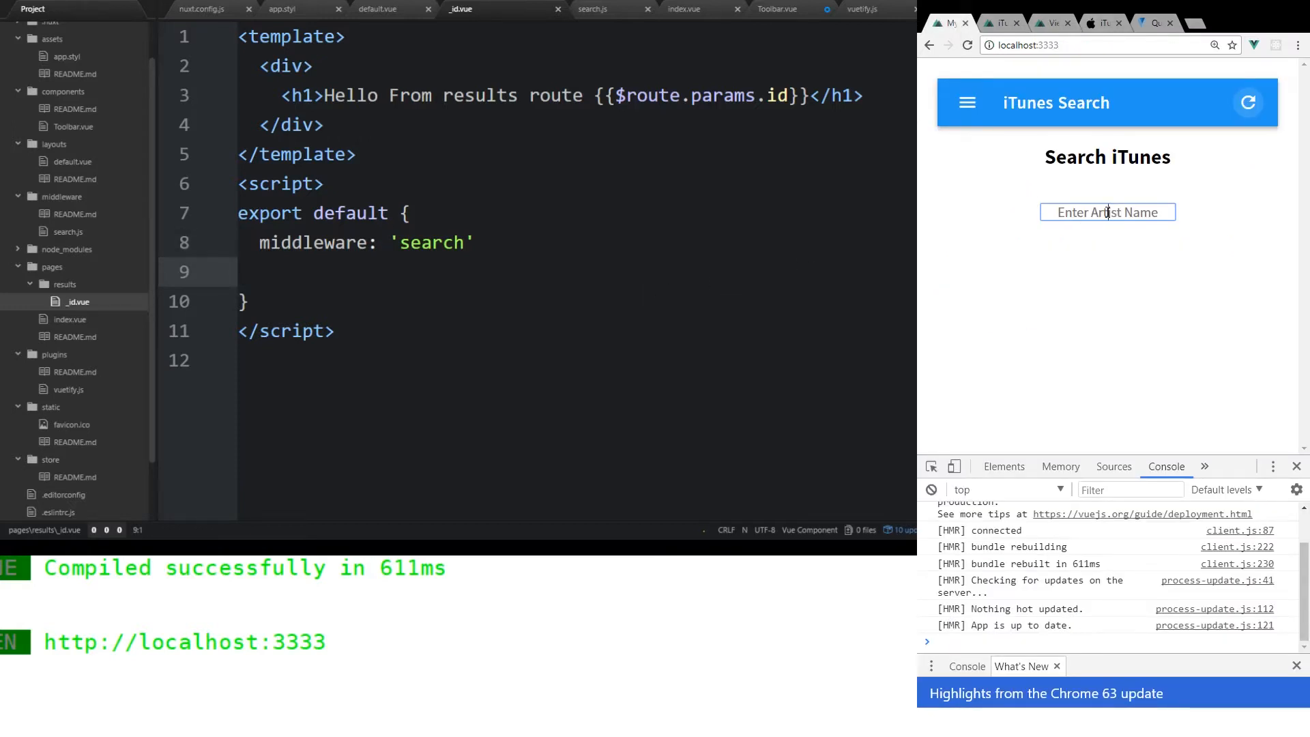
type("Taylor S")
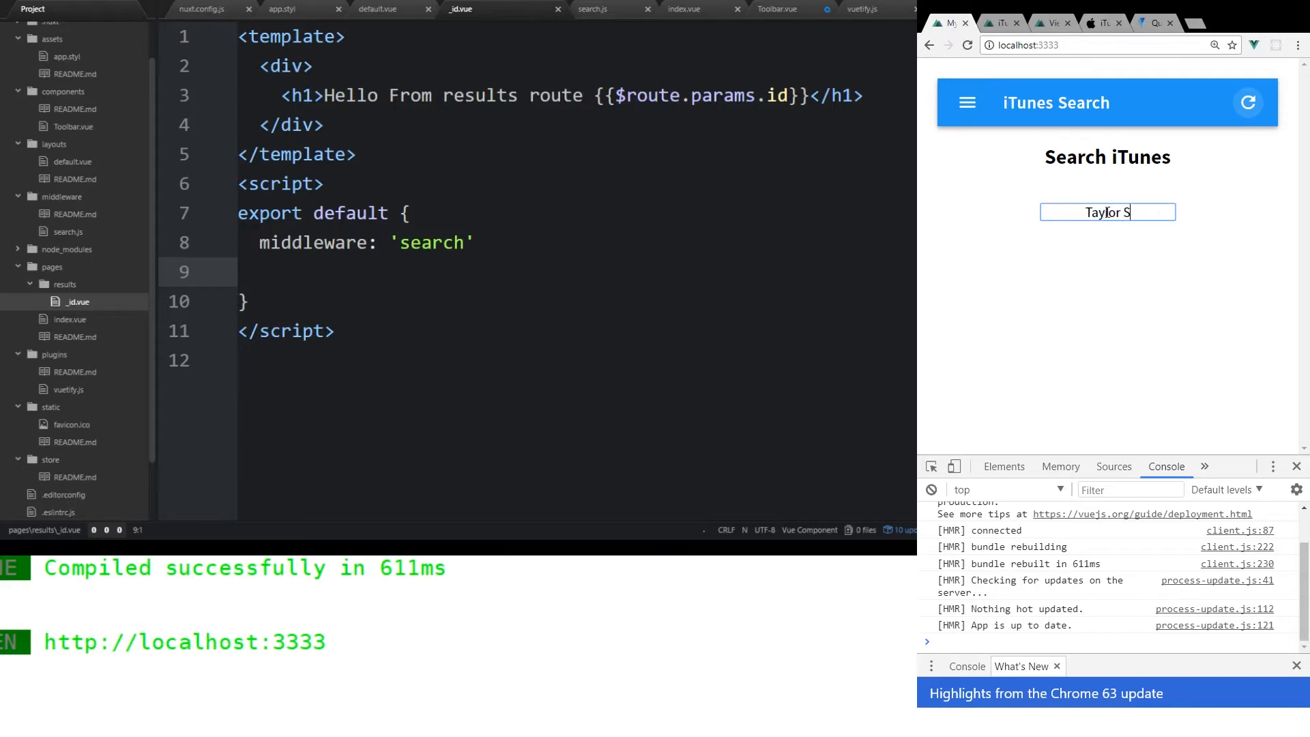
key("Return")
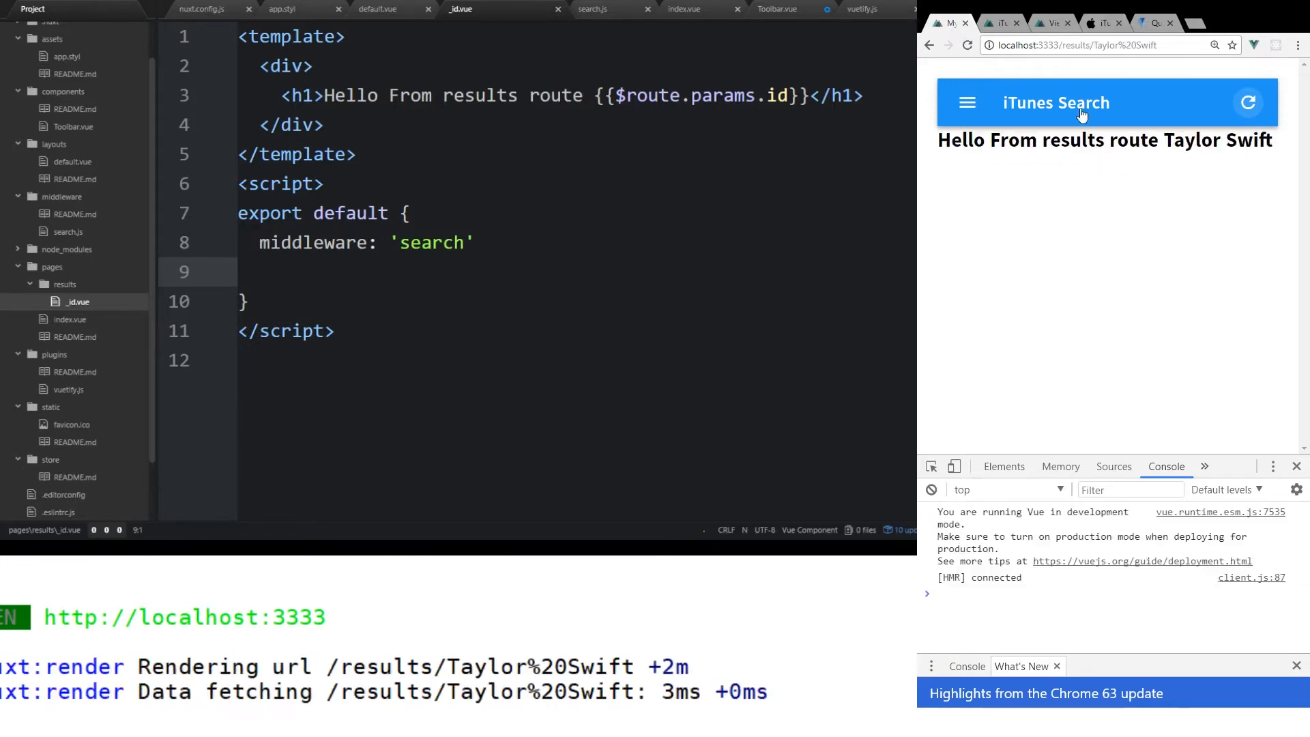
left_click(68, 231)
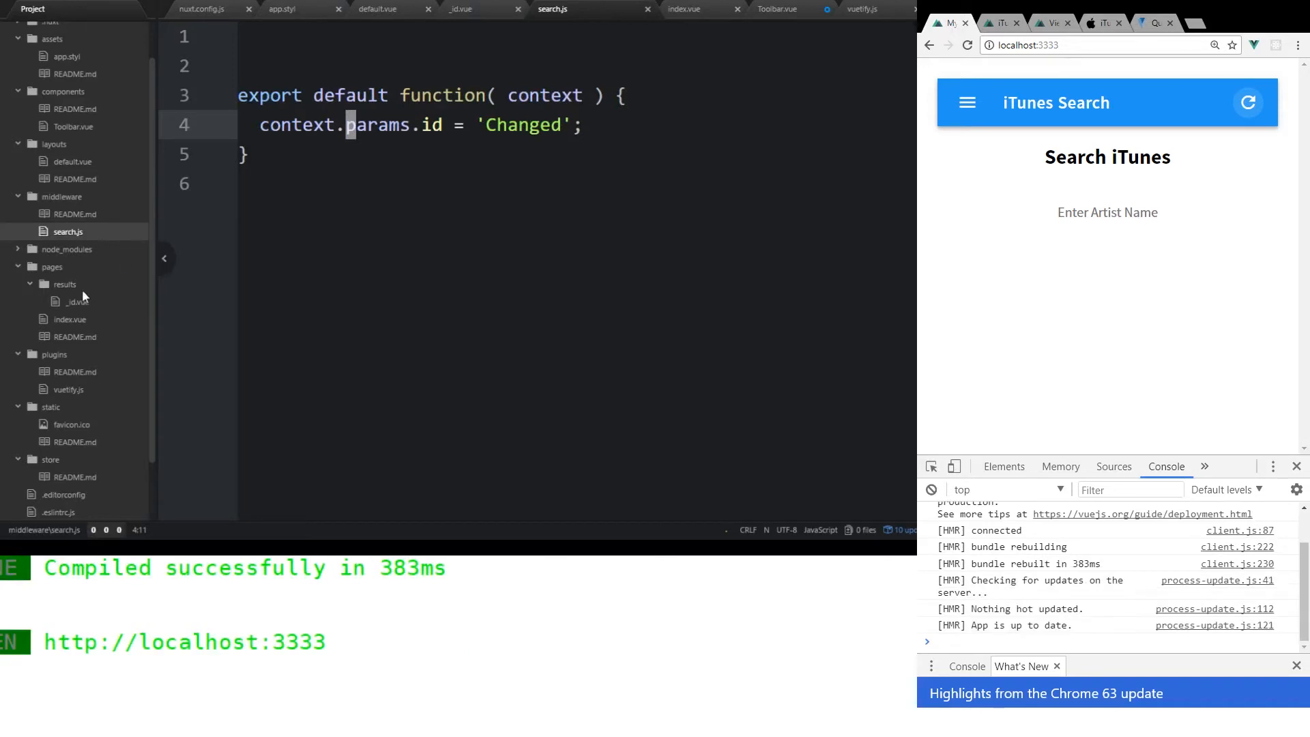
- Recheck the Taylor Swift results page, then bring up search.js in Atom
left_click(459, 8)
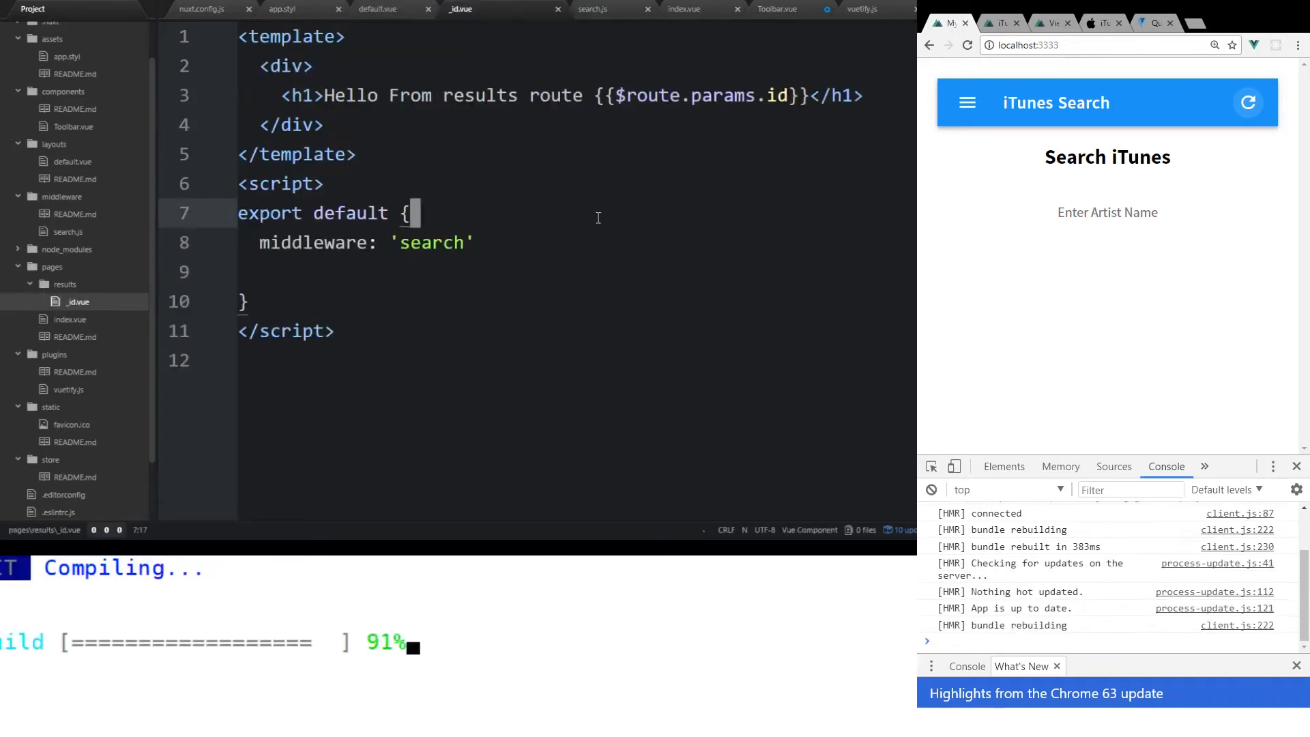
left_click(1106, 212)
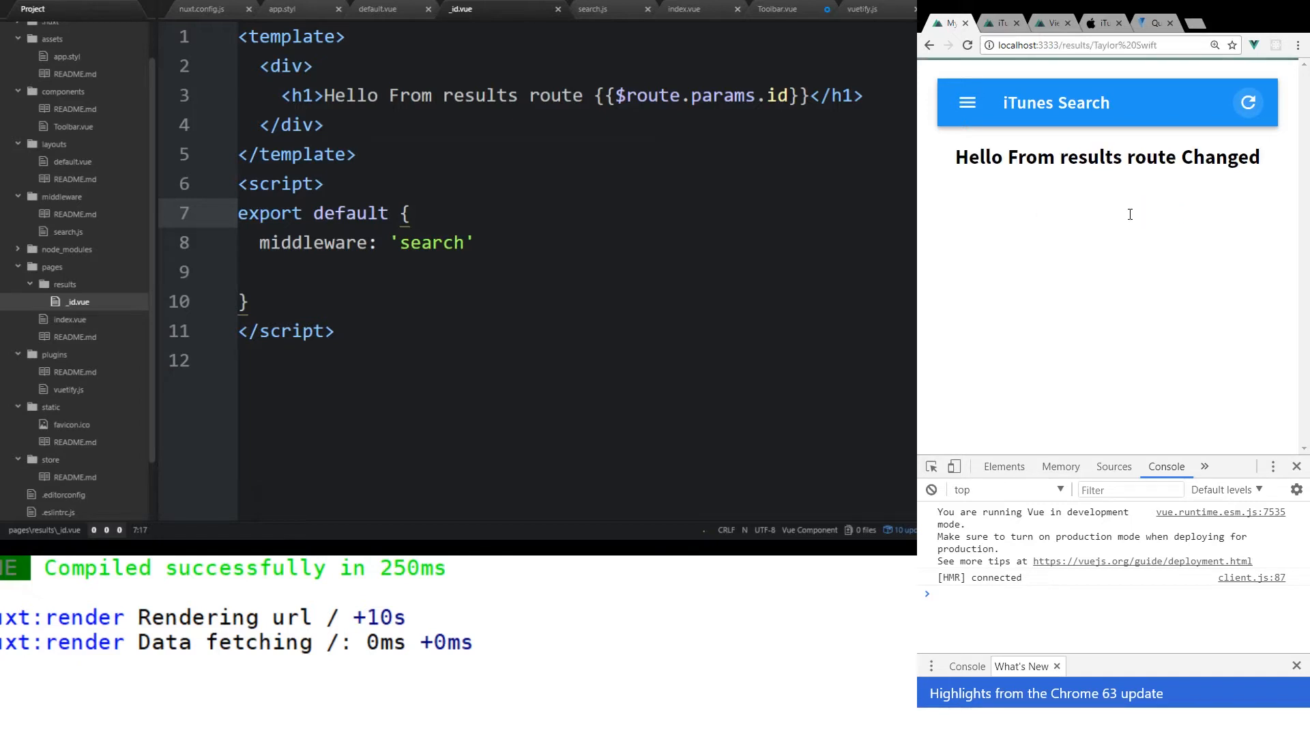
mouse_move(1038, 163)
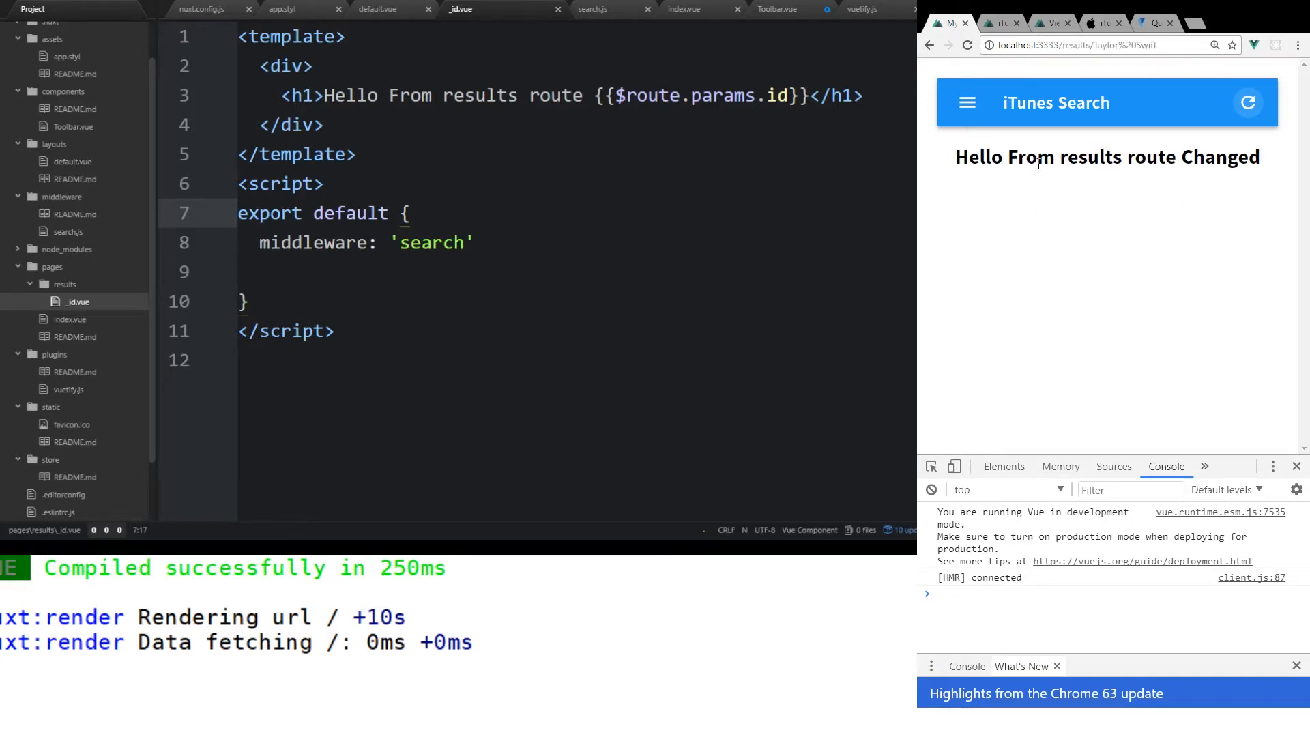
double_click(1222, 157)
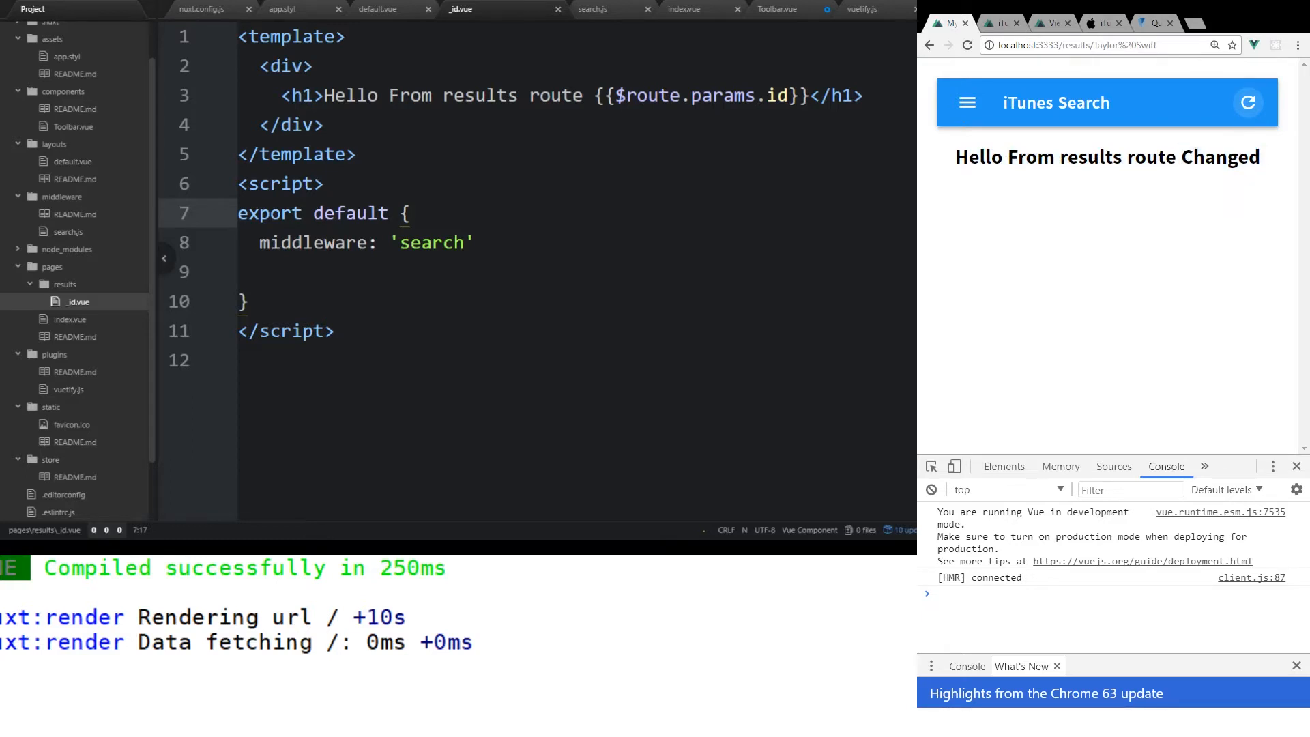
left_click(553, 9)
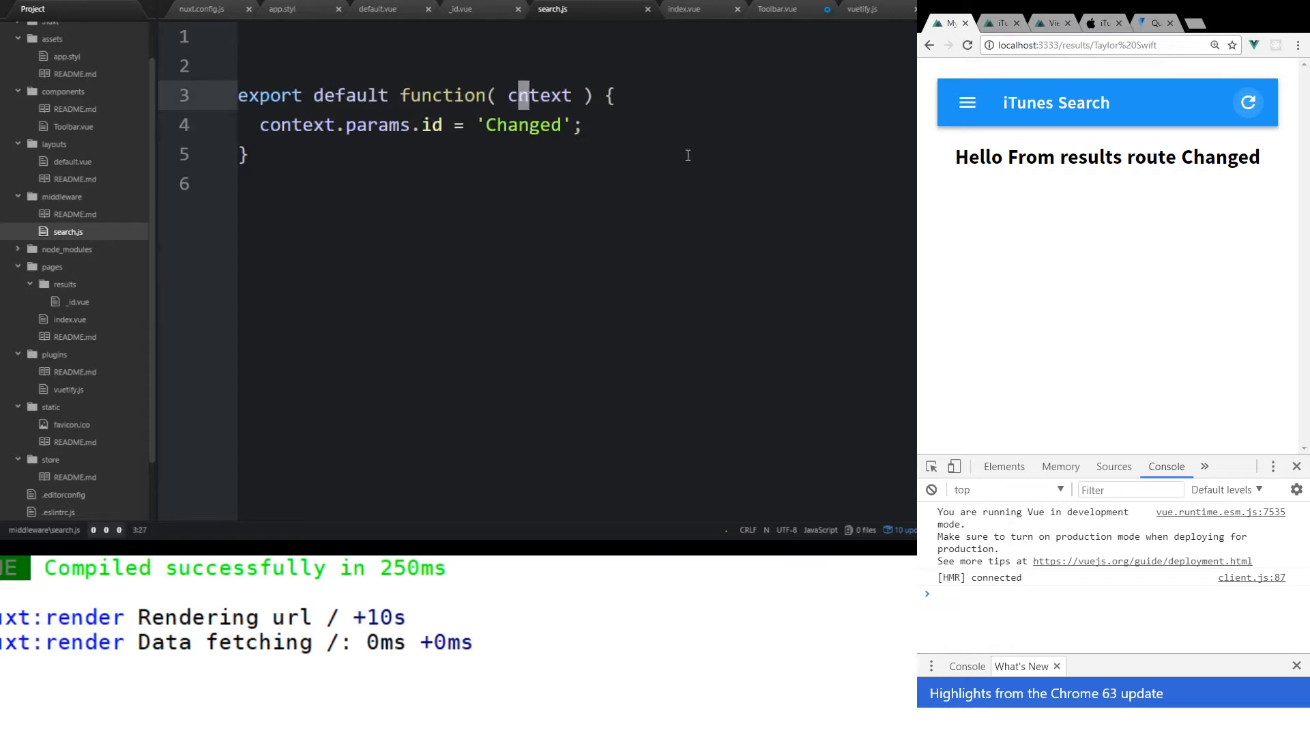
- Destructure {params} in search.js and set params.id to 'Changed123'
key("Backspace")
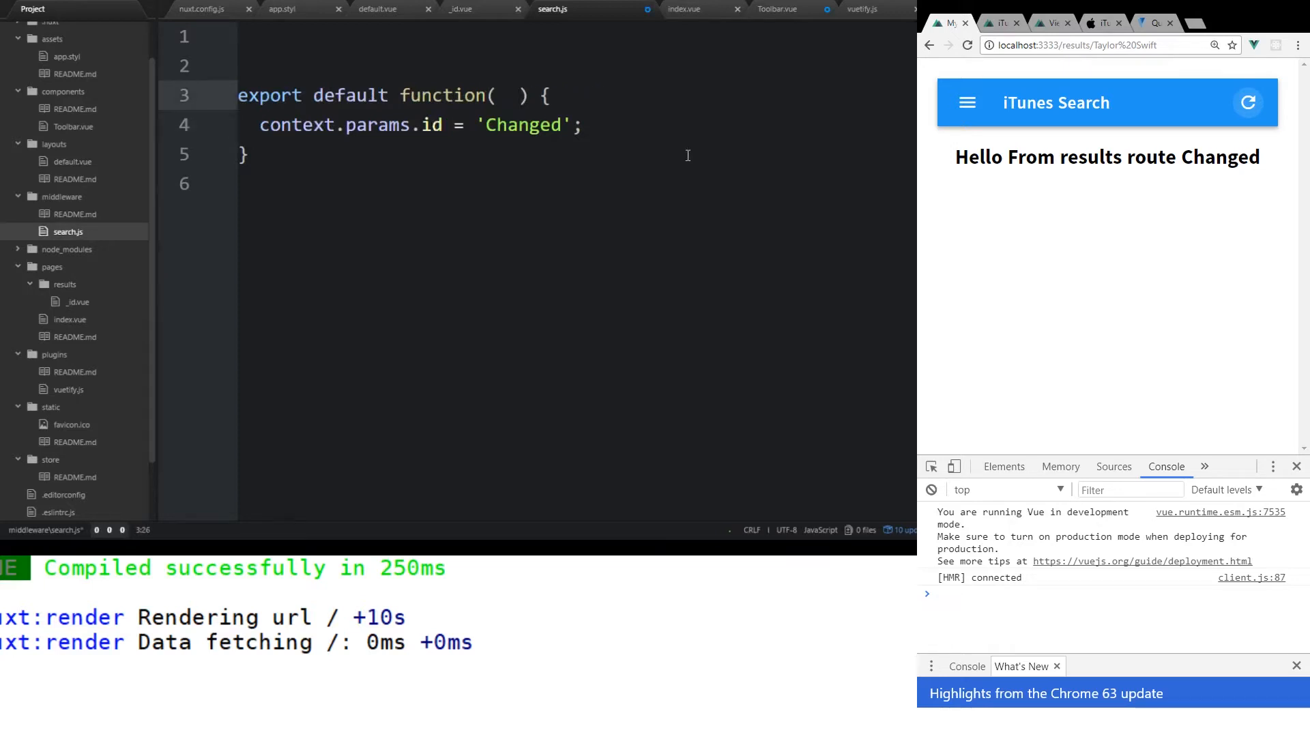
type("{}")
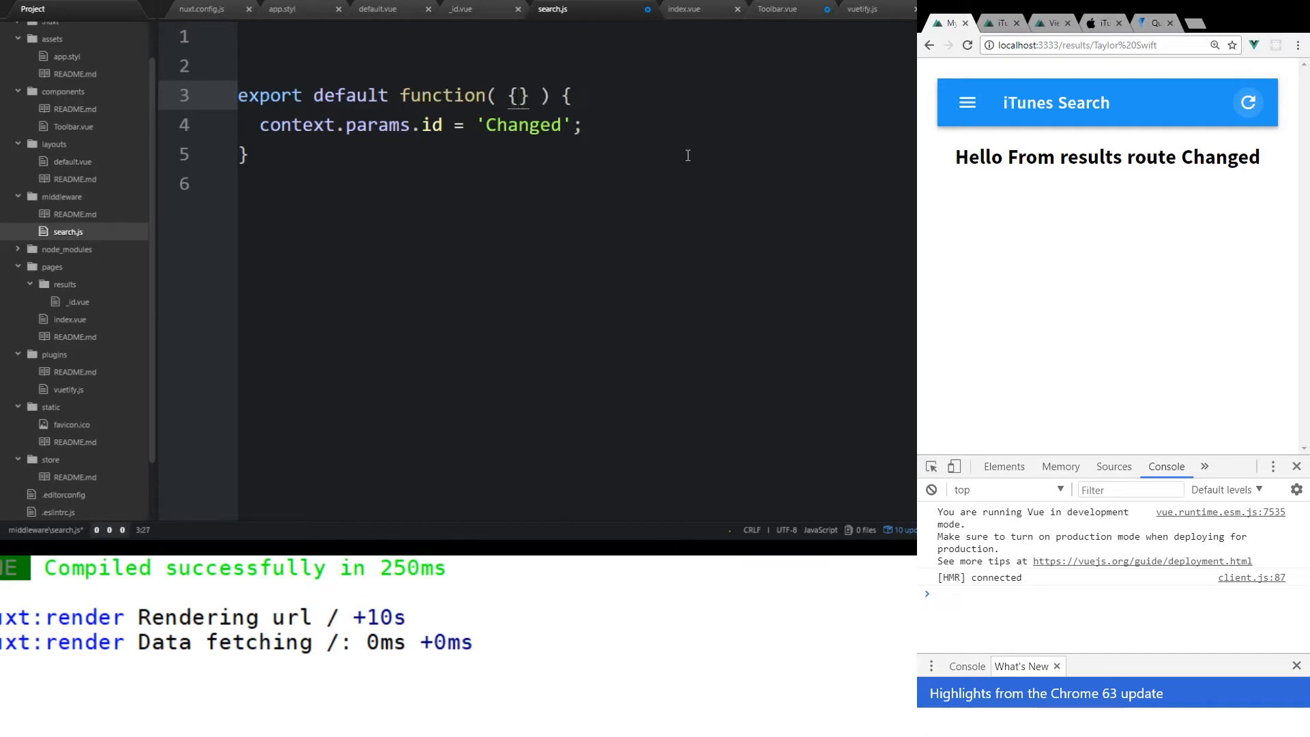
type("params")
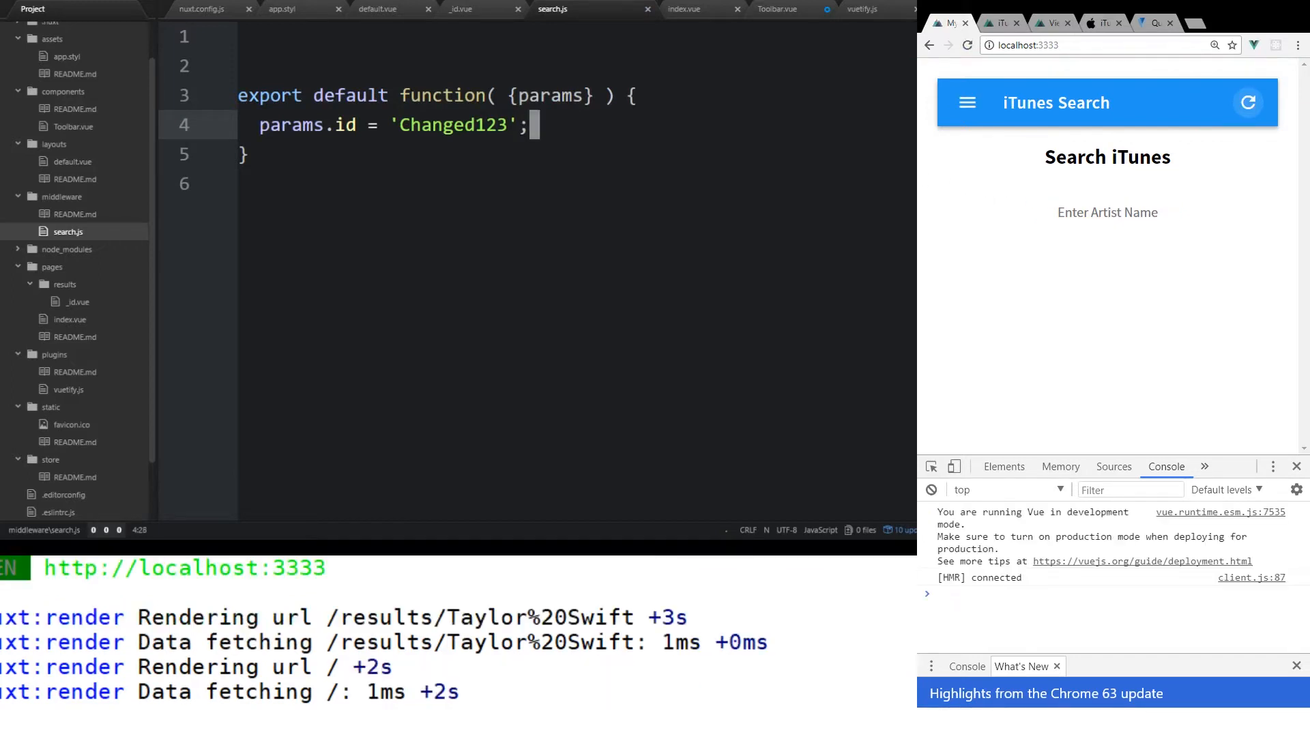
type("12345")
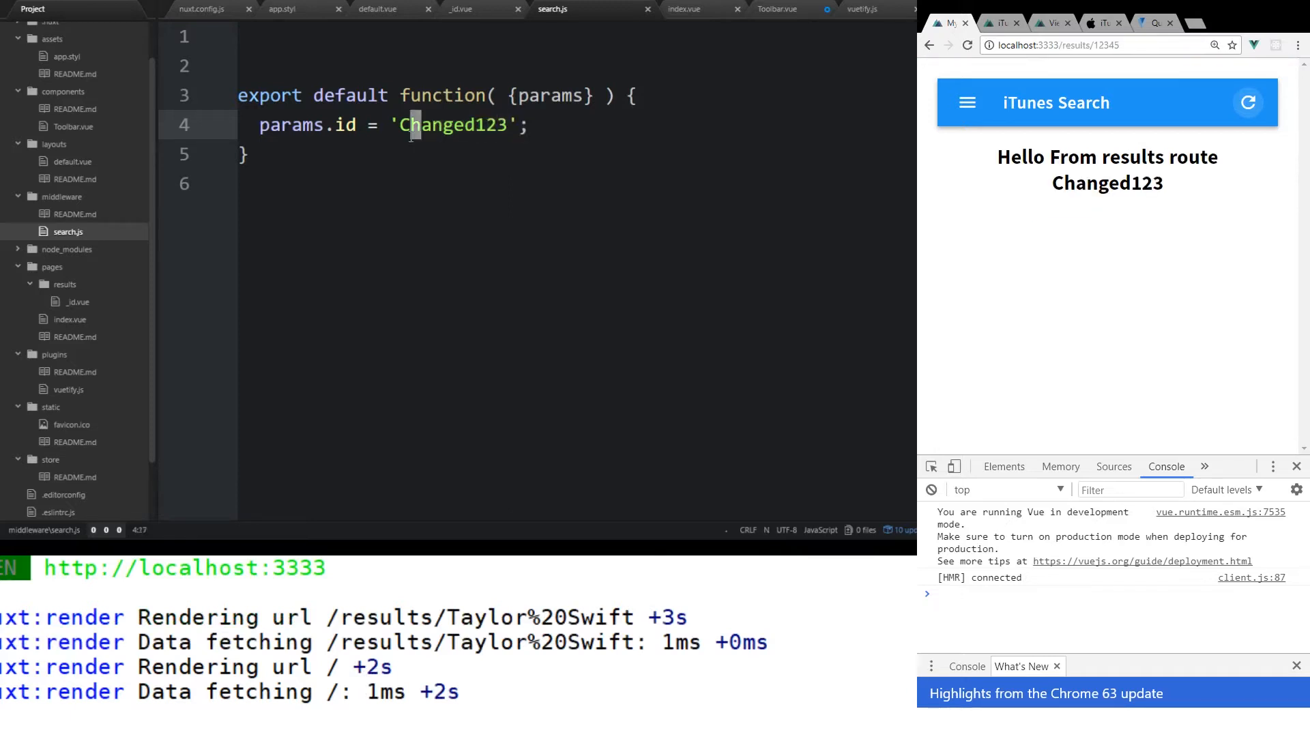
left_click(528, 124)
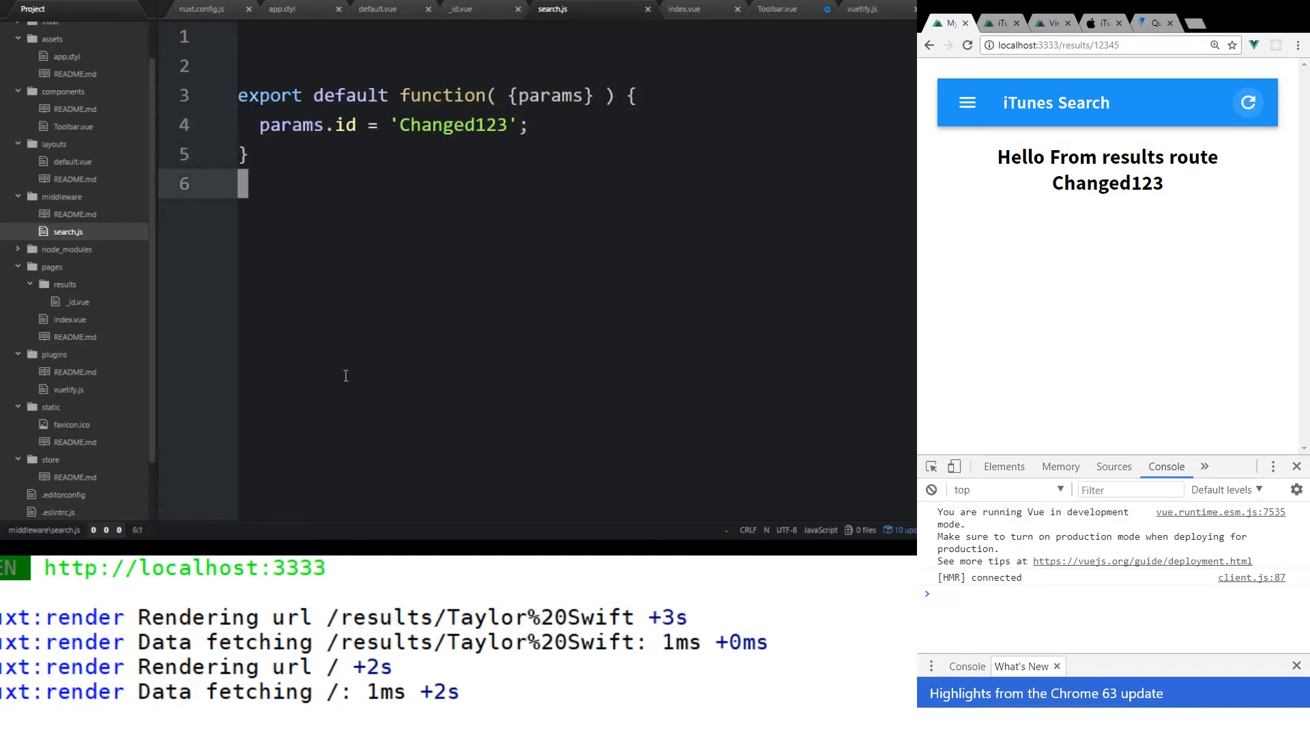
mouse_move(377, 361)
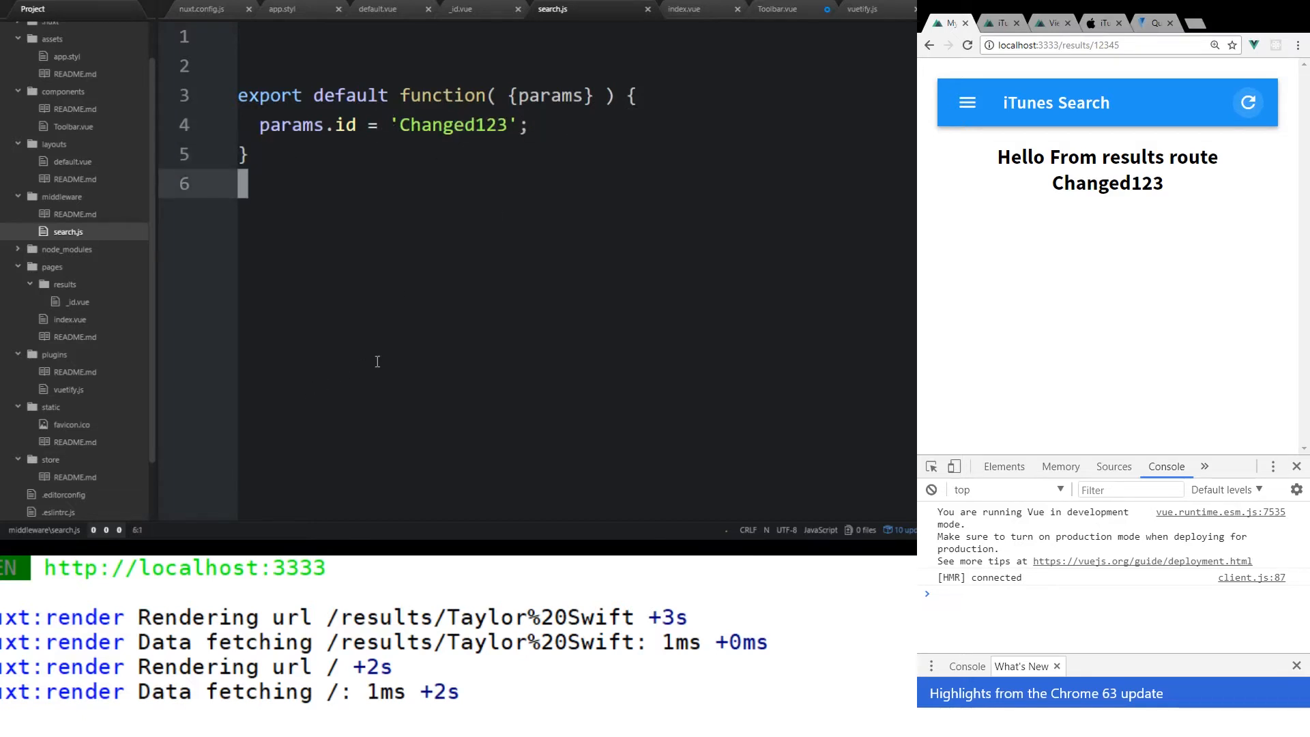
left_click(1097, 23)
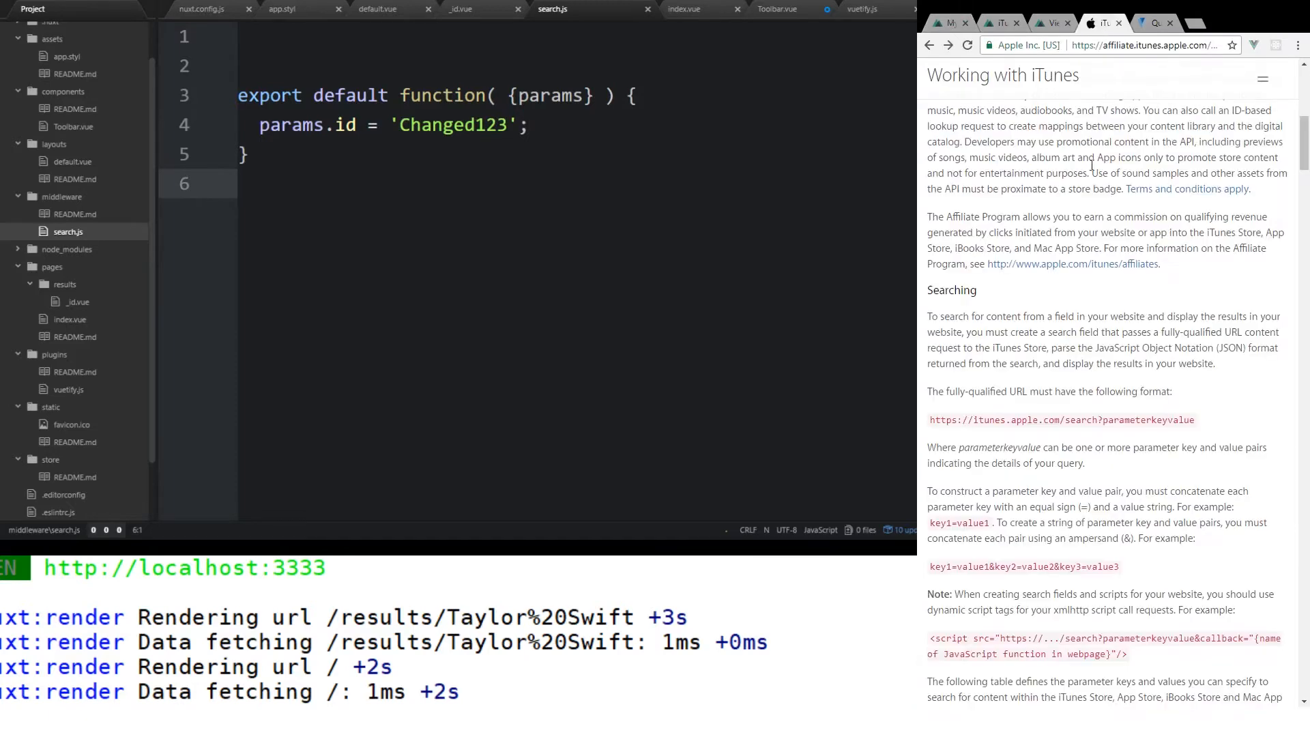
scroll("up", 3)
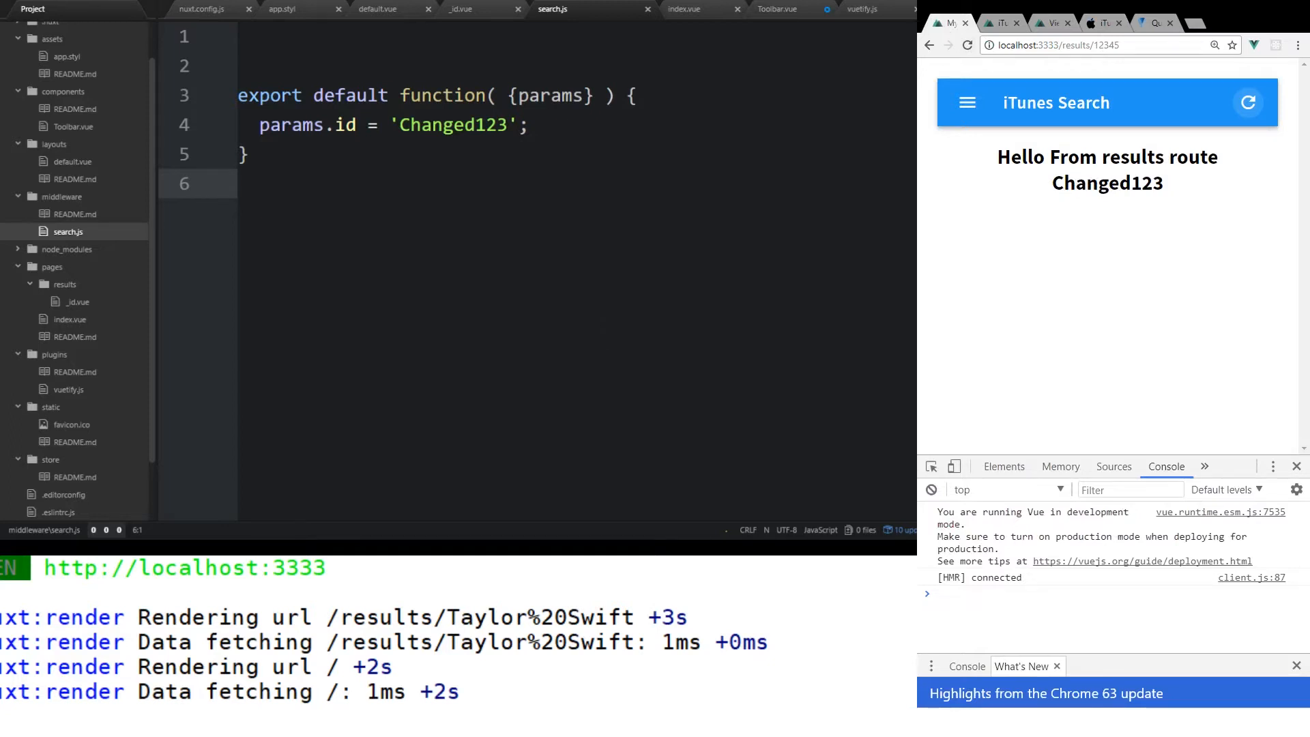
mouse_move(1092, 238)
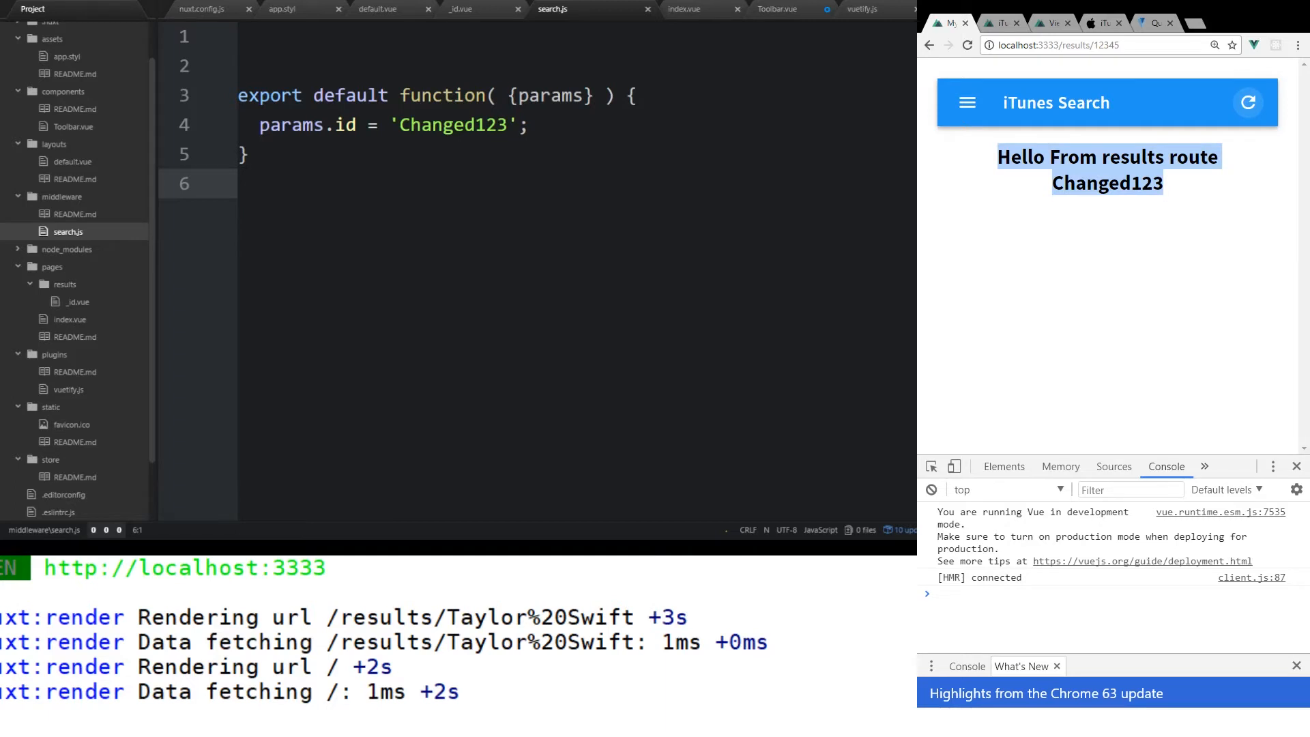
left_click(1010, 249)
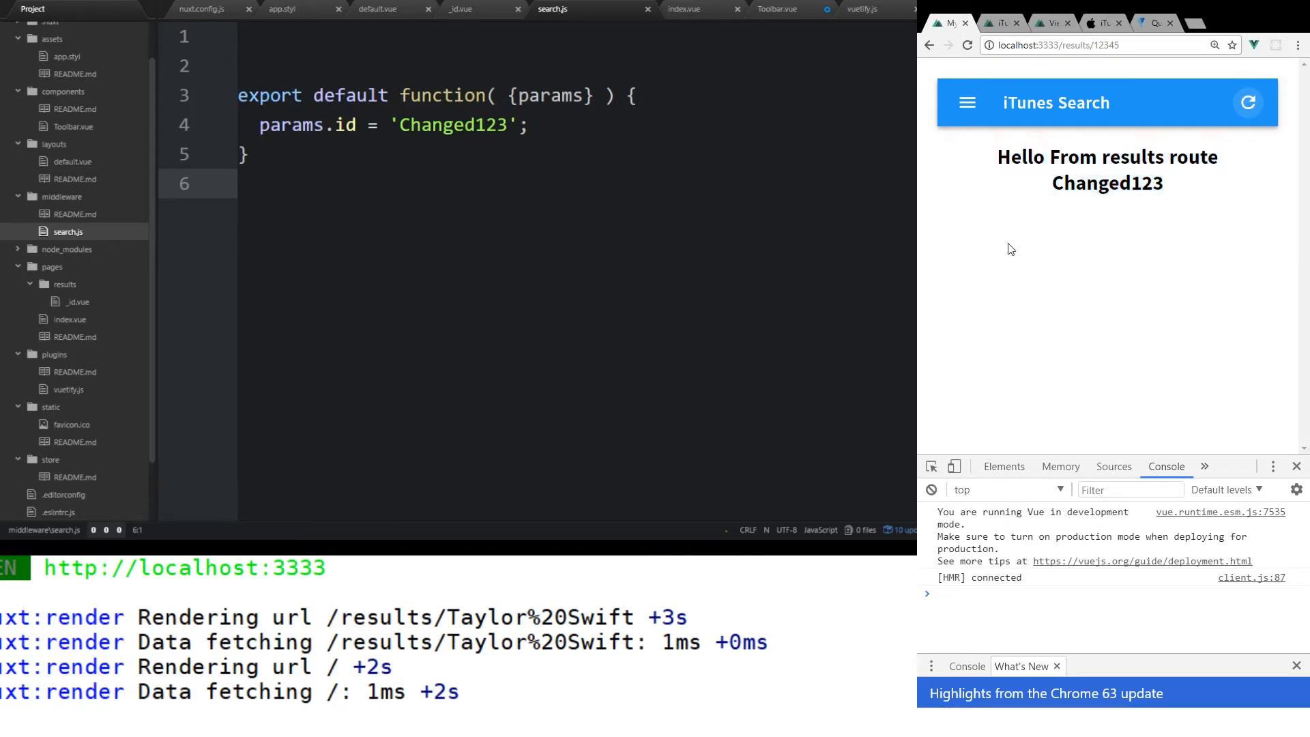
mouse_move(1166, 294)
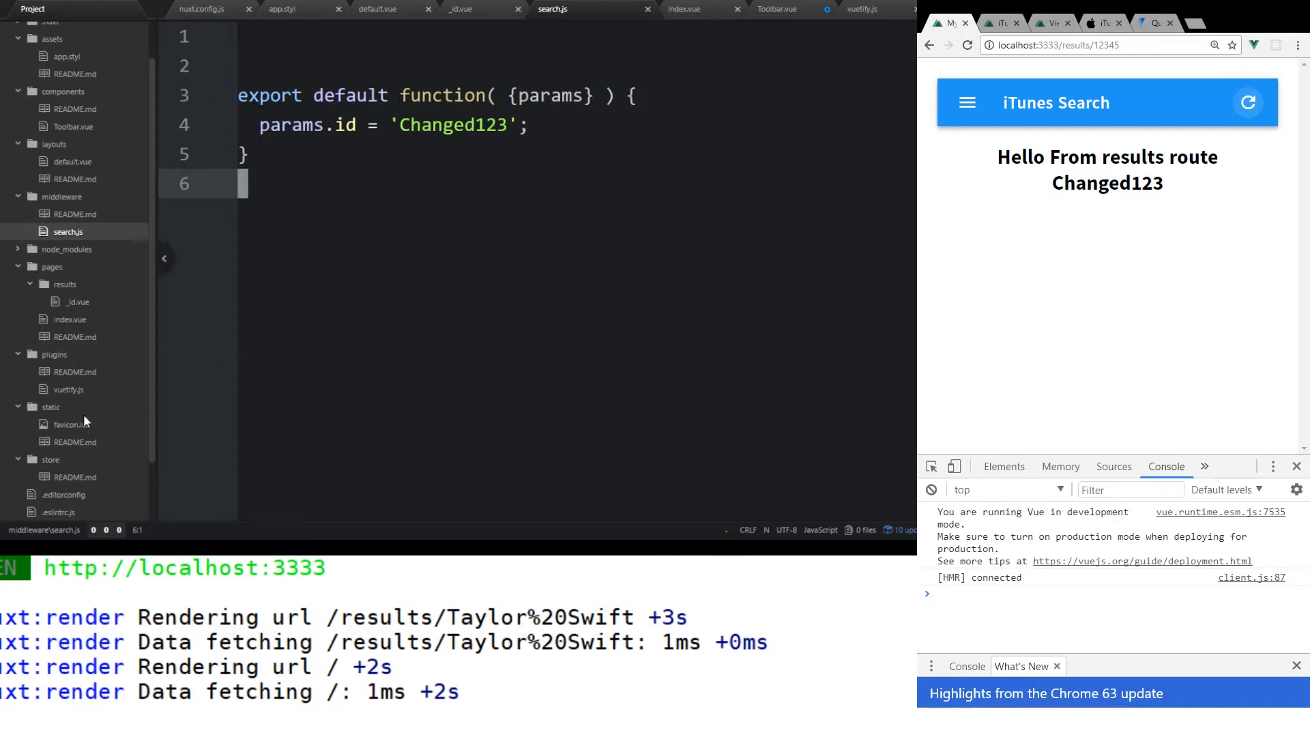
- Open the Nuxt Vuex Store guide and review its Classic and Modules mode sections
left_click(1046, 23)
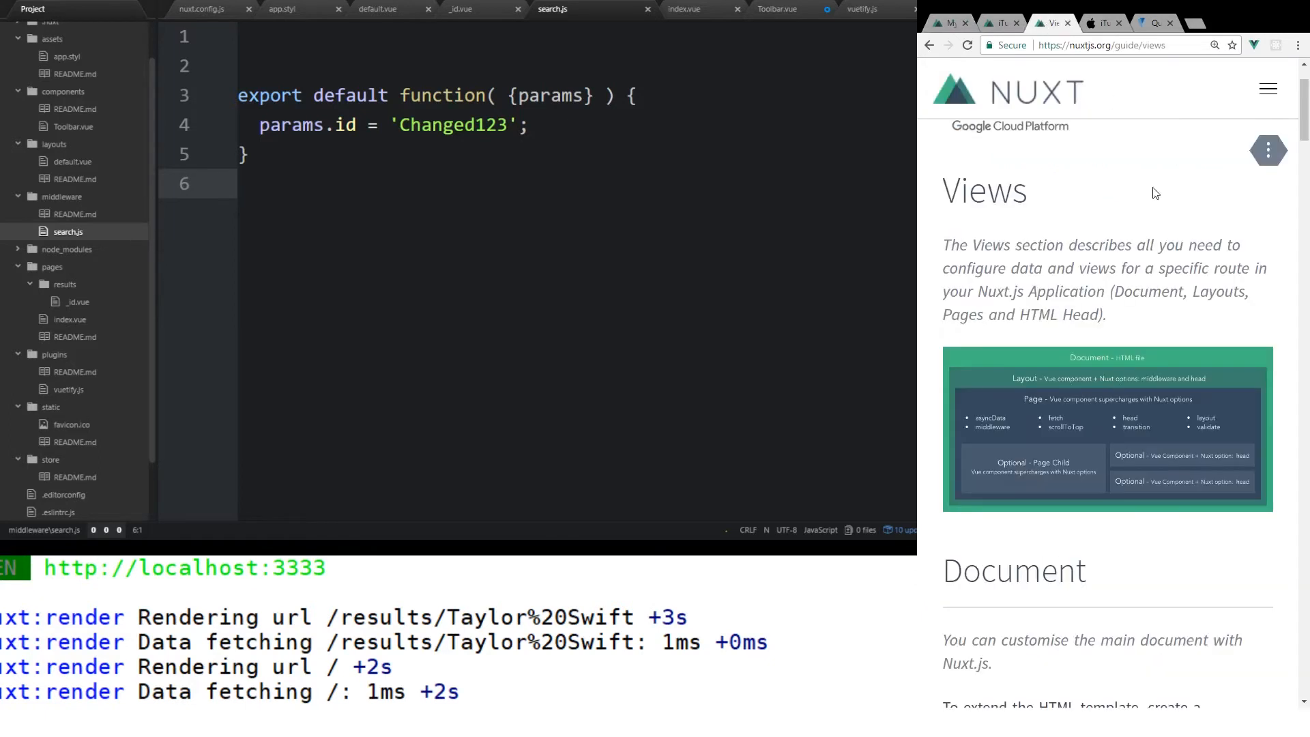
left_click(1268, 89)
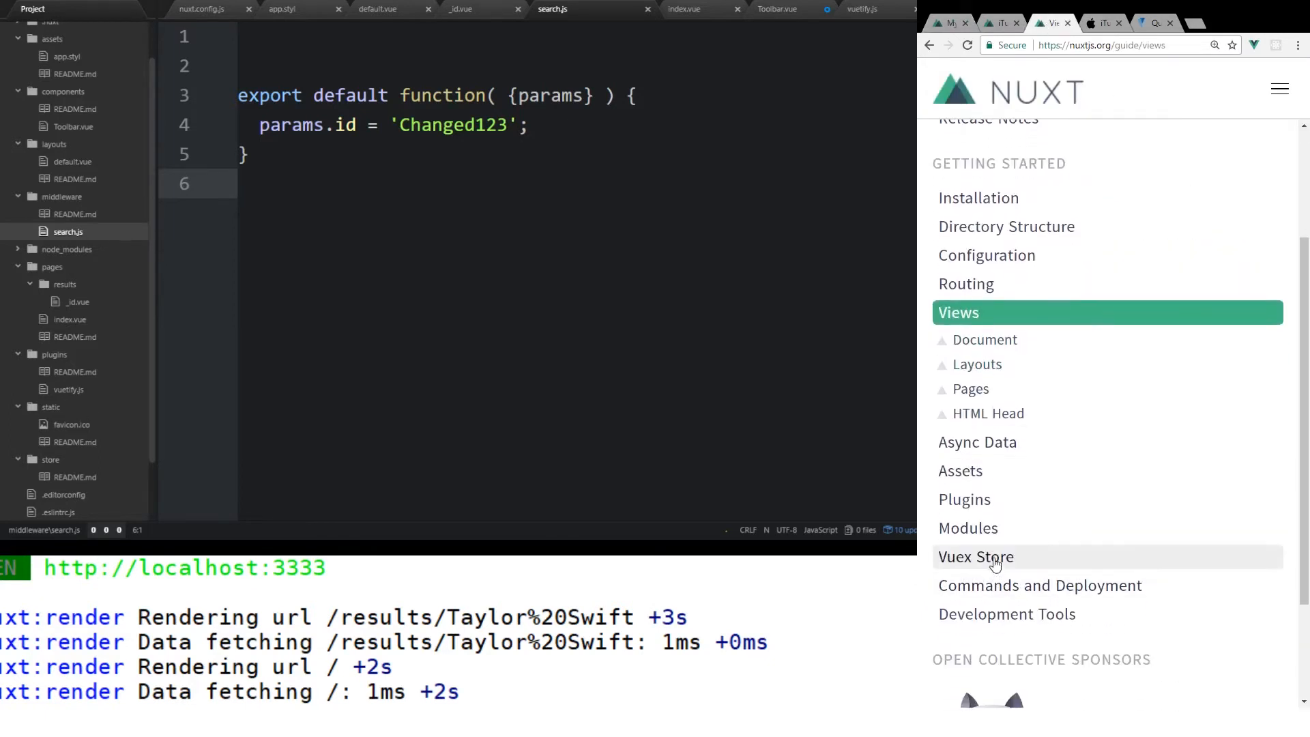
left_click(975, 557)
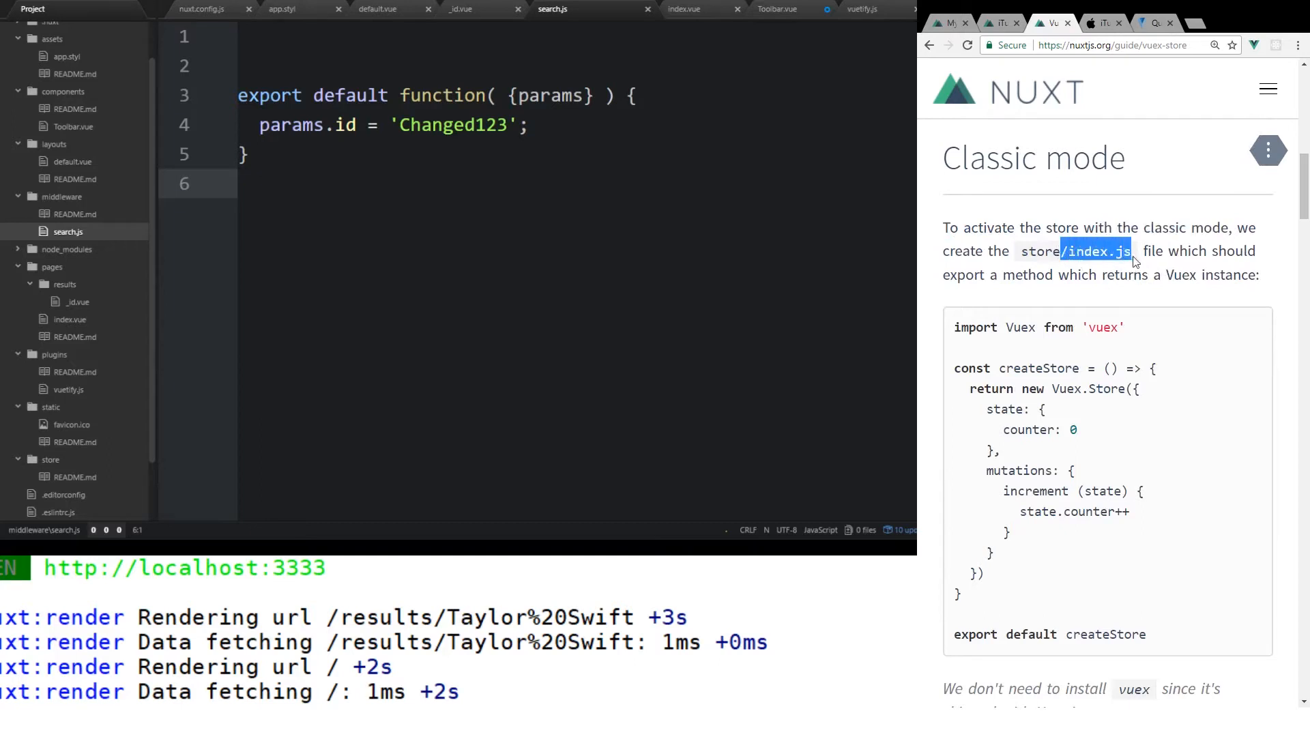
scroll("down", 3)
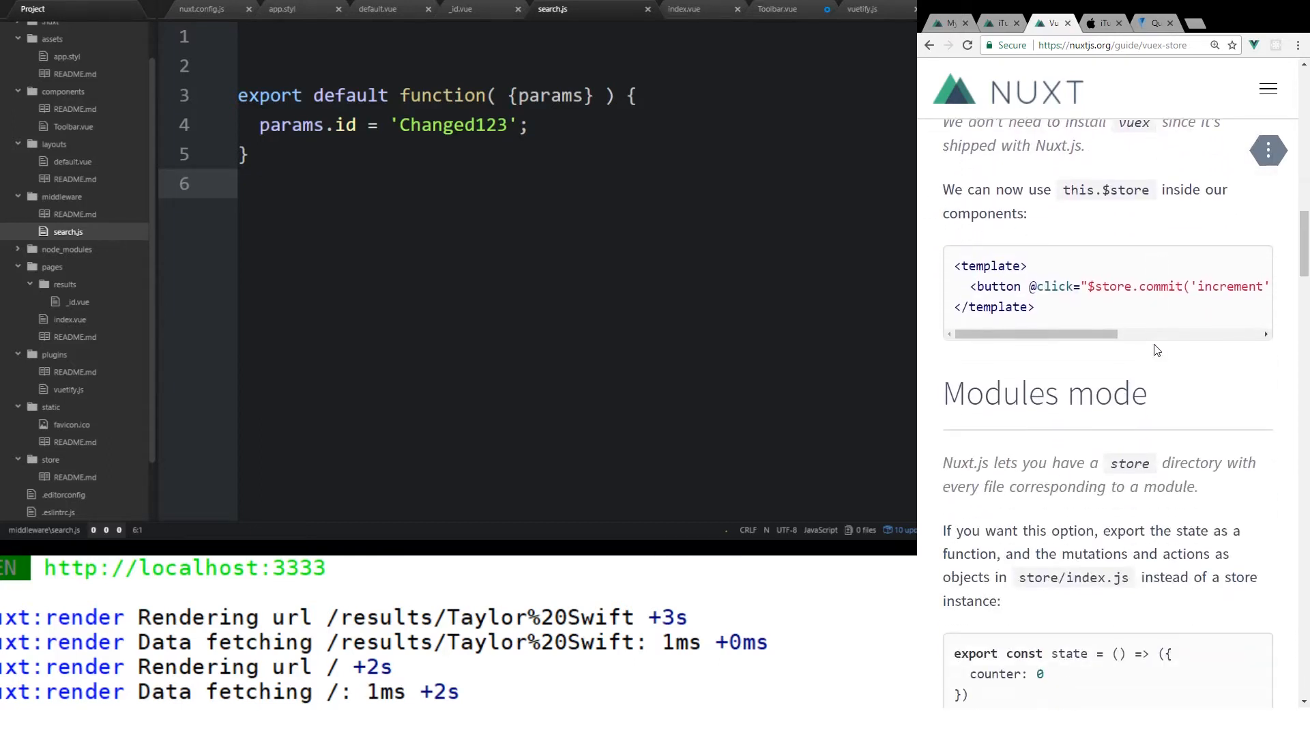
scroll("down", 3)
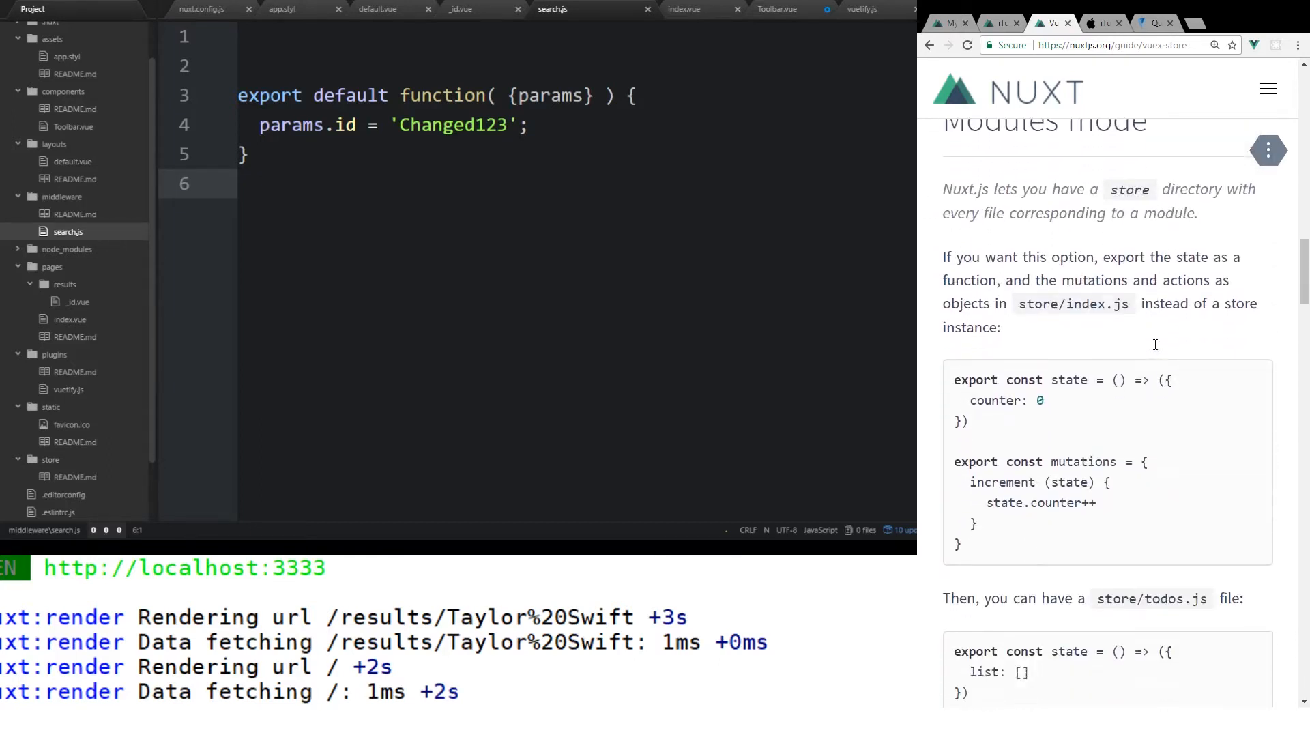
scroll("down", 3)
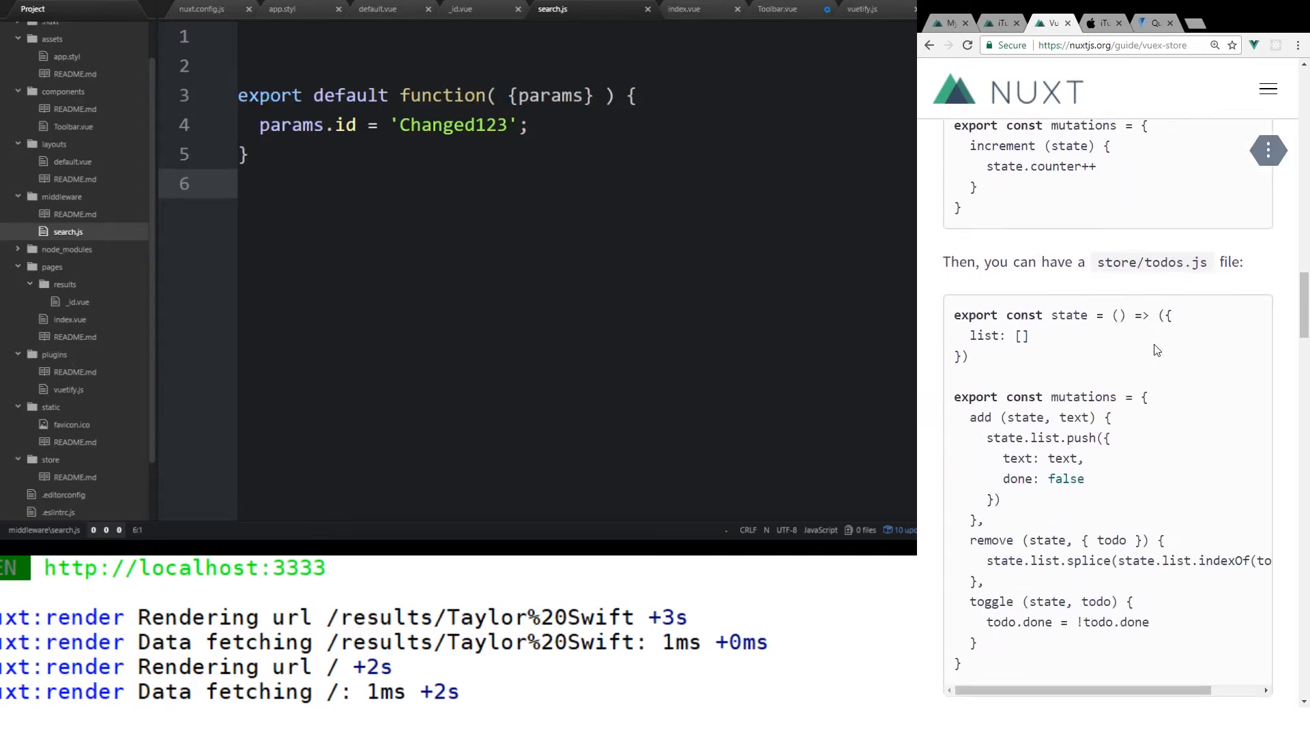
scroll("up", 3)
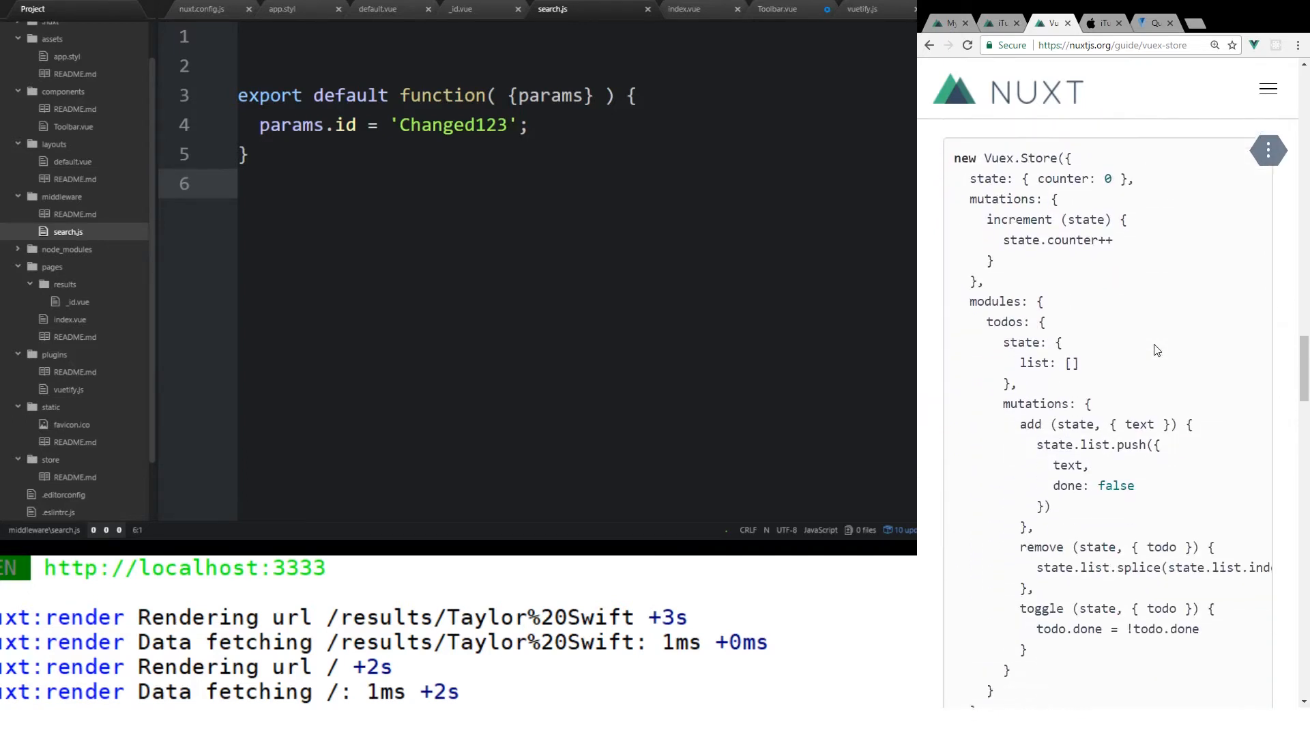
scroll("down", 3)
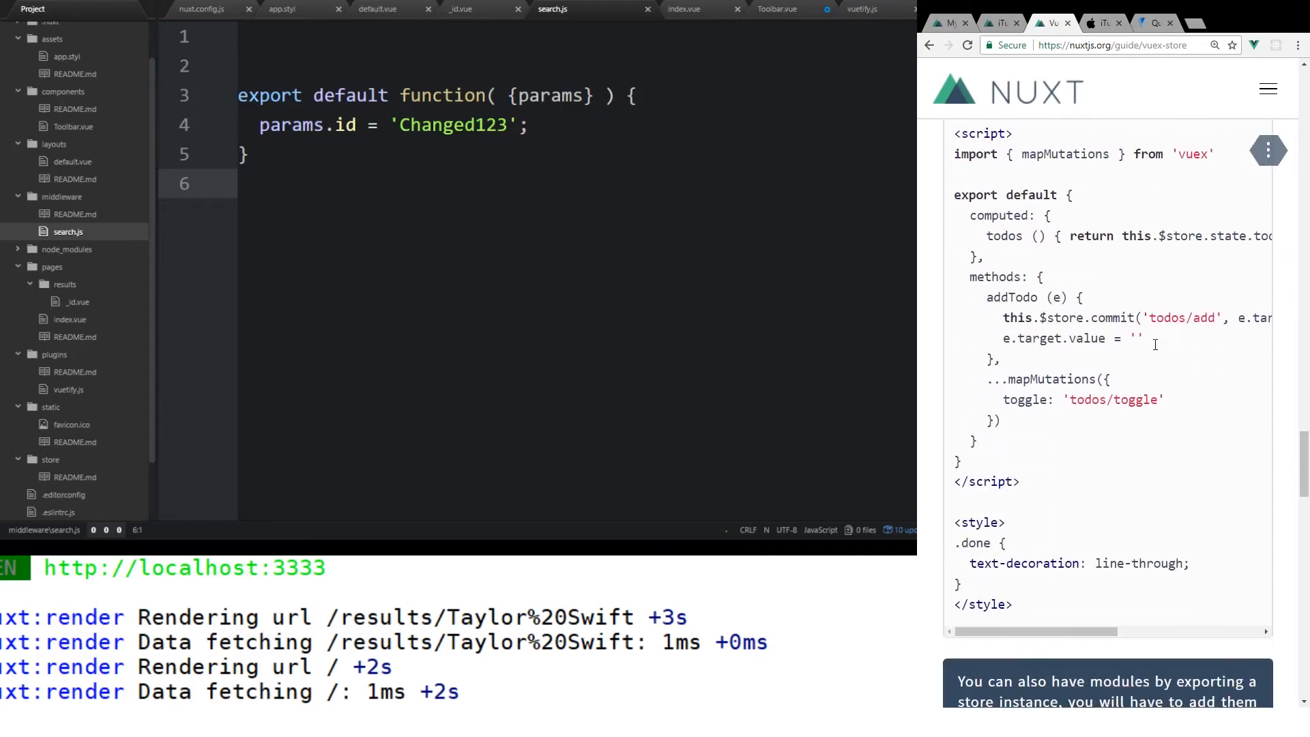
scroll("up", 3)
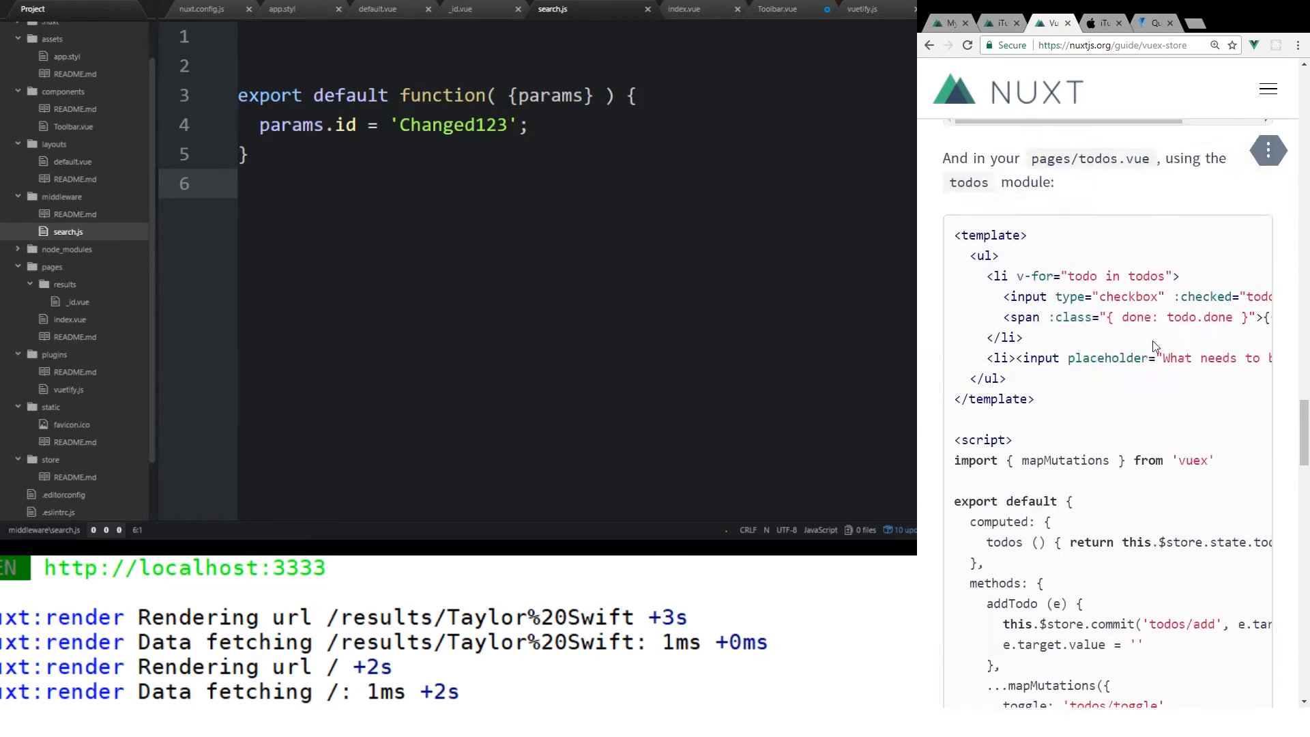
scroll("up", 3)
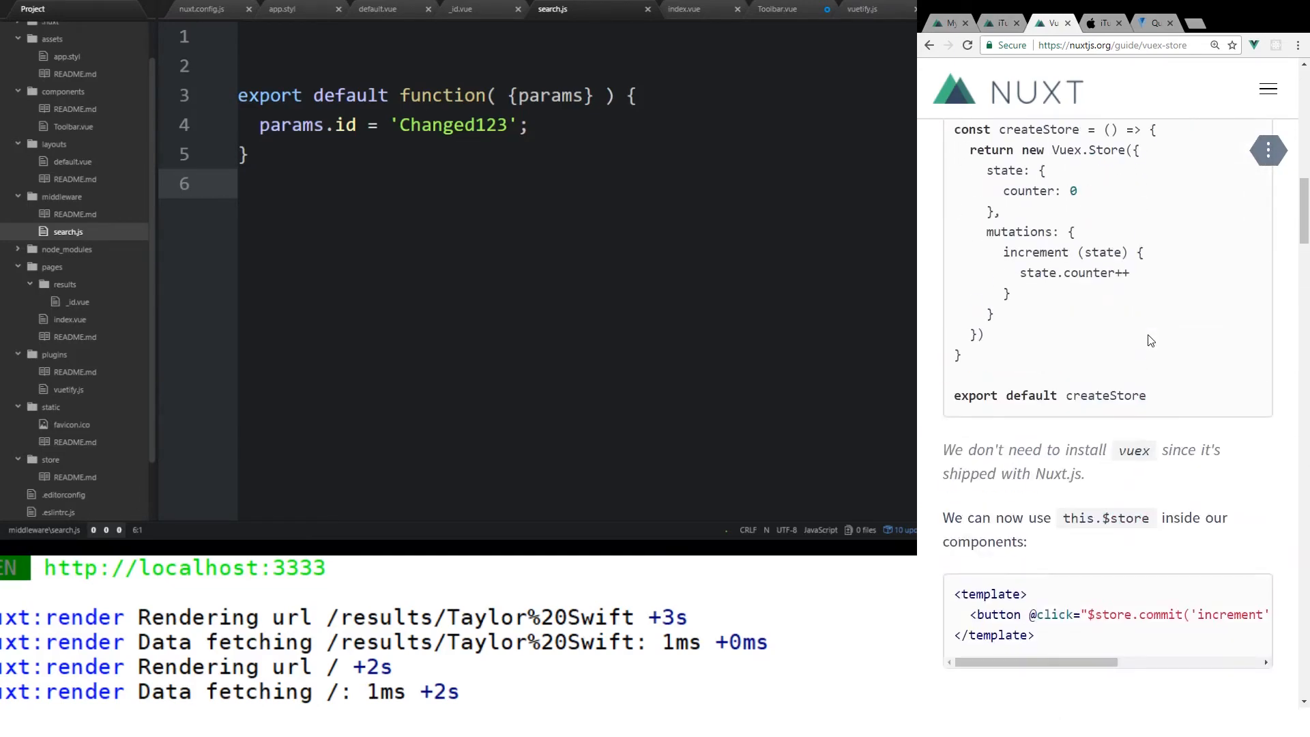
scroll("up", 3)
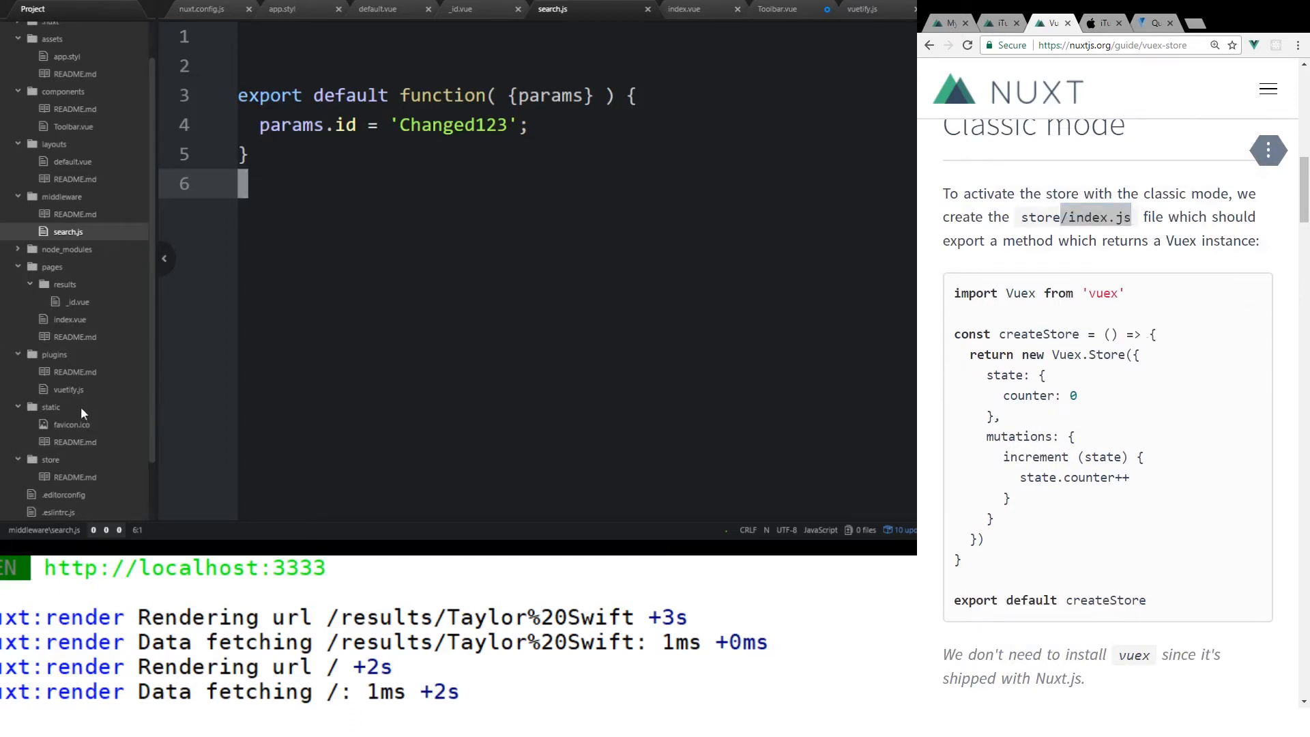
left_click(50, 459)
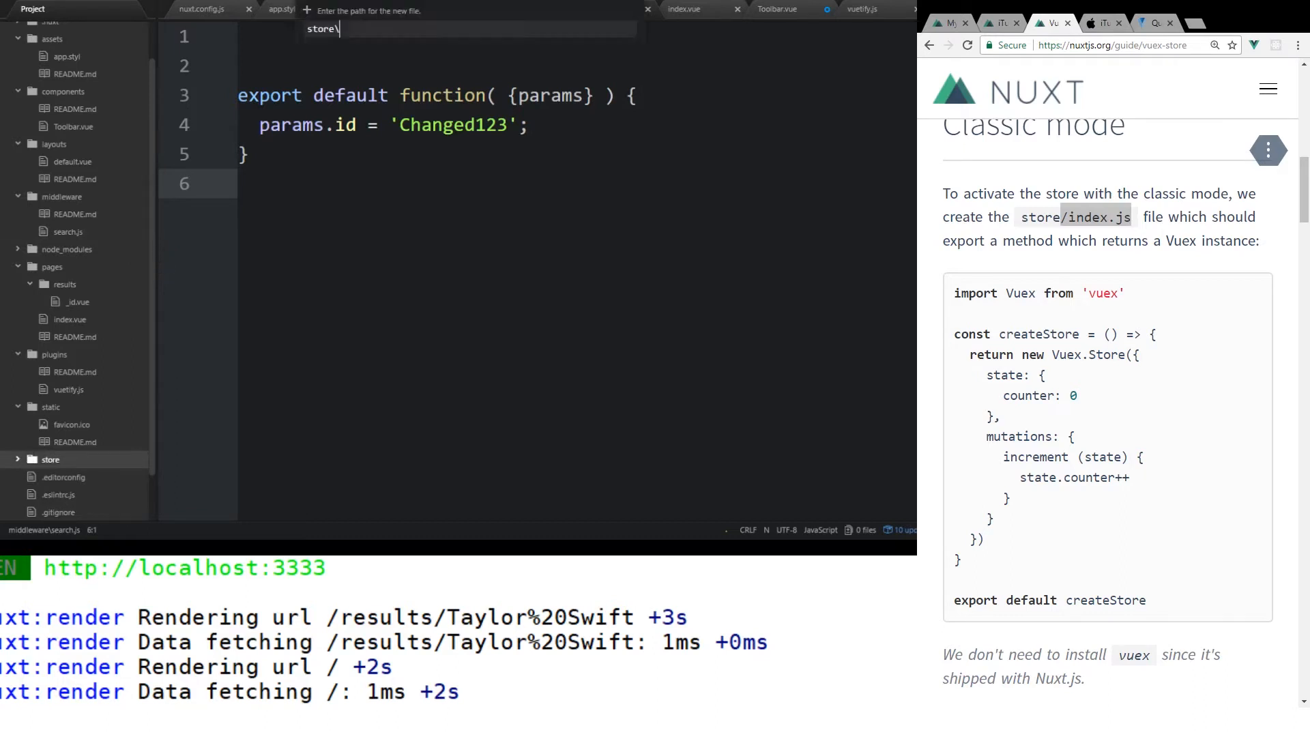
- Create store/index.js and place the cursor in the empty file
key("Enter")
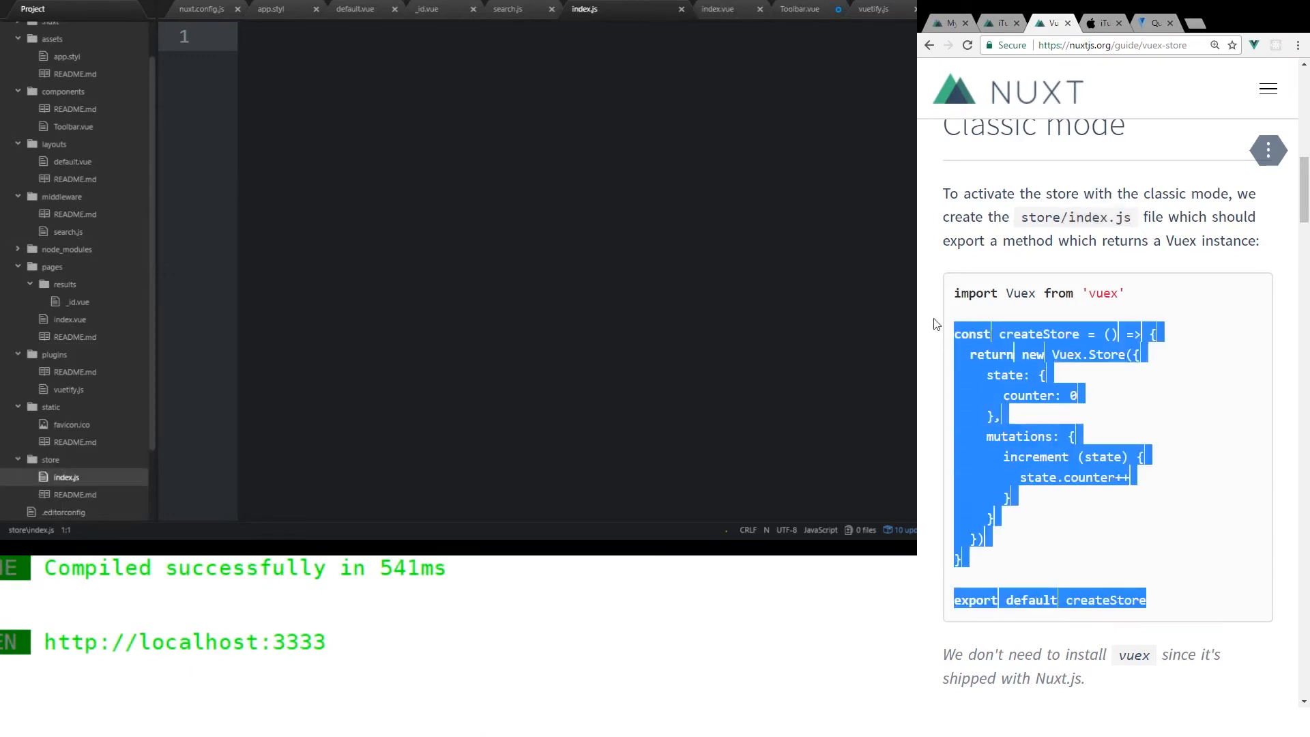
left_click(508, 249)
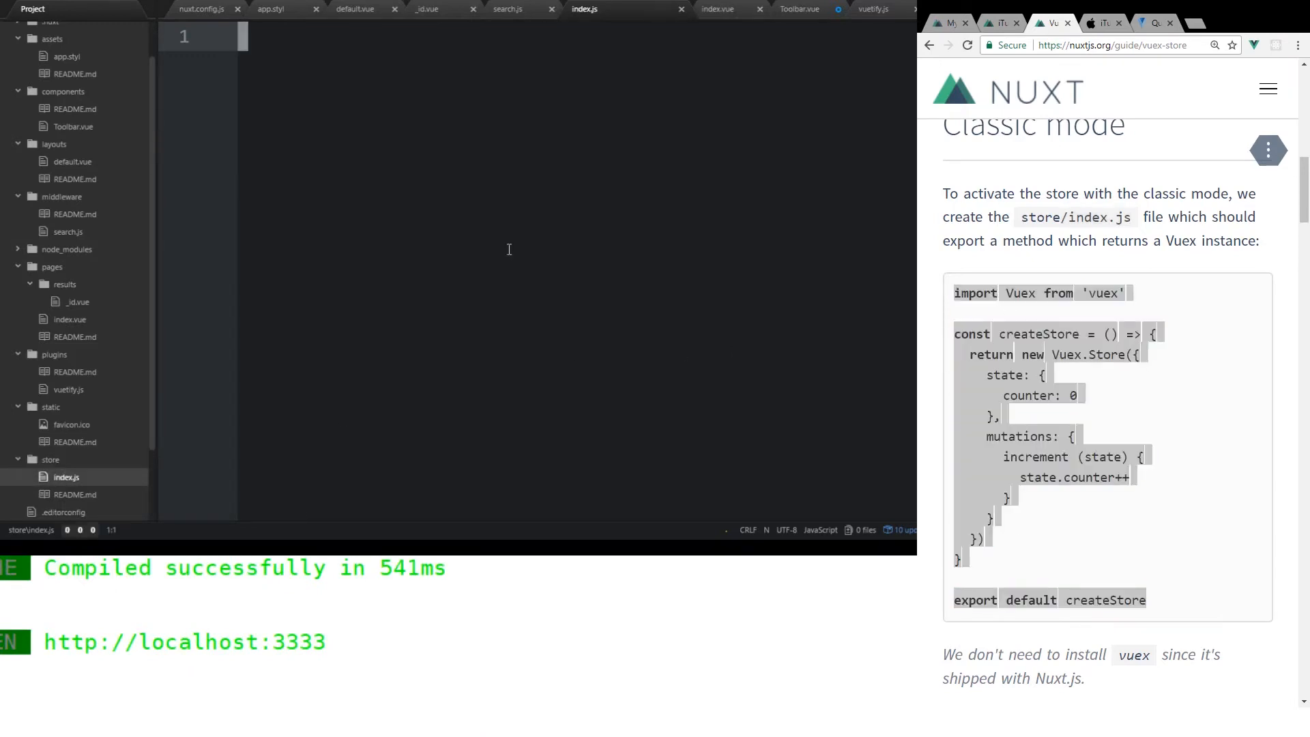
- Import Vuex and rename the counter state entry to albums: []
type("import Vuex from 'vuex'")
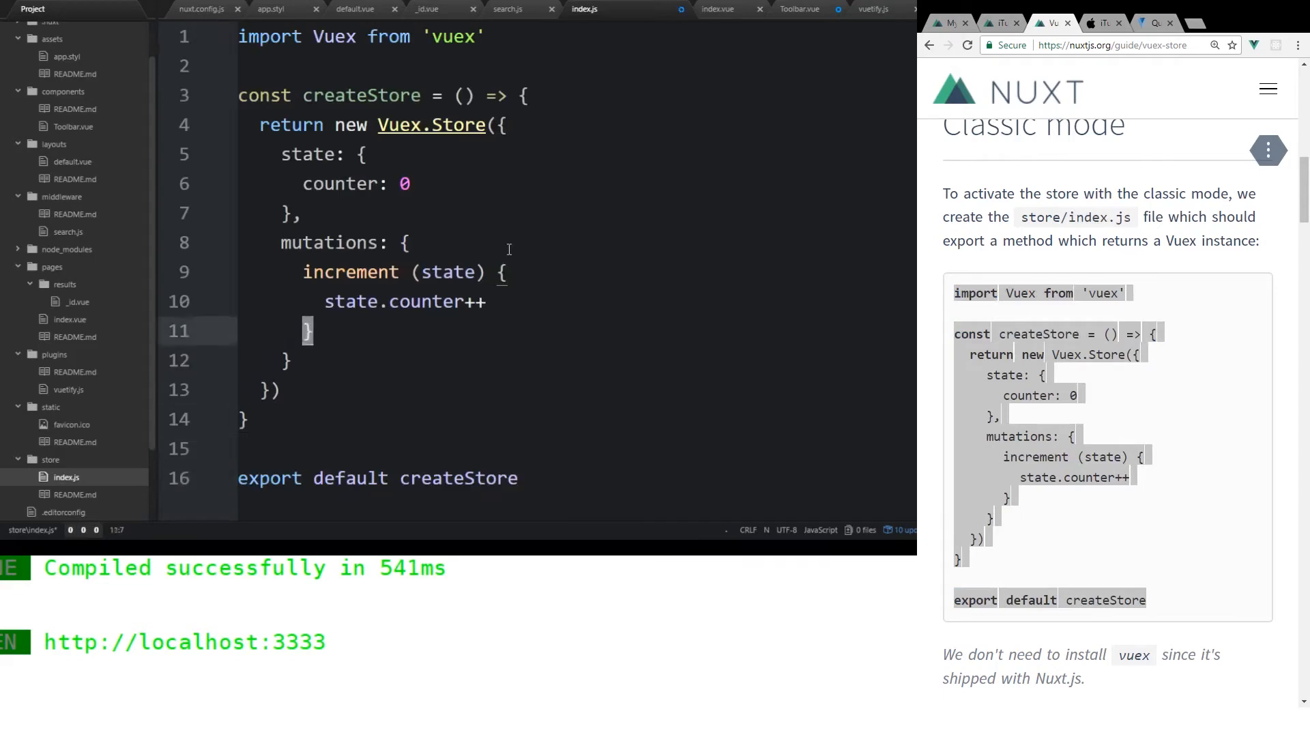
left_click(302, 184)
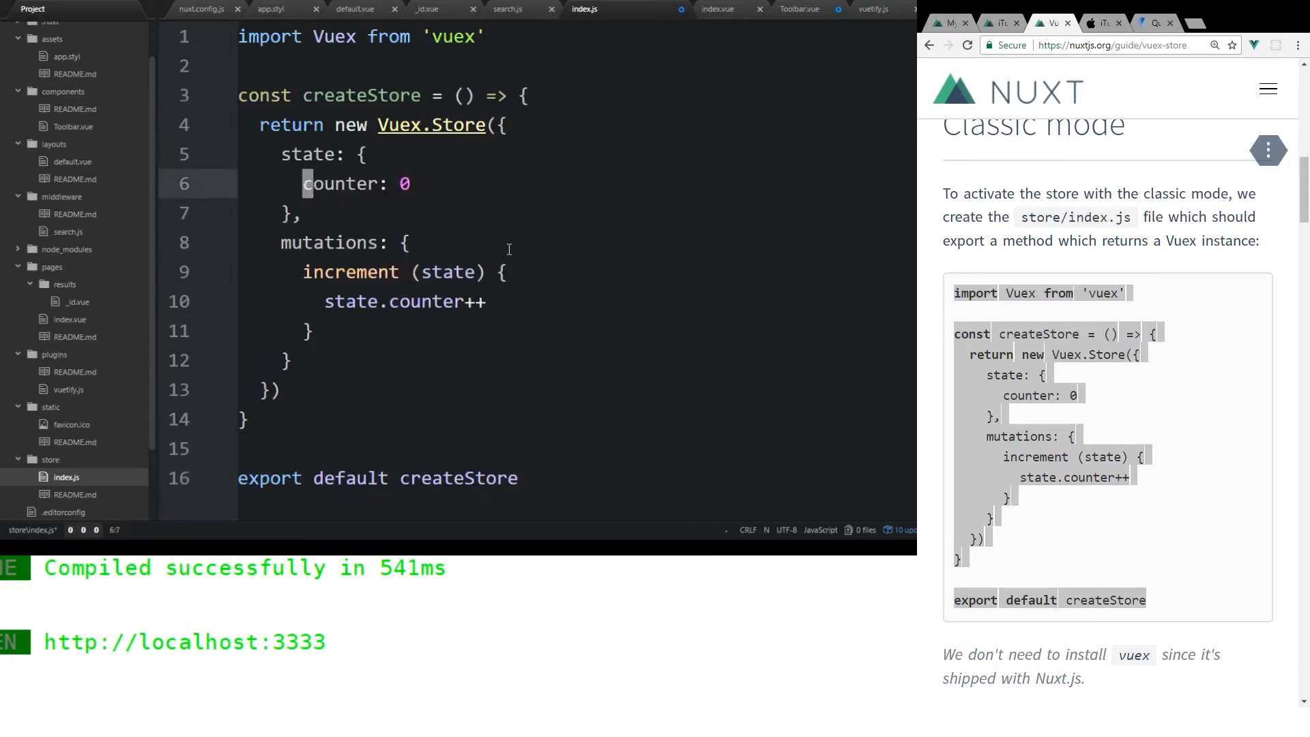
type("albu: 0")
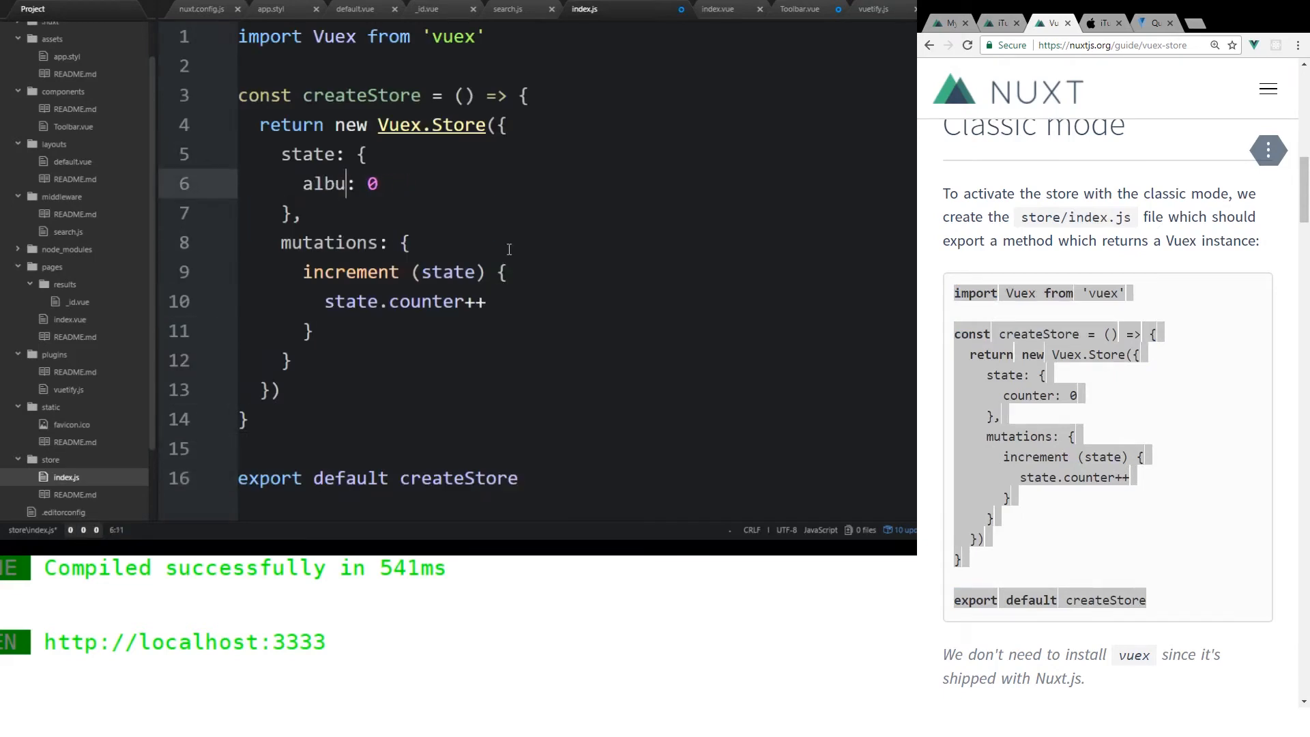
type("ms")
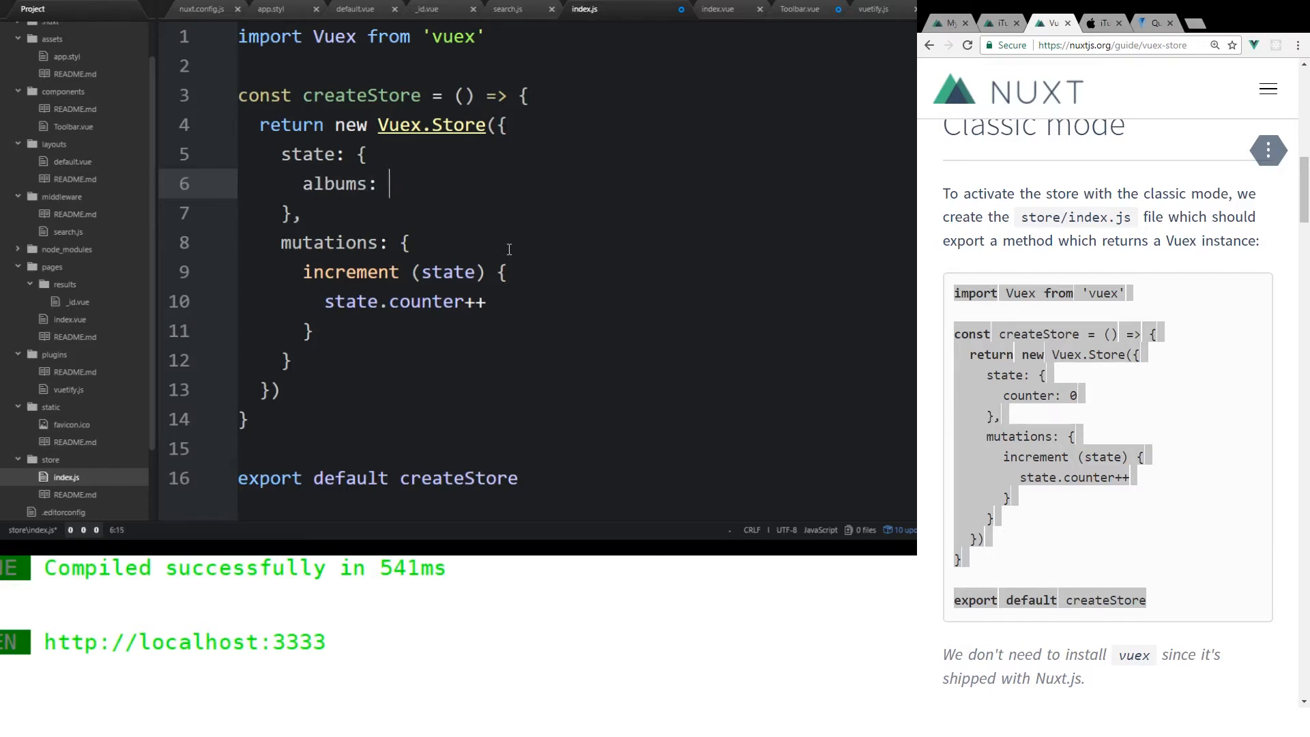
type("[]")
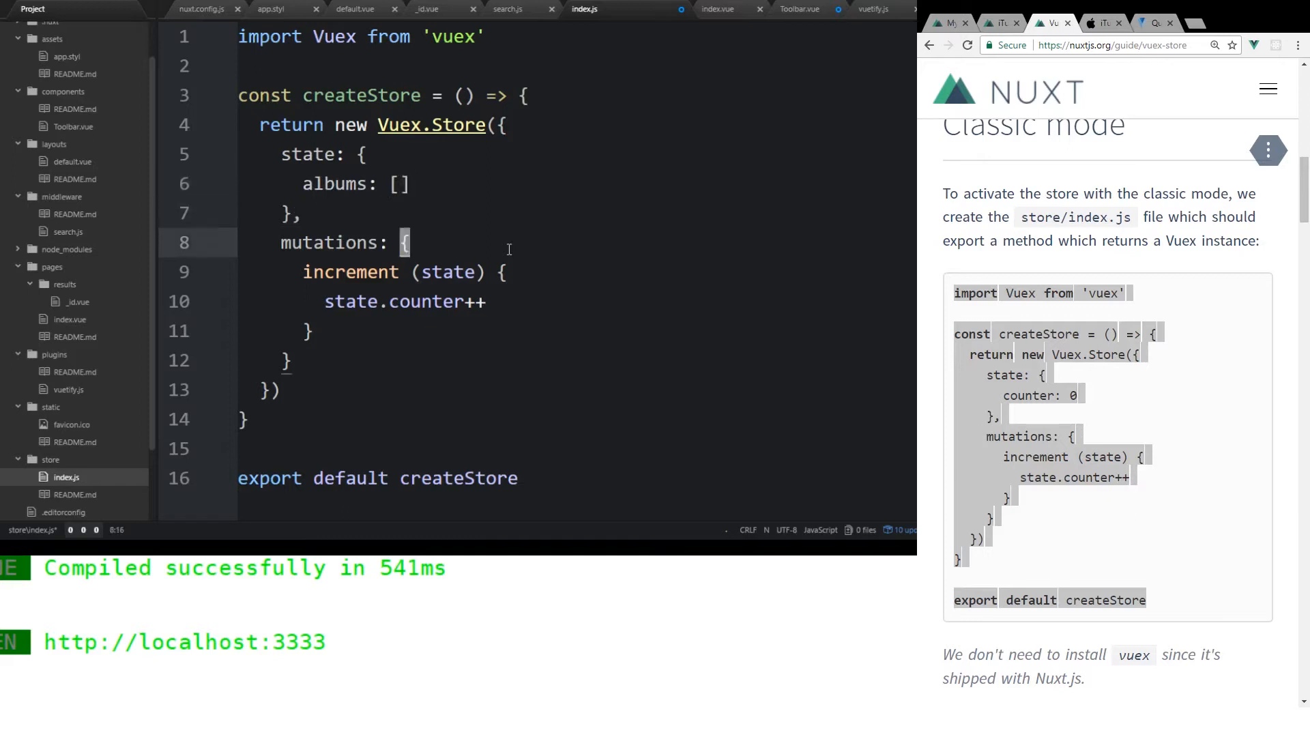
- Replace the increment mutation with add(state, payload) setting state.albums = payload
left_click(328, 271)
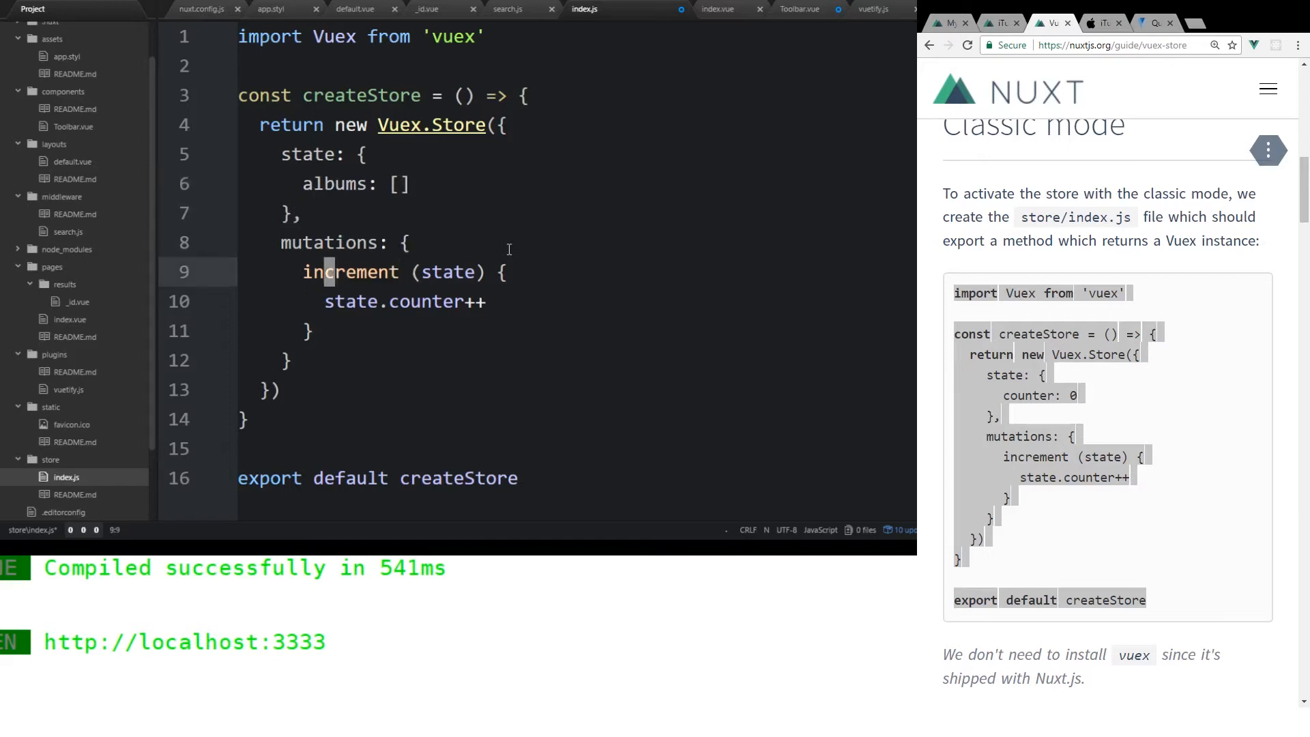
key("Backspace")
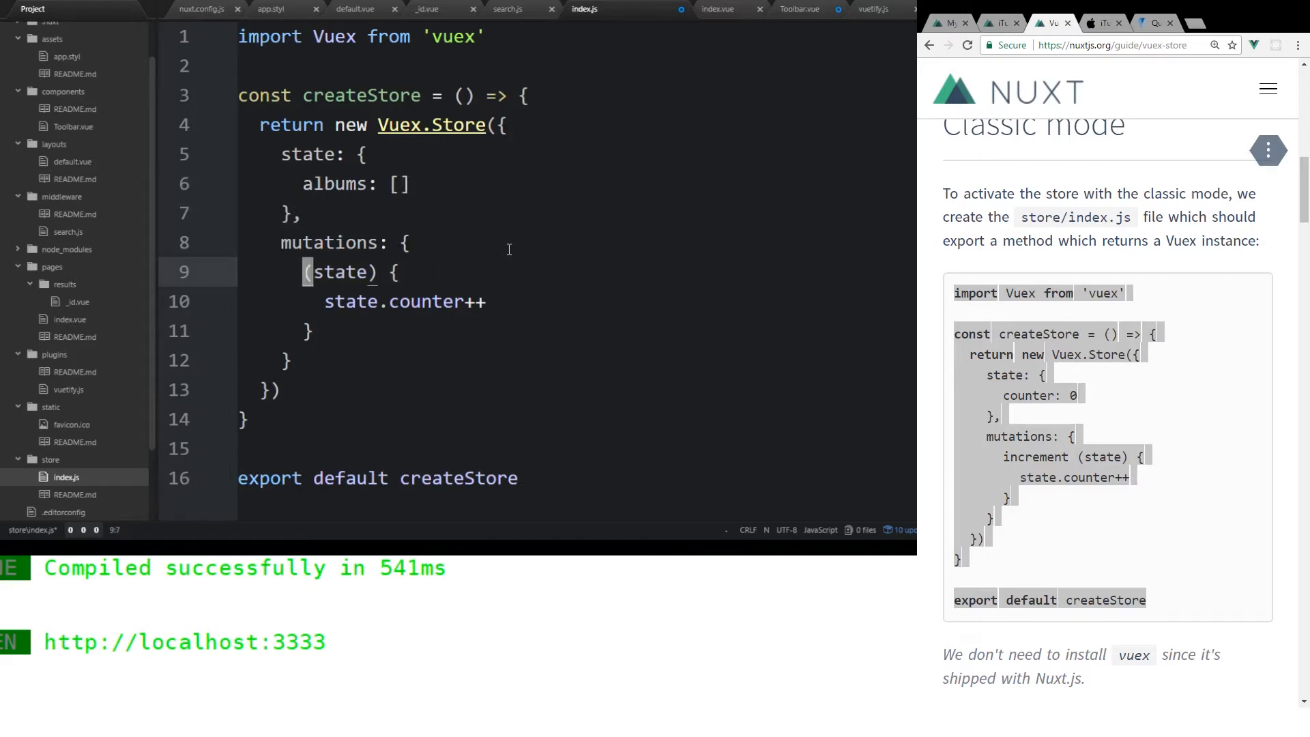
type("add")
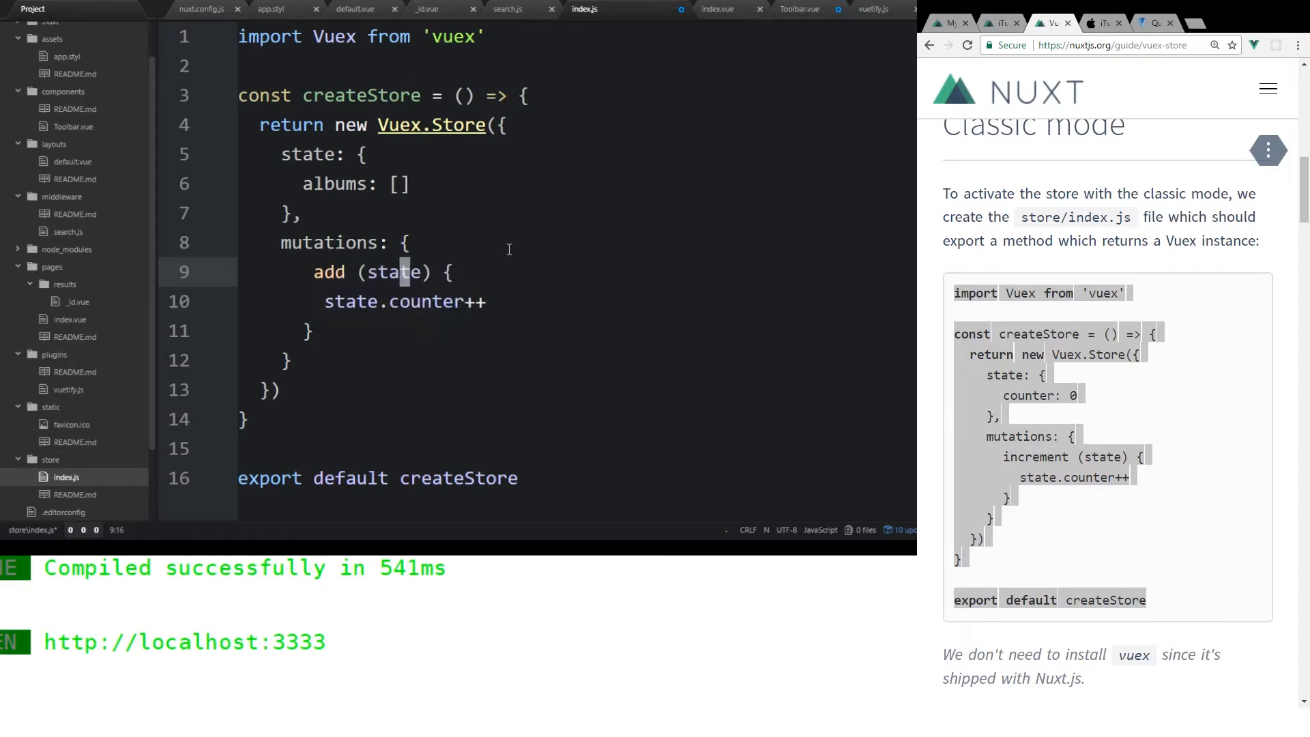
type(", payload")
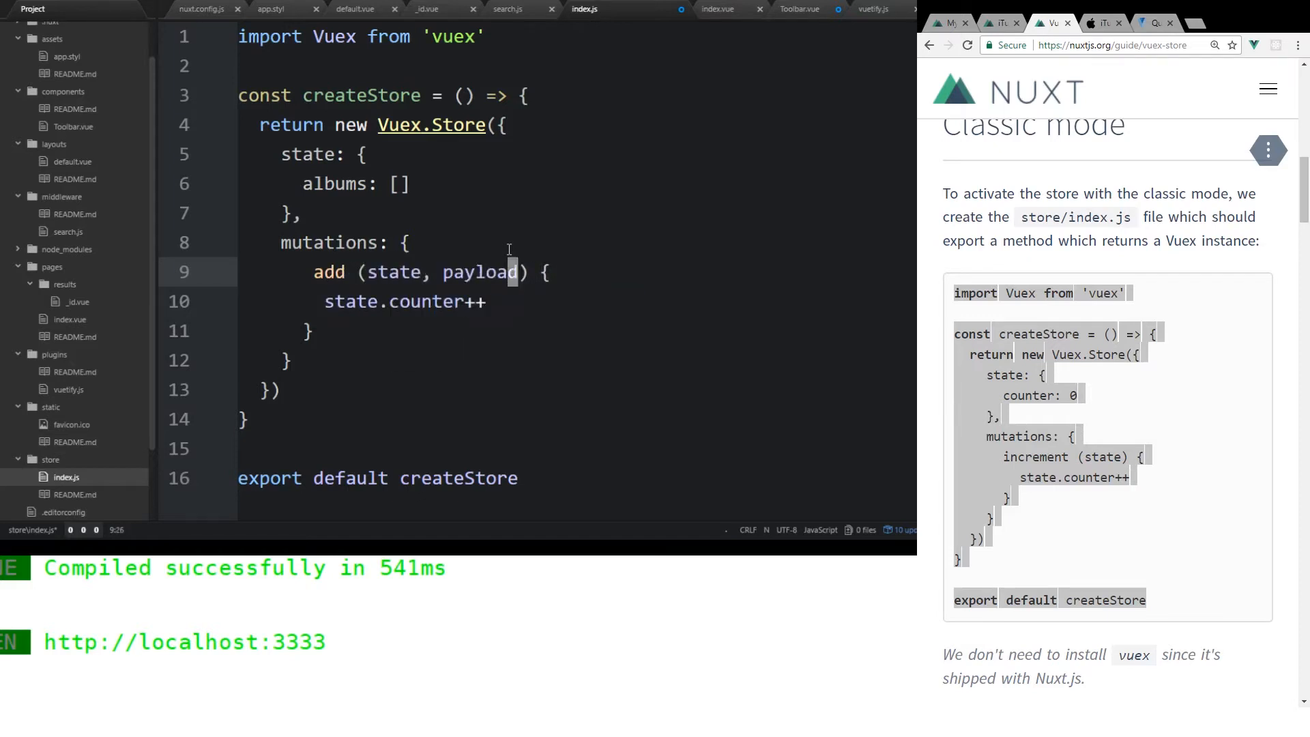
left_click(483, 302)
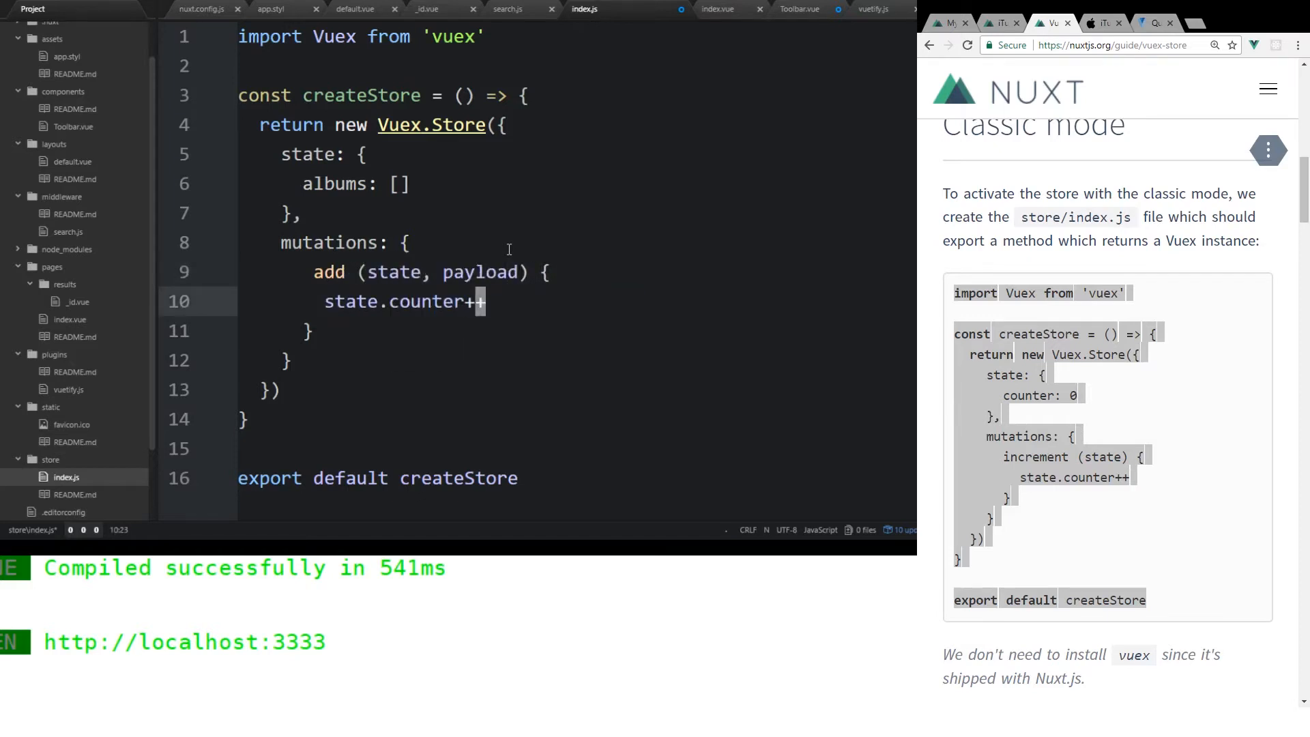
key("Backspace")
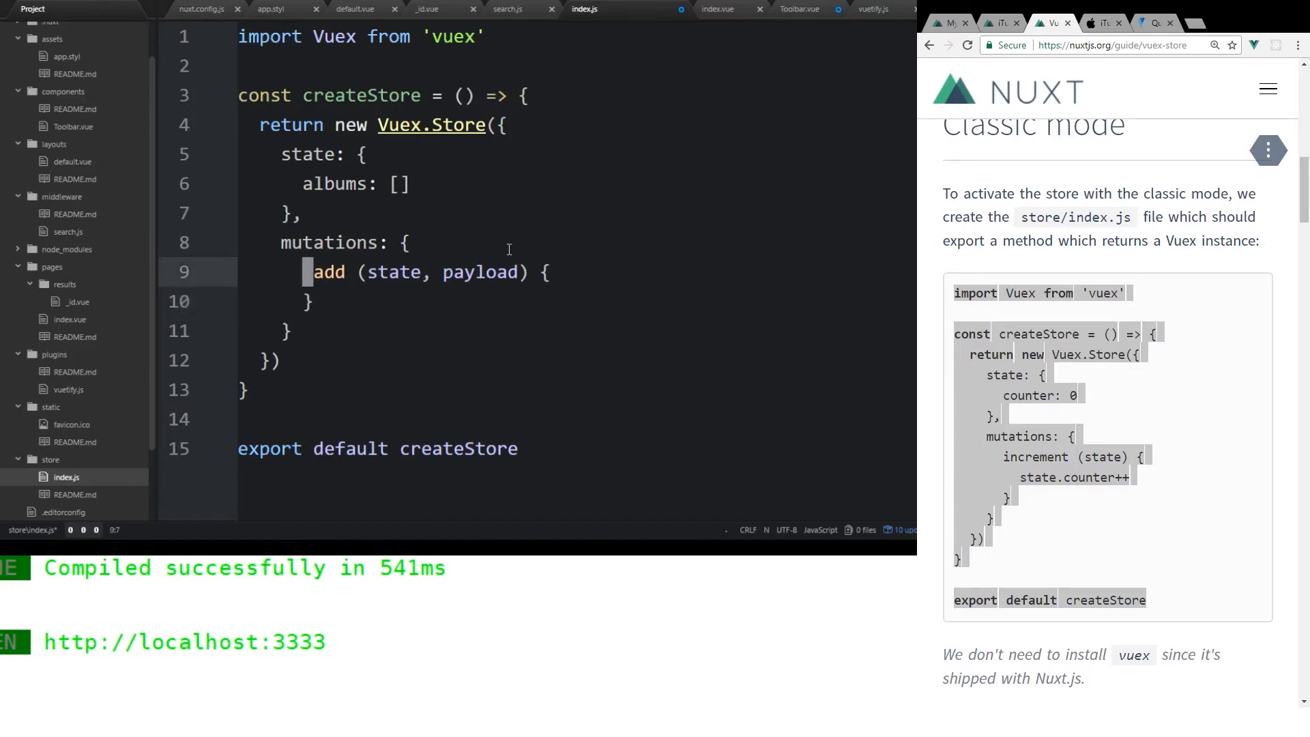
type("state")
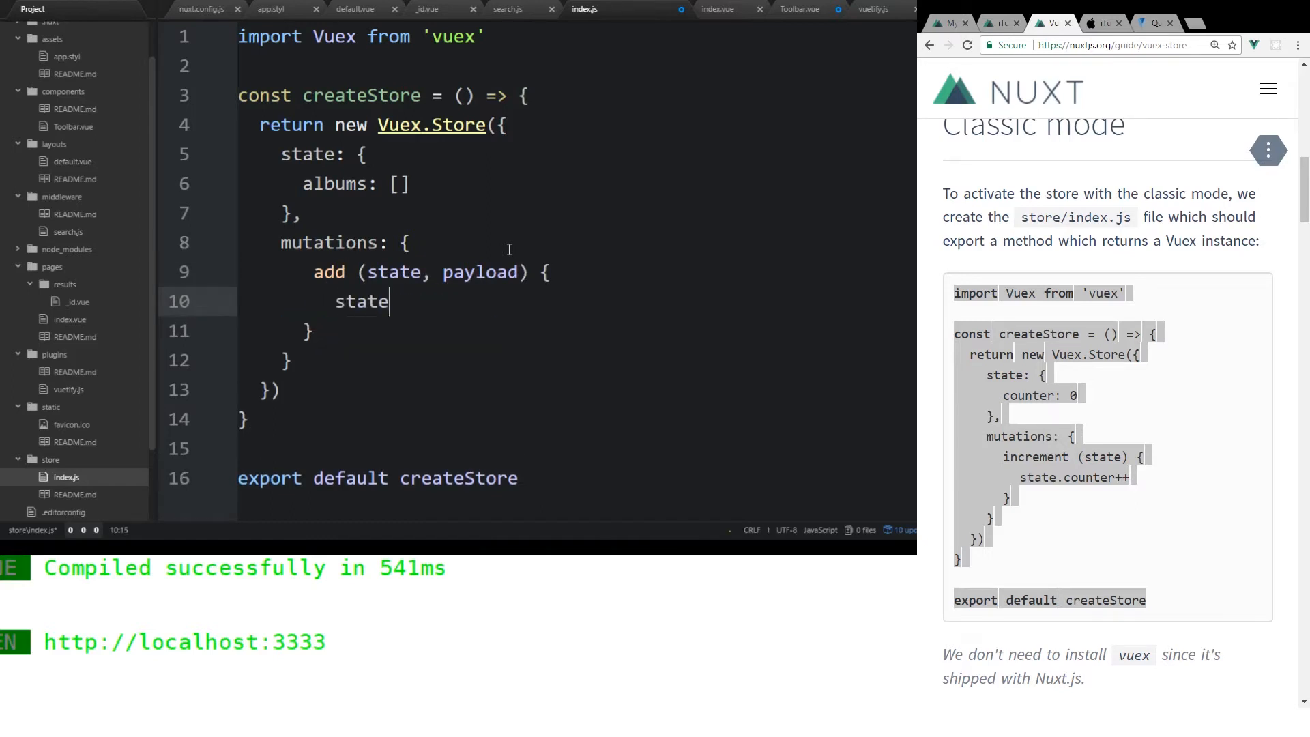
type(".albums = payload;")
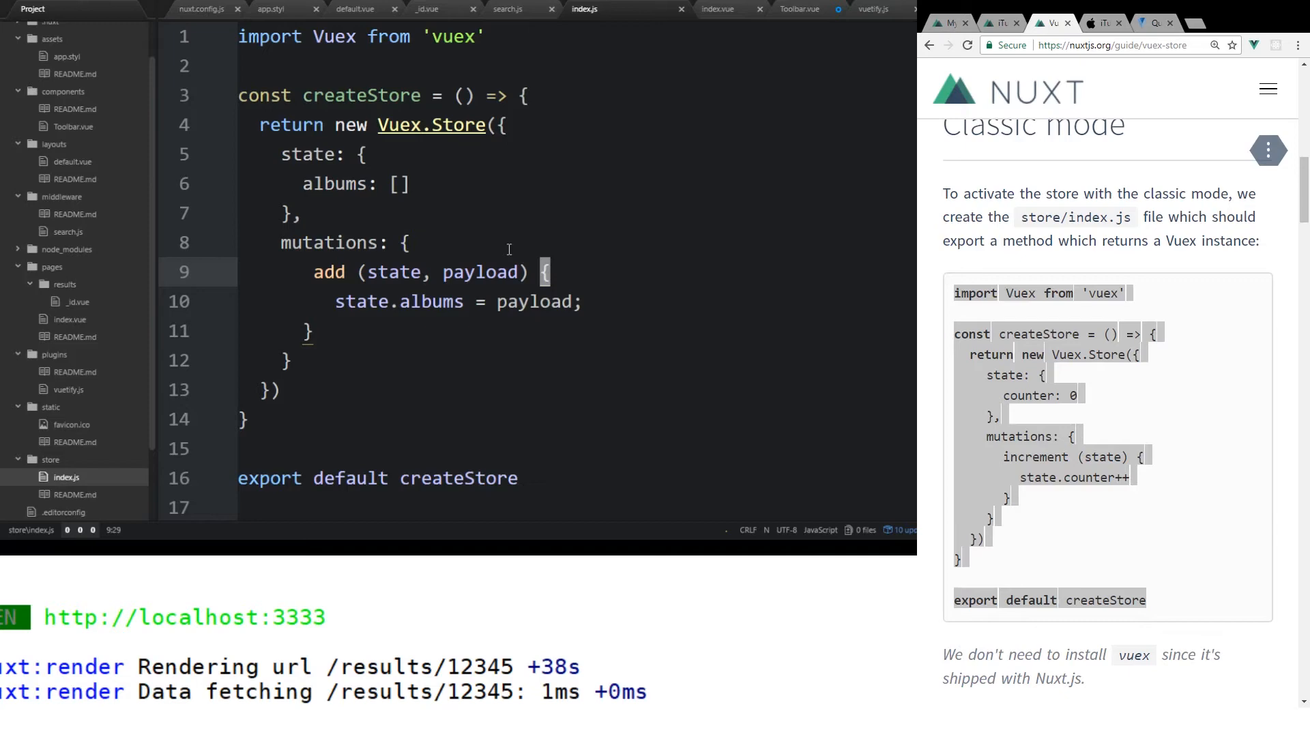
left_click(294, 213)
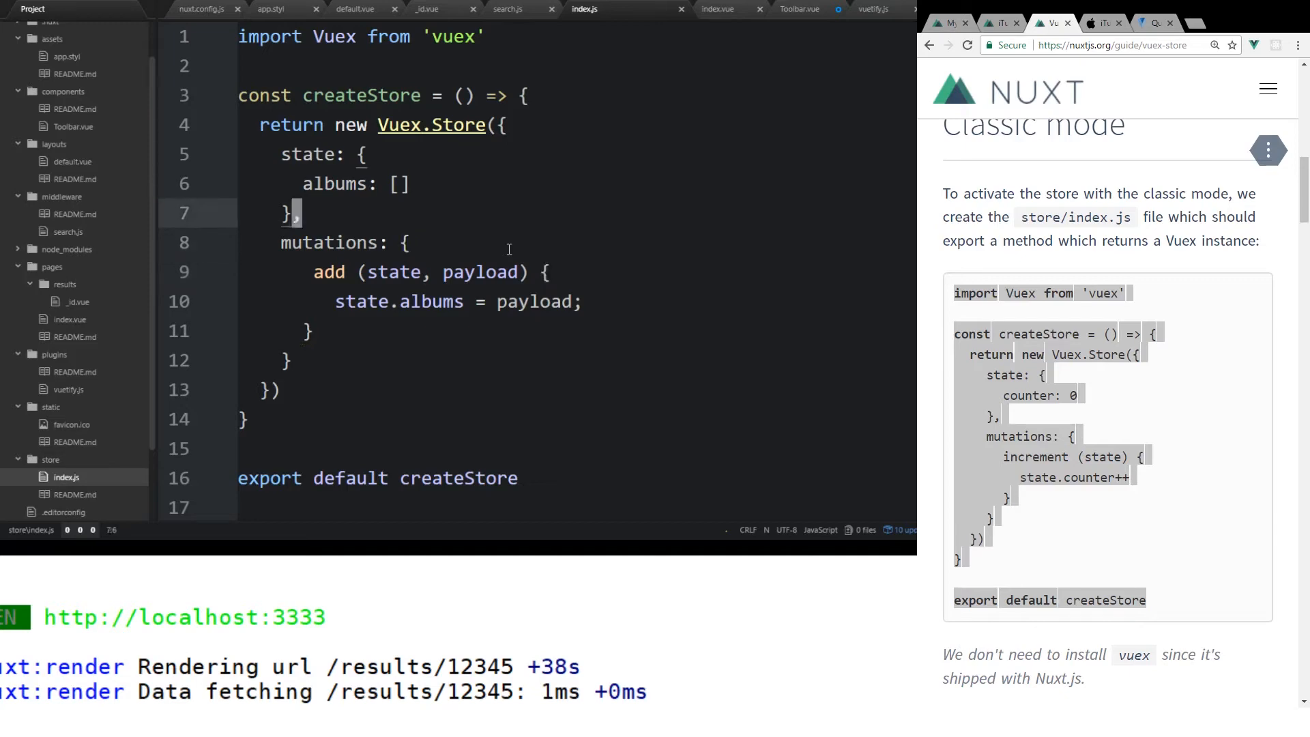
left_click(401, 183)
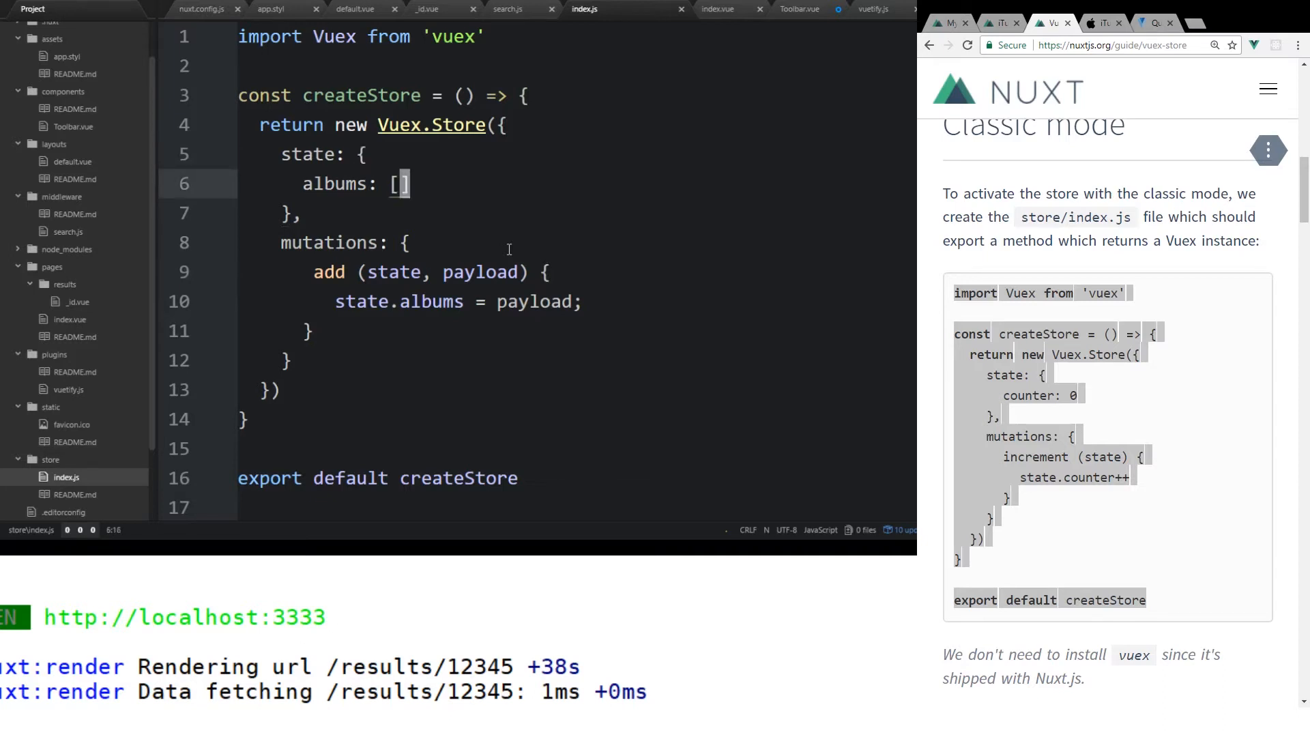
left_click(546, 272)
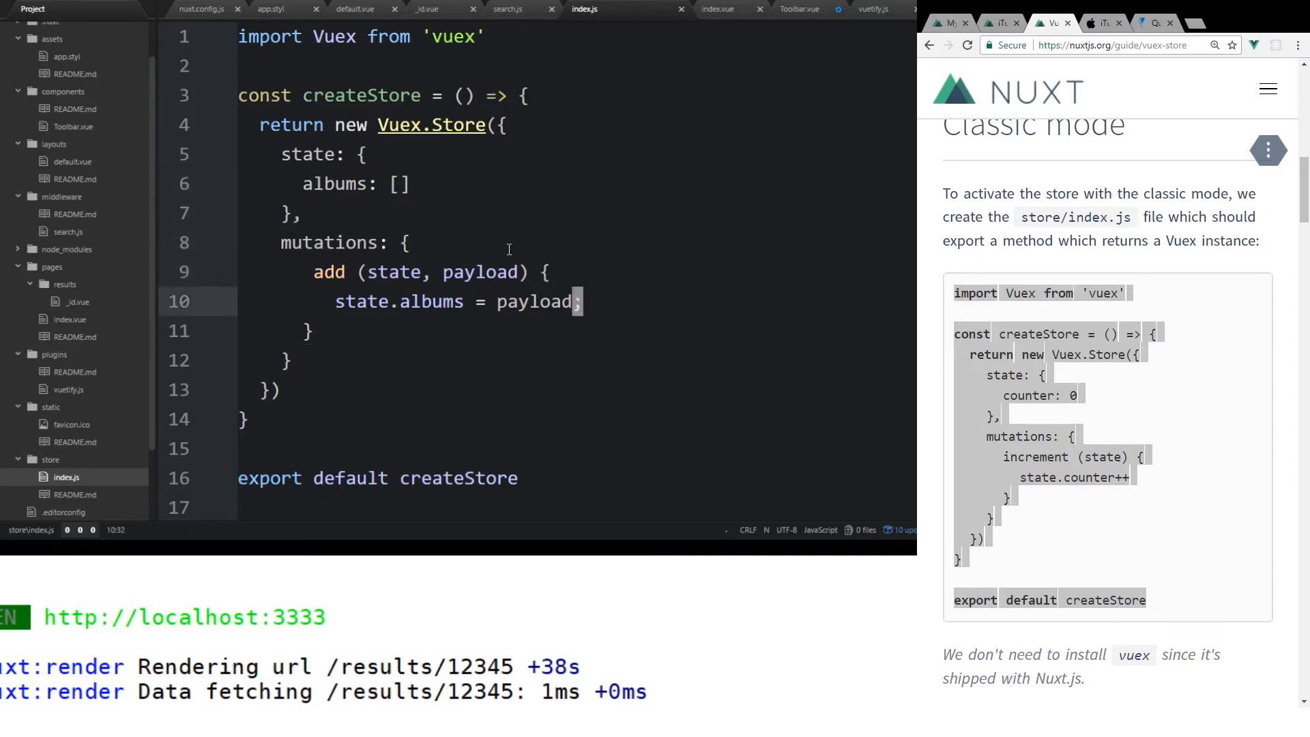
left_click(404, 242)
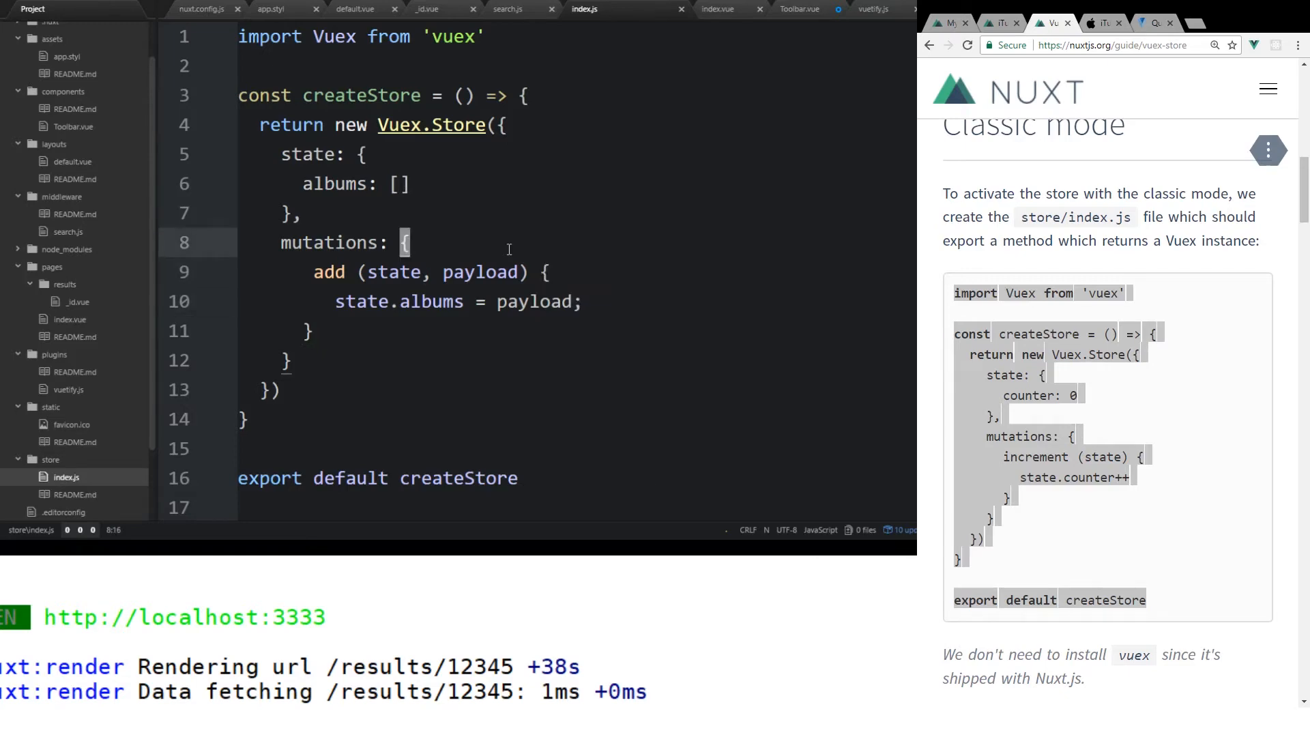
left_click(580, 301)
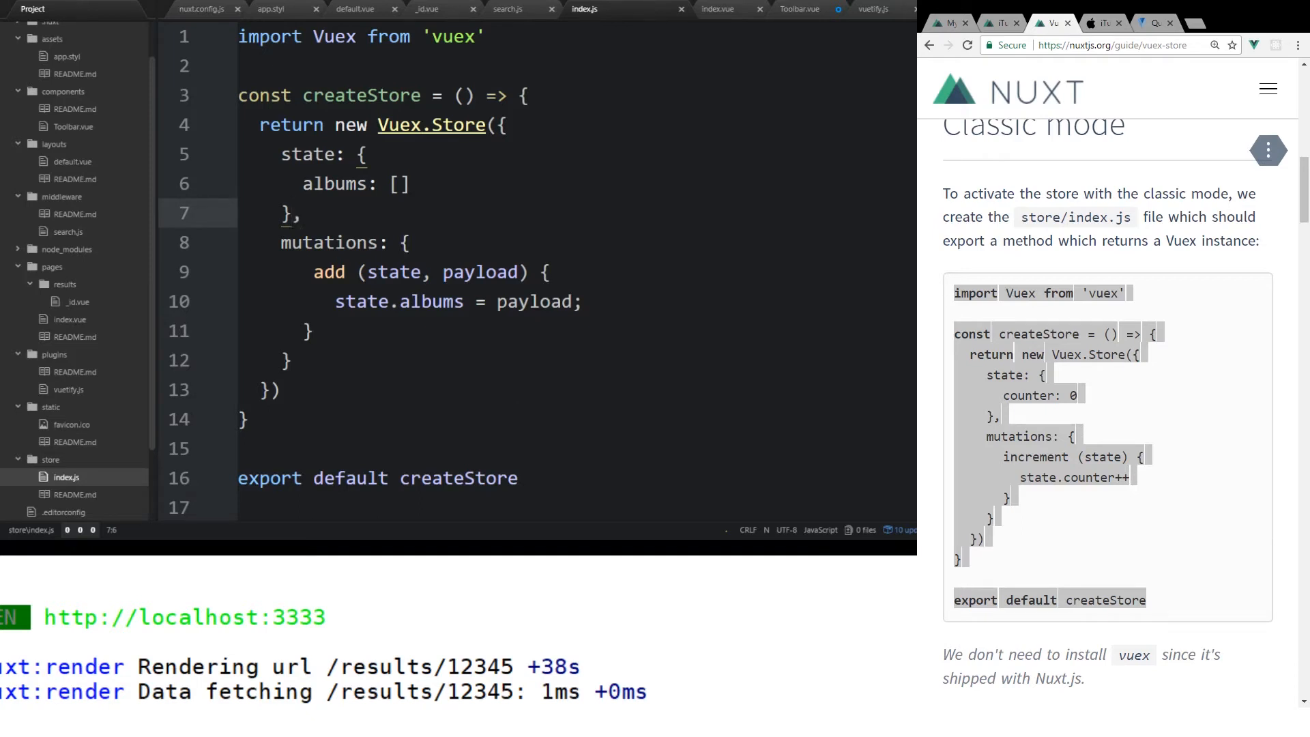
left_click(284, 390)
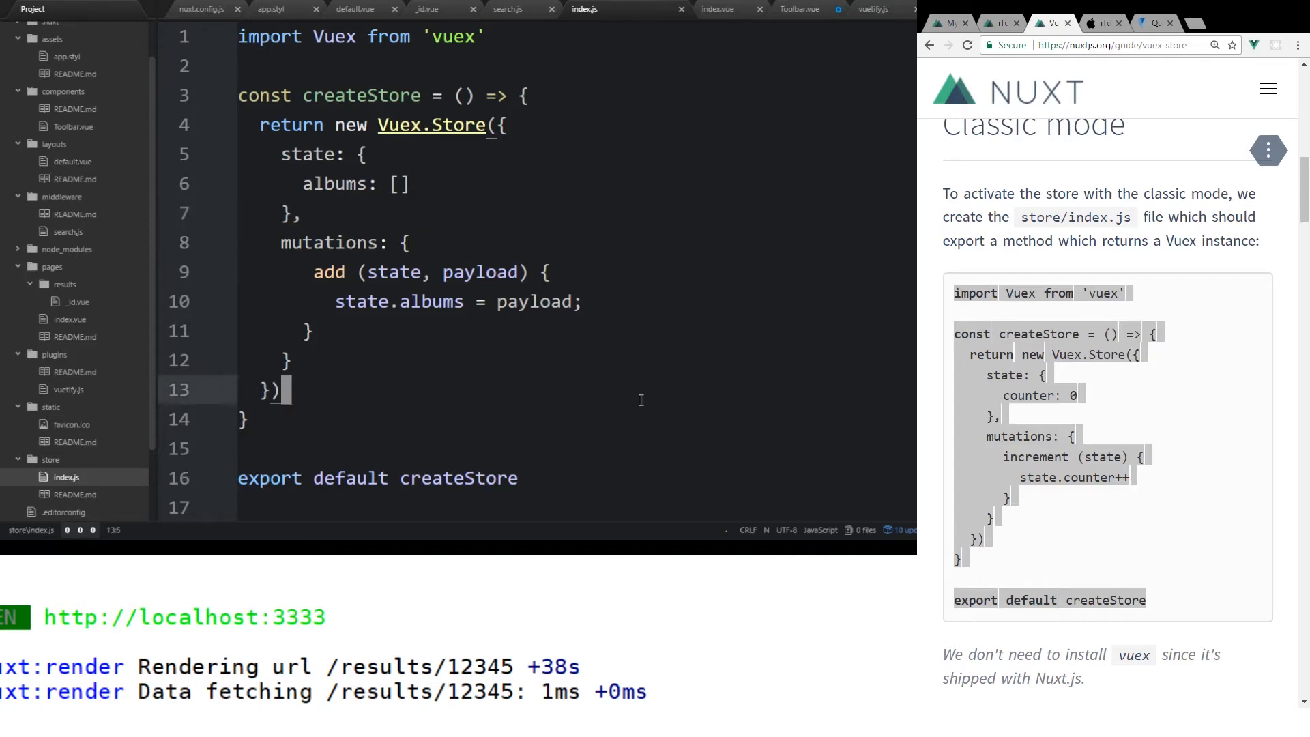
left_click(410, 242)
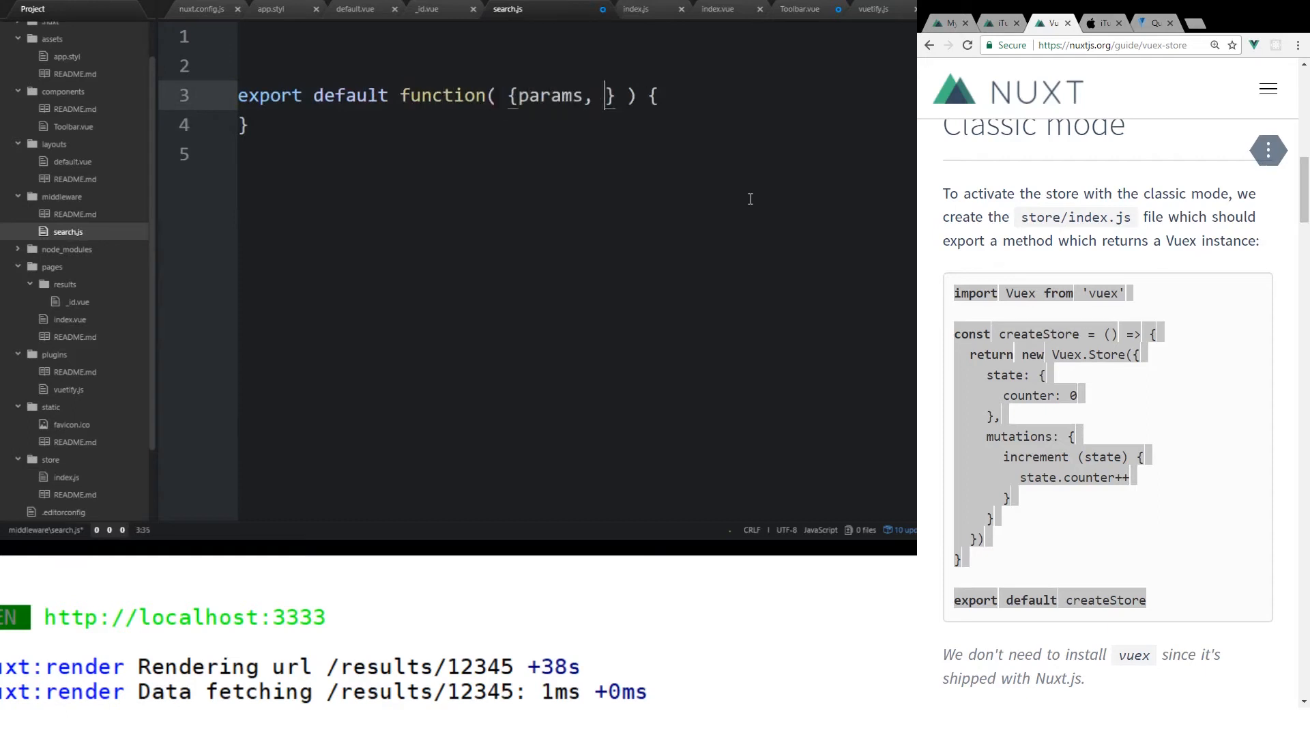
- Add store to the middleware parameters and add import axios from 'axios'
type("store")
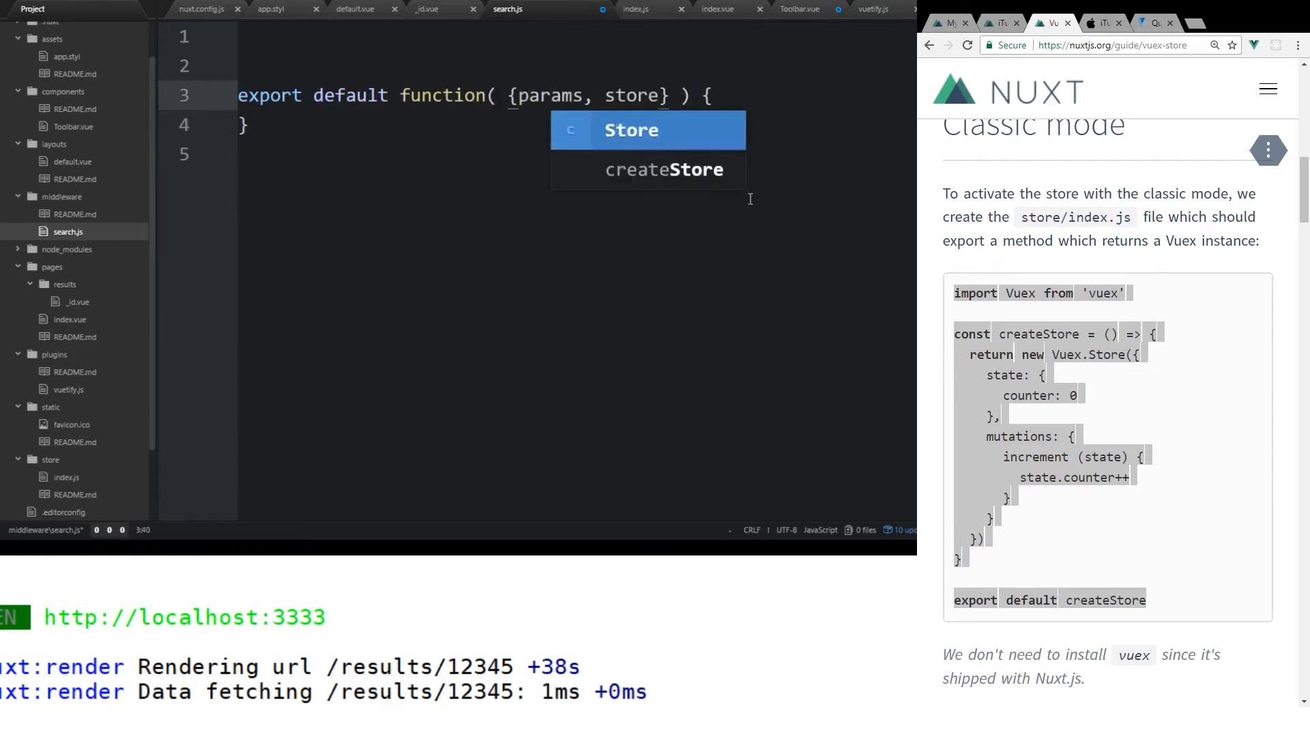
key("Enter")
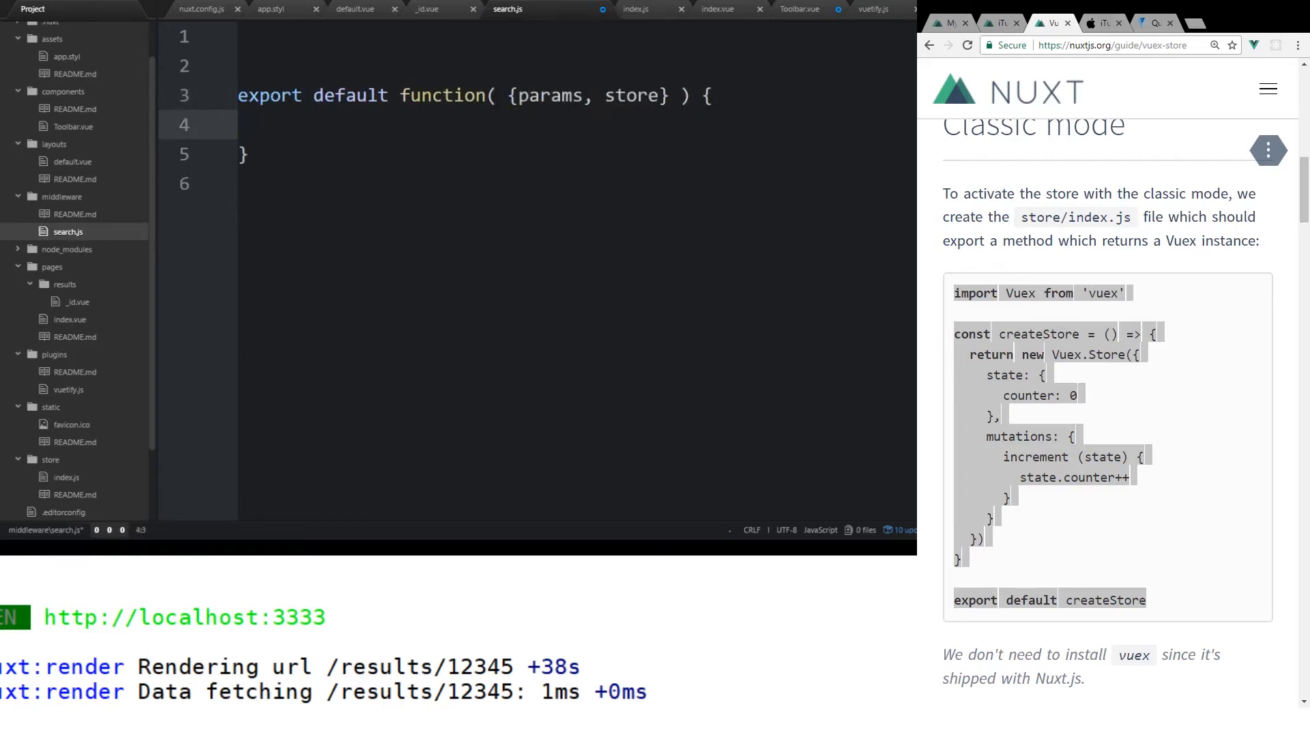
type("i")
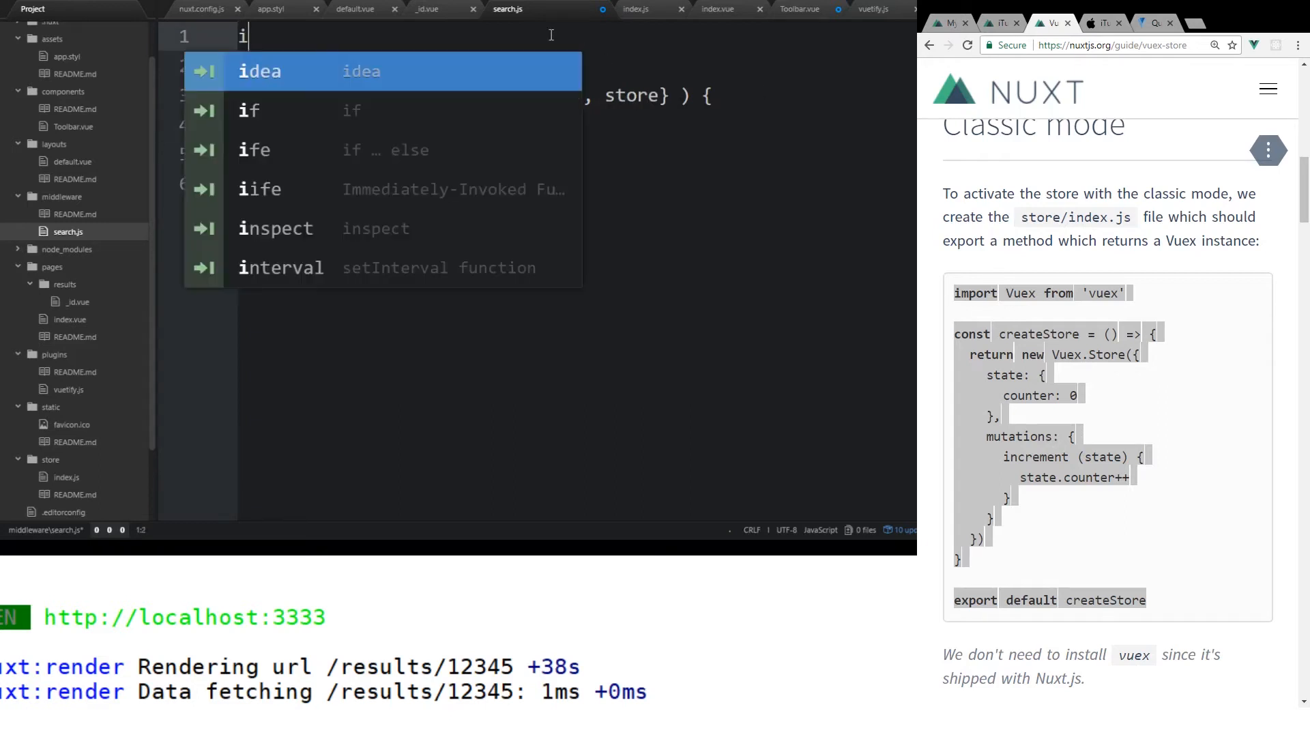
type("mport")
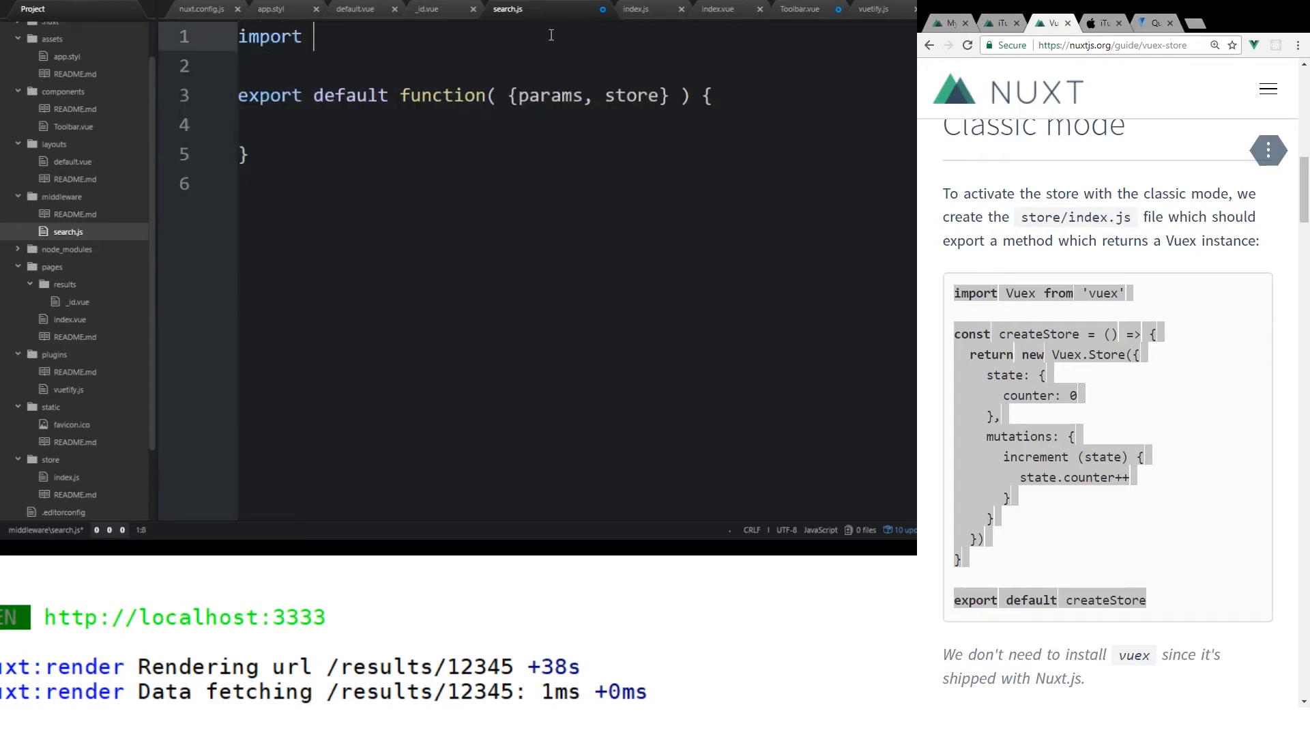
type("axios from")
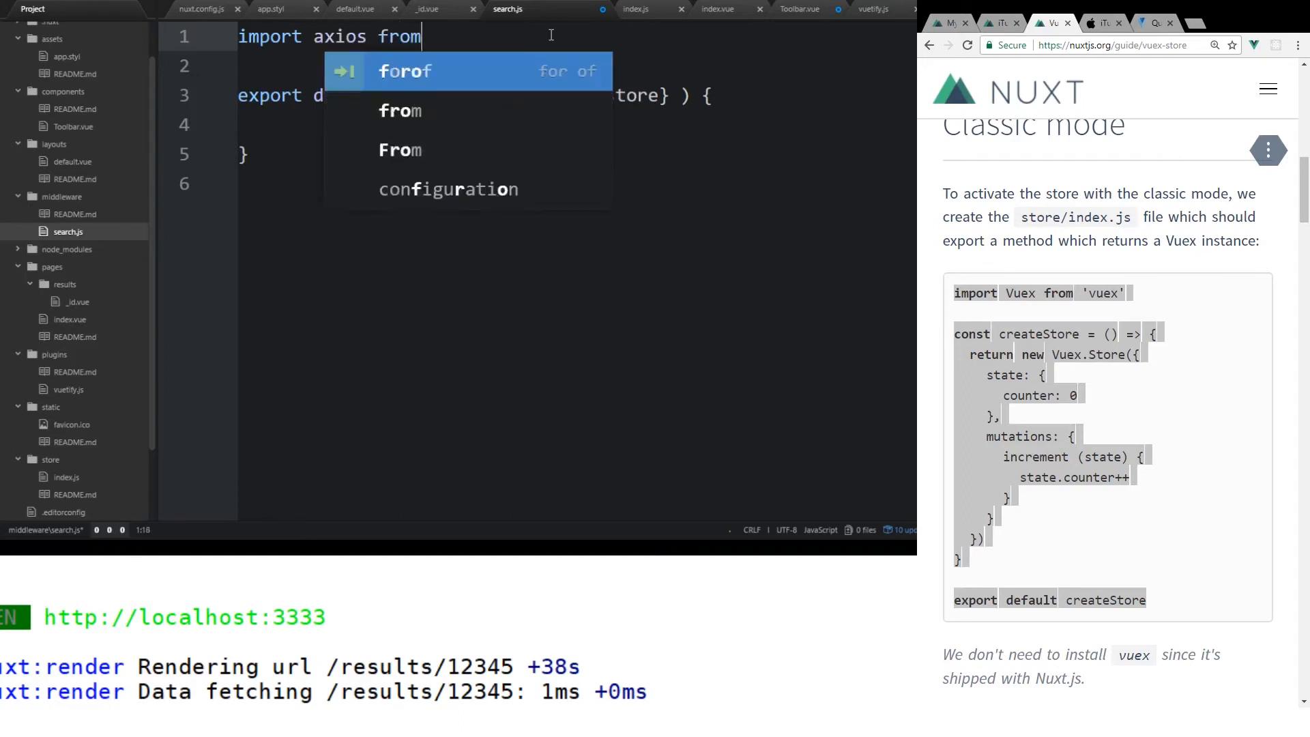
type("'axios';")
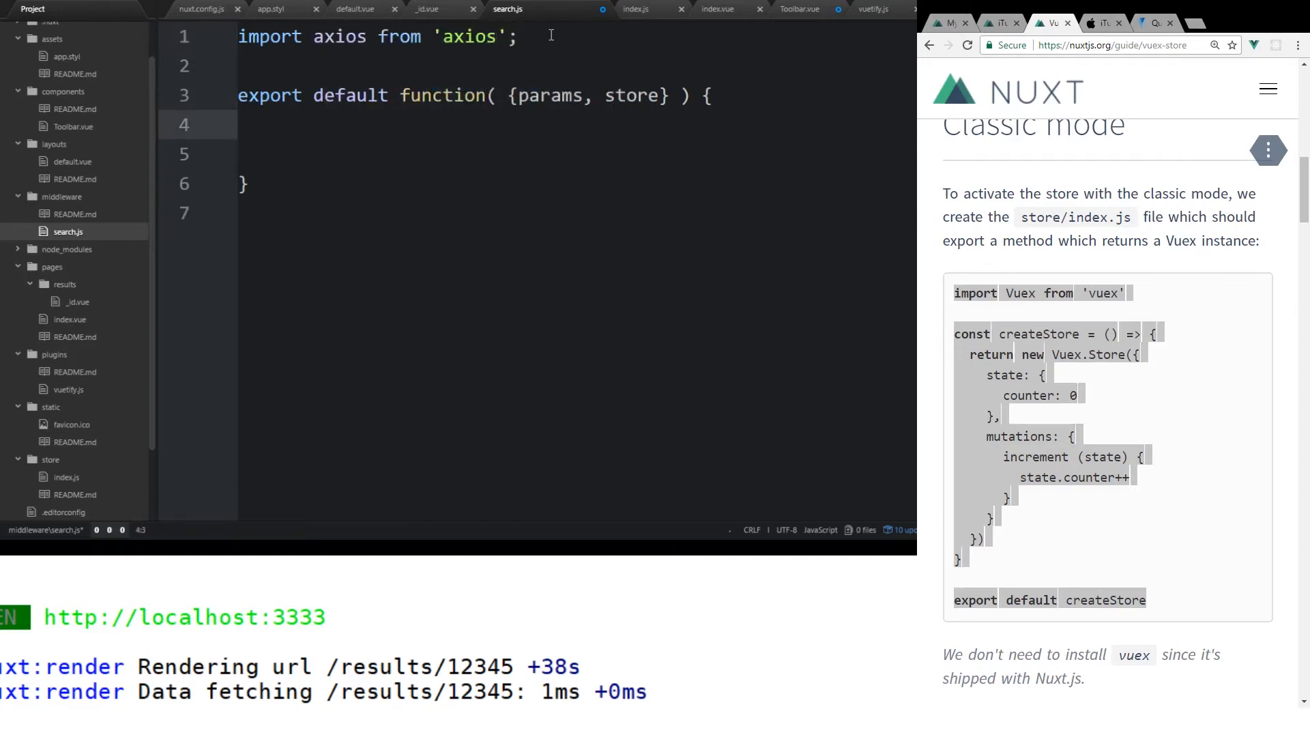
- Write return axios.get() with an empty URL string
type("return ax")
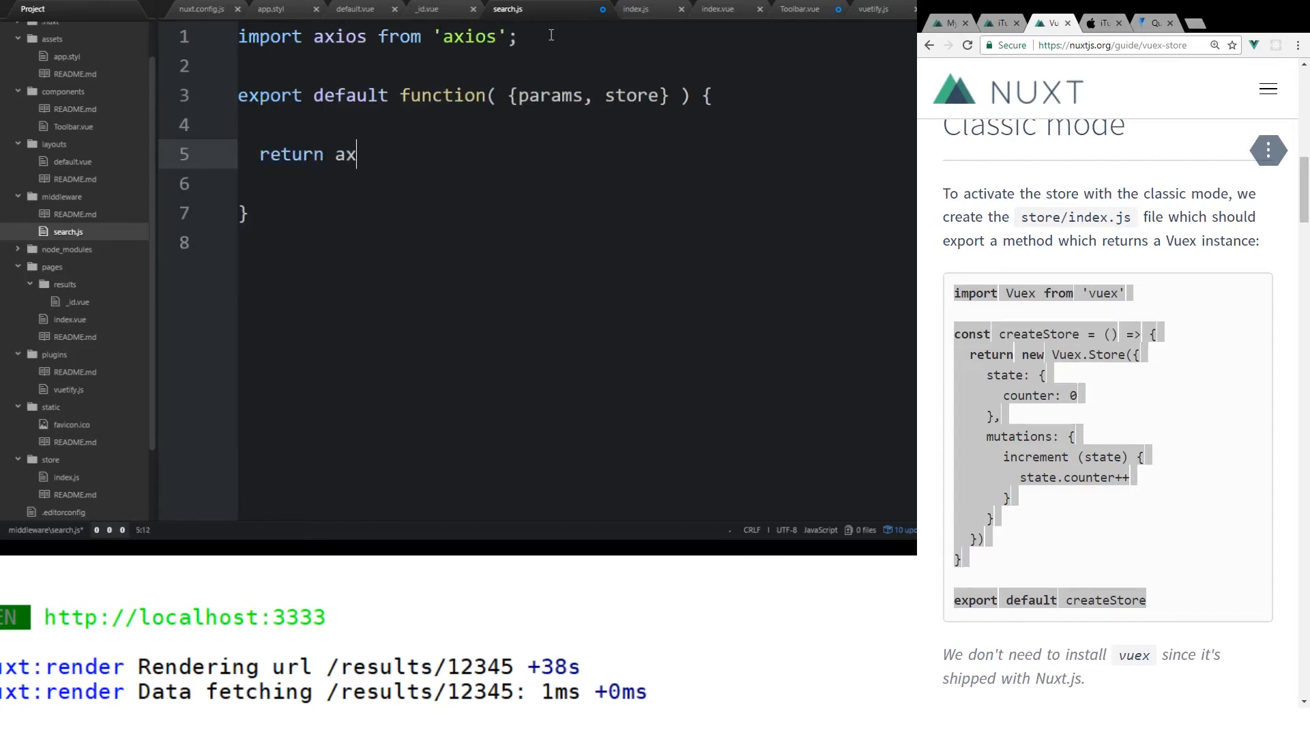
type("ios.get()")
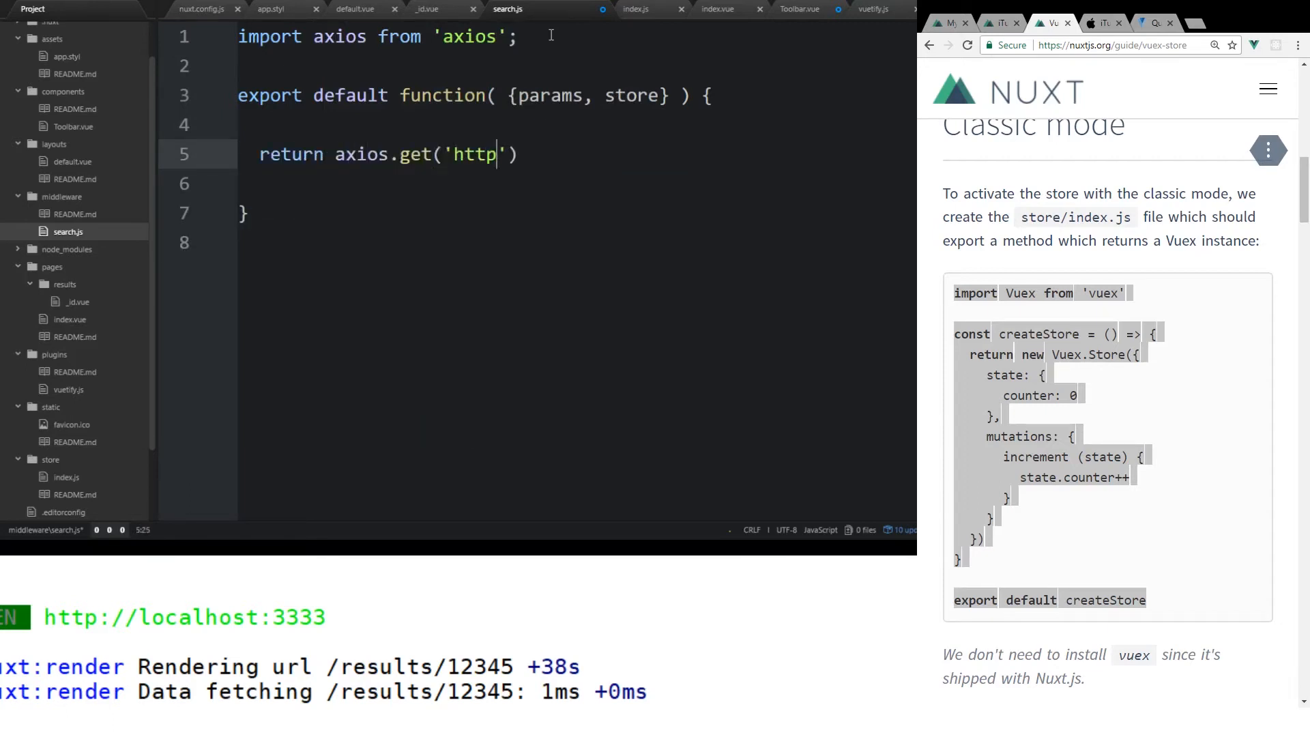
key("Backspace")
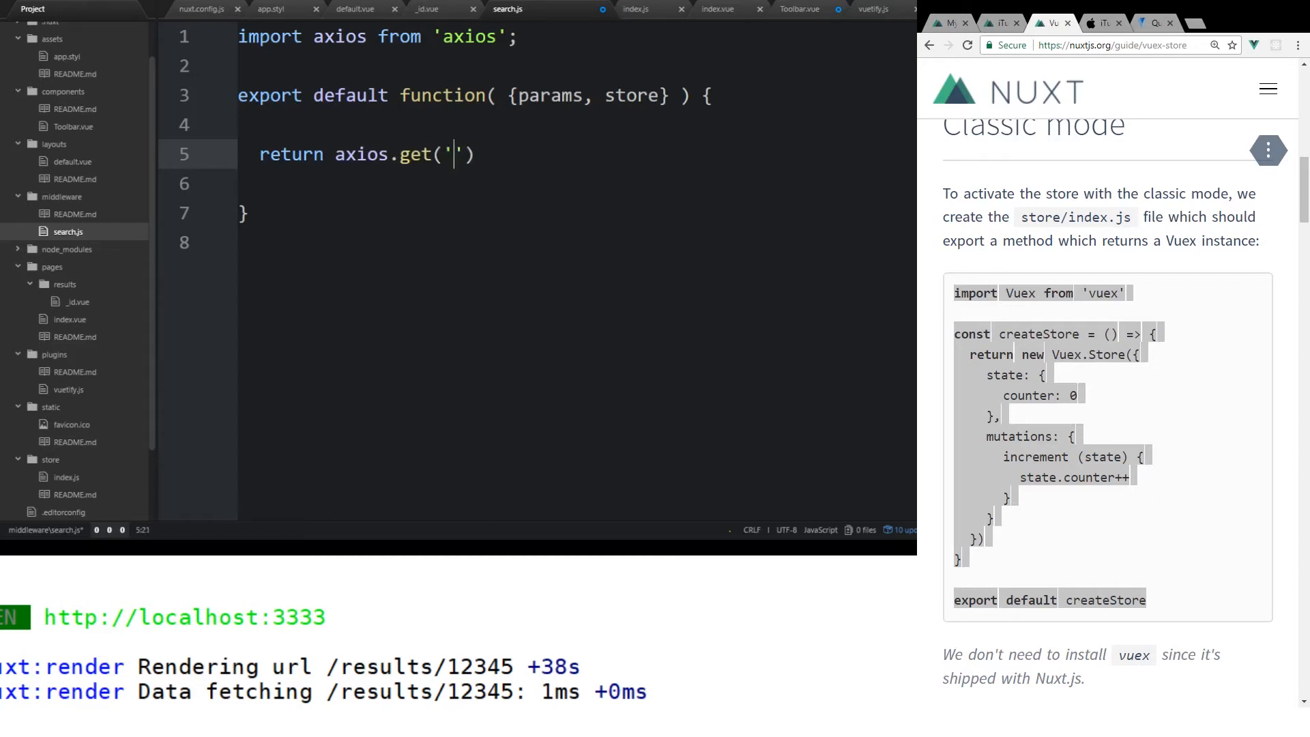
mouse_move(454, 154)
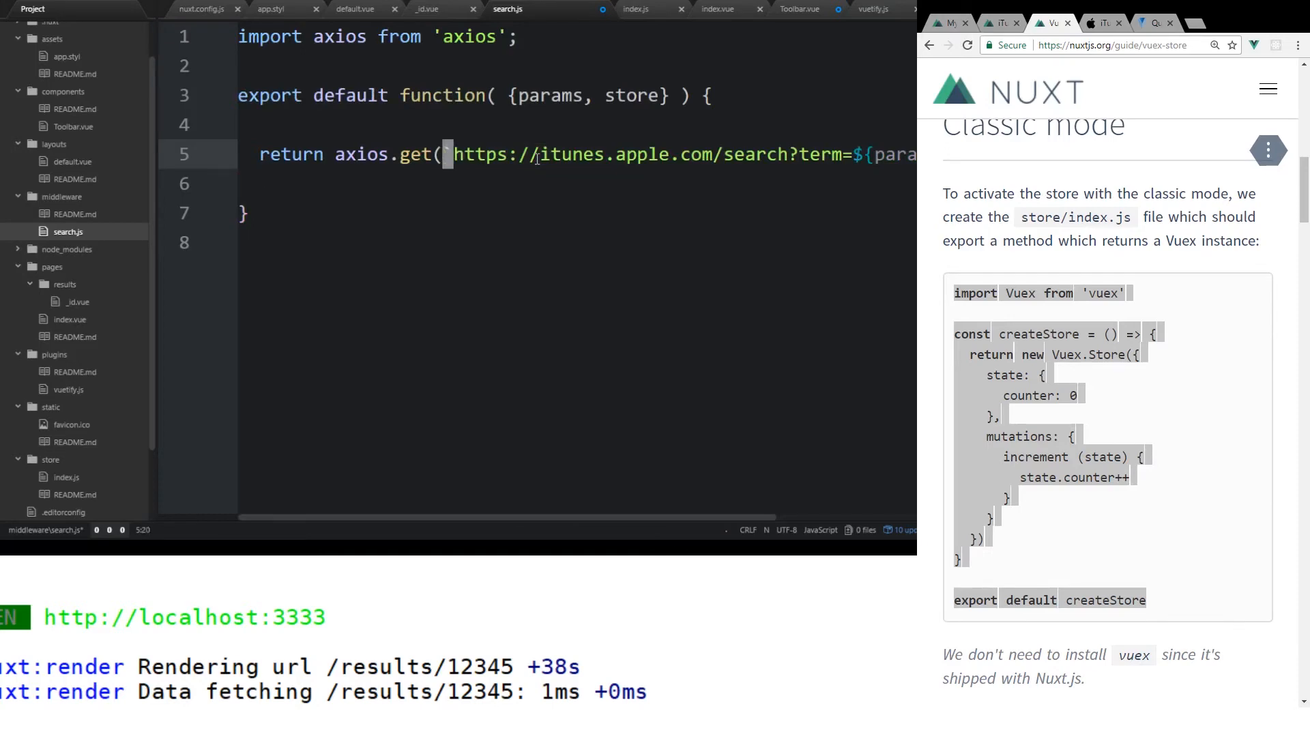
- Check the iTunes Search API documentation for the search URL, then return to search.js
left_click(542, 153)
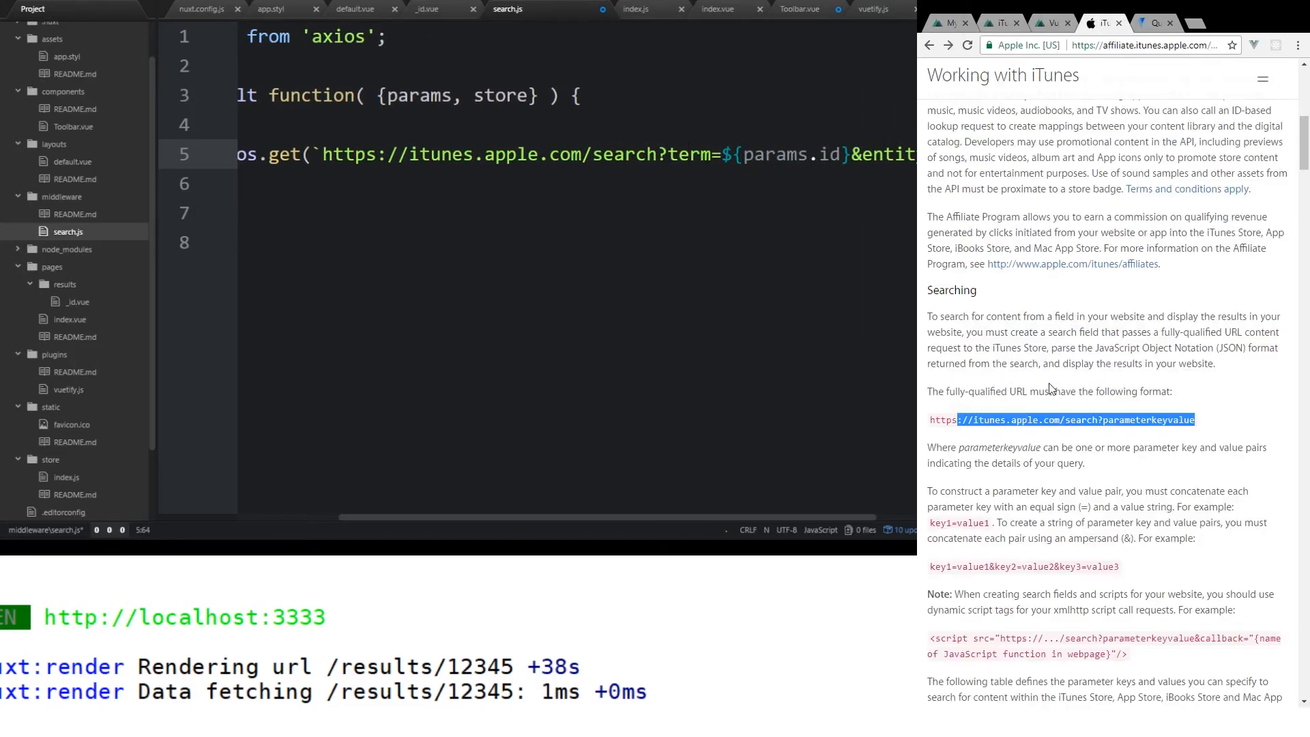
scroll("down", 3)
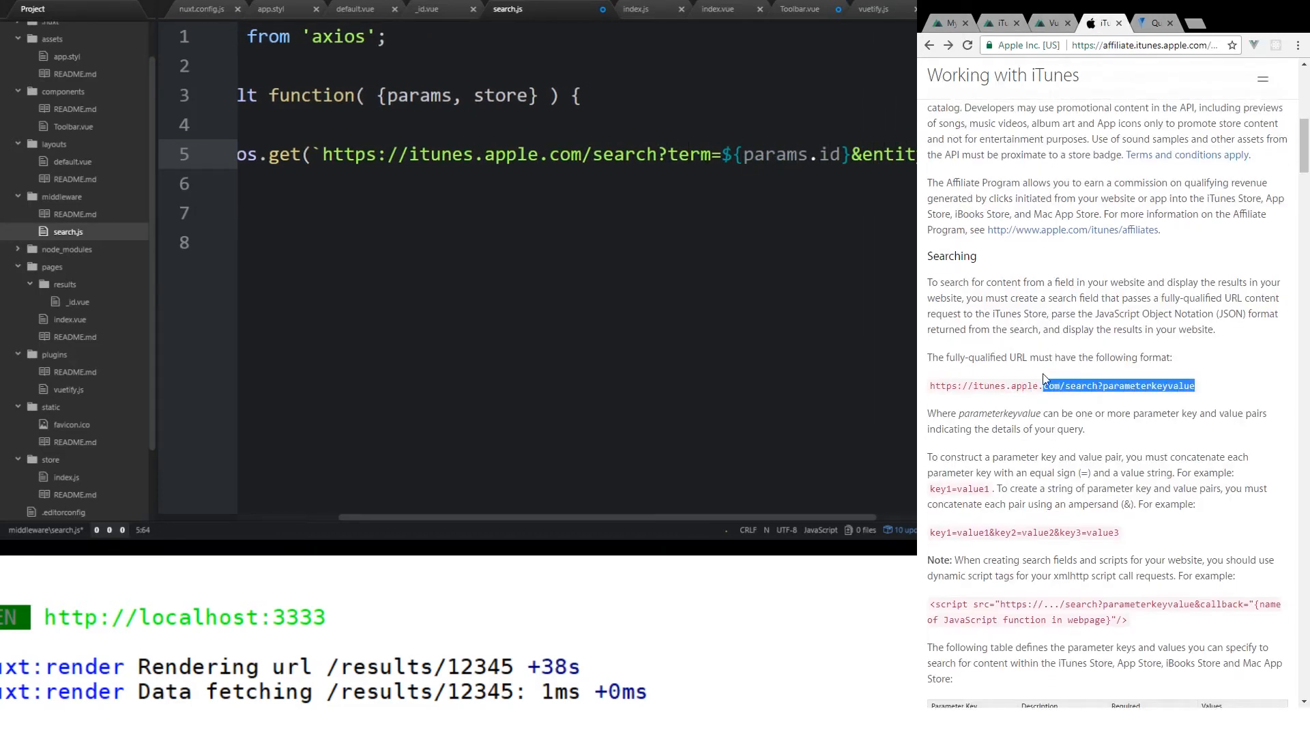
left_click(1050, 23)
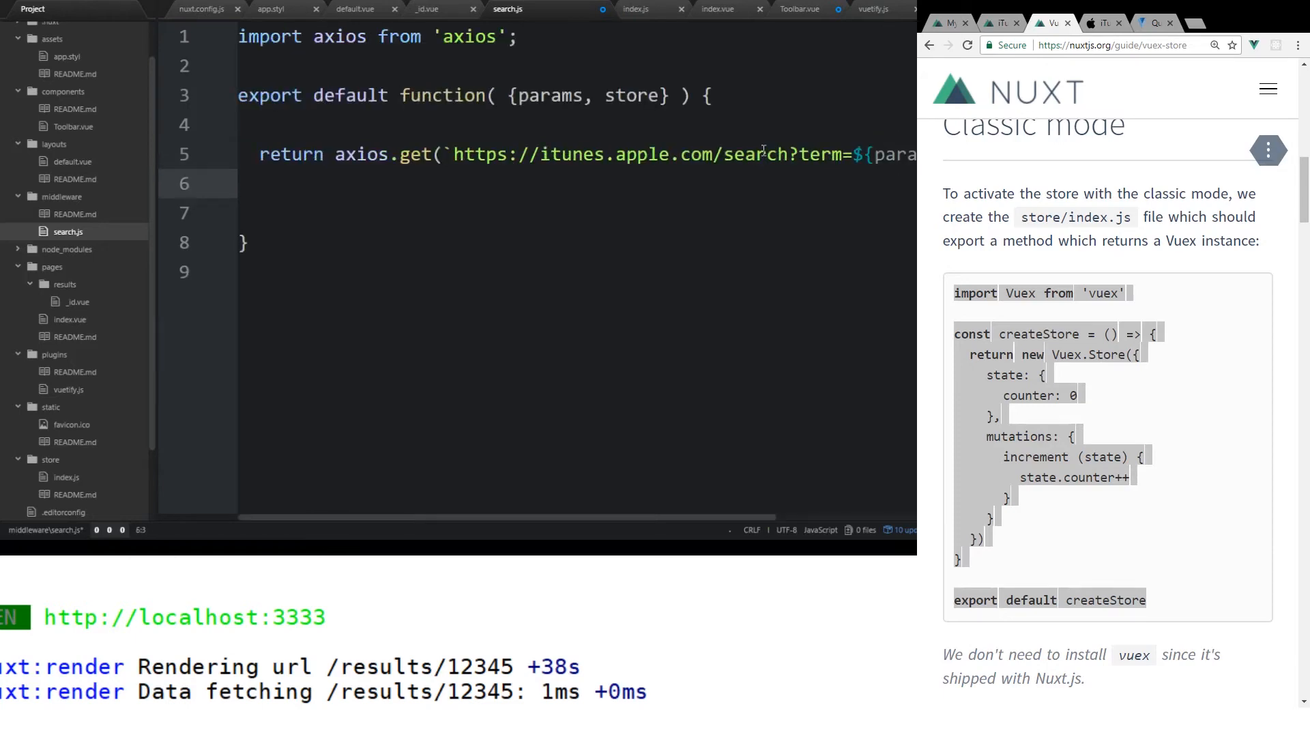
- Chain .then((response) => store.commit('add', response.data.results)) onto axios.get
type(".then()")
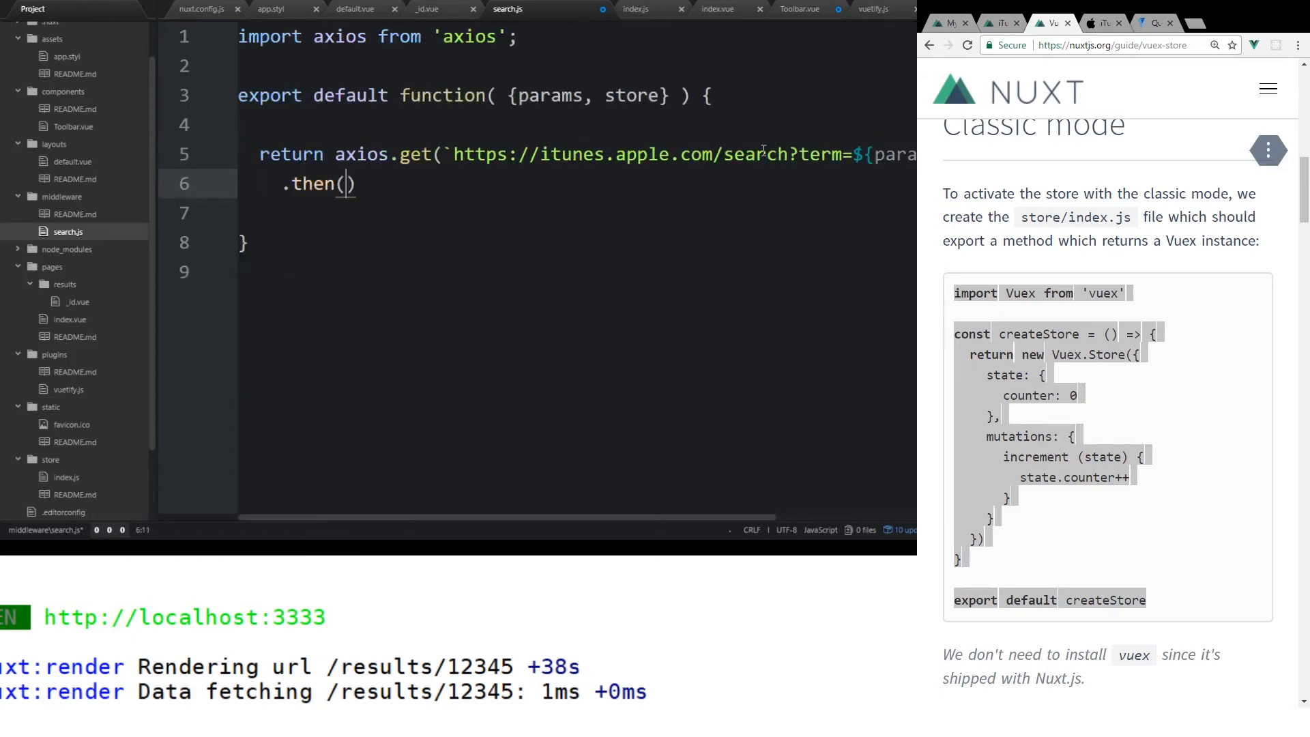
type("(response")
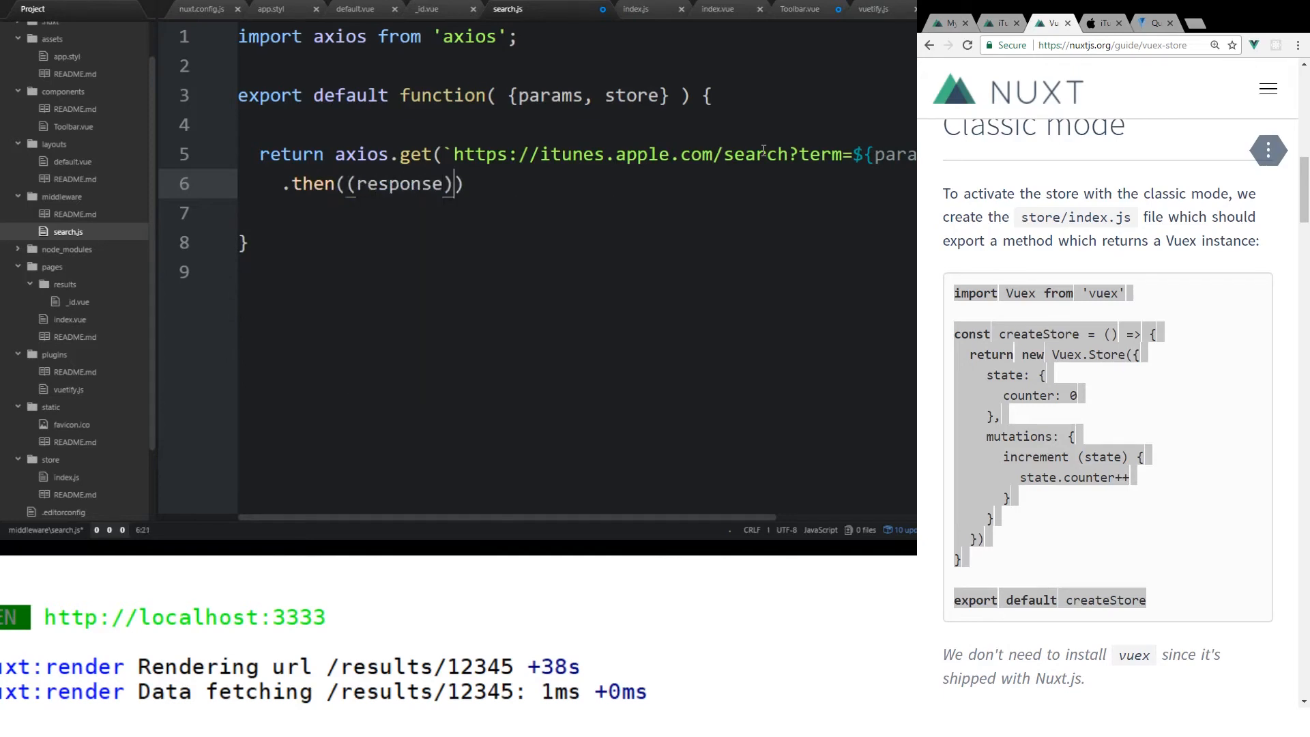
type("=> {")
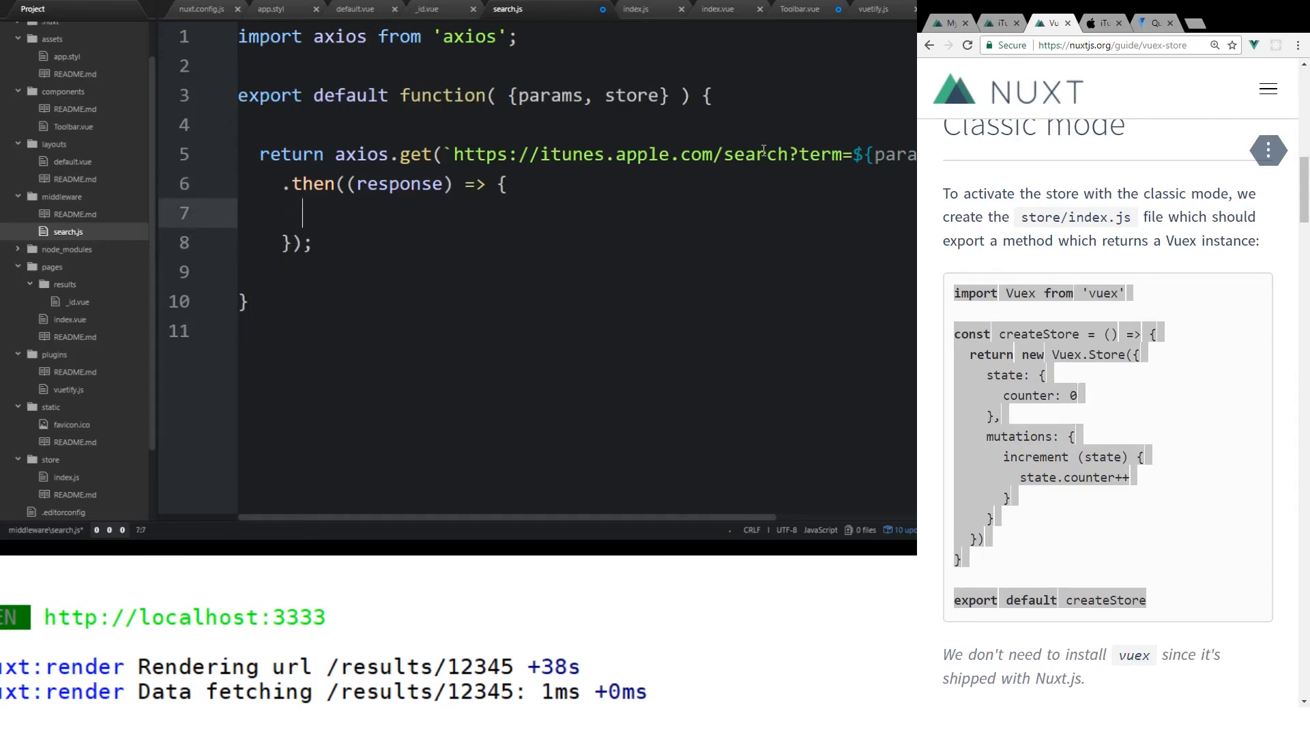
type("store.commit()")
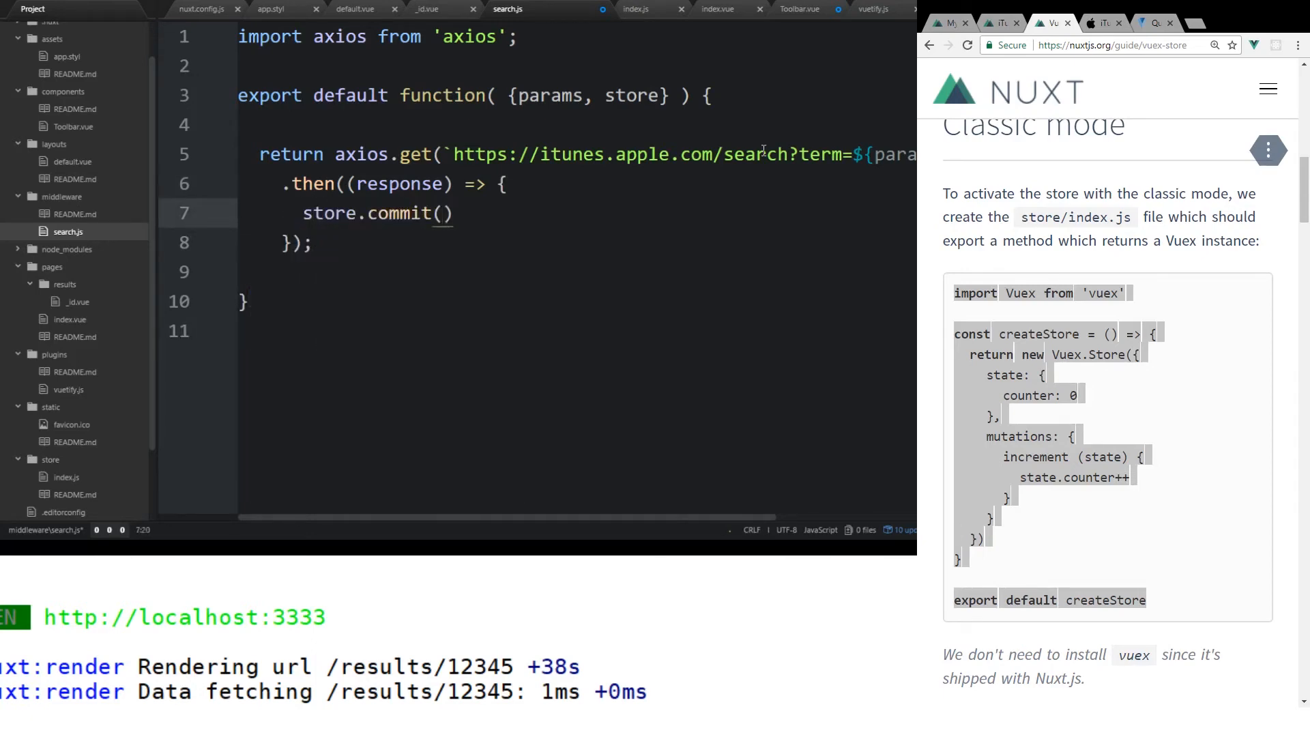
type("'add'")
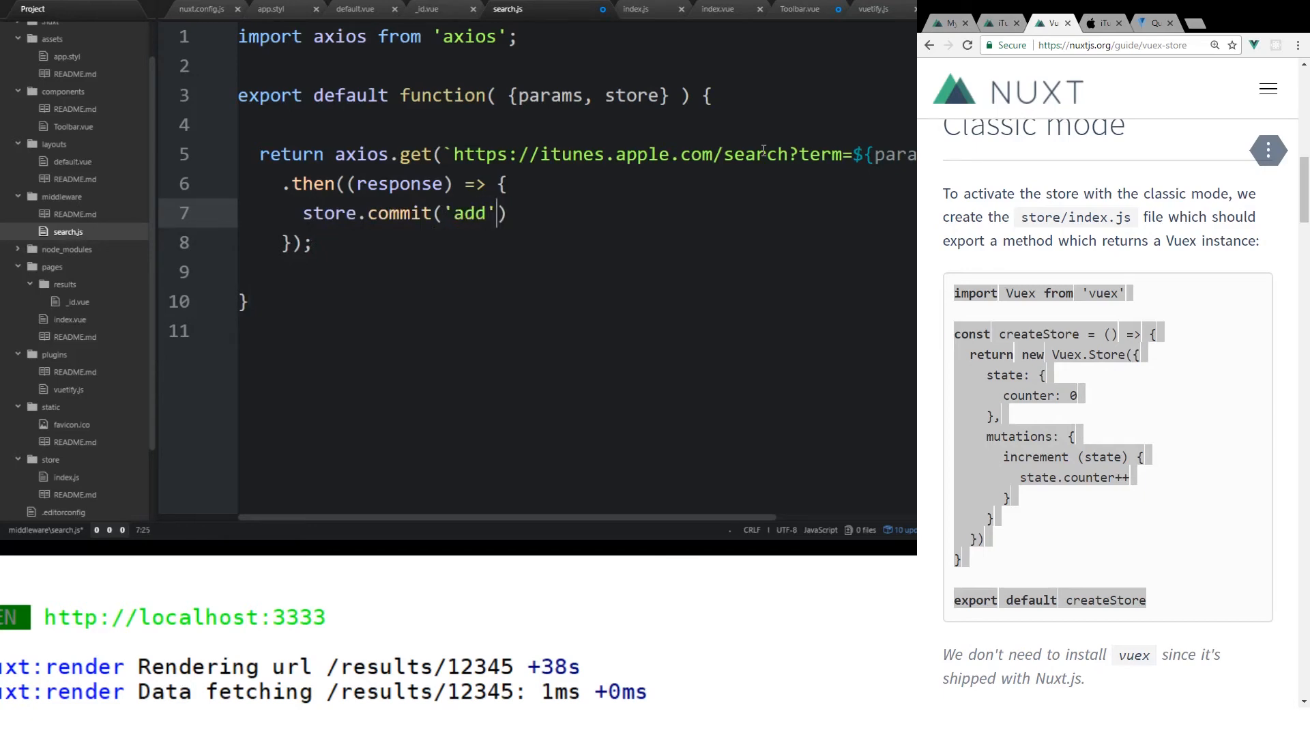
type(",")
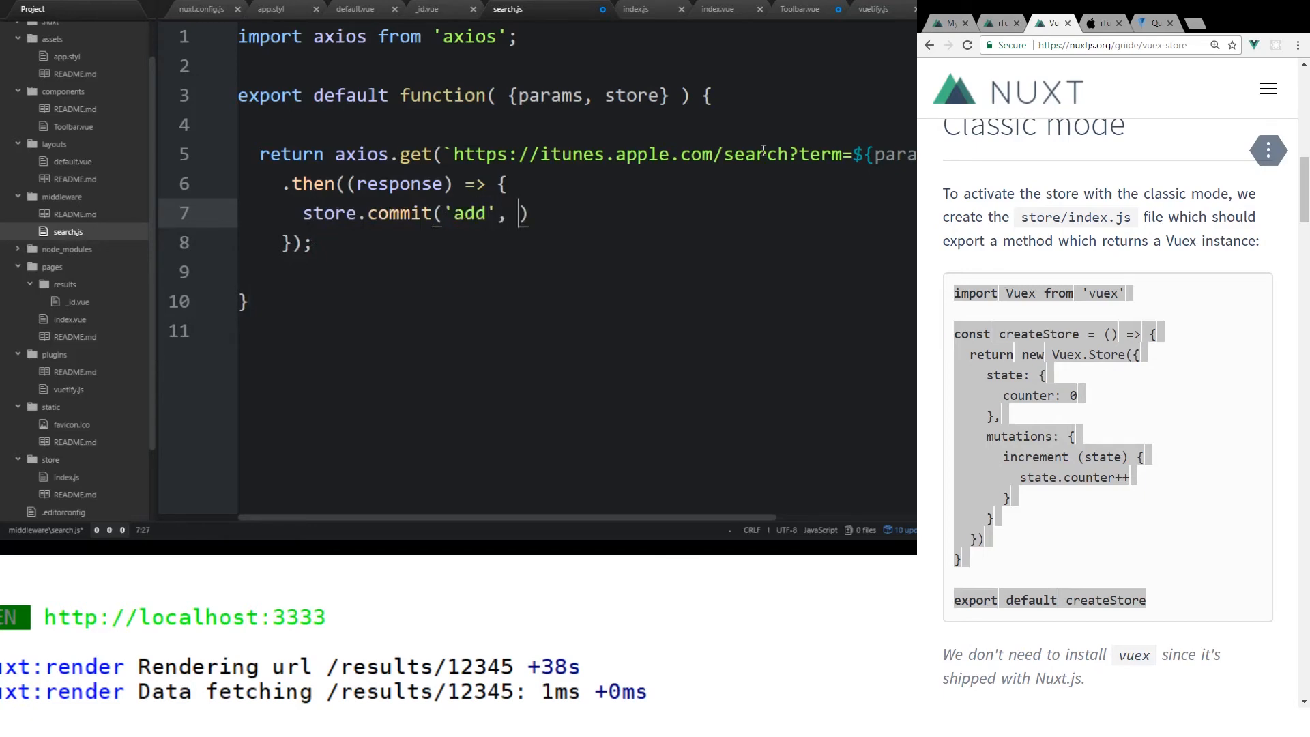
type("respons")
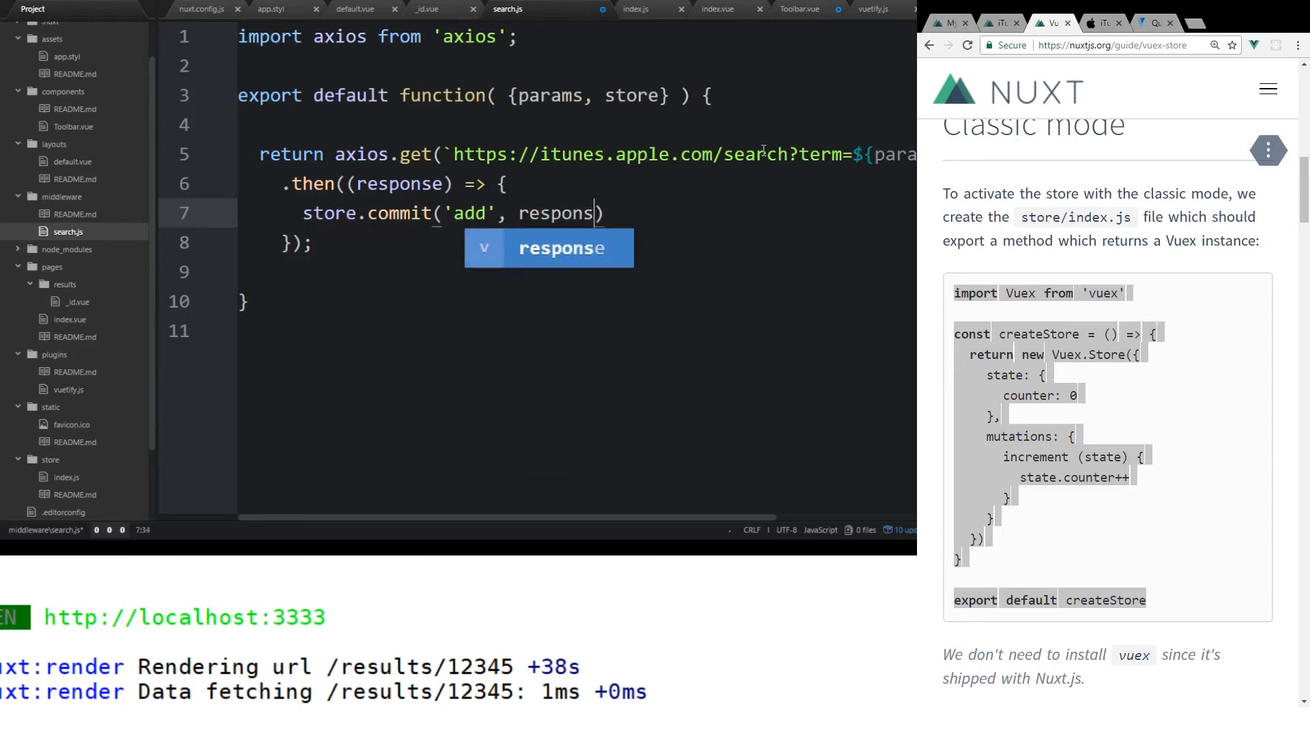
type(".data.results")
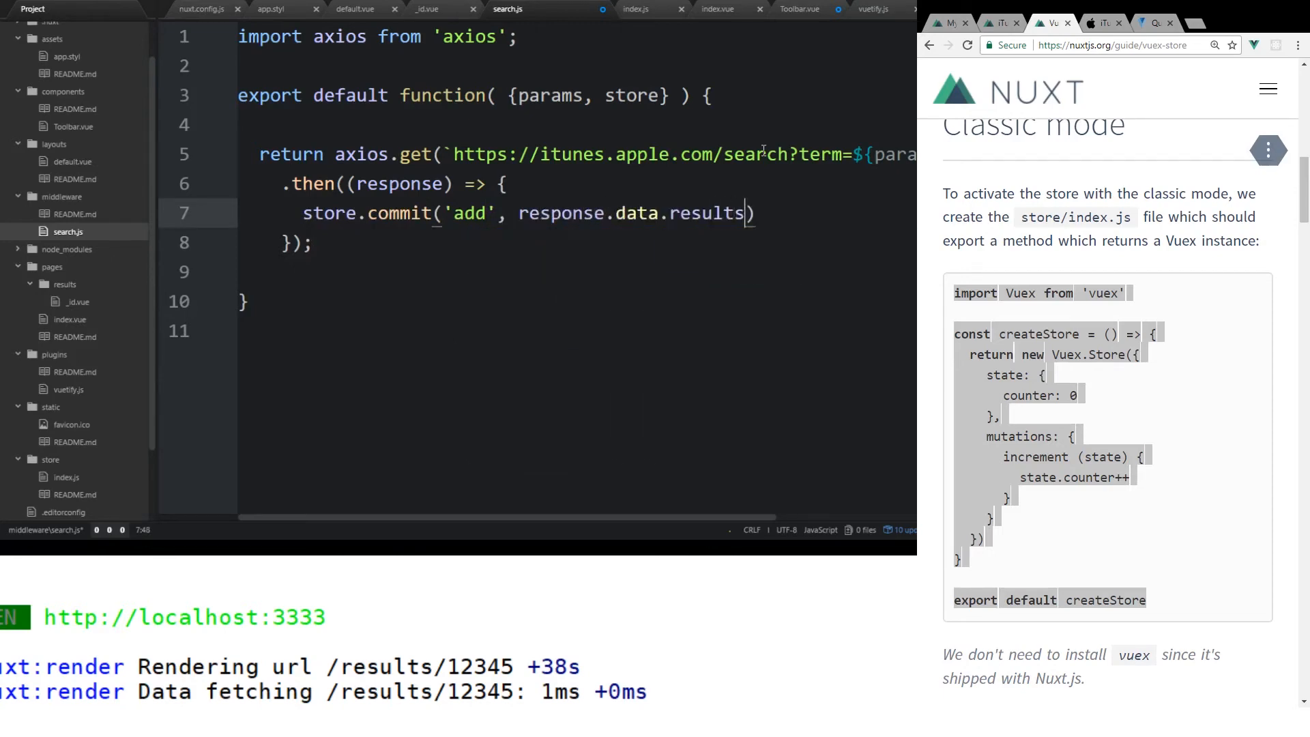
type(";")
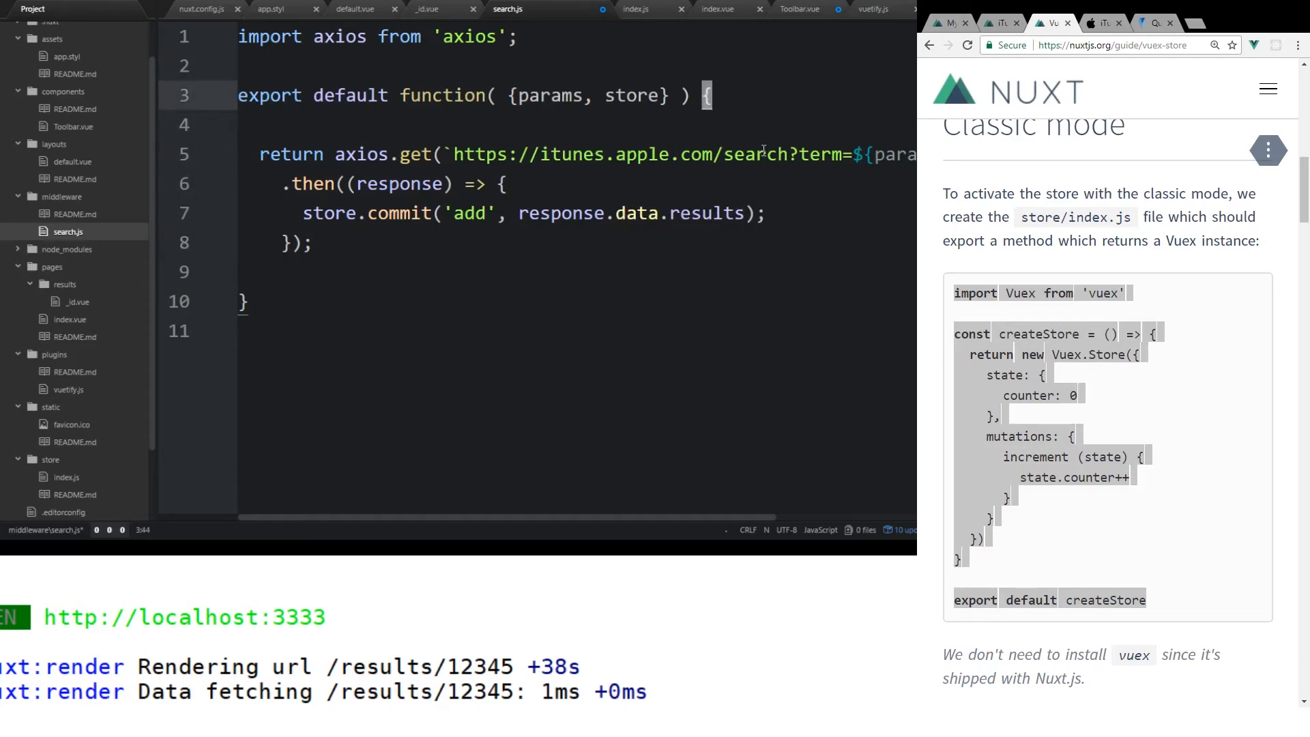
- Save search.js with :wq
left_click(537, 155)
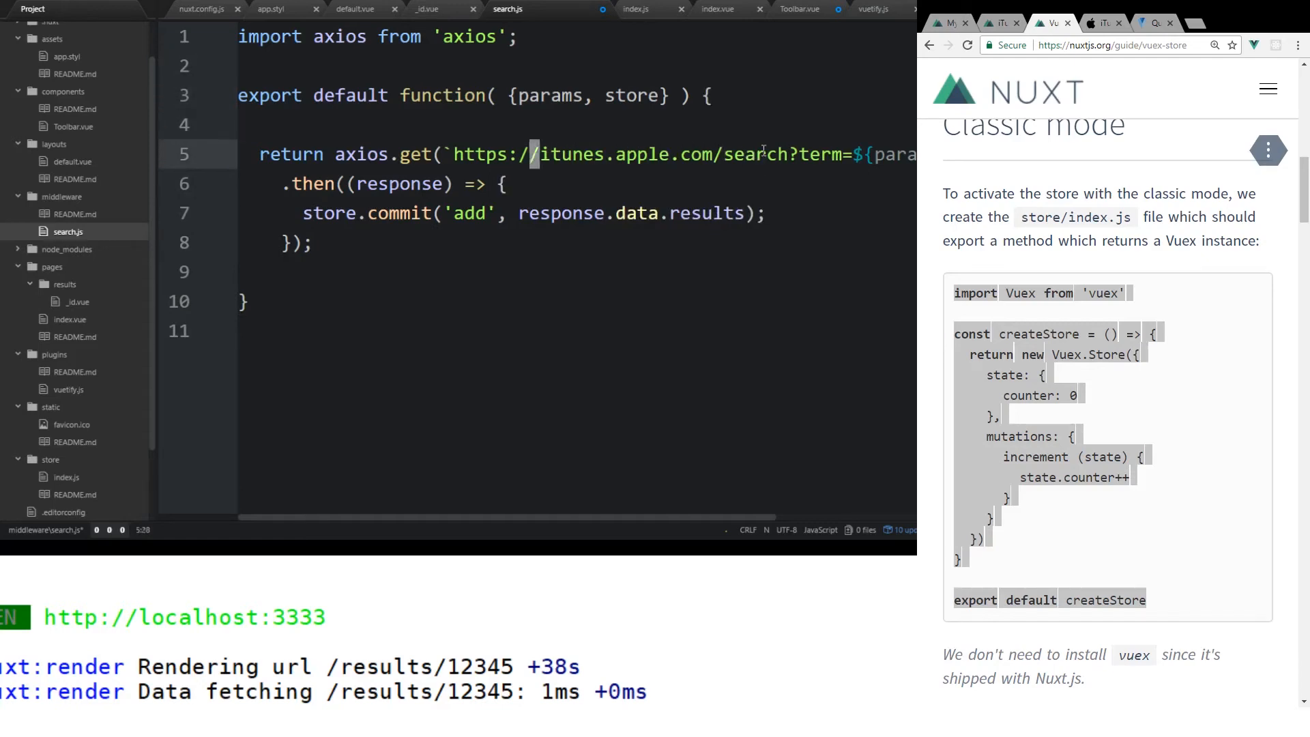
left_click(707, 155)
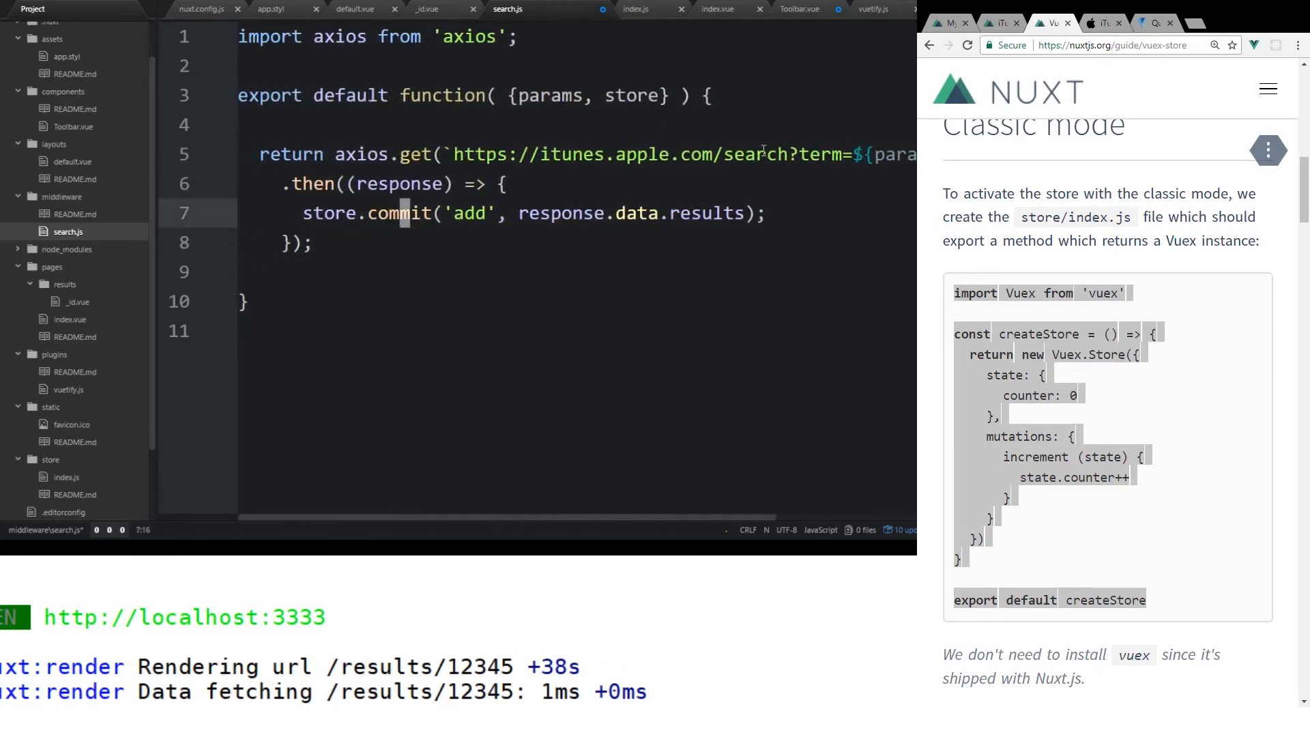
type("wq")
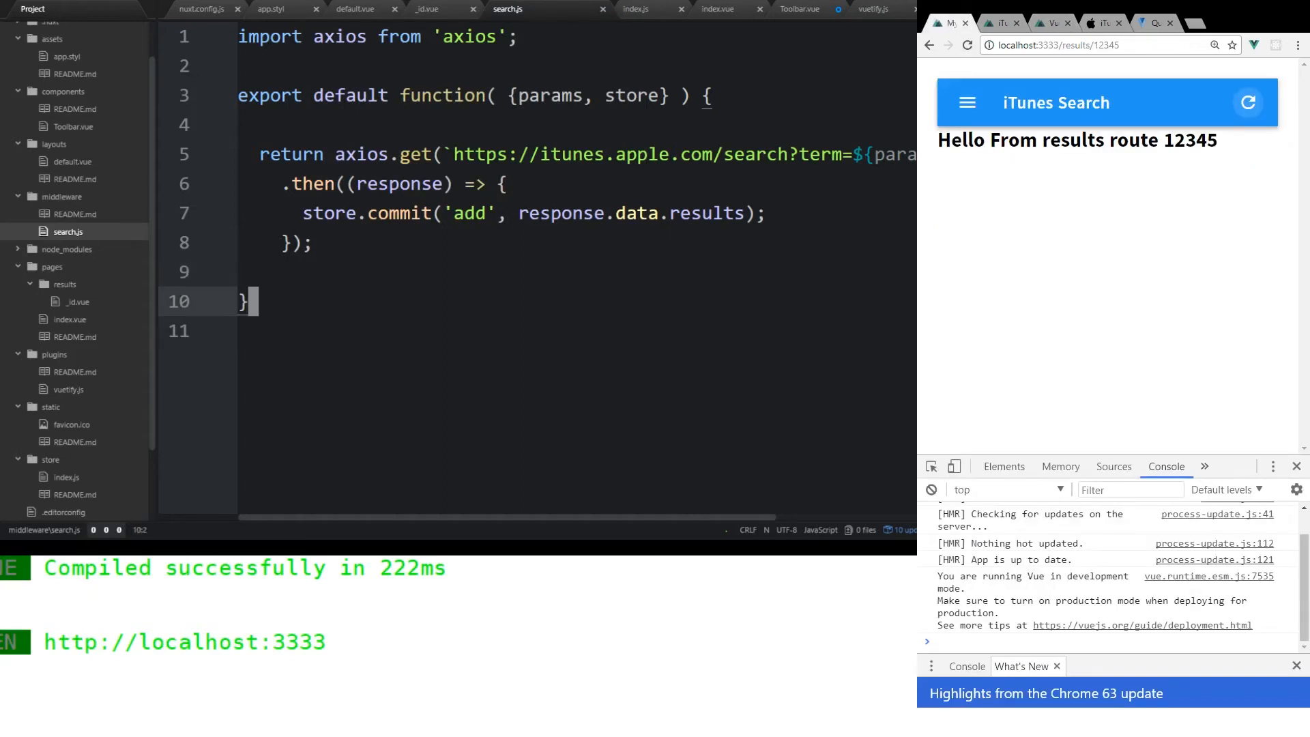
- Add {{$store.albums}} under the h1 in pages/results/_id.vue and save it
left_click(928, 45)
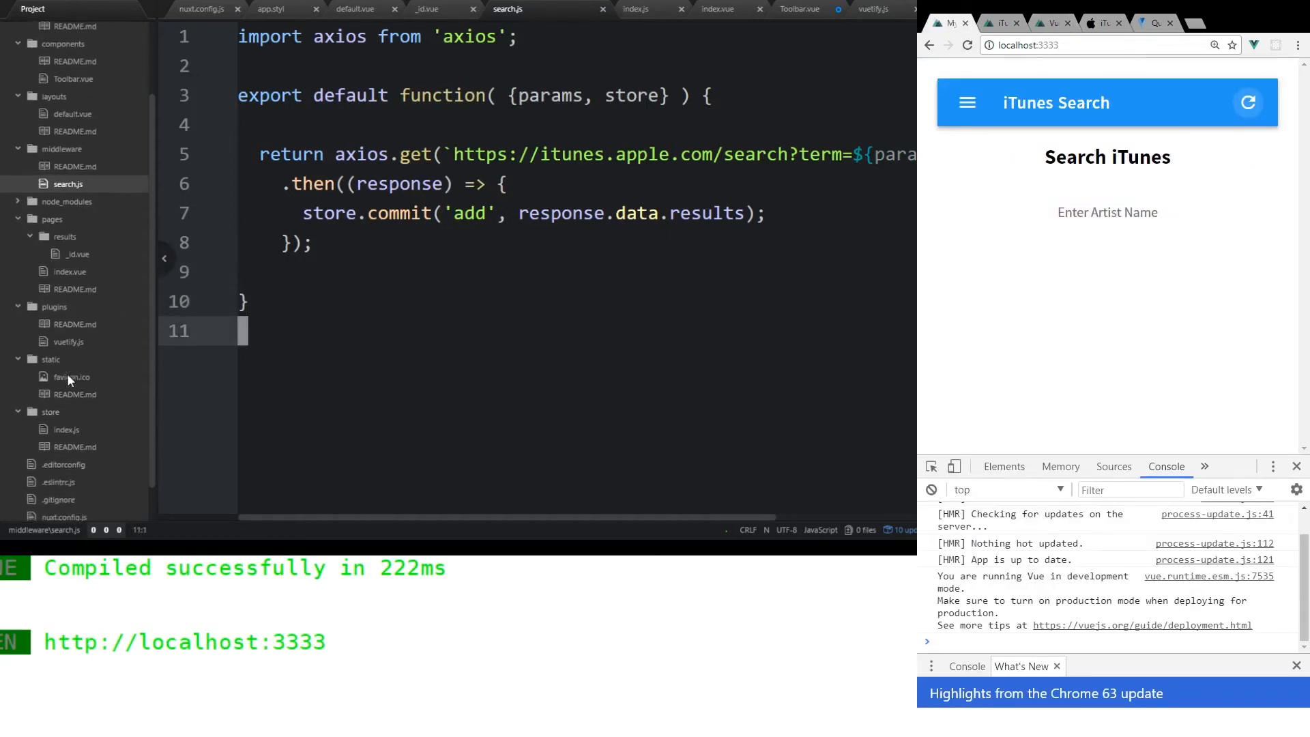
left_click(426, 9)
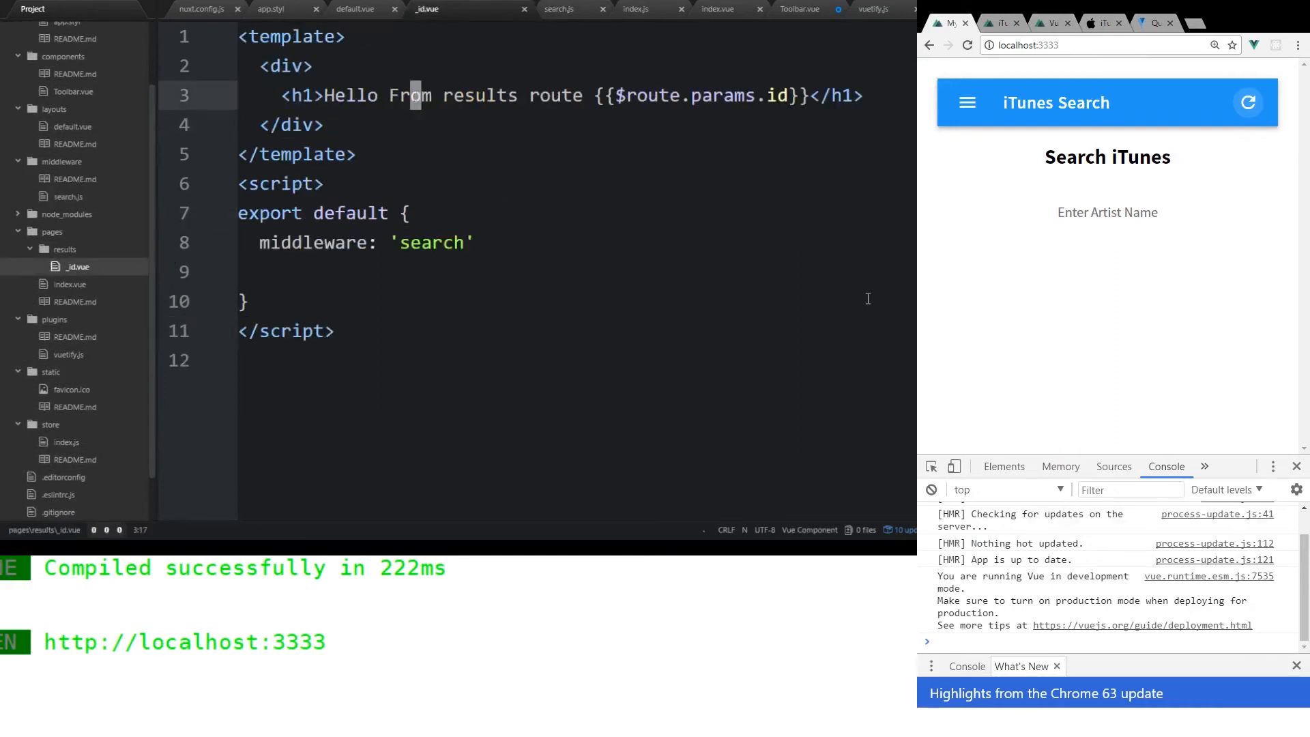
type("{{}}")
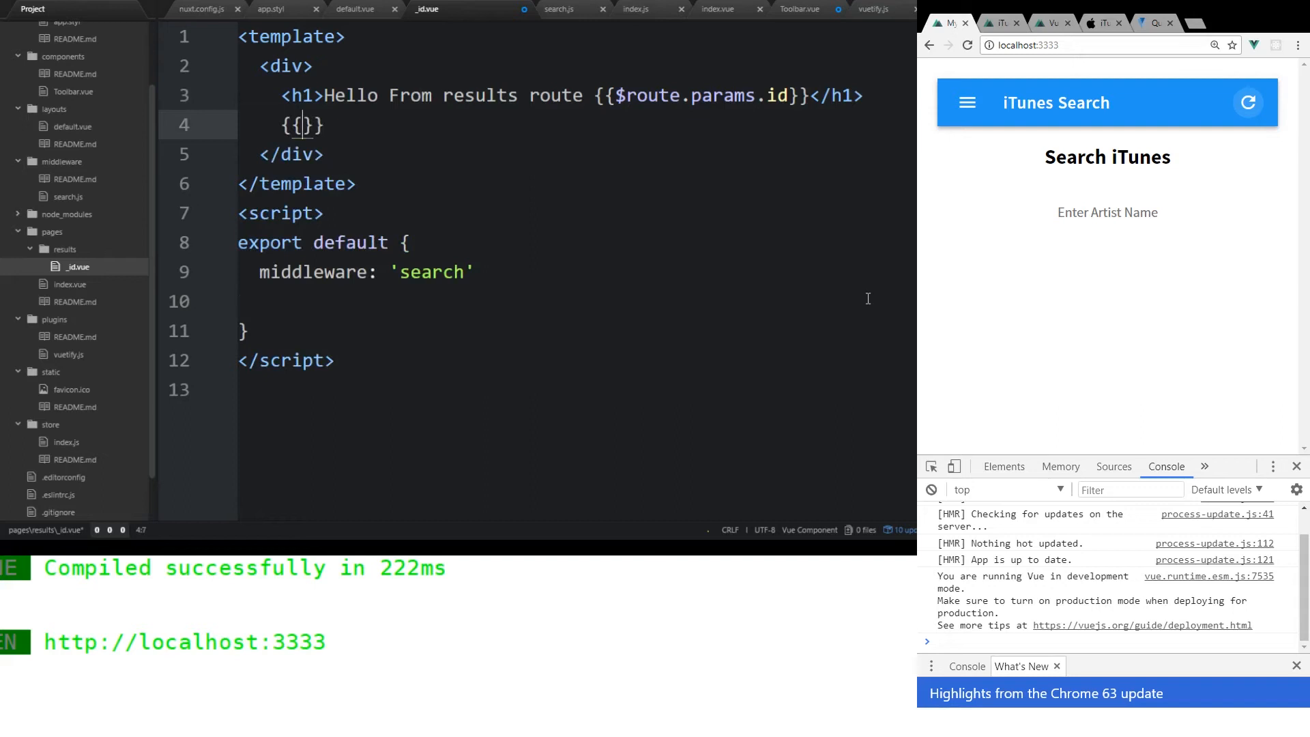
type("$store")
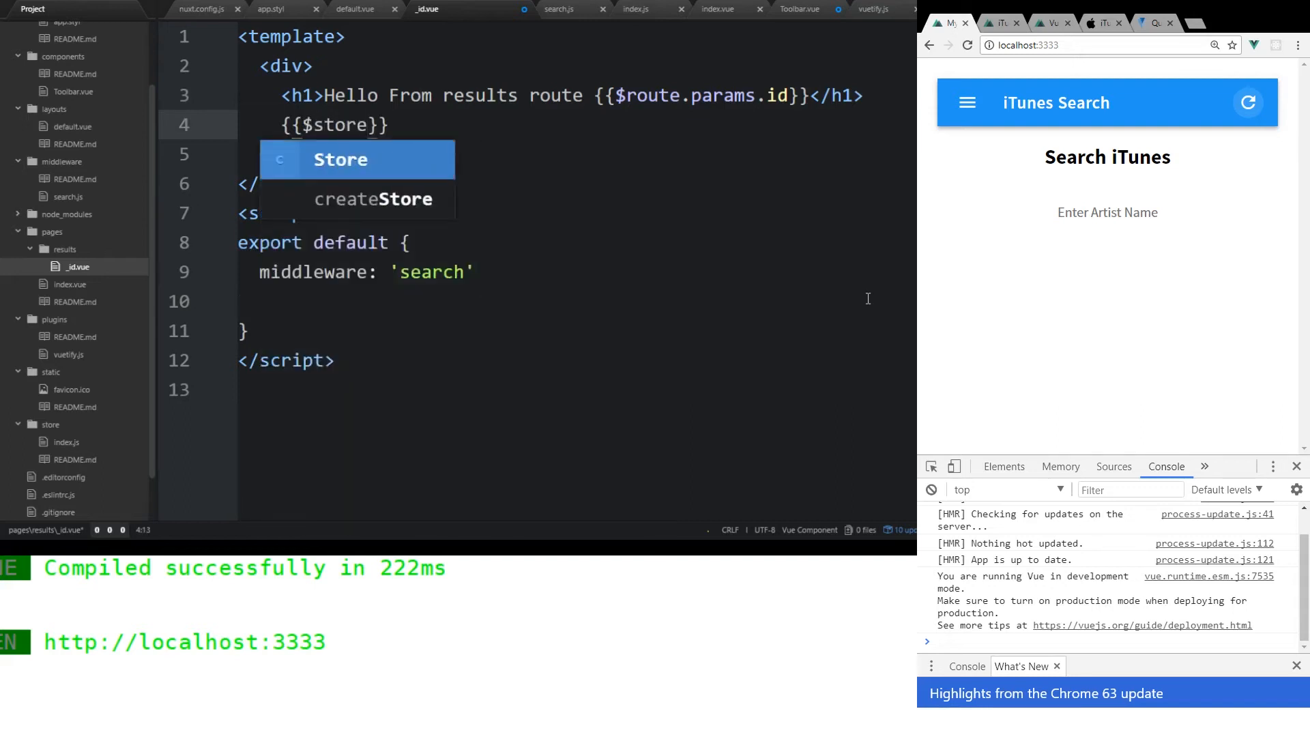
type(".")
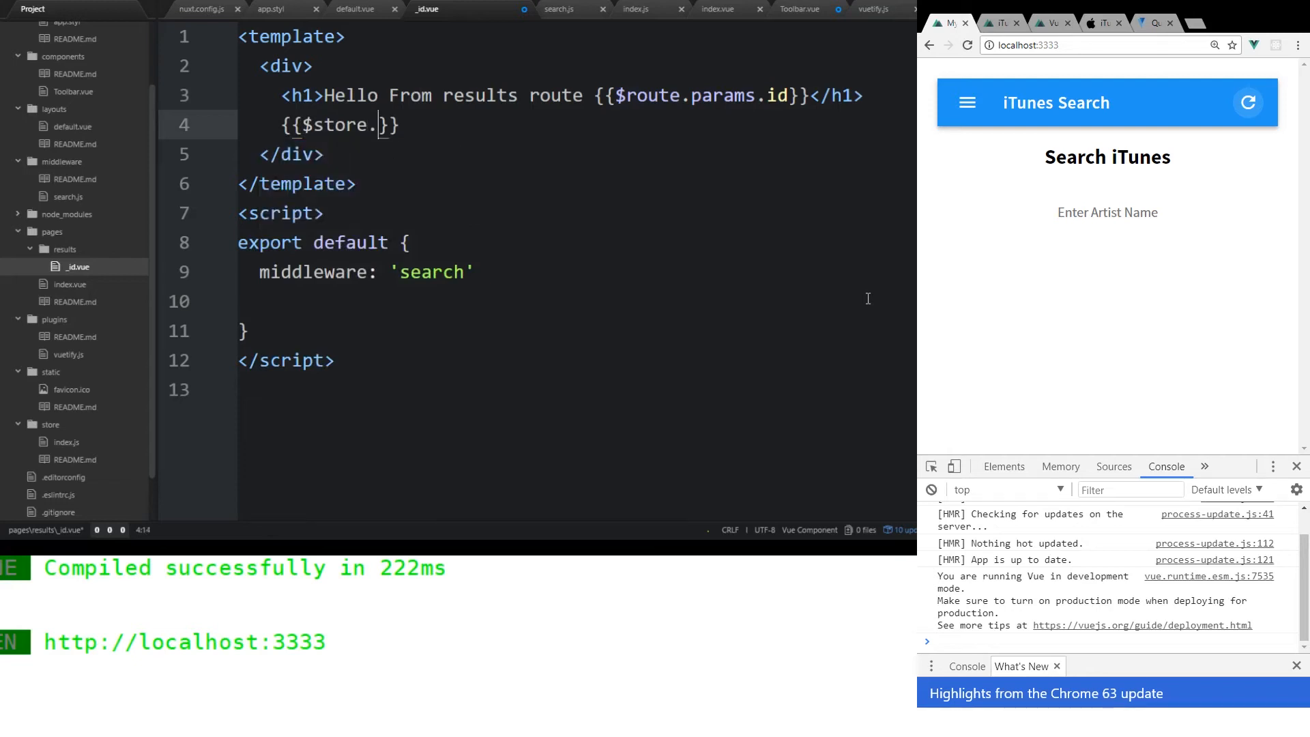
type("albums")
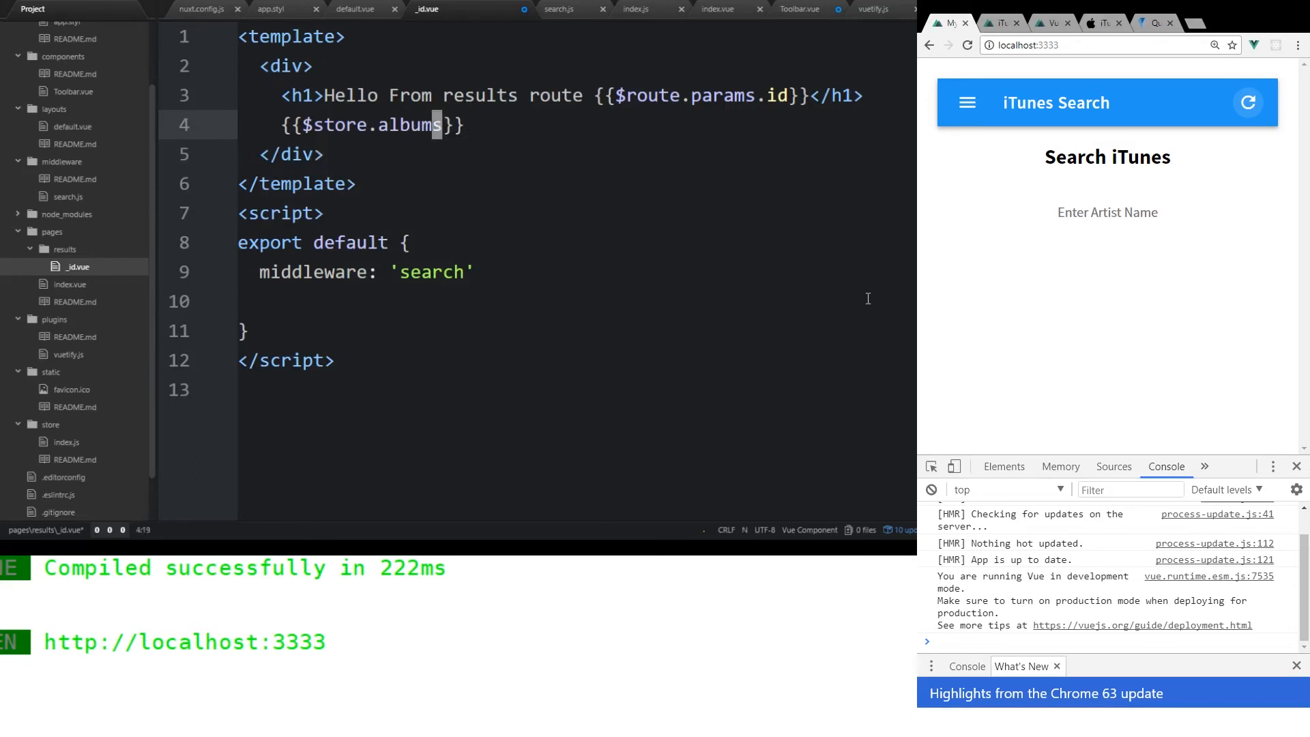
left_click(321, 154)
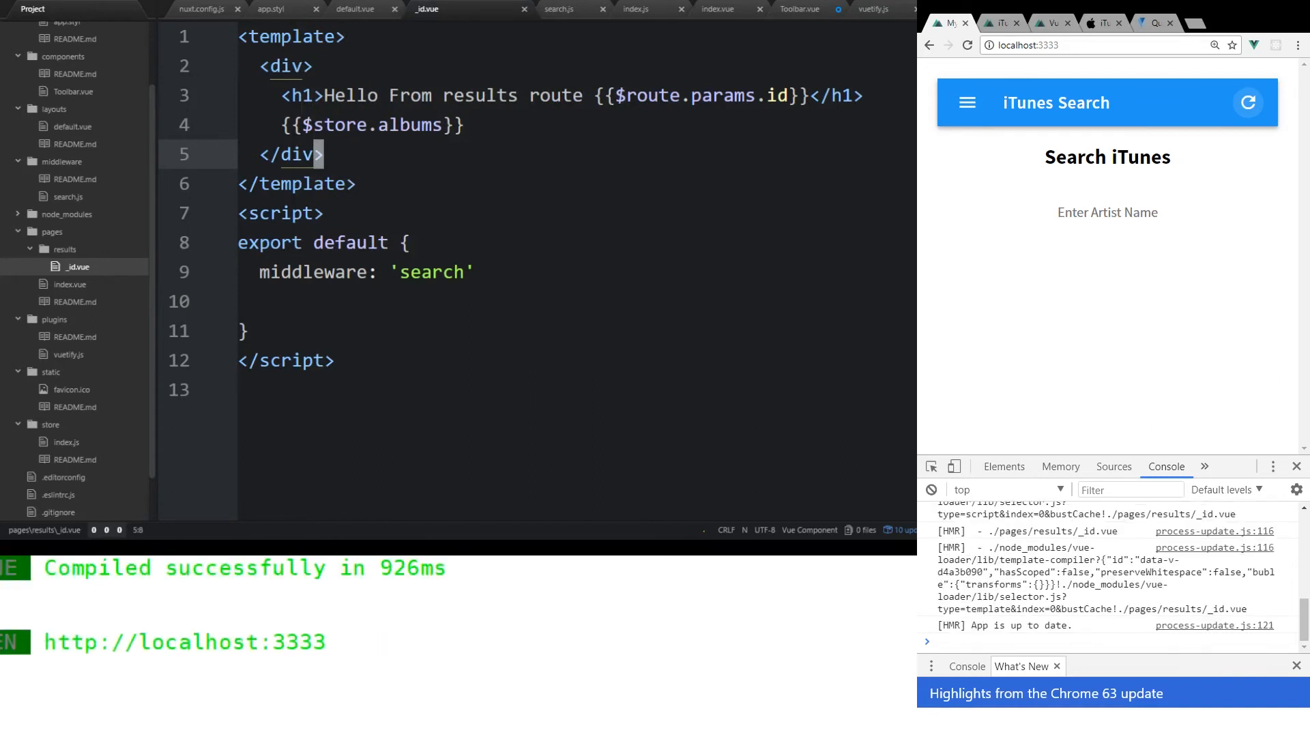
left_click(1106, 213)
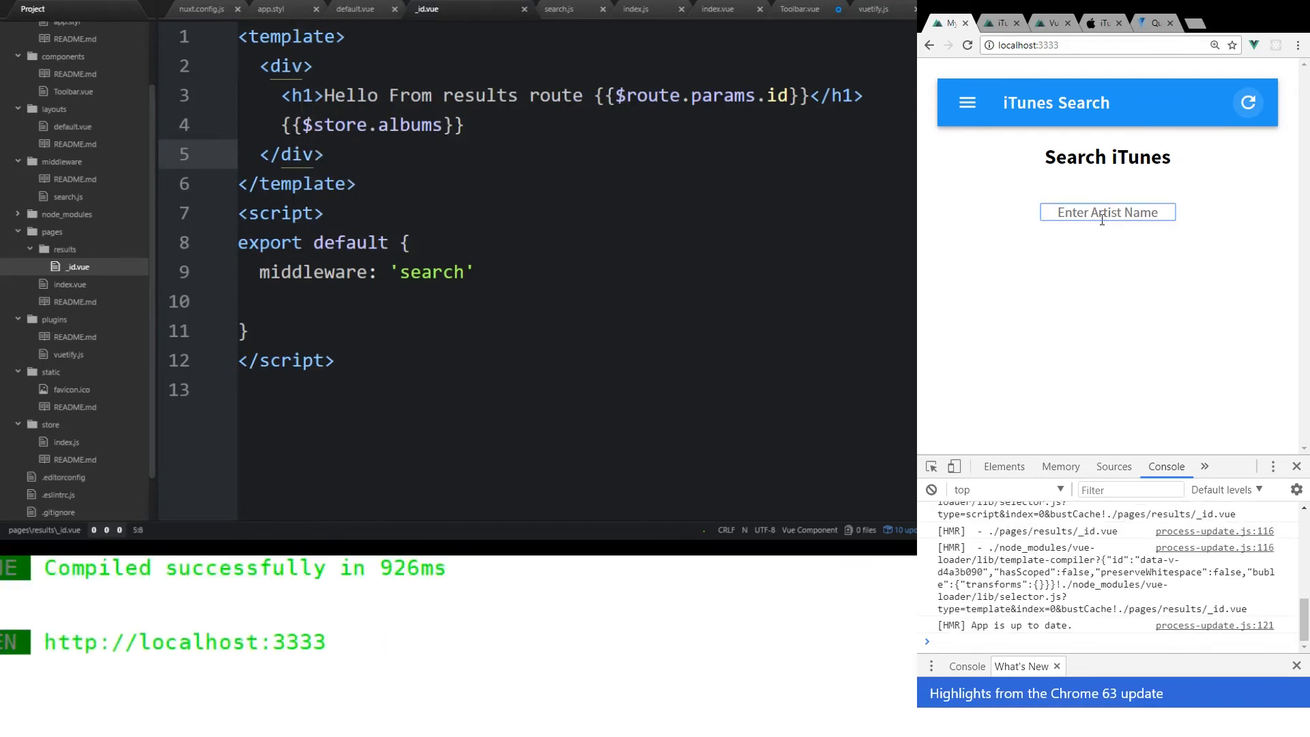
- Search the app for Taylor Swift, then place the caret before albums in _id.vue
type("Taylor Swift")
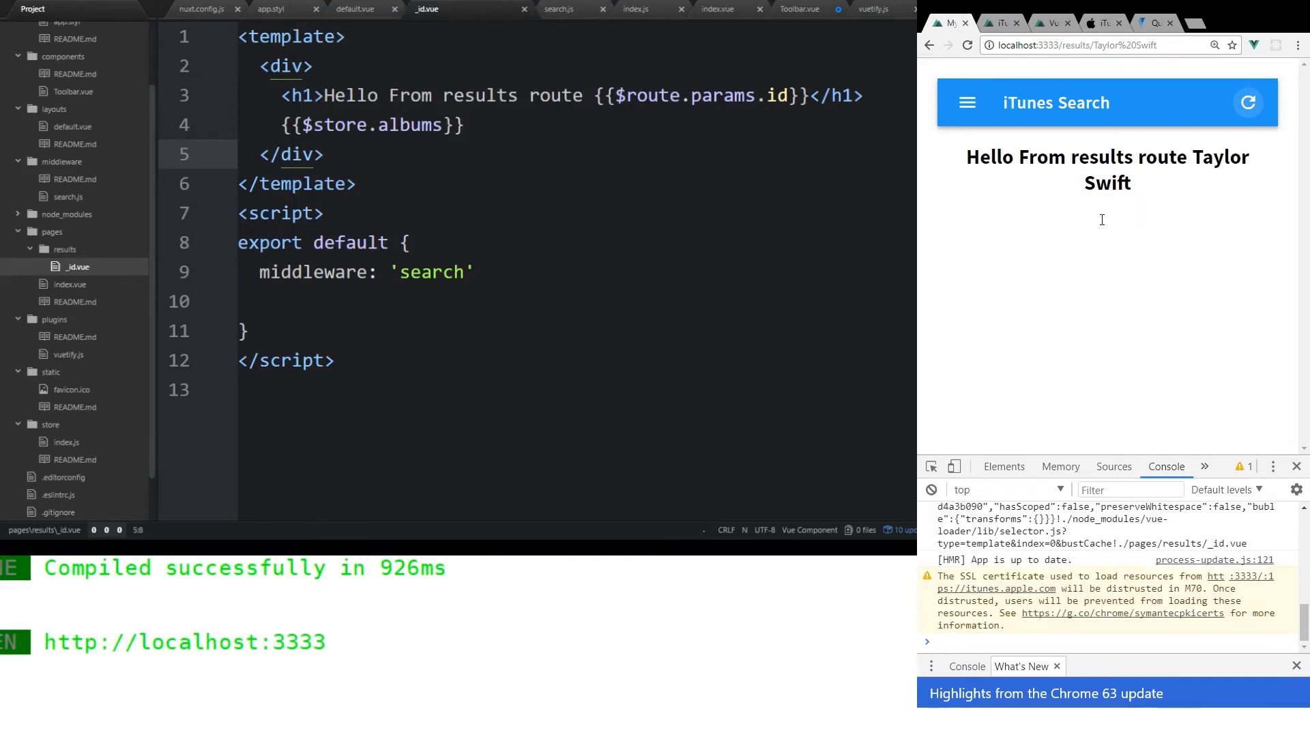
mouse_move(1091, 610)
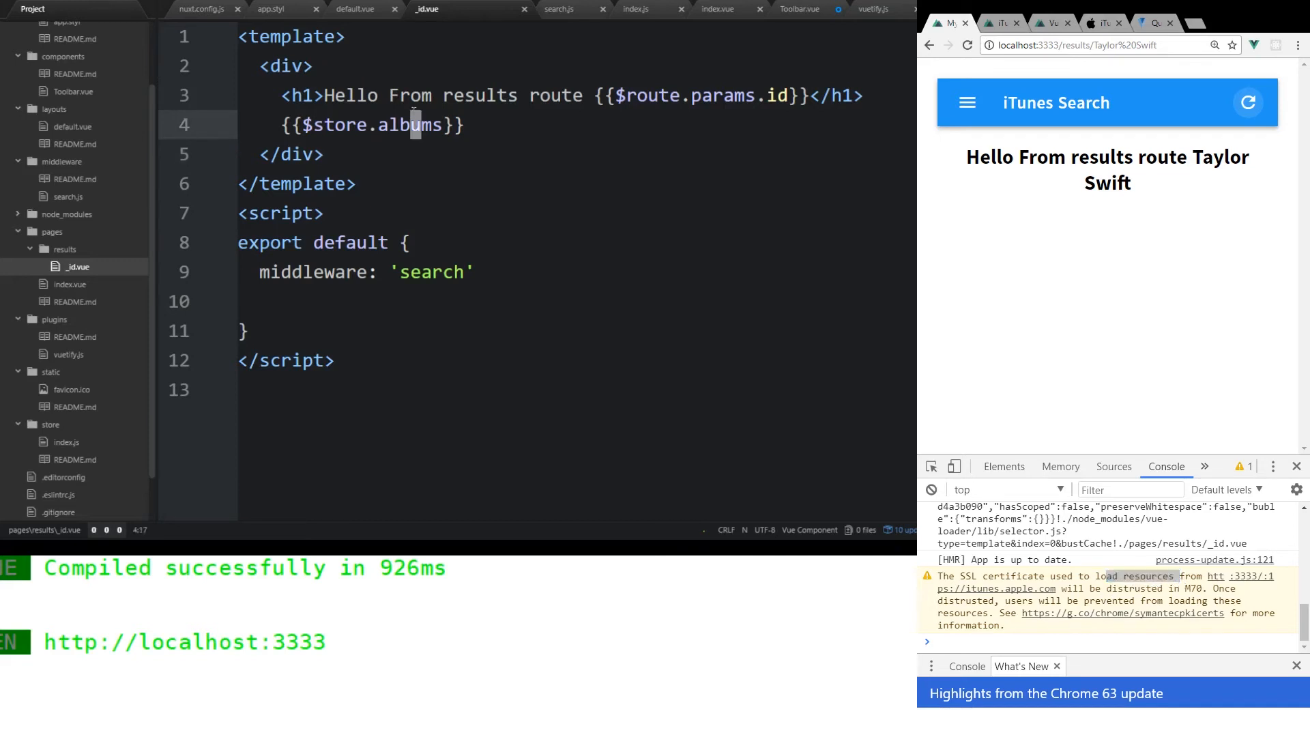
left_click(374, 272)
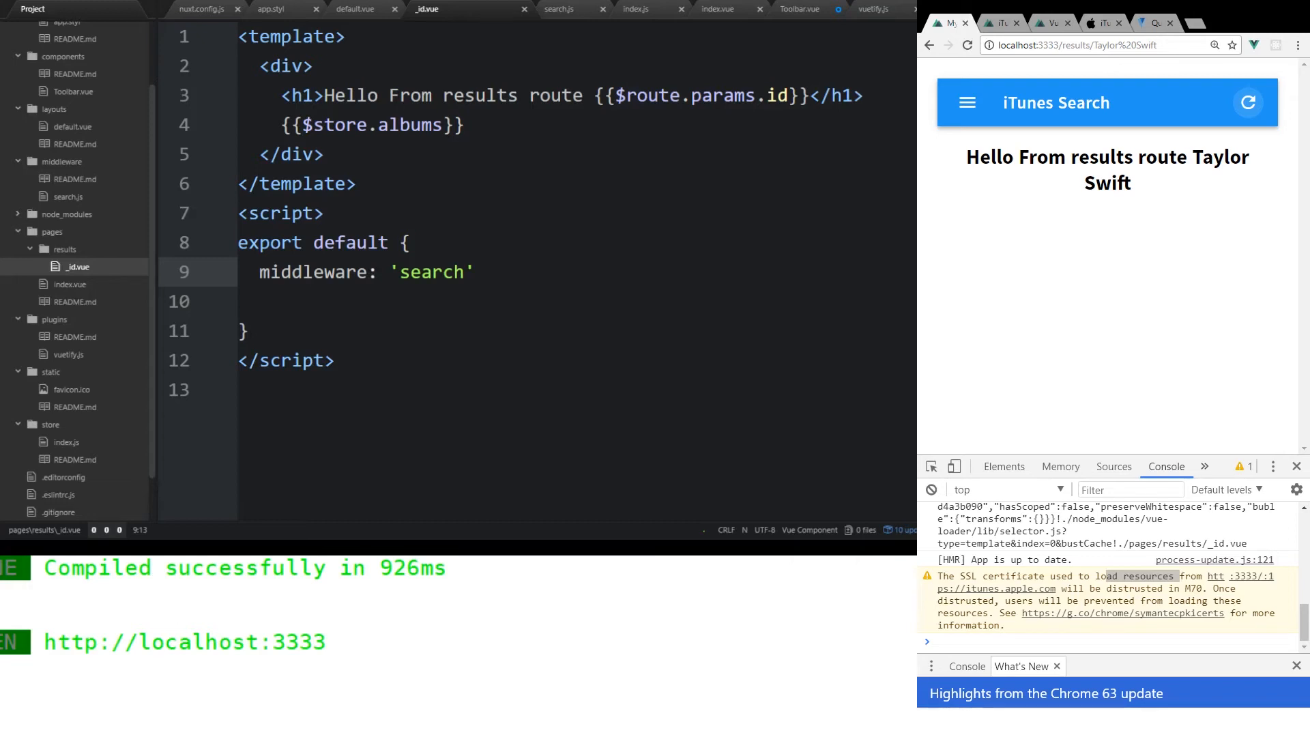
left_click(382, 124)
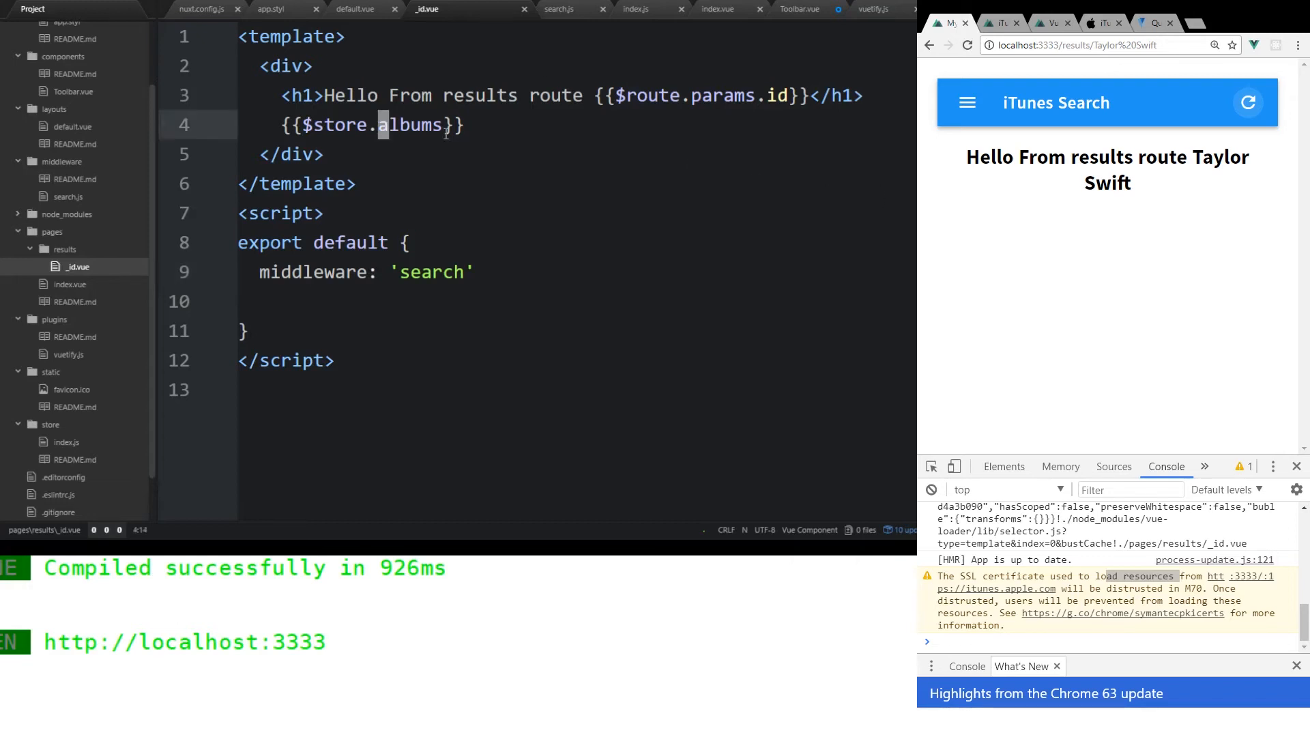
- Change the expression to $store.state.albums and scroll through the Taylor Swift album JSON
type("state.")
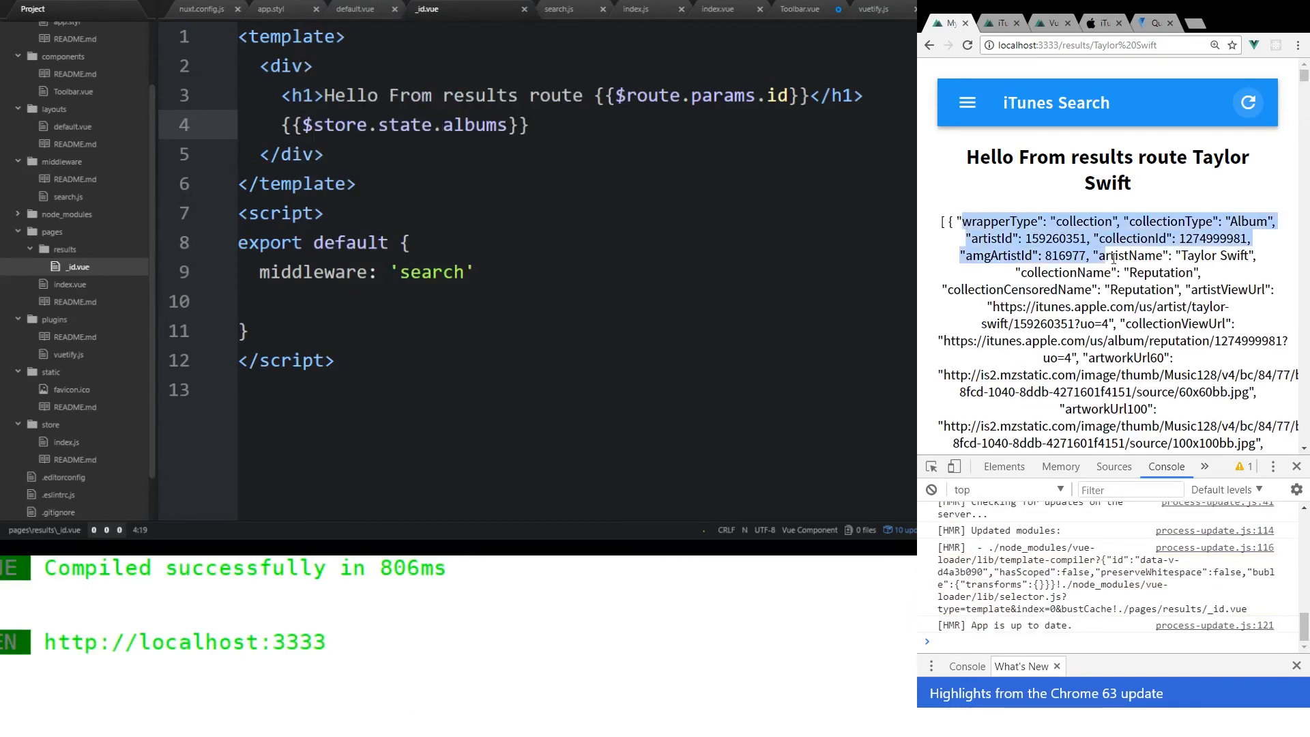
scroll("down", 3)
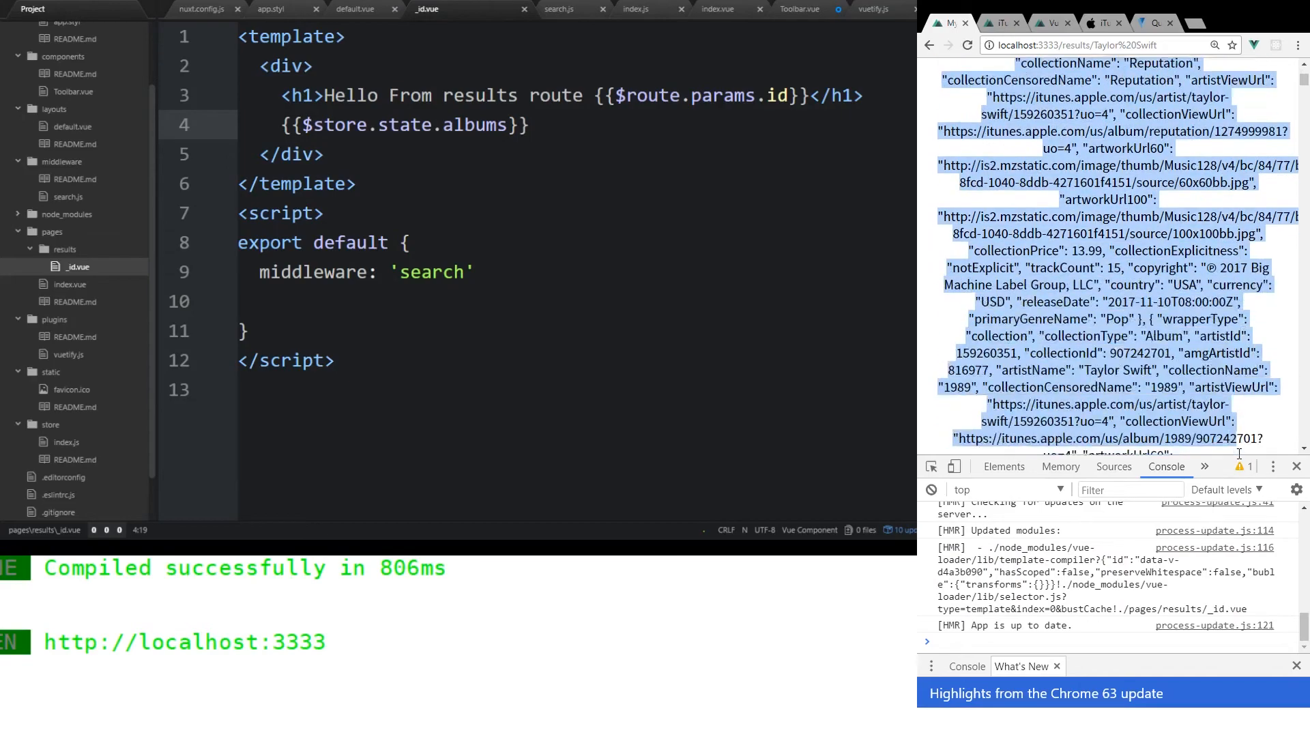
scroll("down", 3)
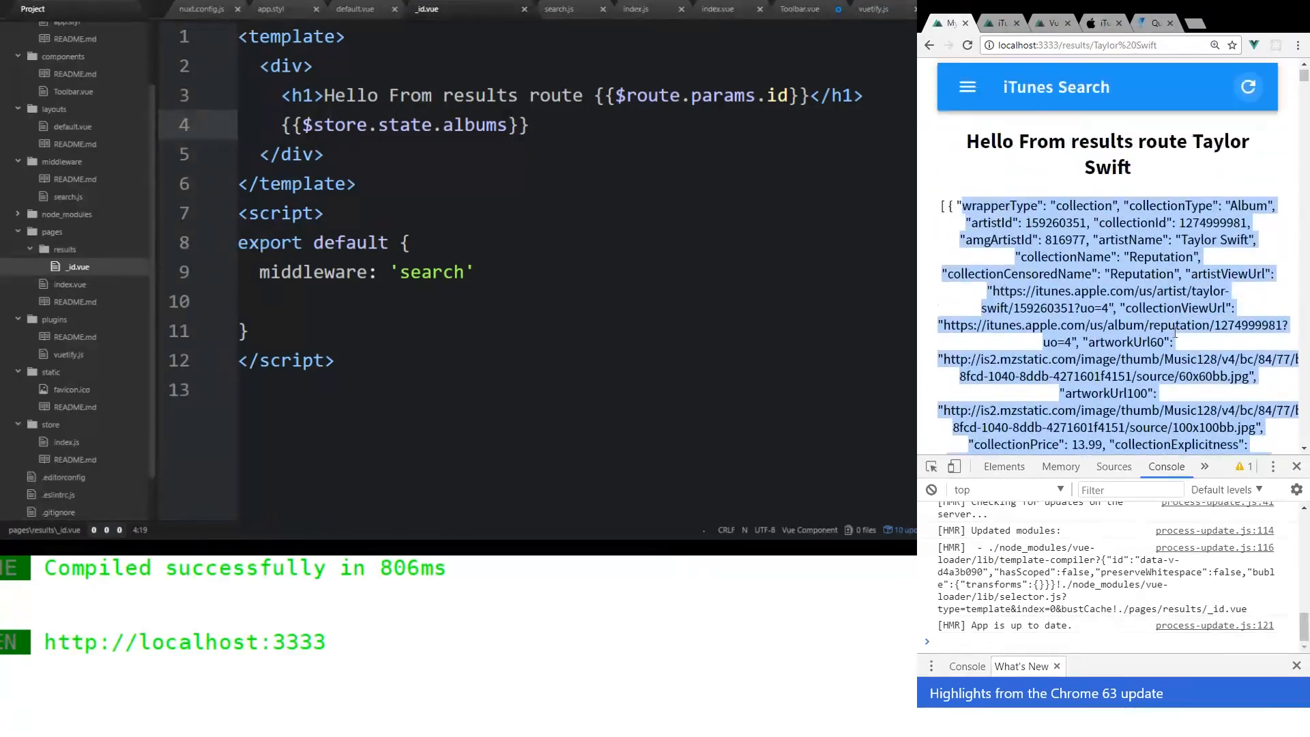
scroll("down", 3)
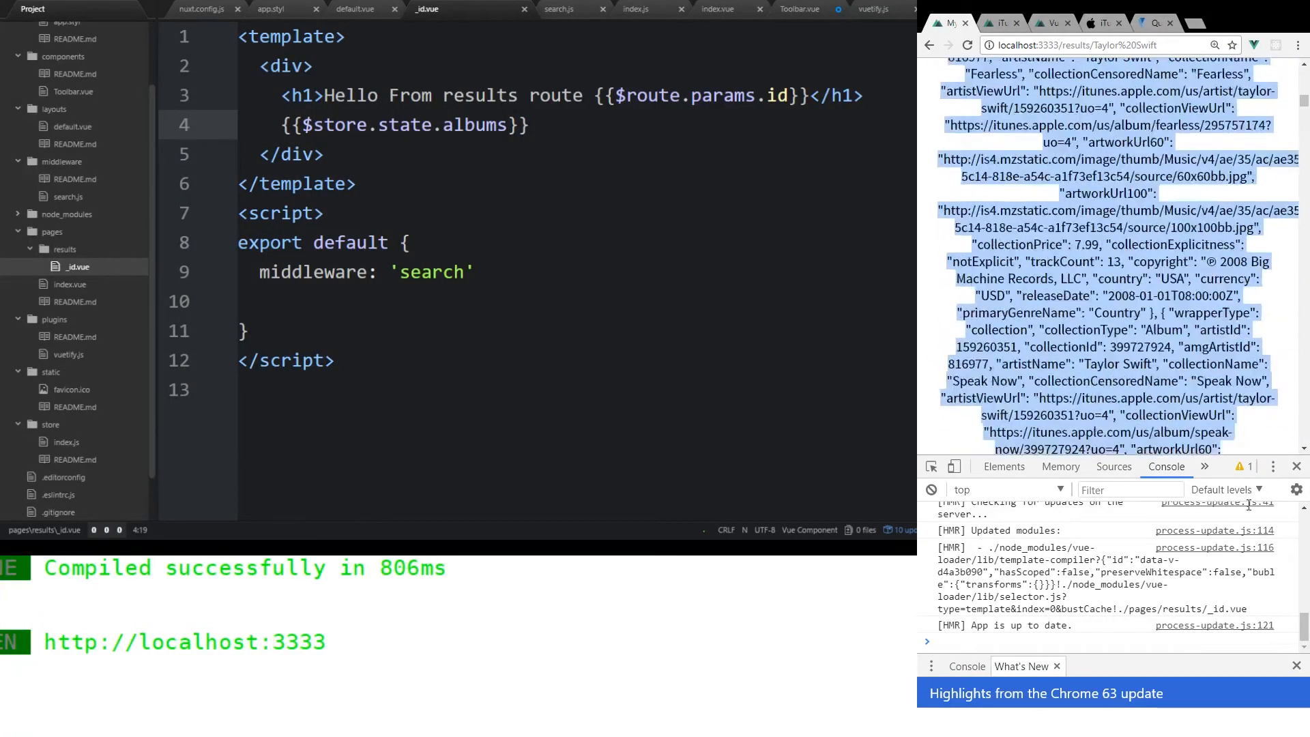
scroll("down", 3)
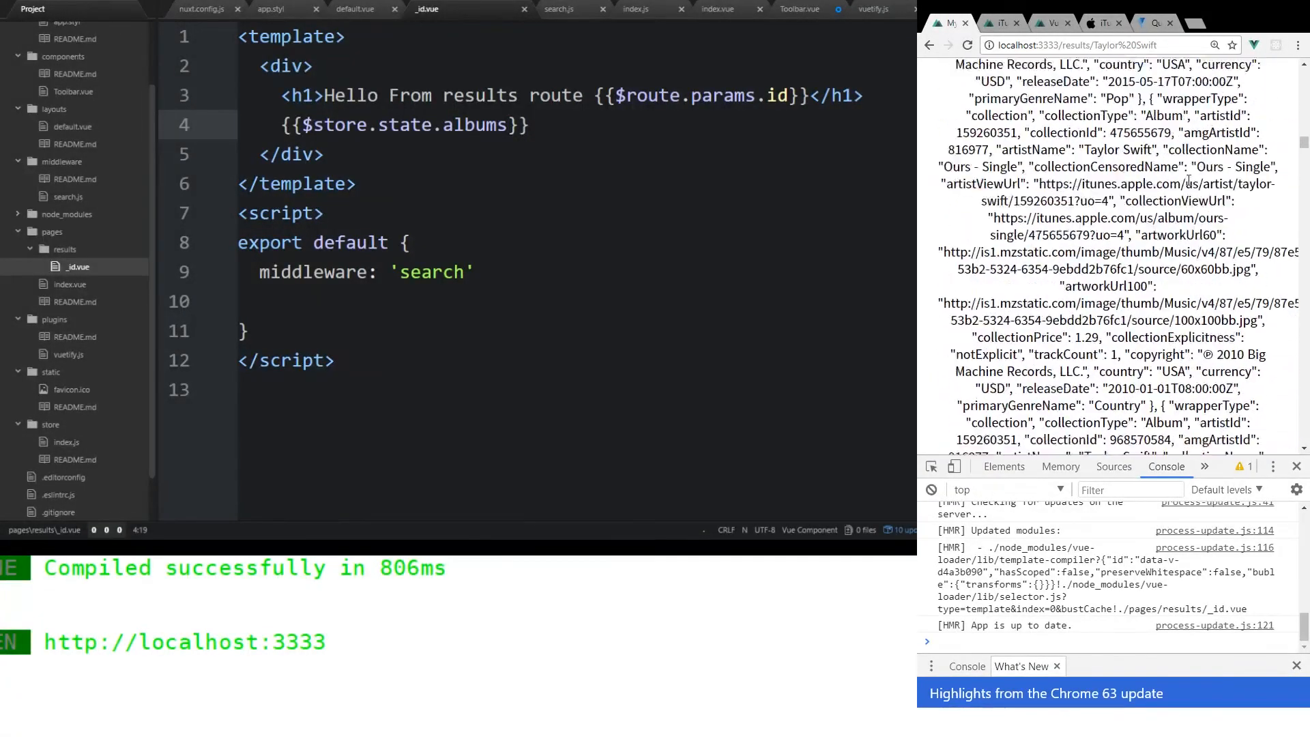
scroll("down", 3)
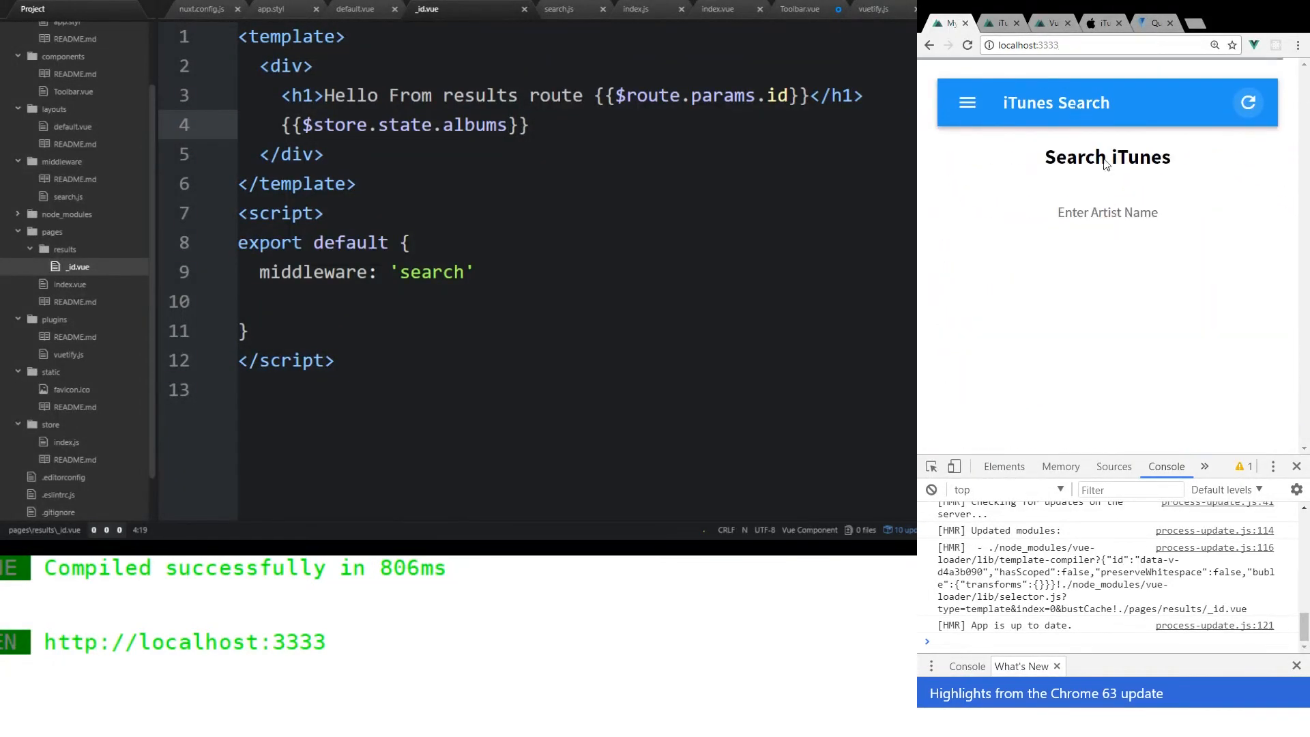
- Search for Jack Johnson and scroll through his album JSON results
type("Jack J")
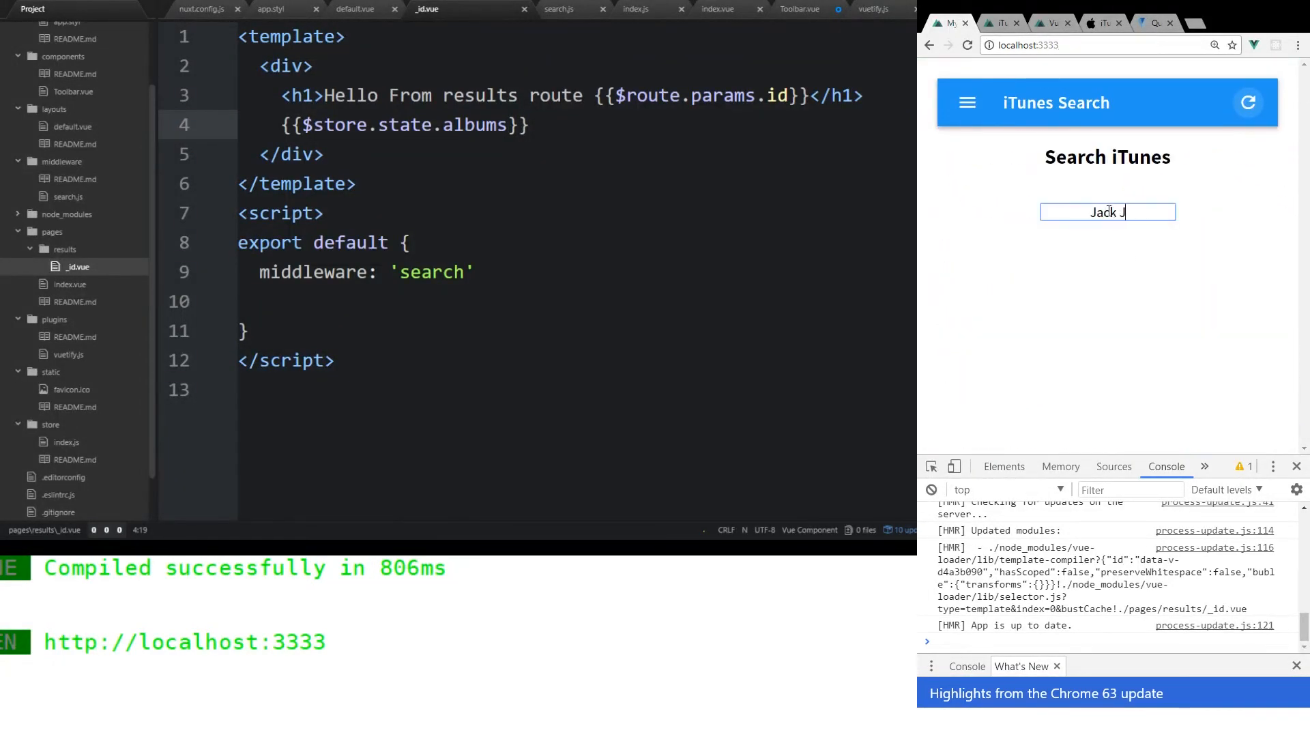
key("Return")
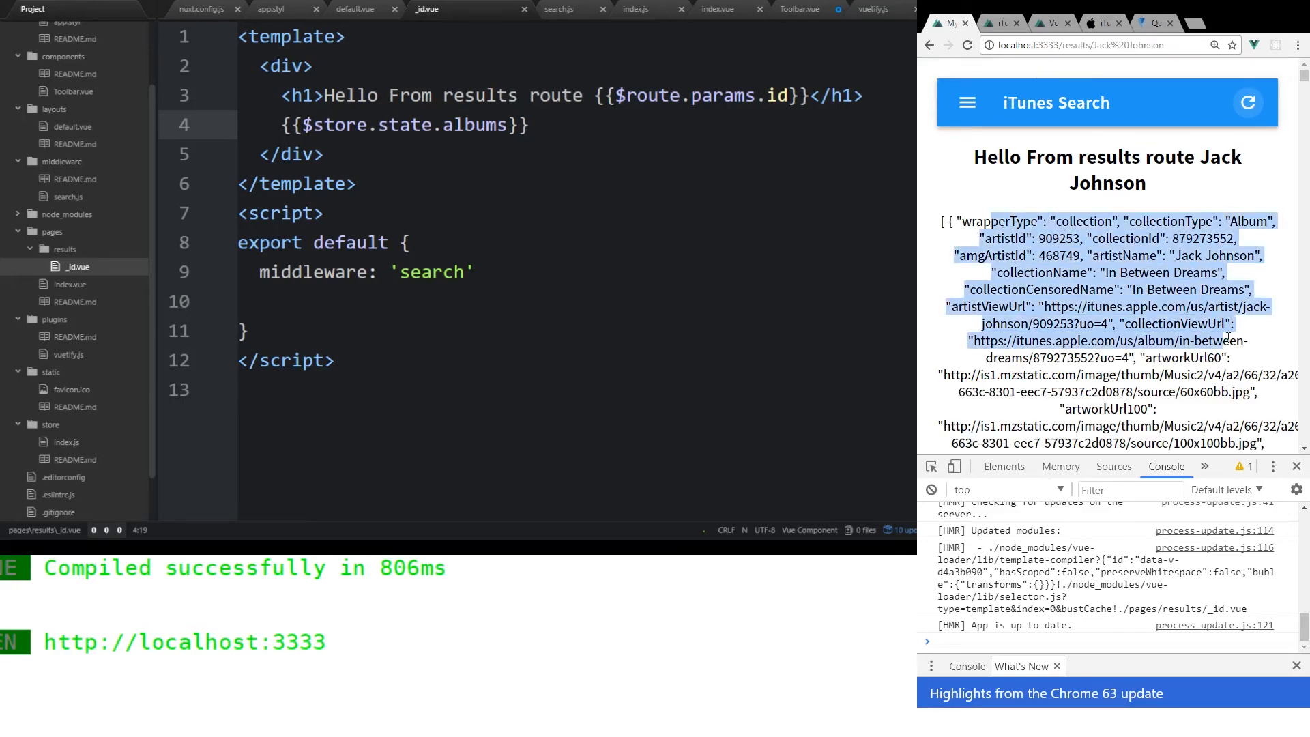
scroll("down", 3)
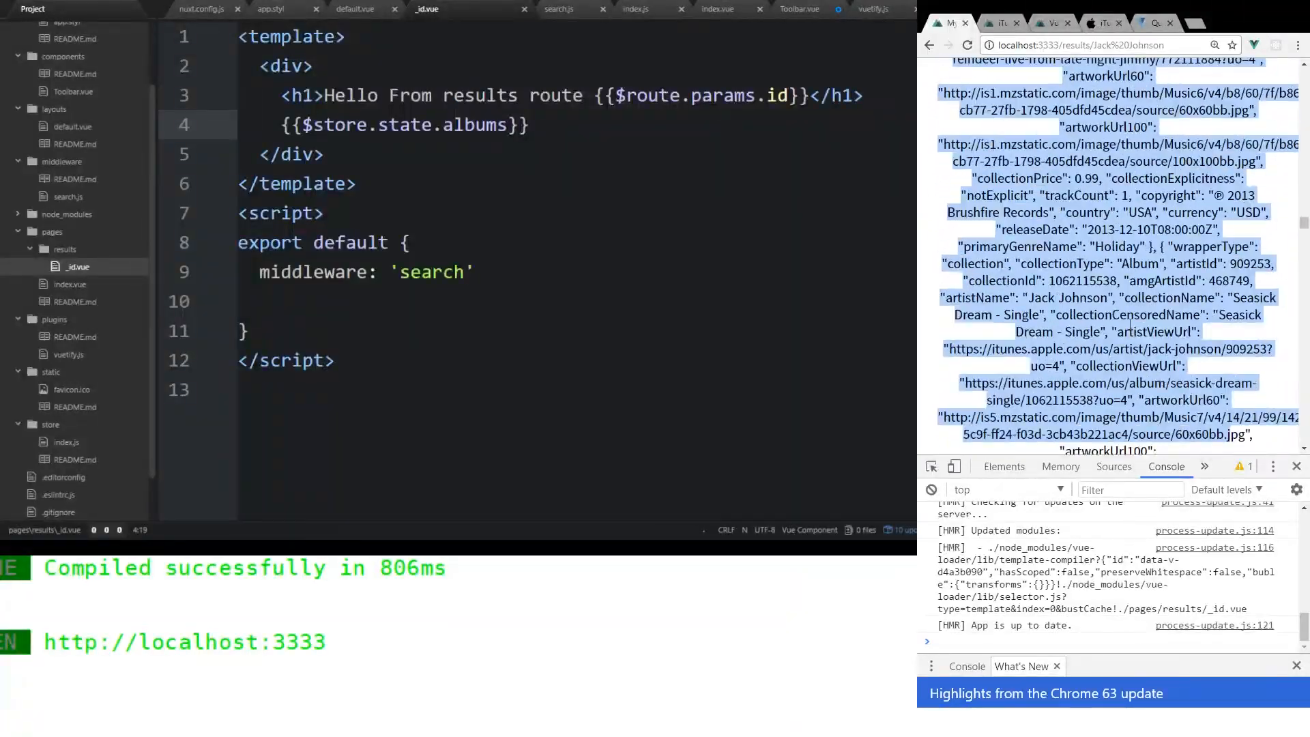
scroll("down", 3)
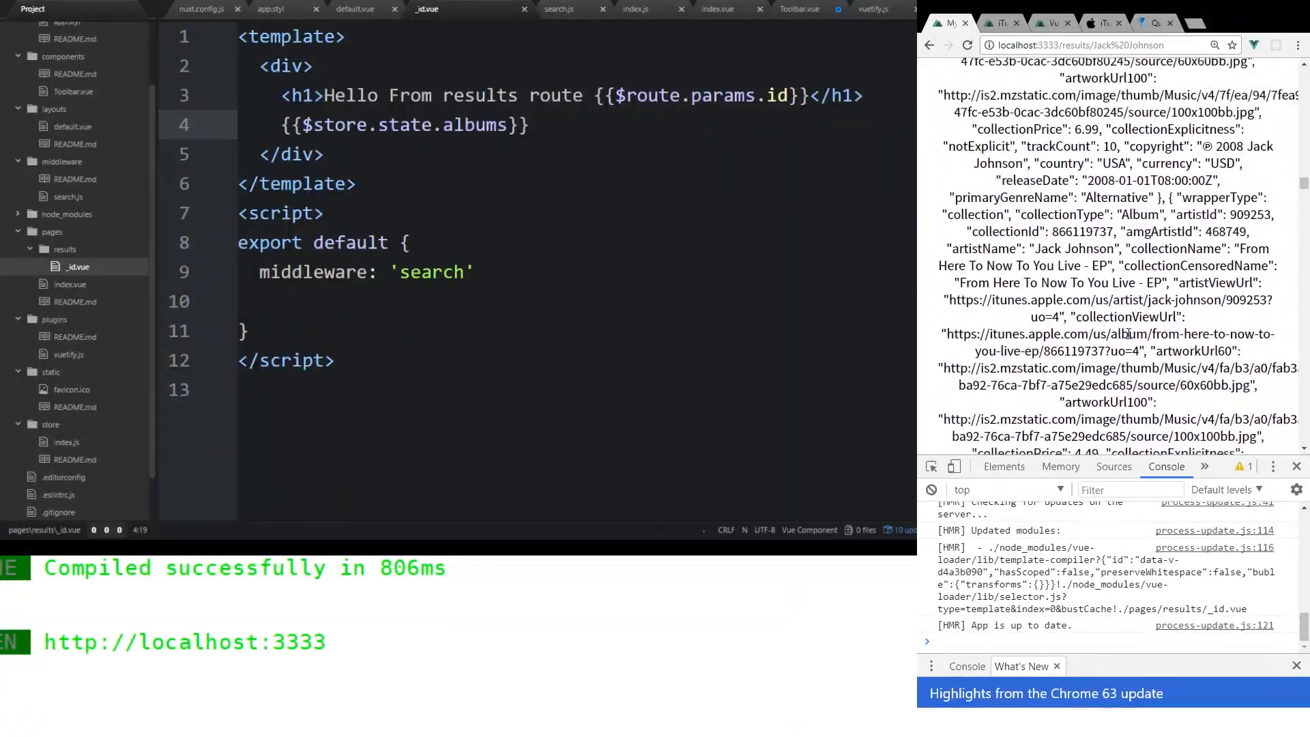
scroll("down", 3)
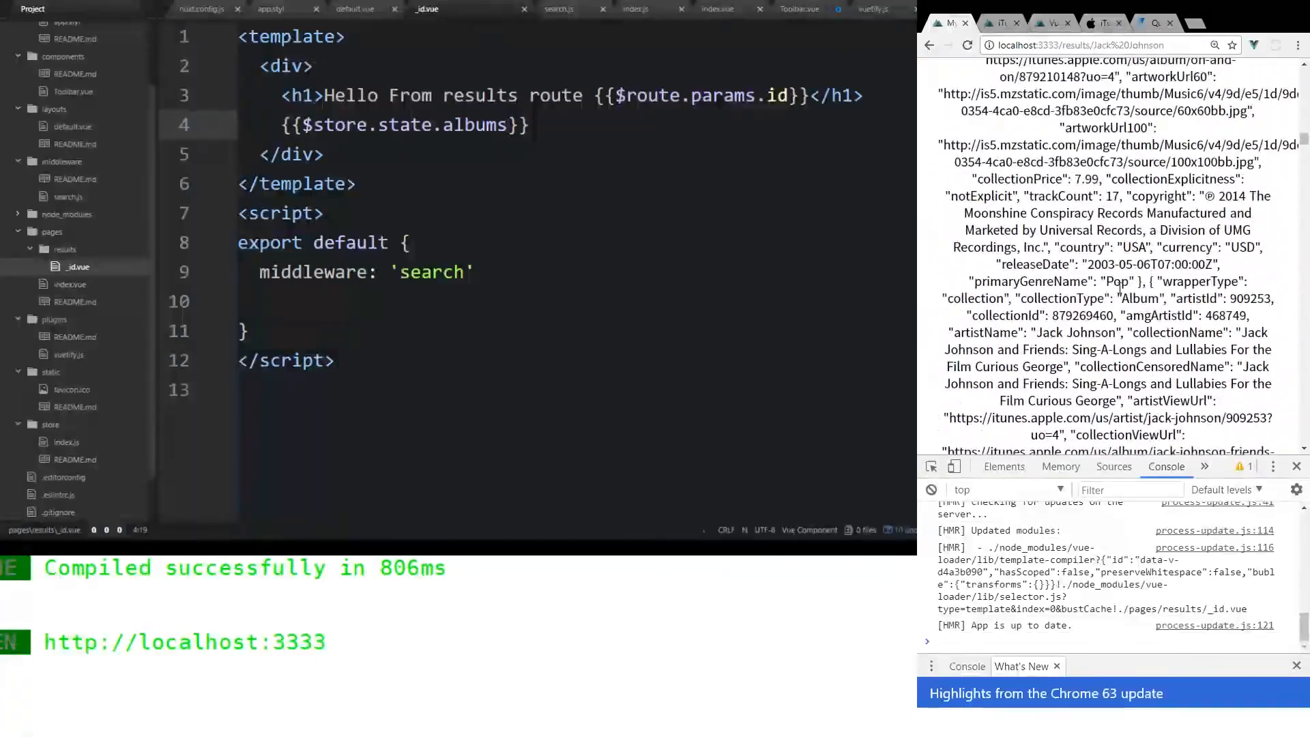
scroll("down", 3)
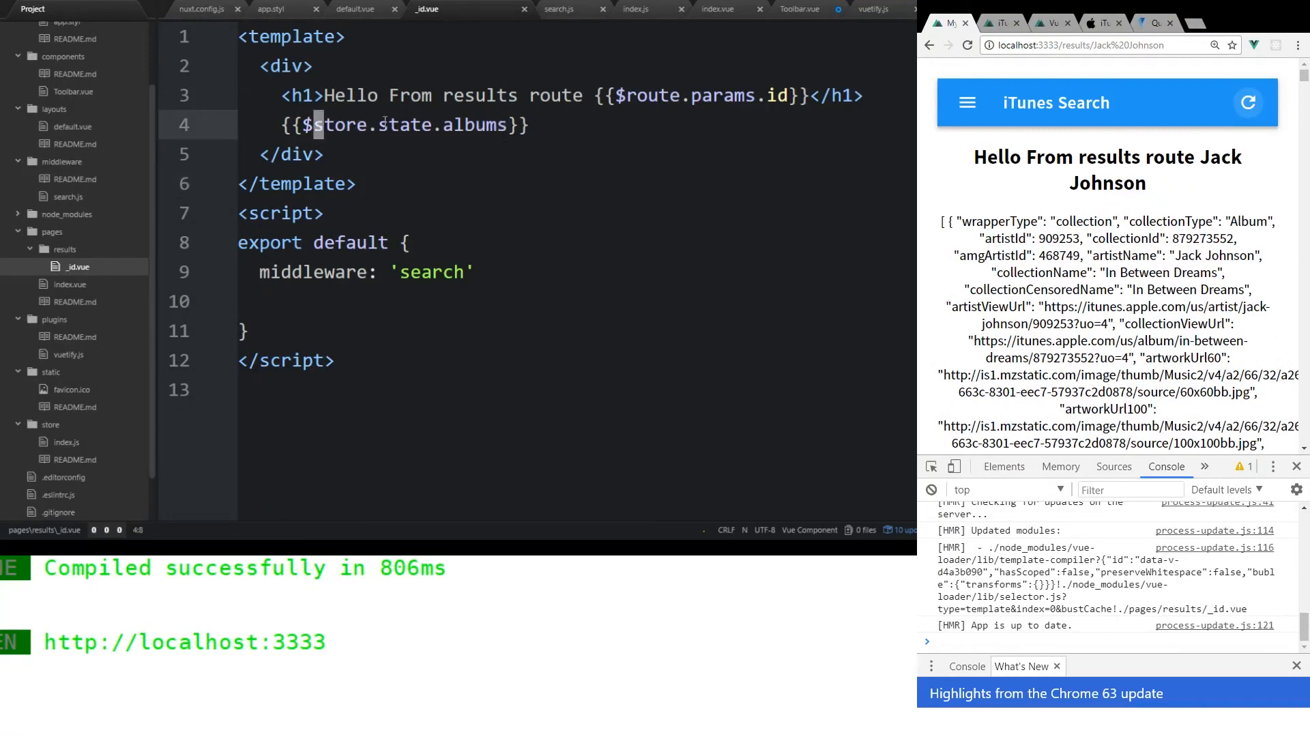
- Point out $store.state.albums and the export default block in _id.vue
left_click(360, 242)
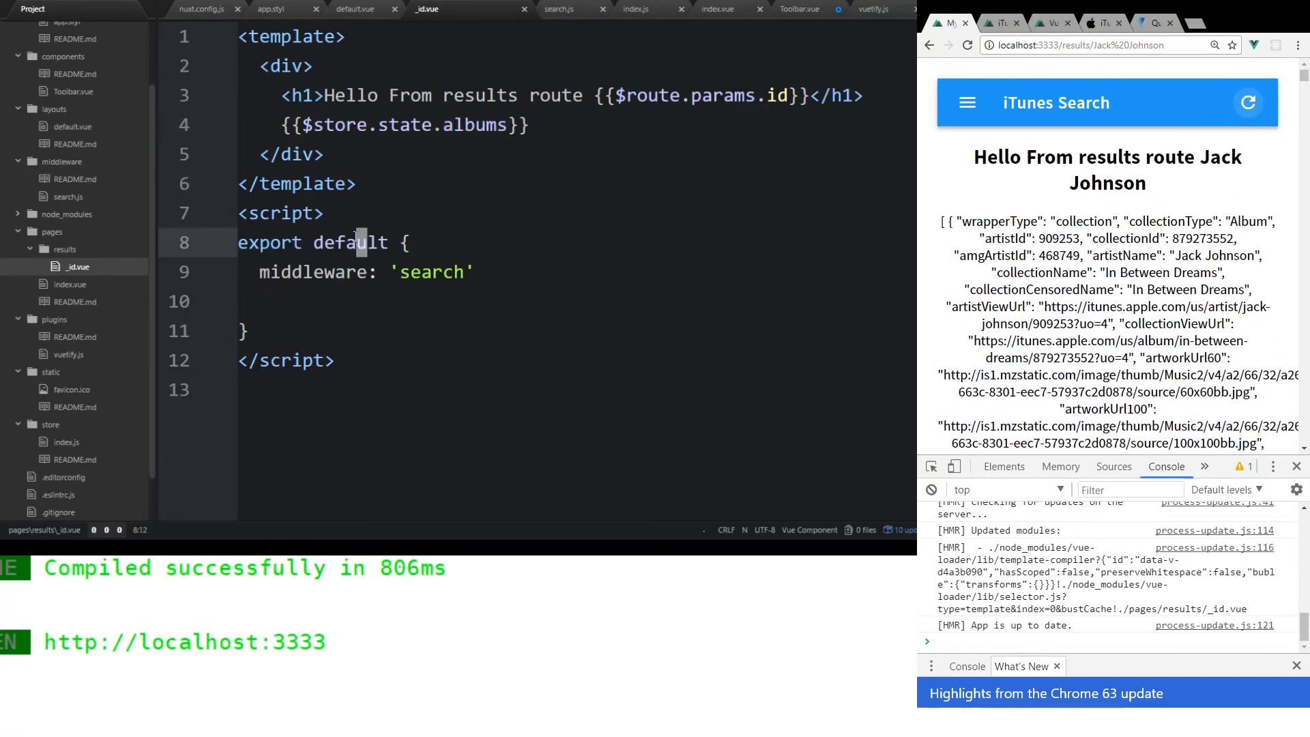
left_click(362, 124)
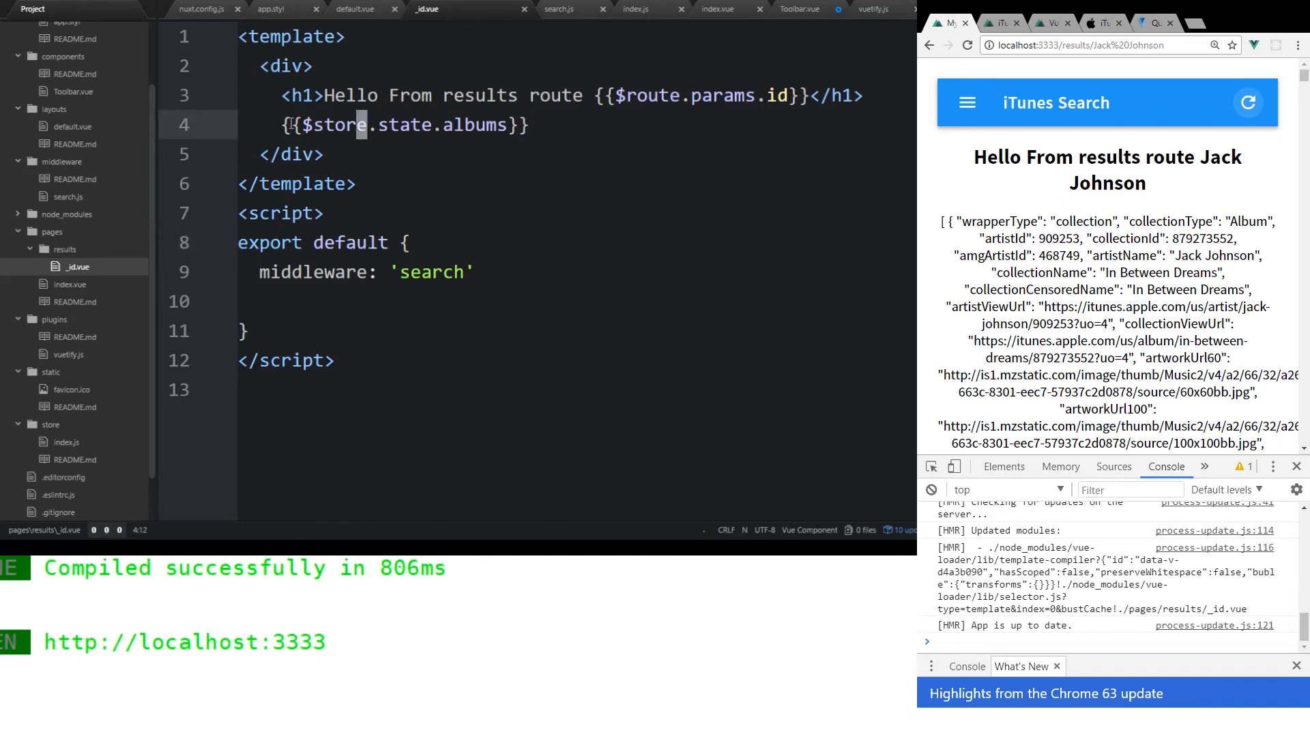
left_click(472, 298)
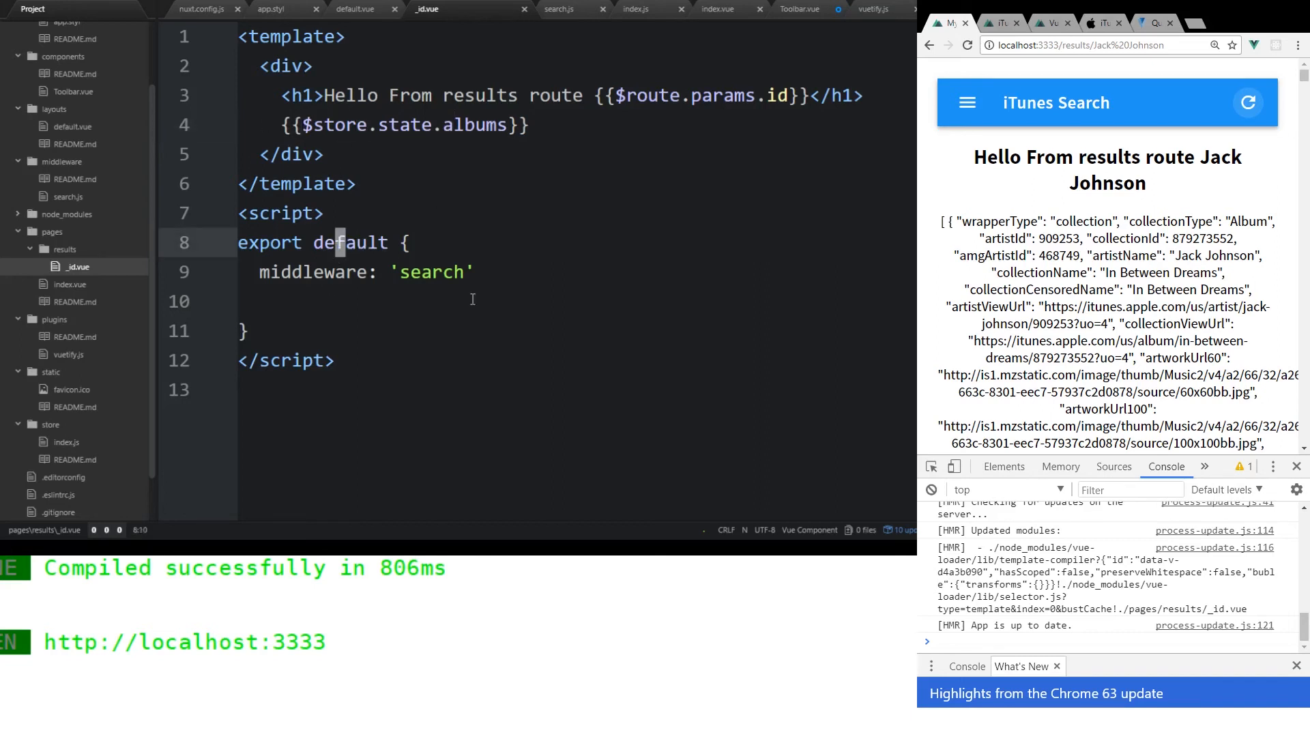
mouse_move(561, 274)
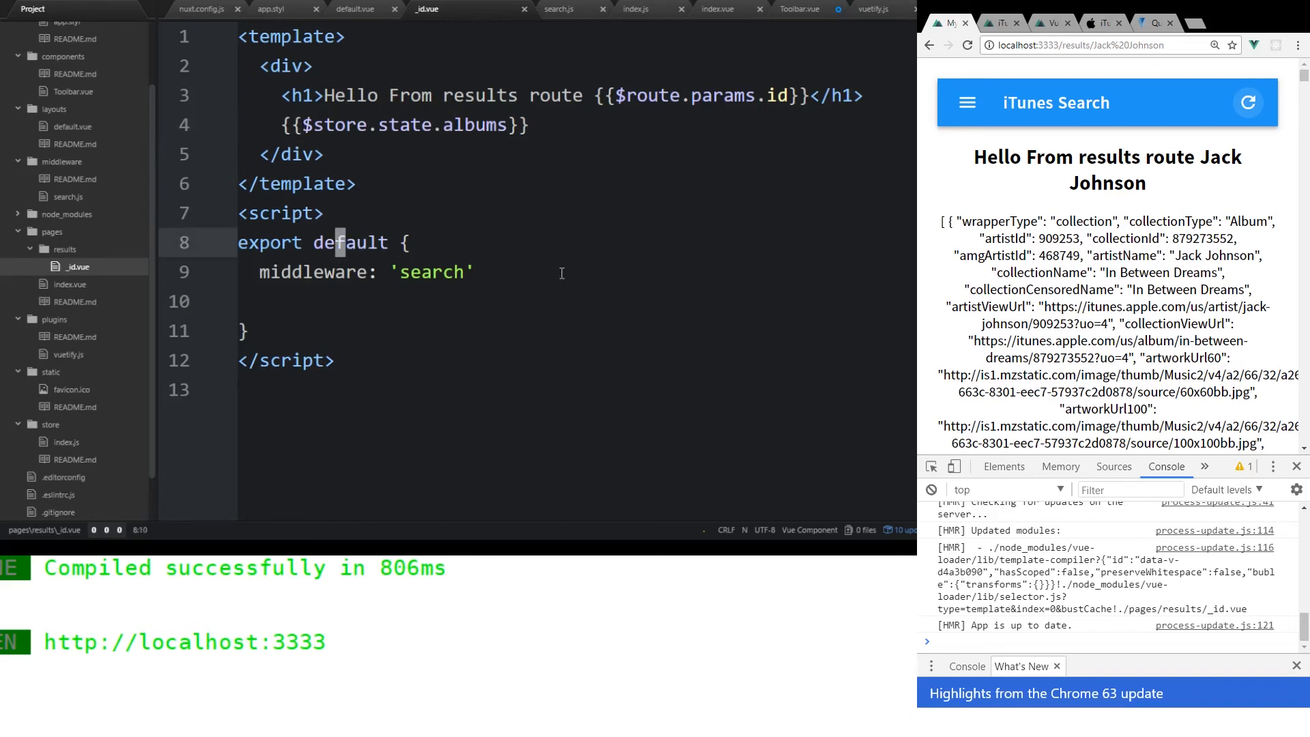
mouse_move(863, 218)
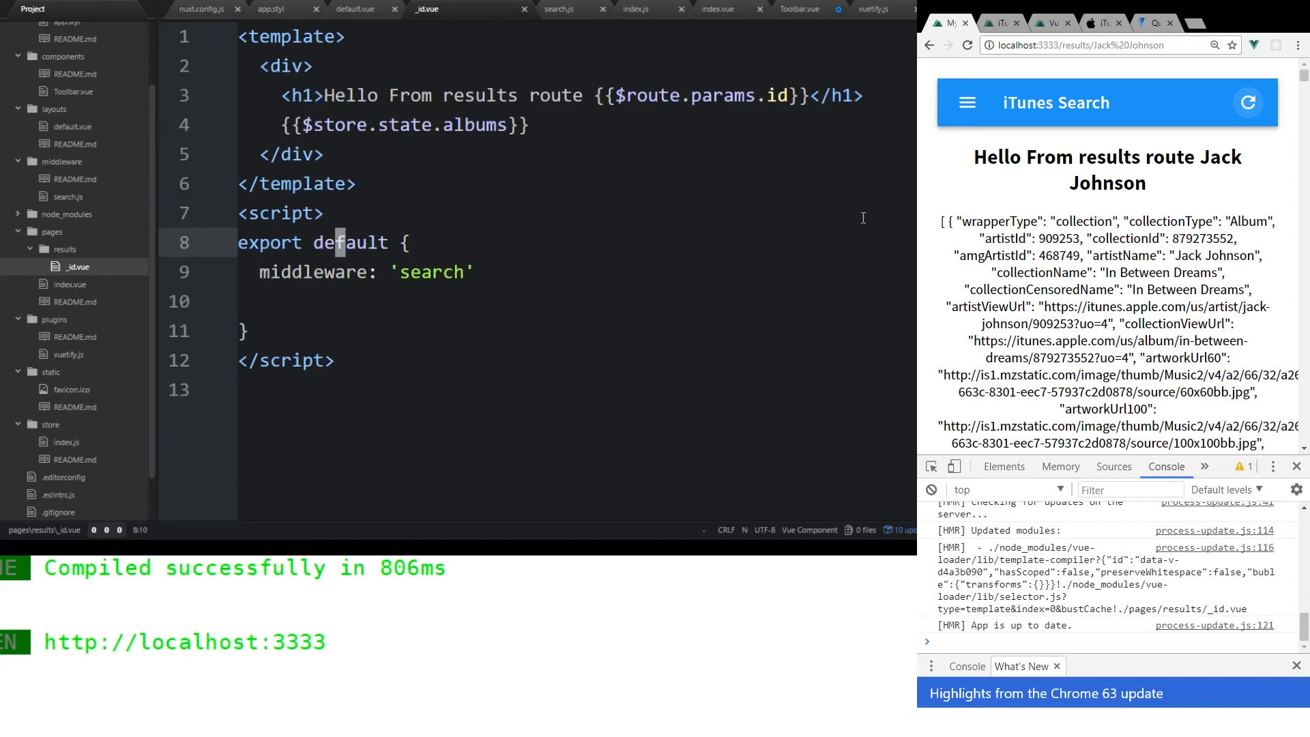
left_click(309, 243)
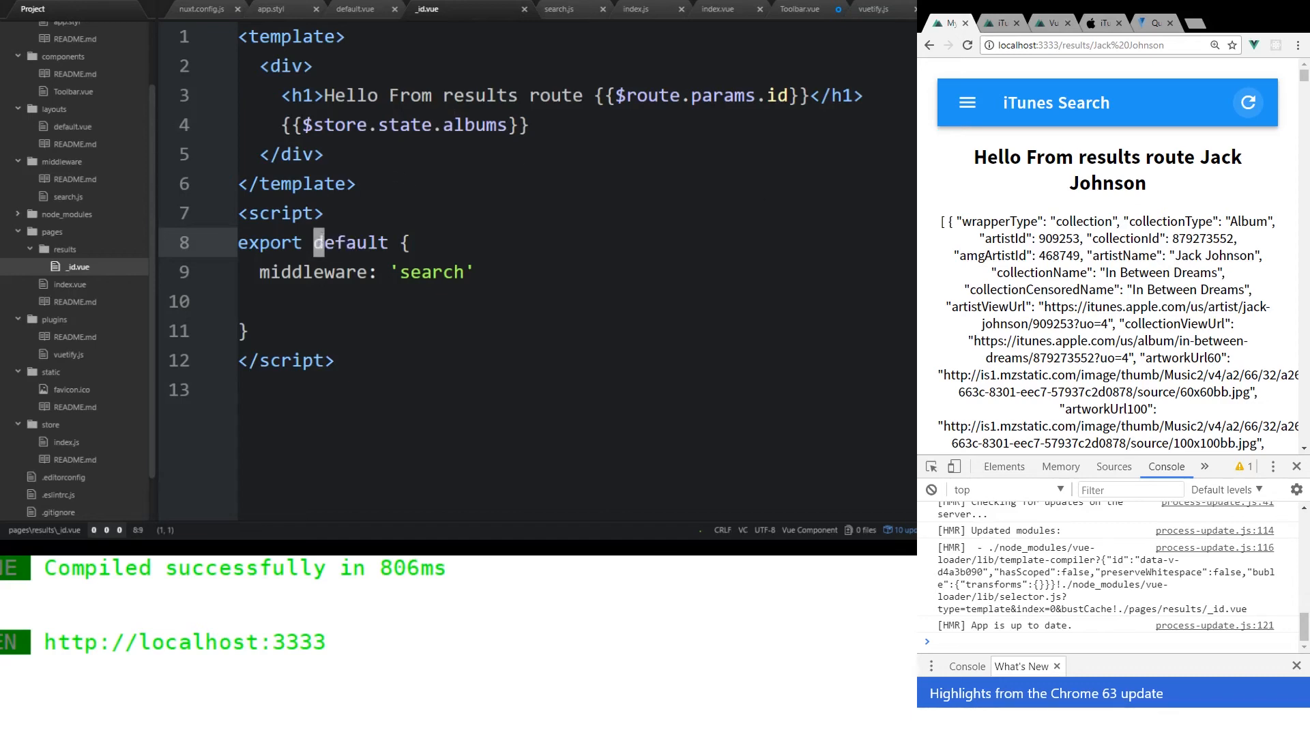
left_click(1053, 22)
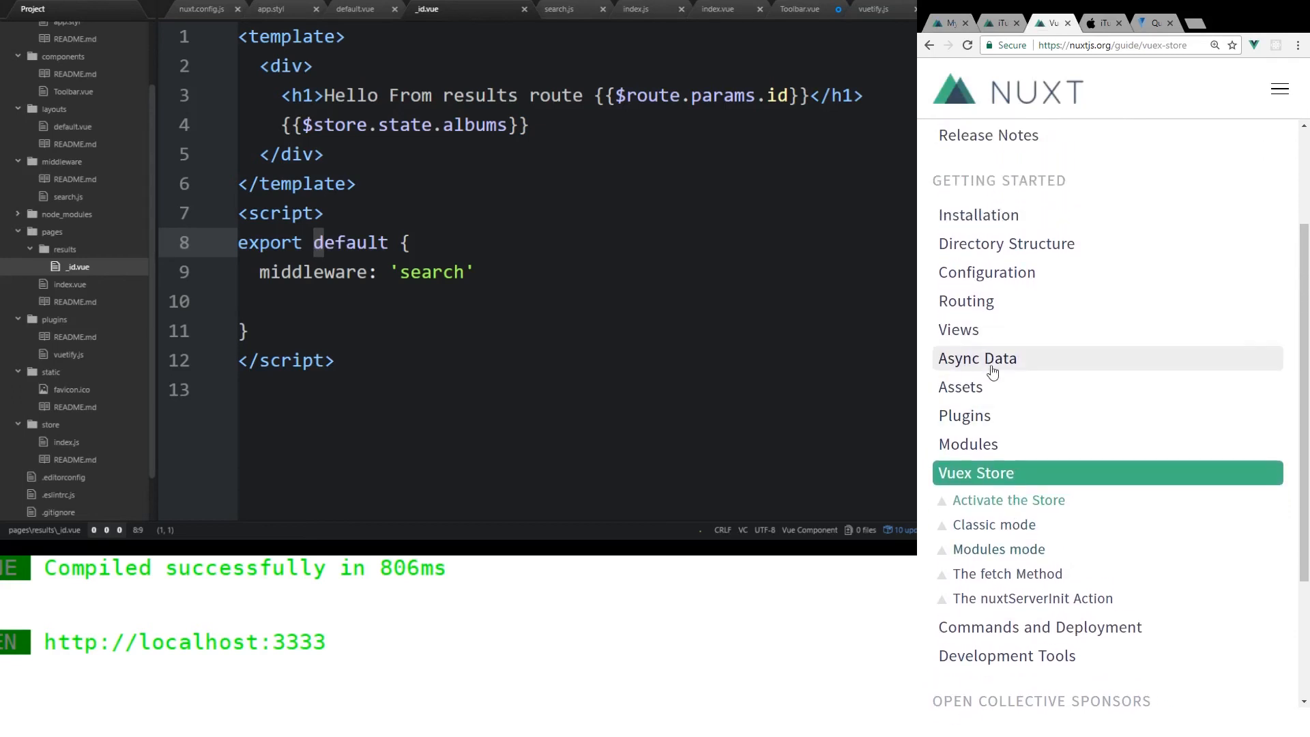
- Follow the Views guide's async data documentation link down to the asyncData method section
left_click(958, 329)
type("syncData")
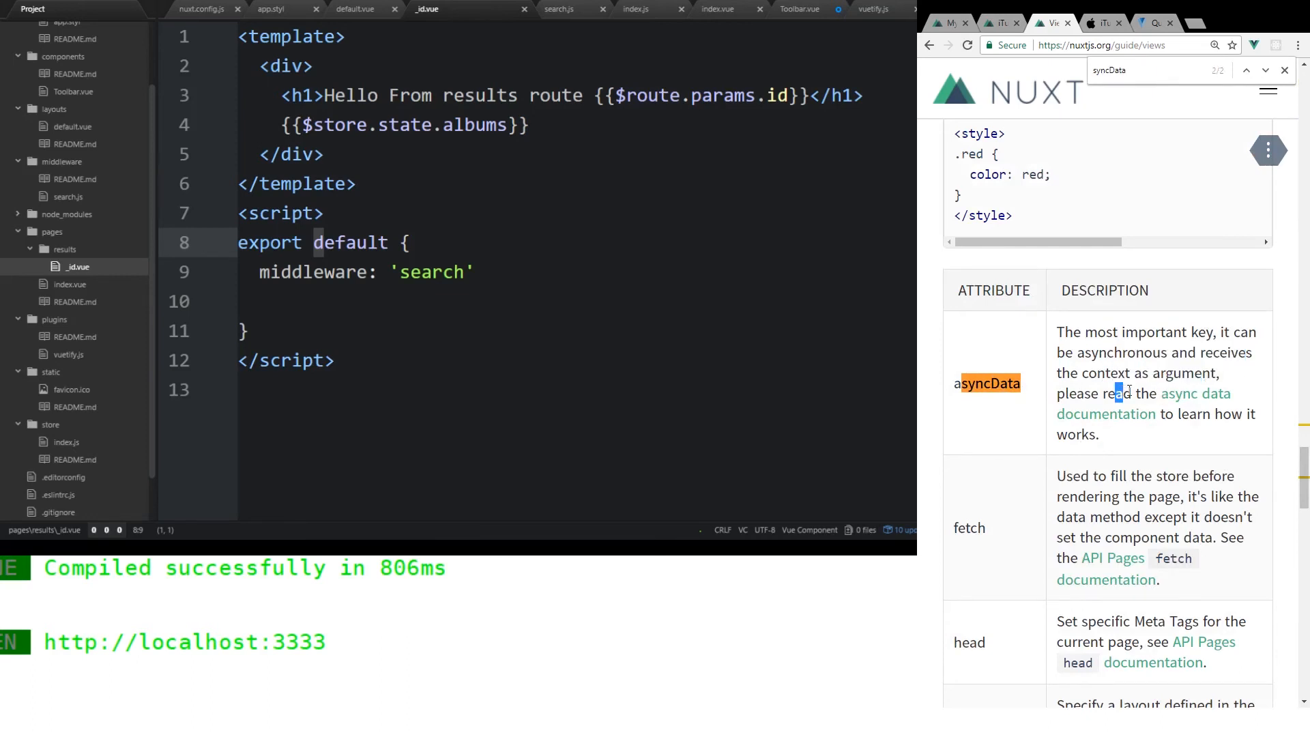
left_click(1196, 393)
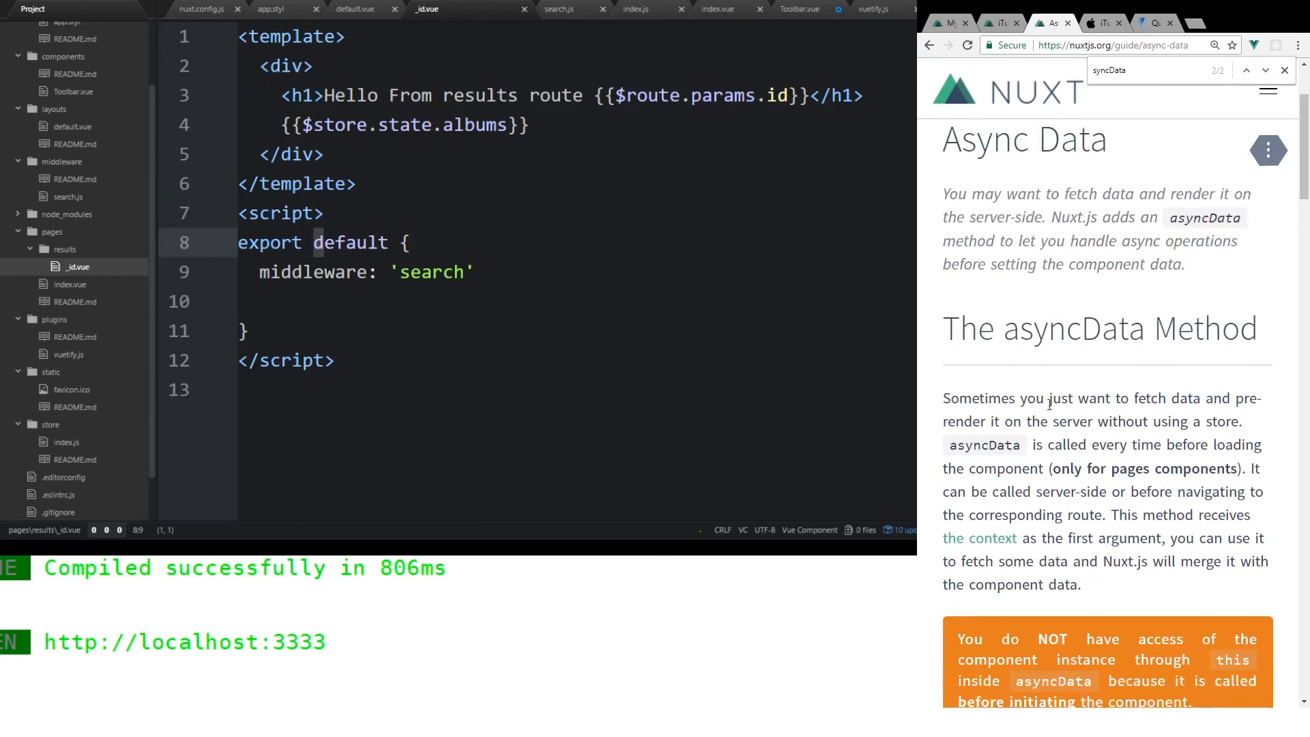
scroll("down", 3)
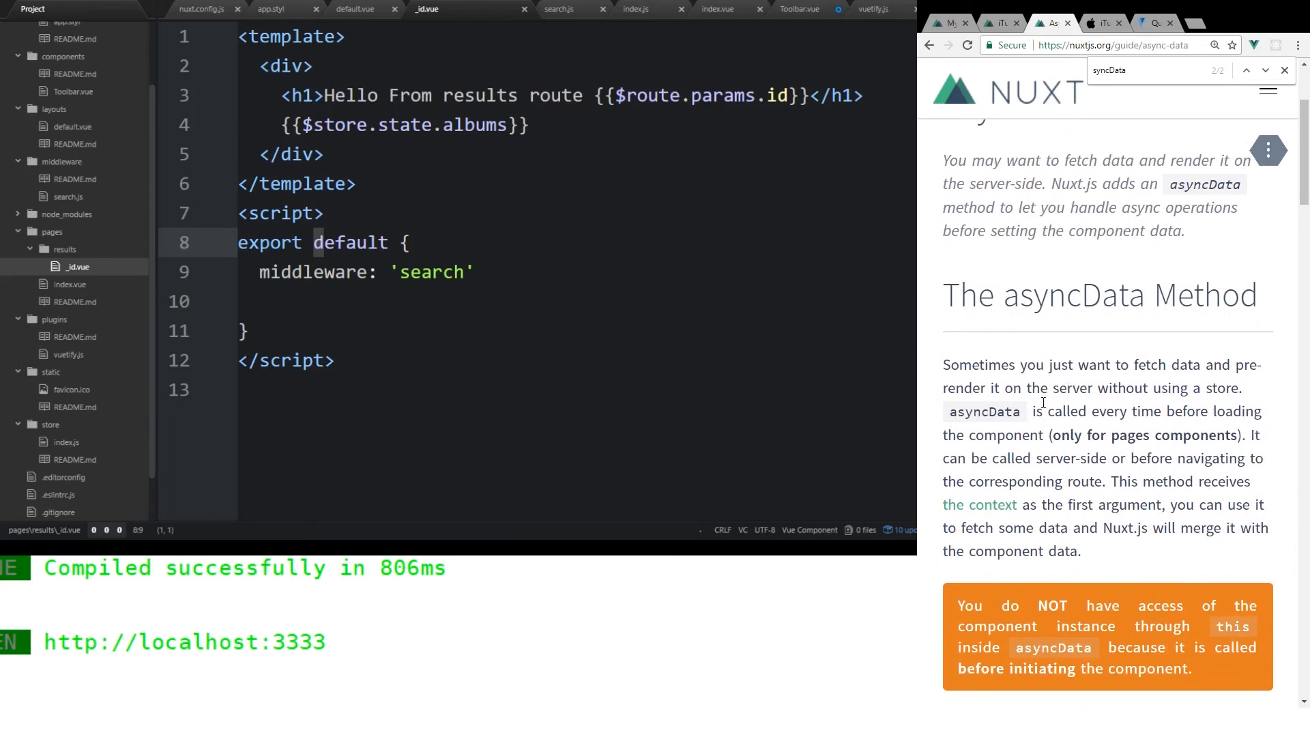
scroll("down", 3)
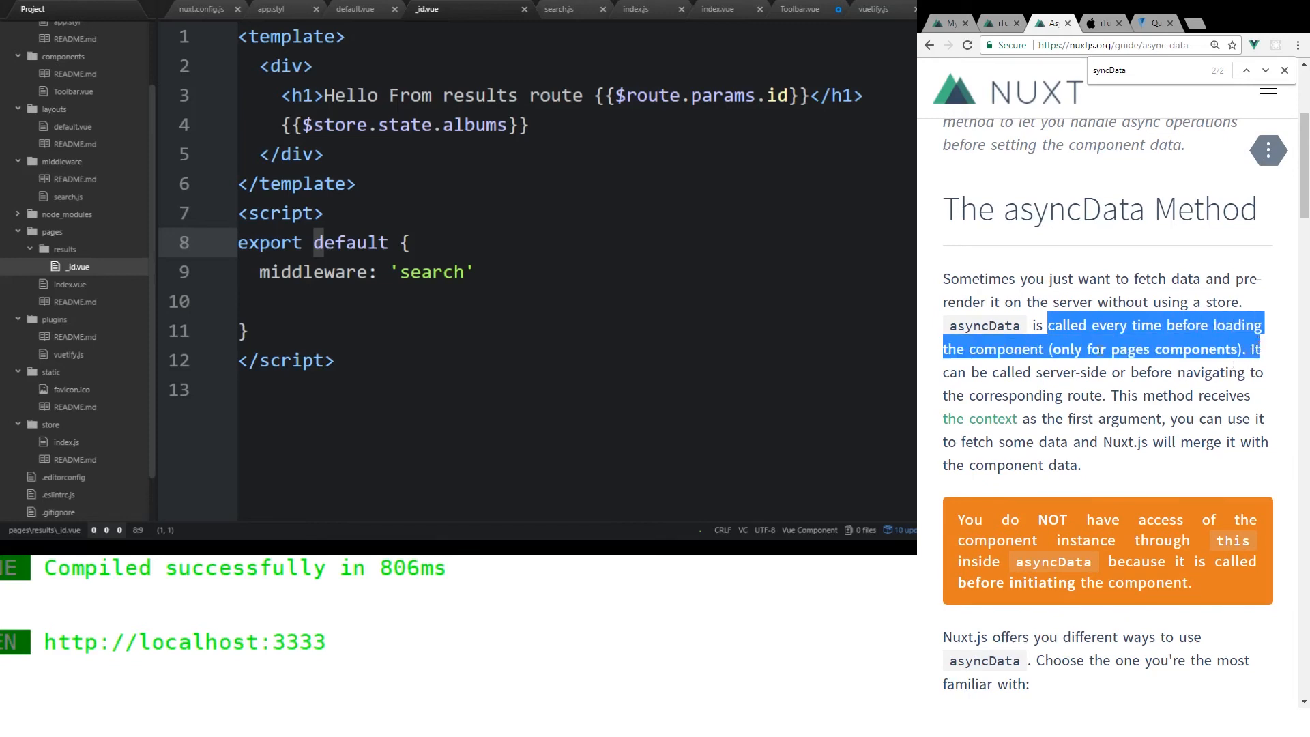
- Insert an empty asyncData({params}) method above middleware in _id.vue, then switch to search.js
key("enter")
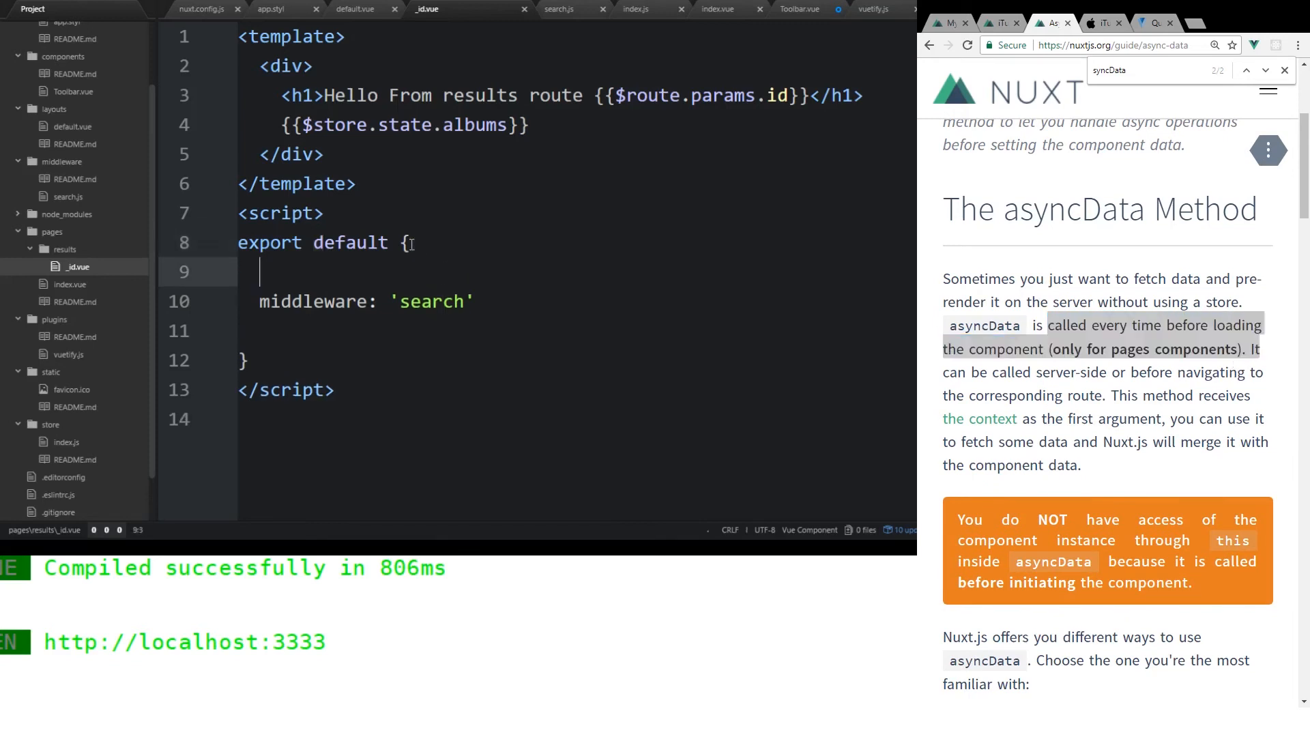
type("asyncData")
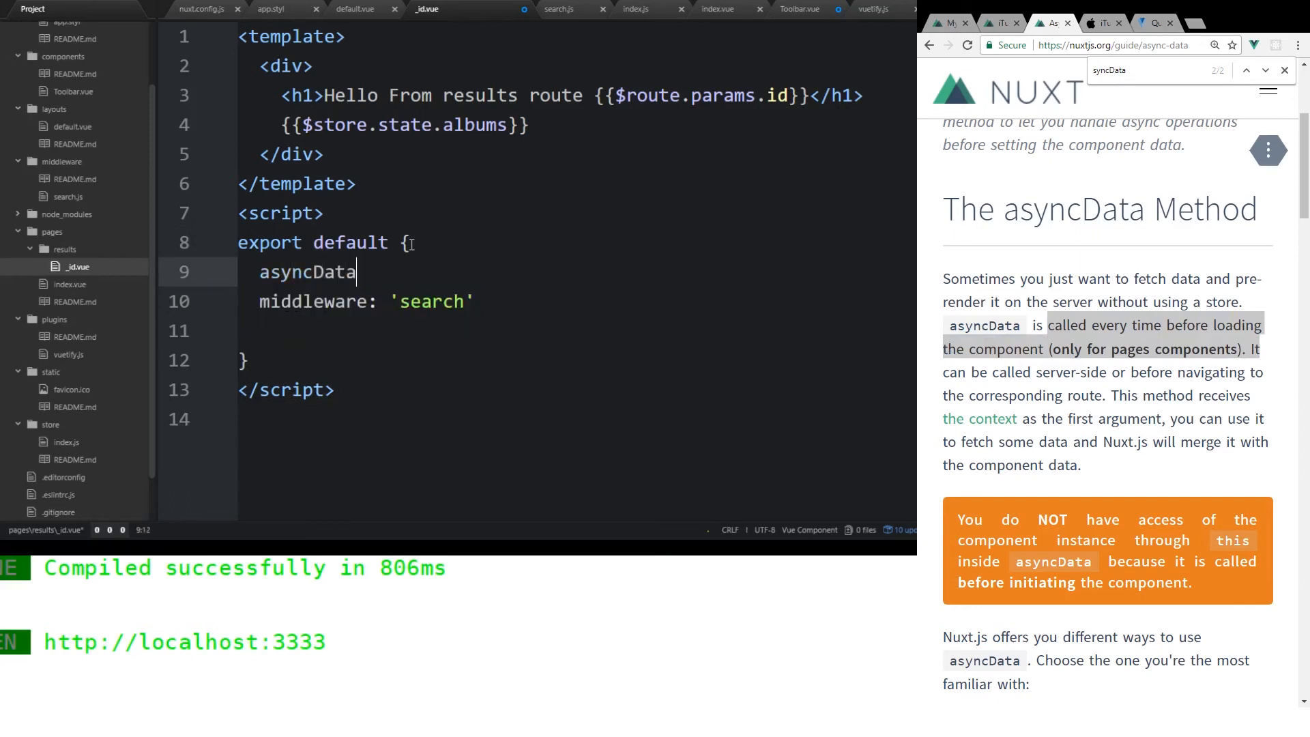
mouse_move(356, 272)
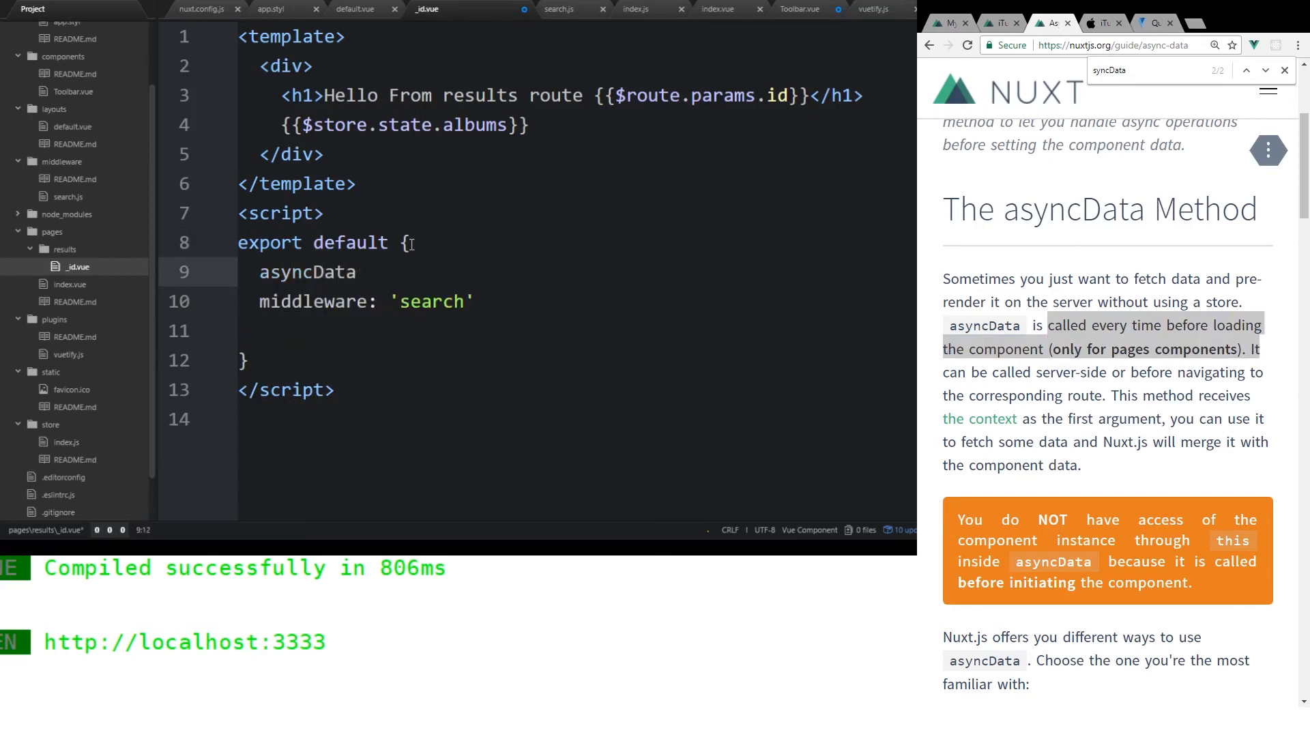
type("({{}})")
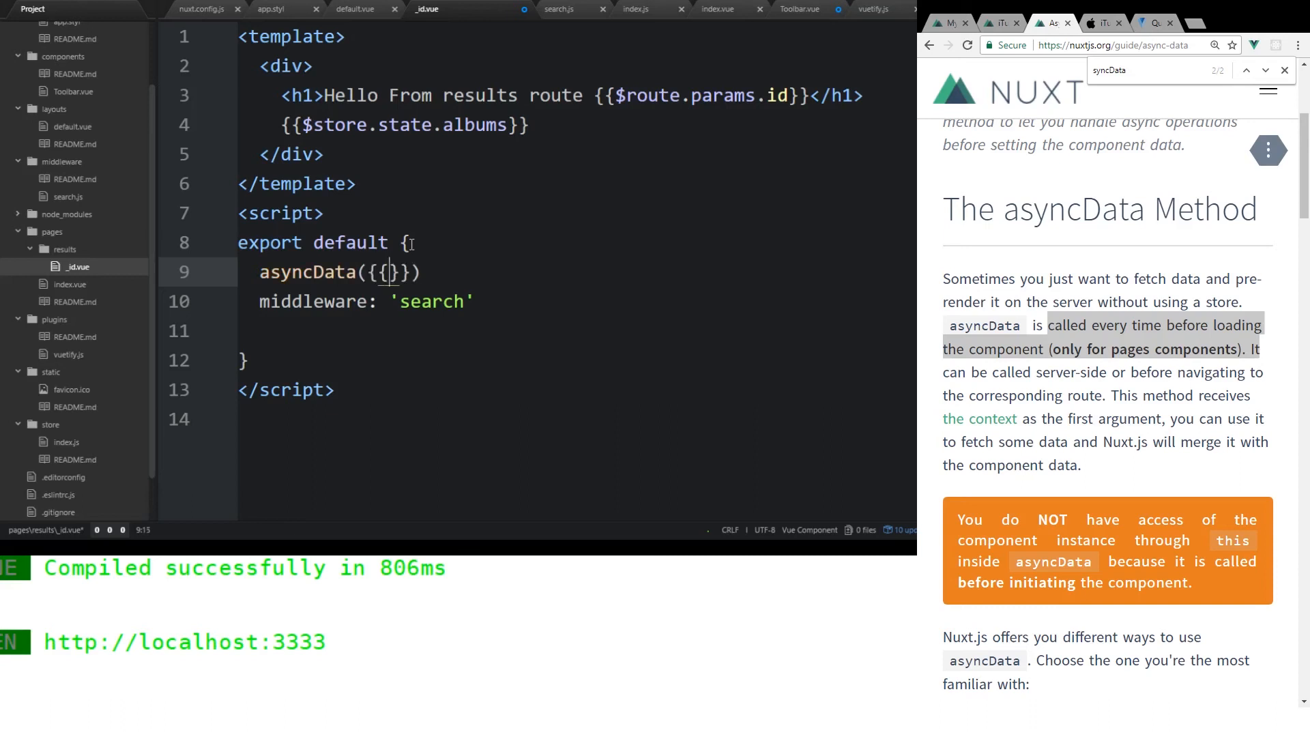
key("Backspace")
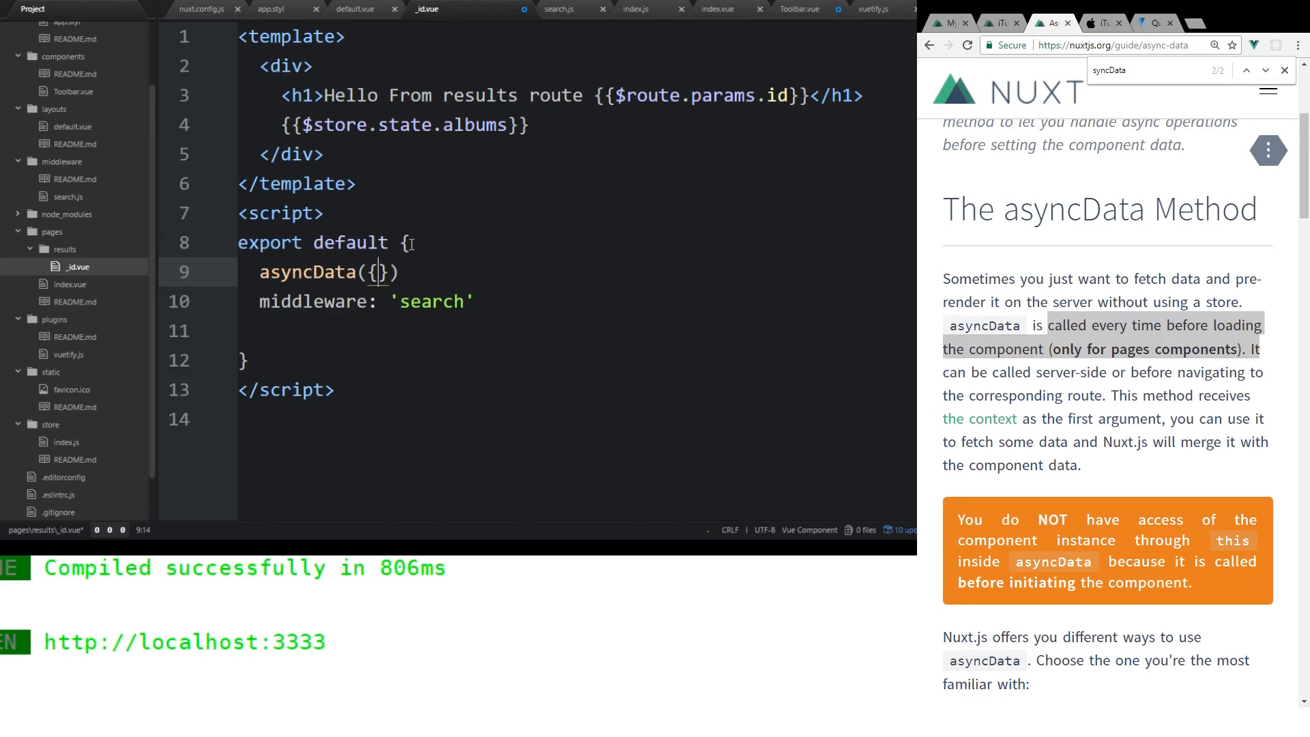
type("parm")
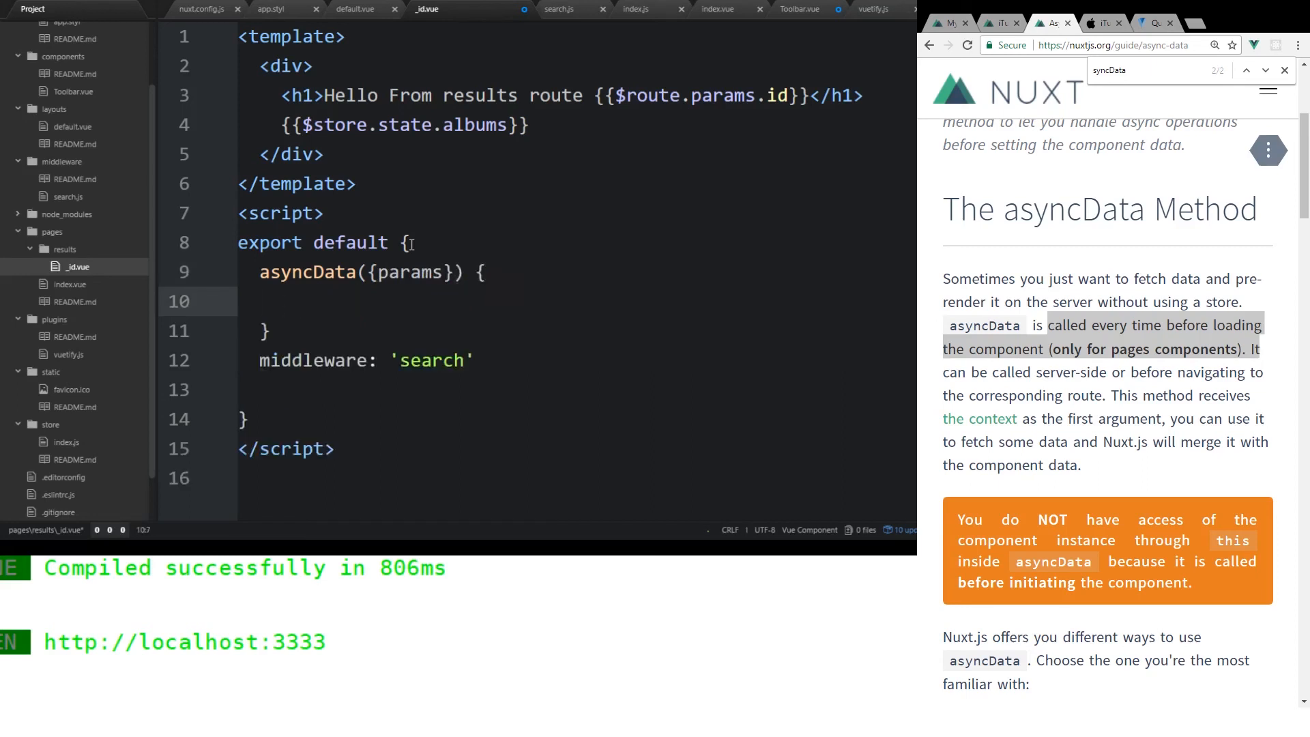
left_click(303, 301)
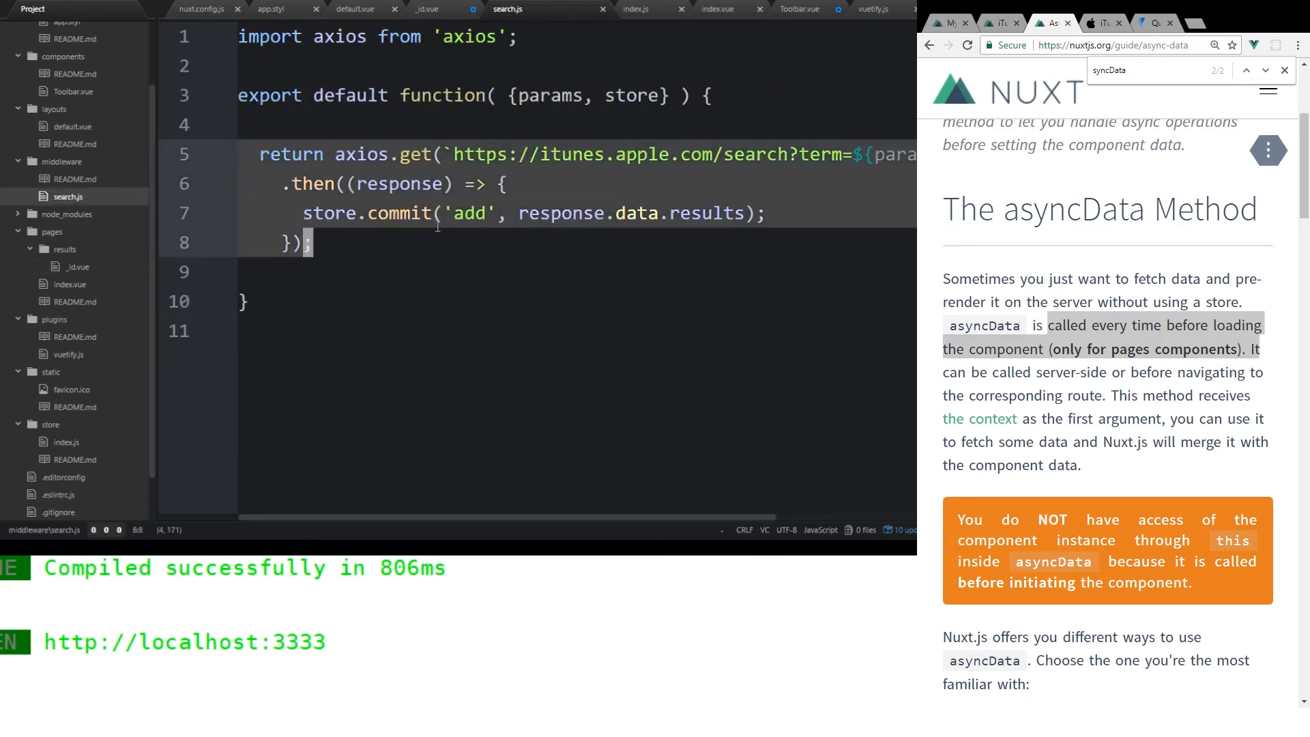
mouse_move(189, 253)
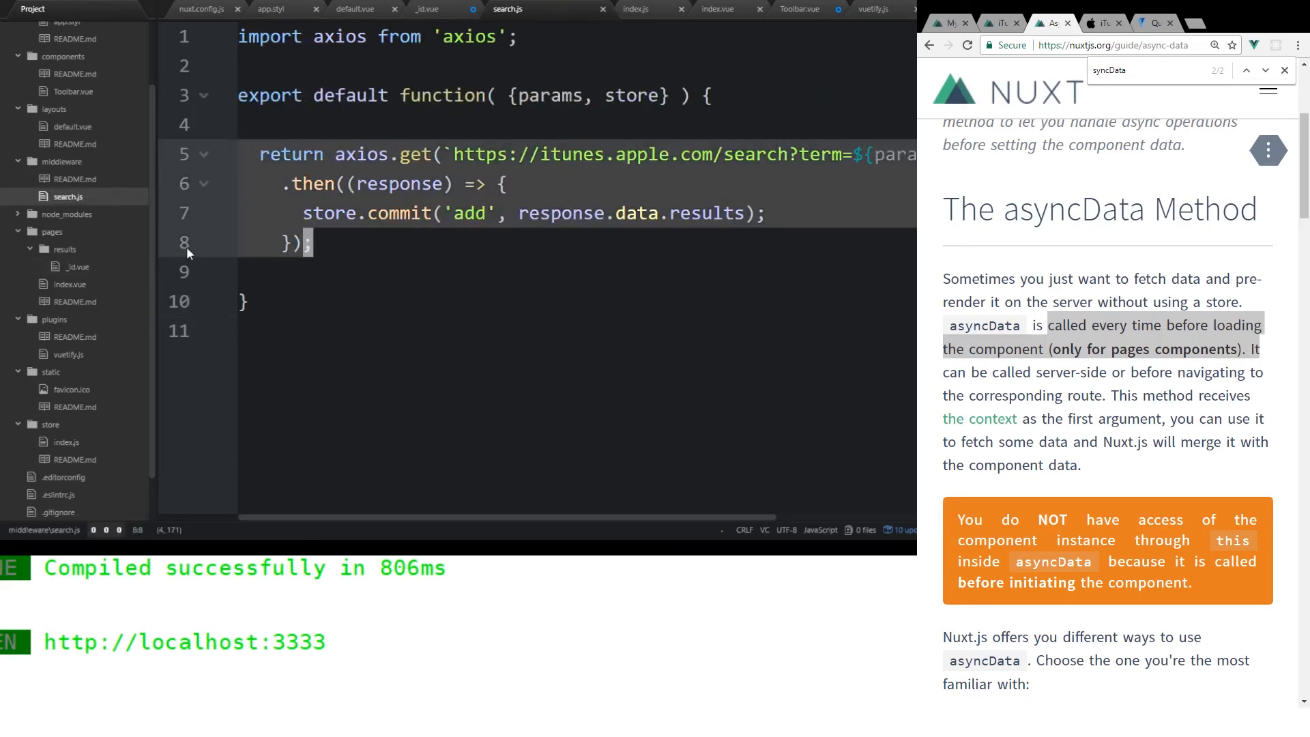
- Remove the store.commit('add', response.data.results) line from the results page's asyncData
left_click(424, 9)
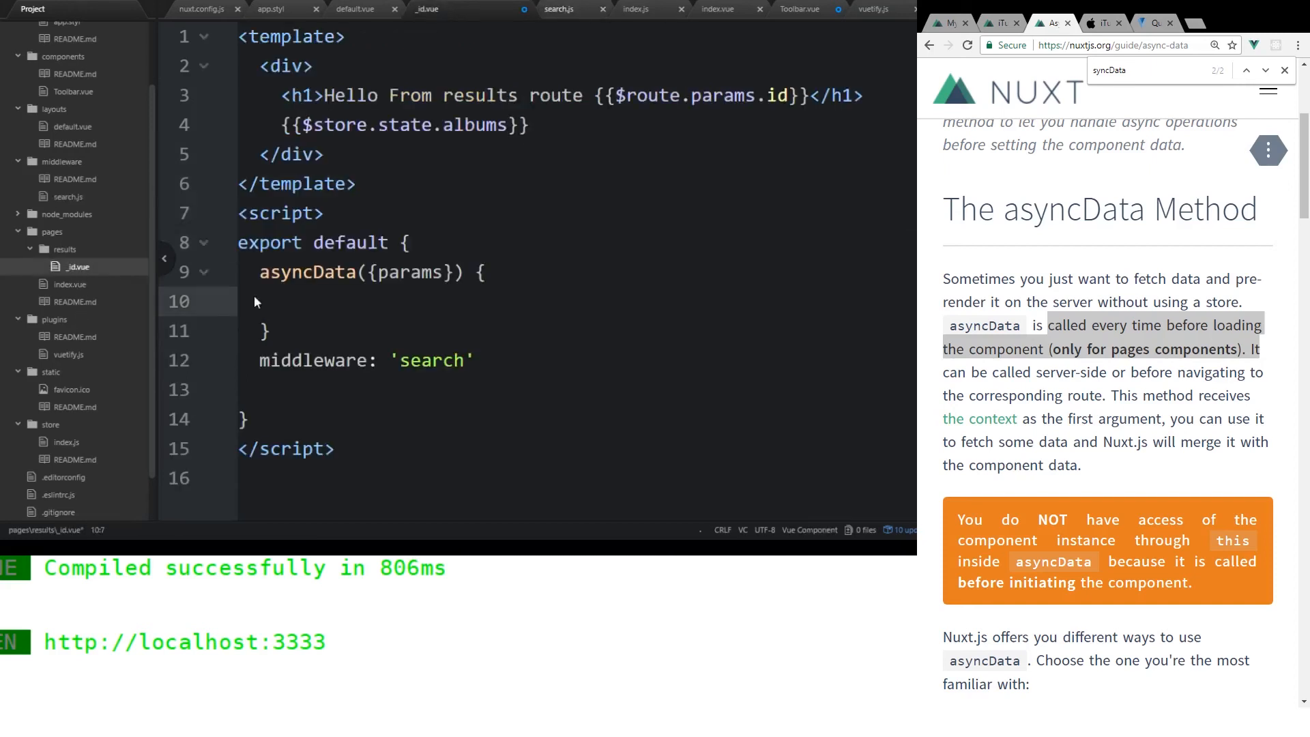
type("i")
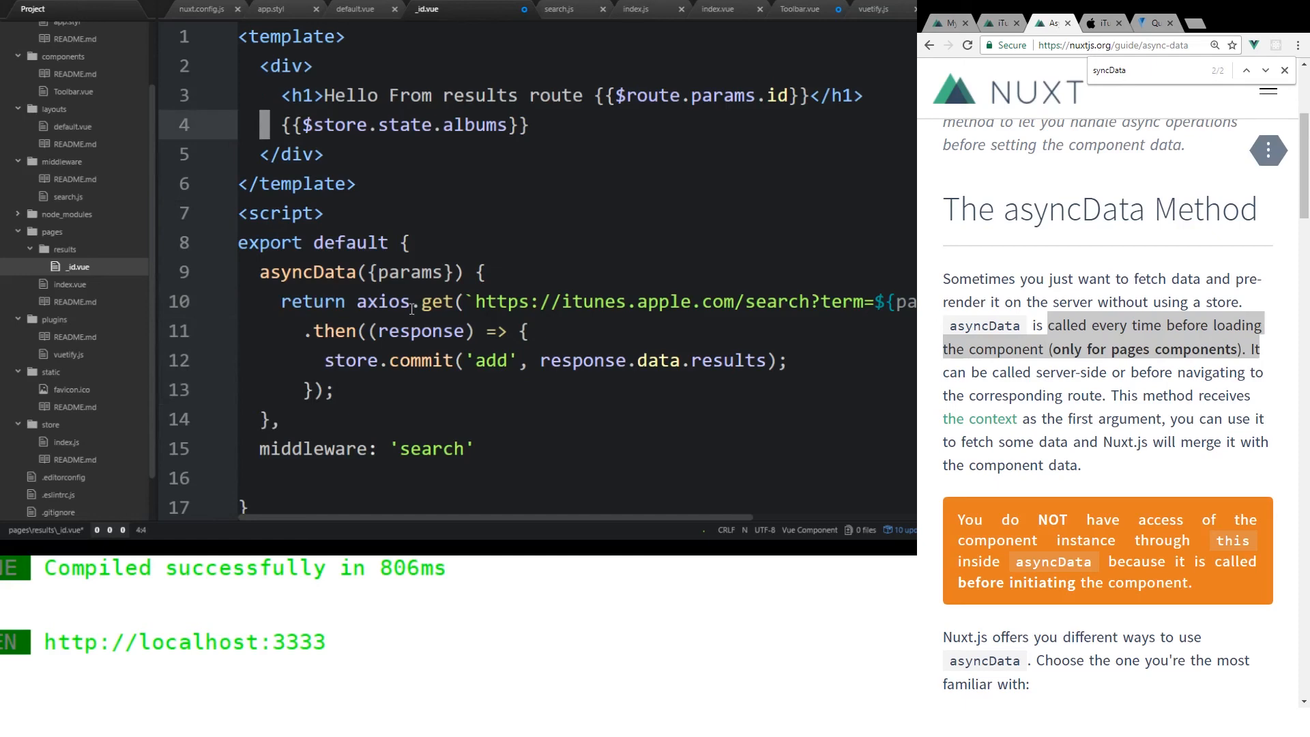
left_click(268, 331)
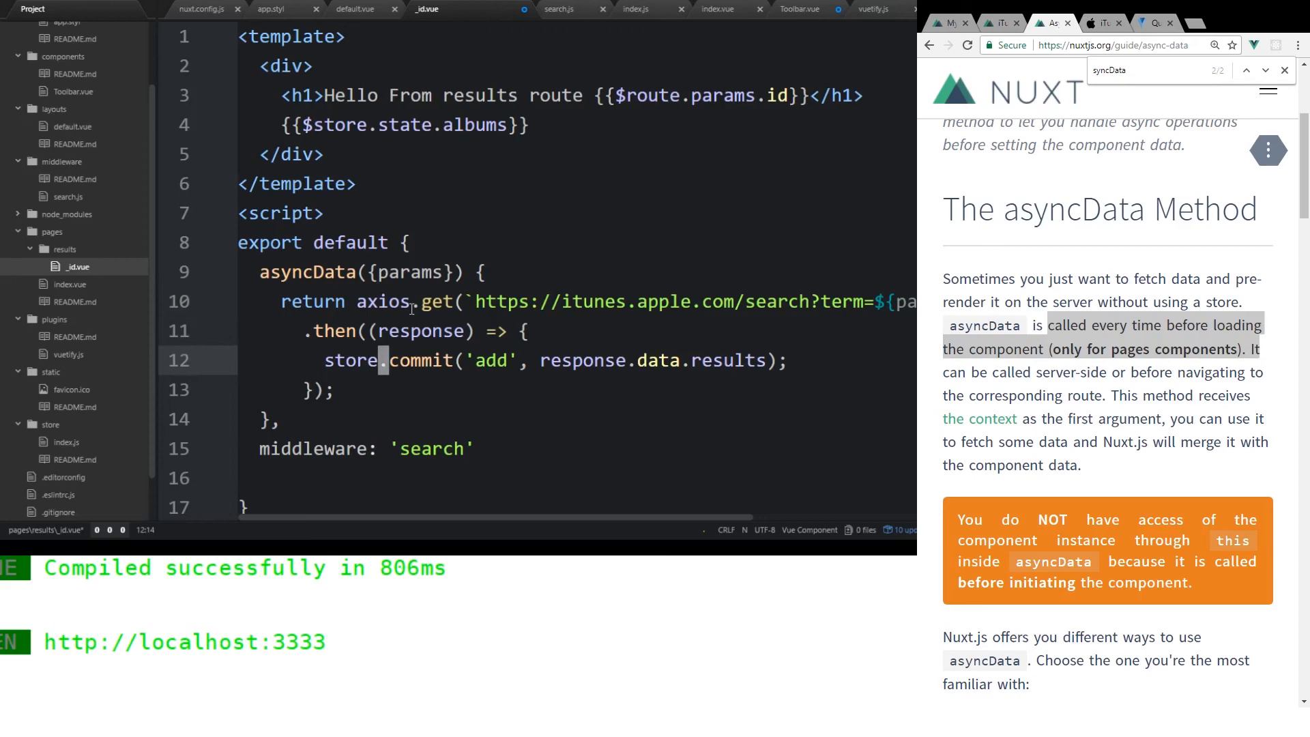
left_click(378, 273)
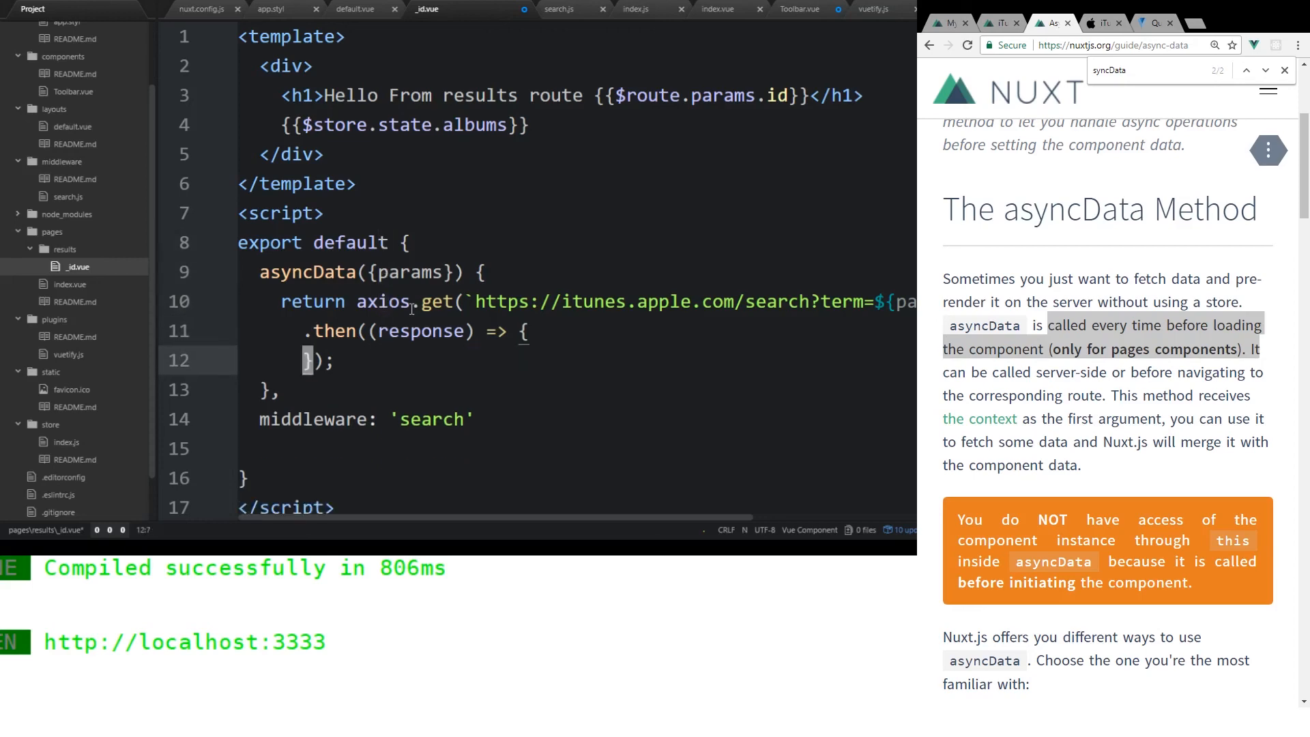
type("store.commit('add', response.data.results);")
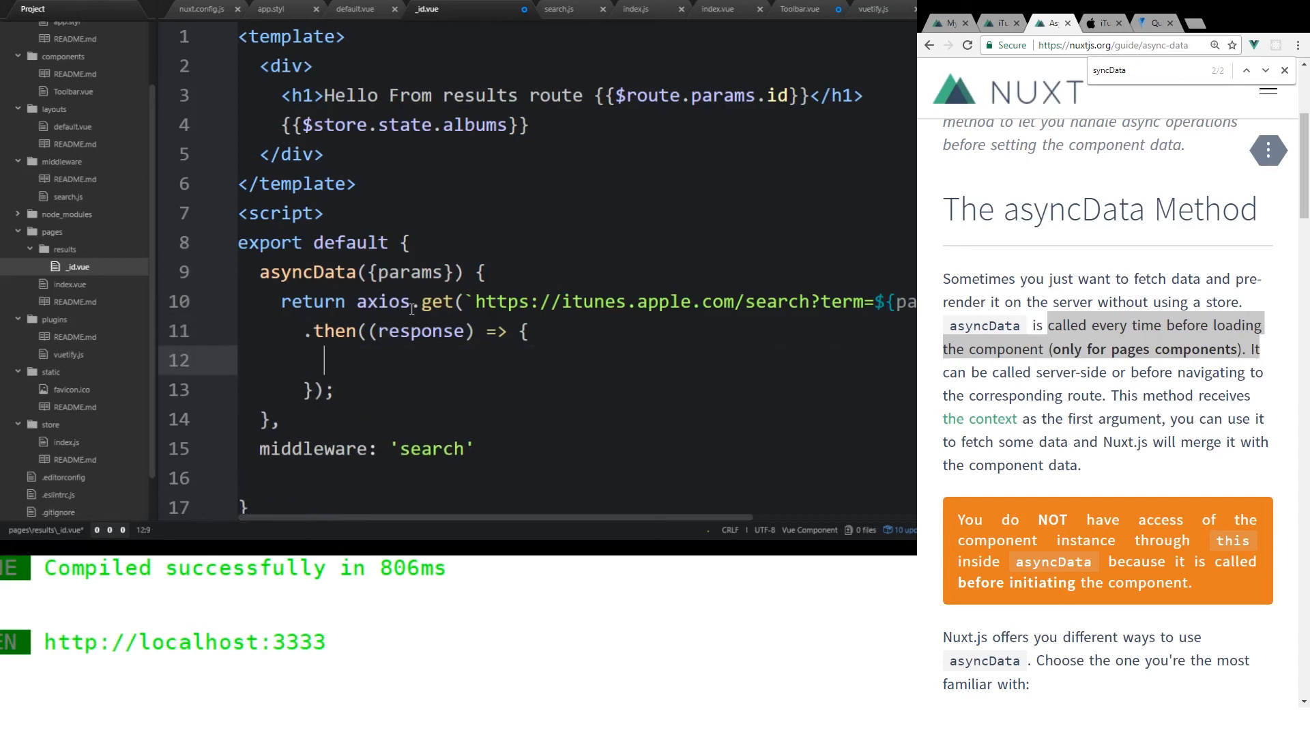
- Return {albumData: response.data.results} and render {{albumData}} in the template
type("return")
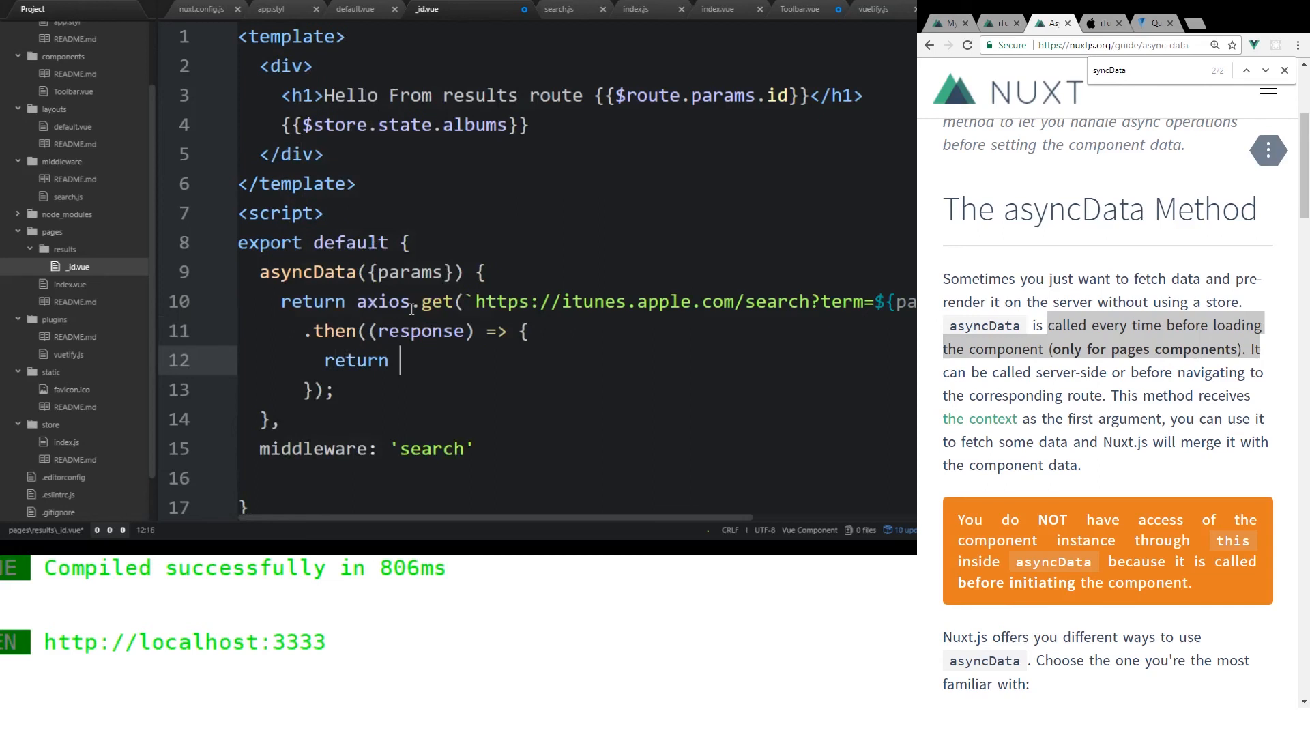
type("{albumData: response")
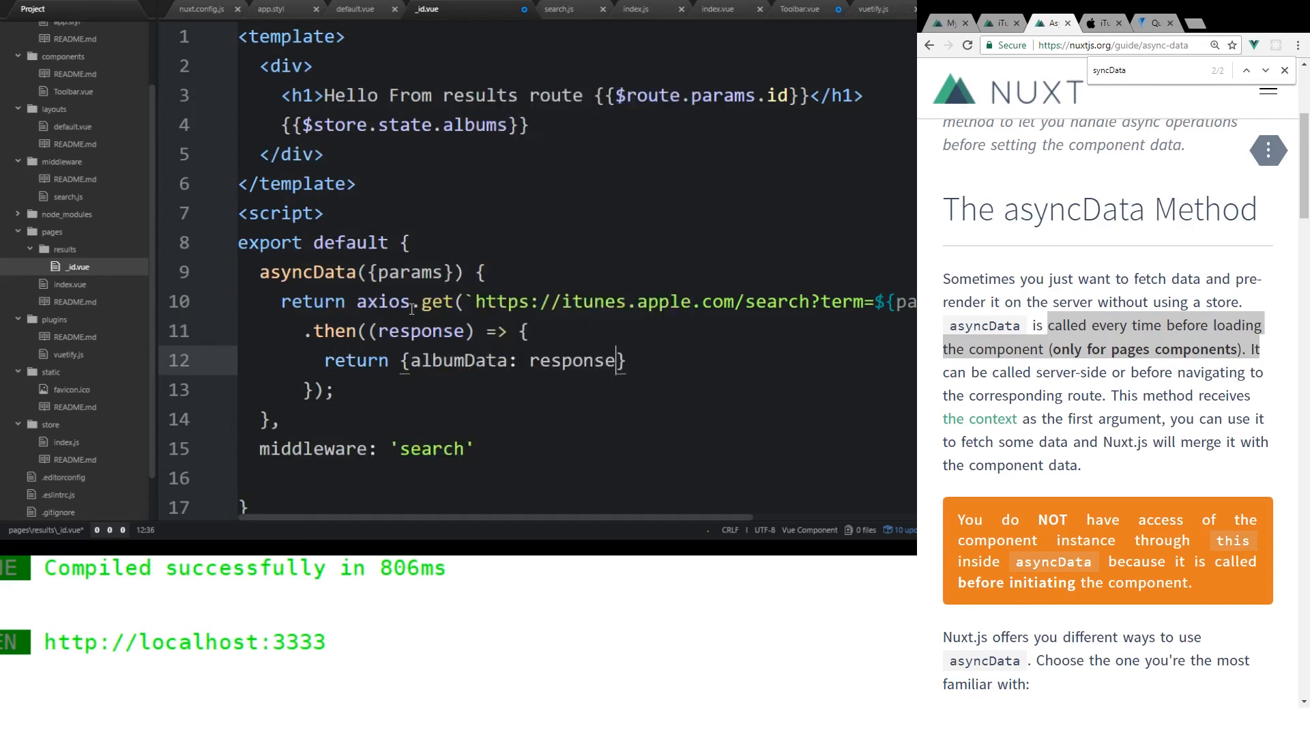
type(".data.results")
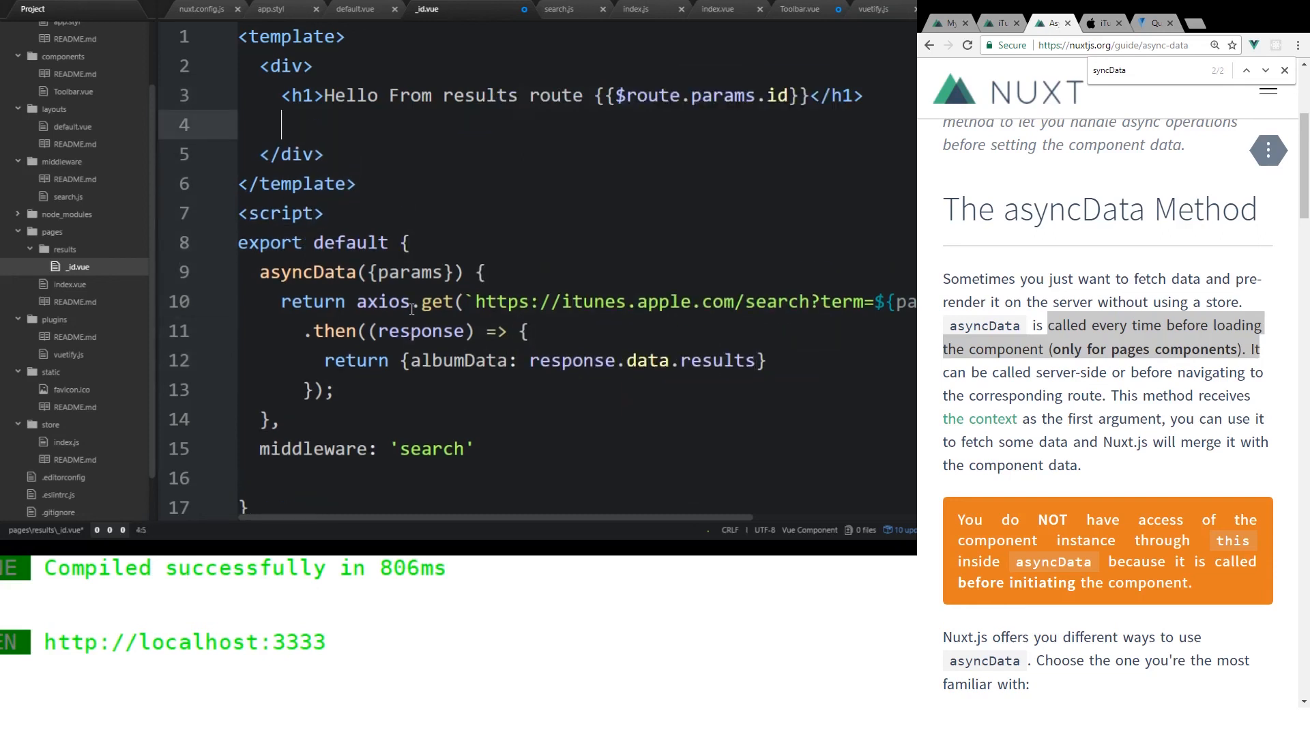
type("{{}}")
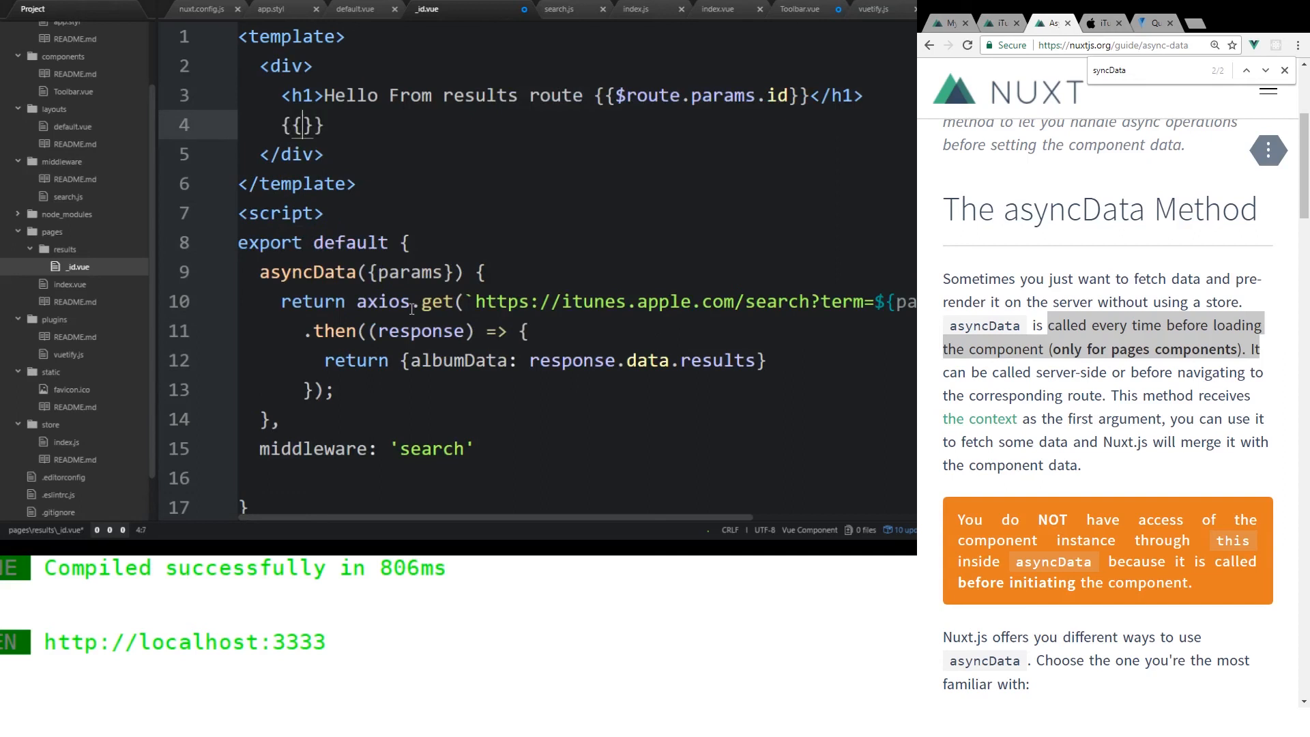
type("albumData")
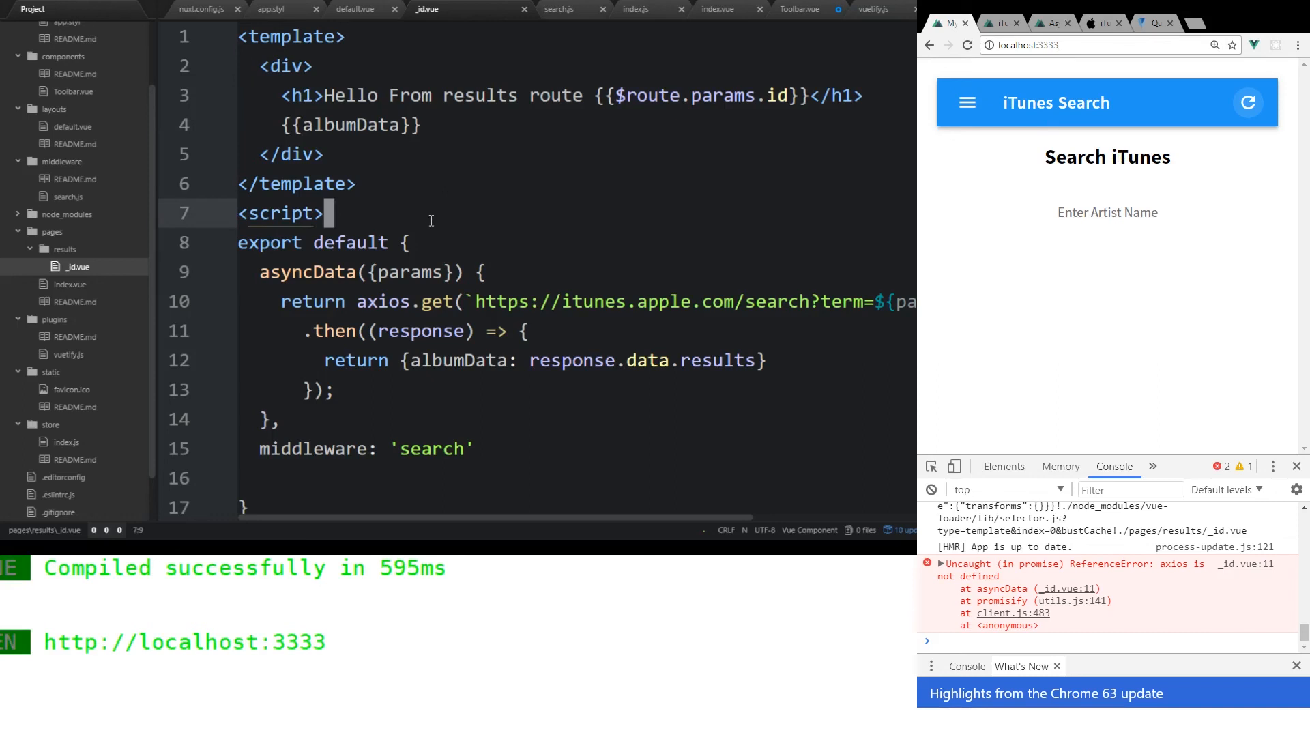
- Add import axios from 'axios' at the top of the _id.vue script
type("import axio")
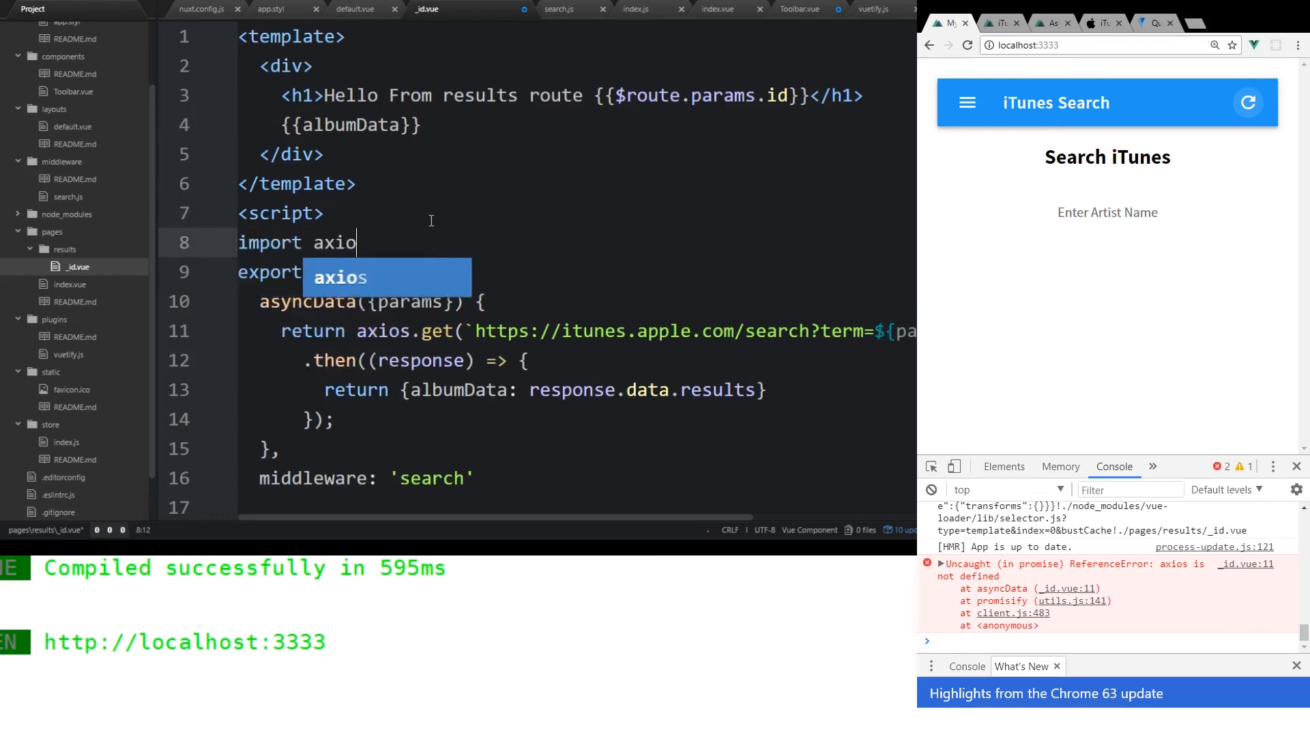
type("from 'axios';")
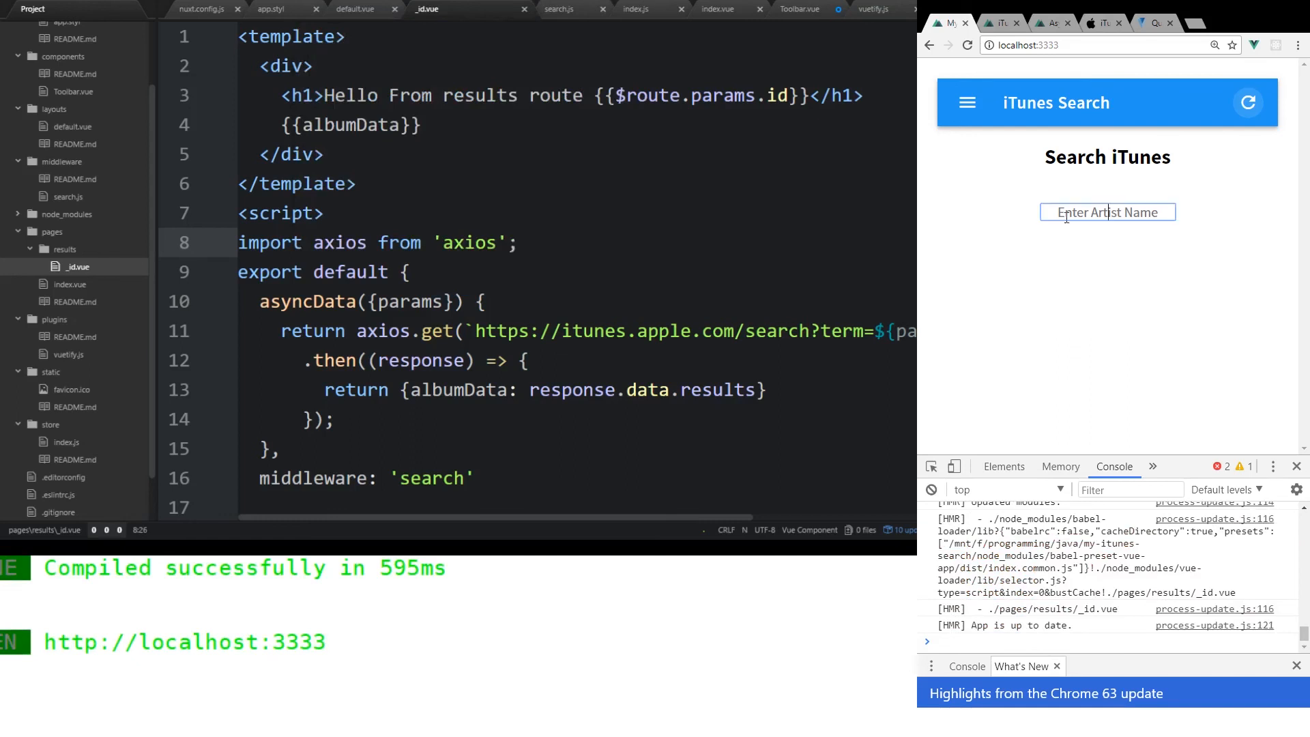
- Search for Taylor Swift, inspect the Reputation album JSON, and return to the search page
type("Taylor Swif")
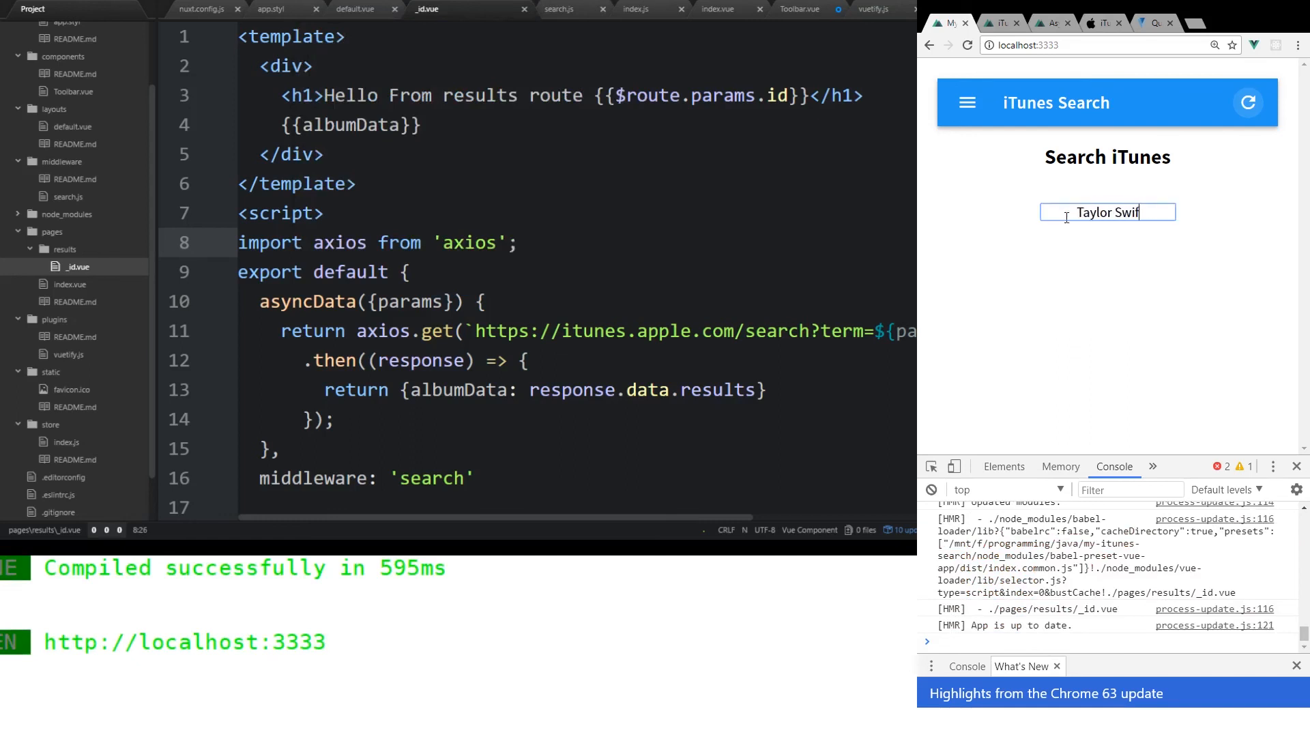
key("Return")
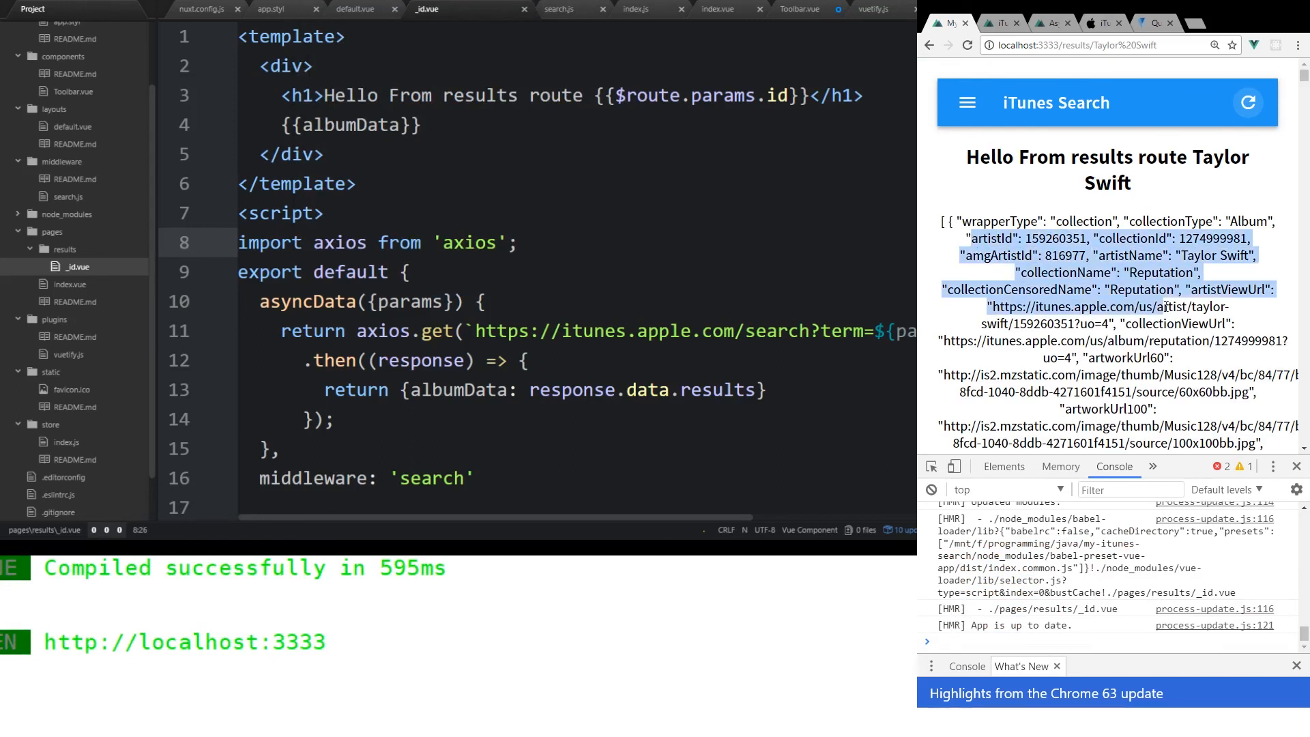
left_click(1177, 322)
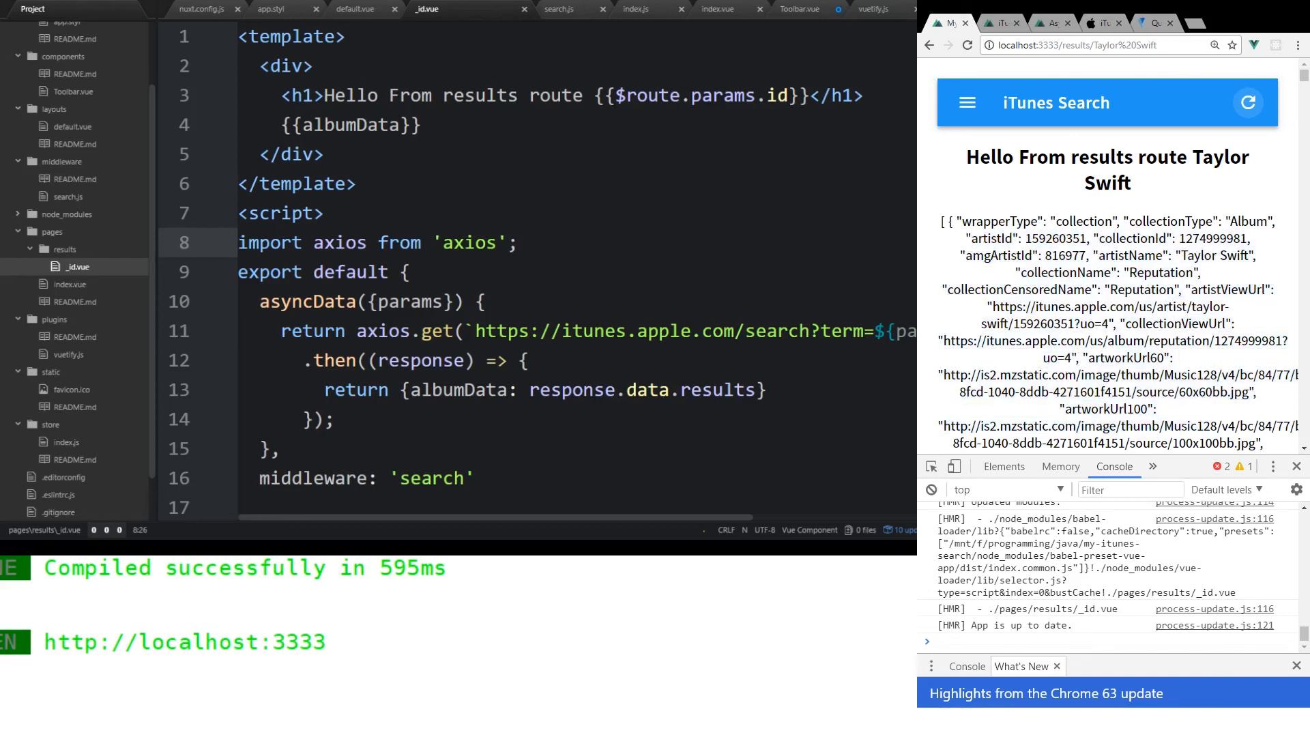
double_click(1162, 273)
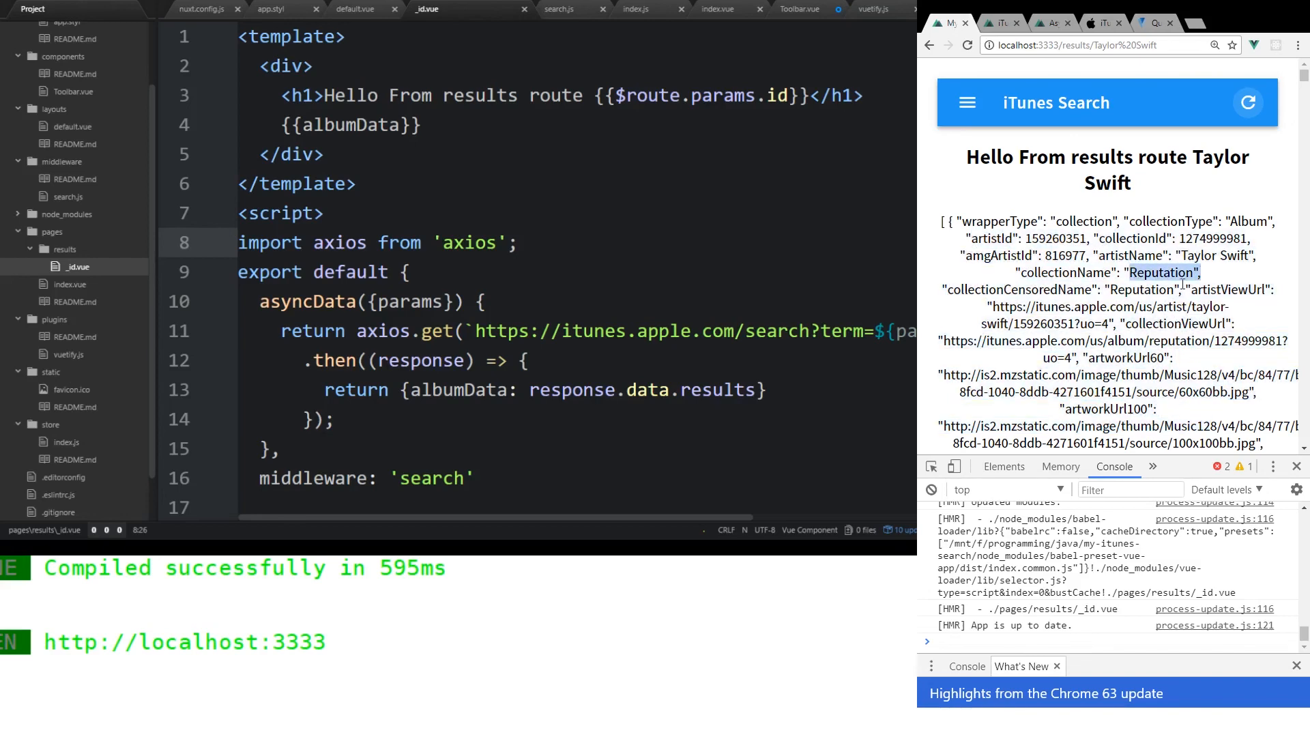
left_click(326, 213)
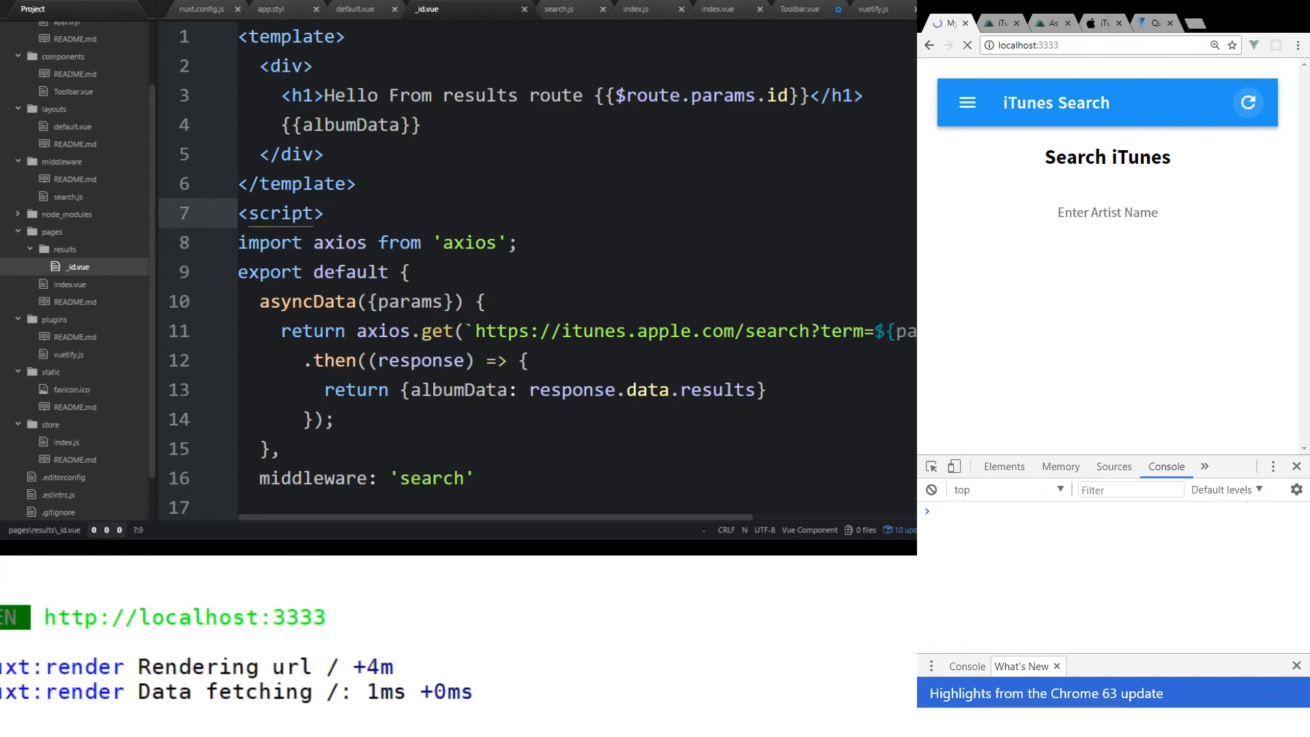
- Search for Jack Johnson to load his album JSON
left_click(1106, 211)
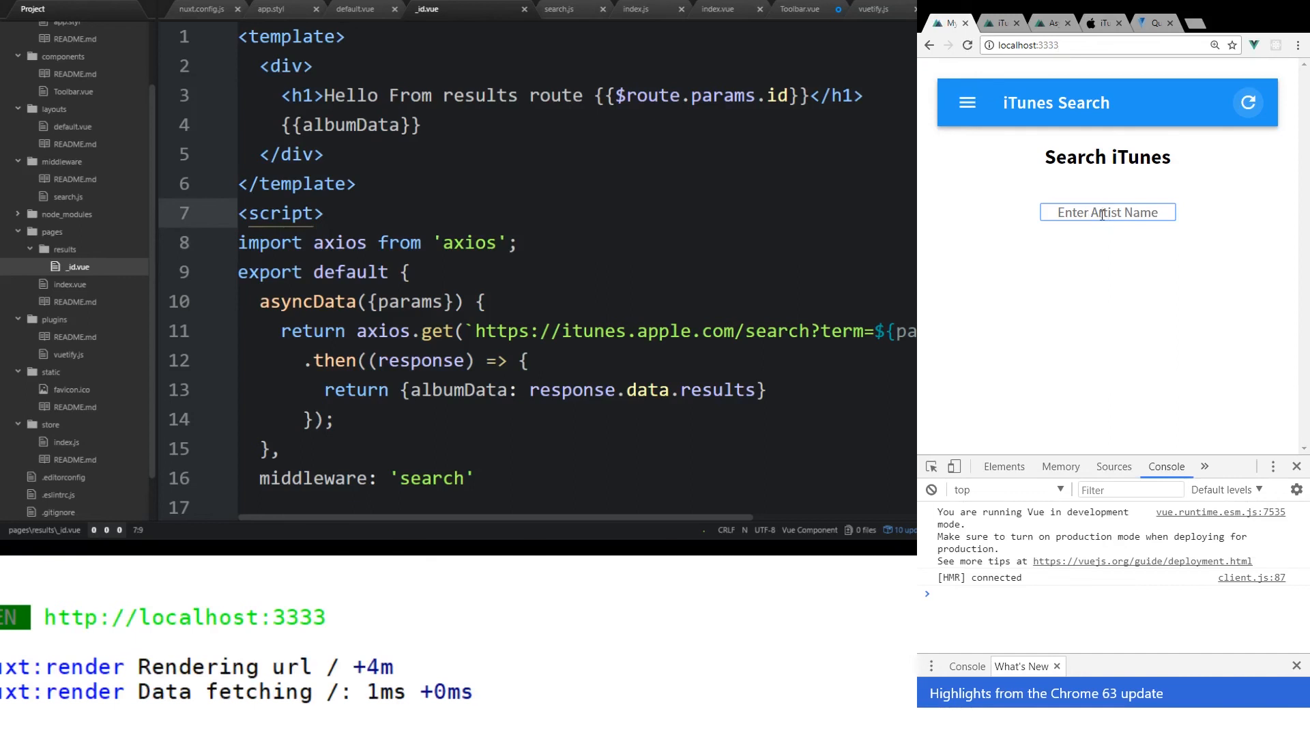
type("Jack Jo")
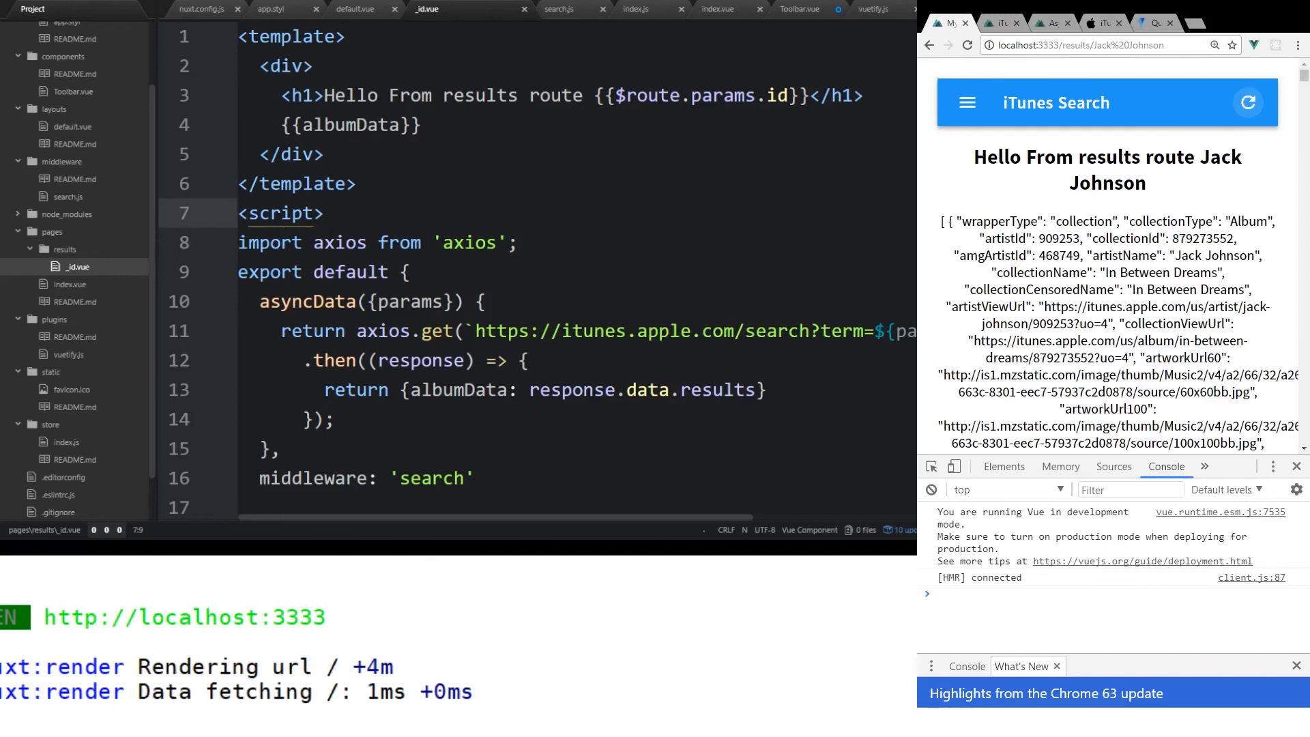
key("Enter")
type("<h2>< </h2>")
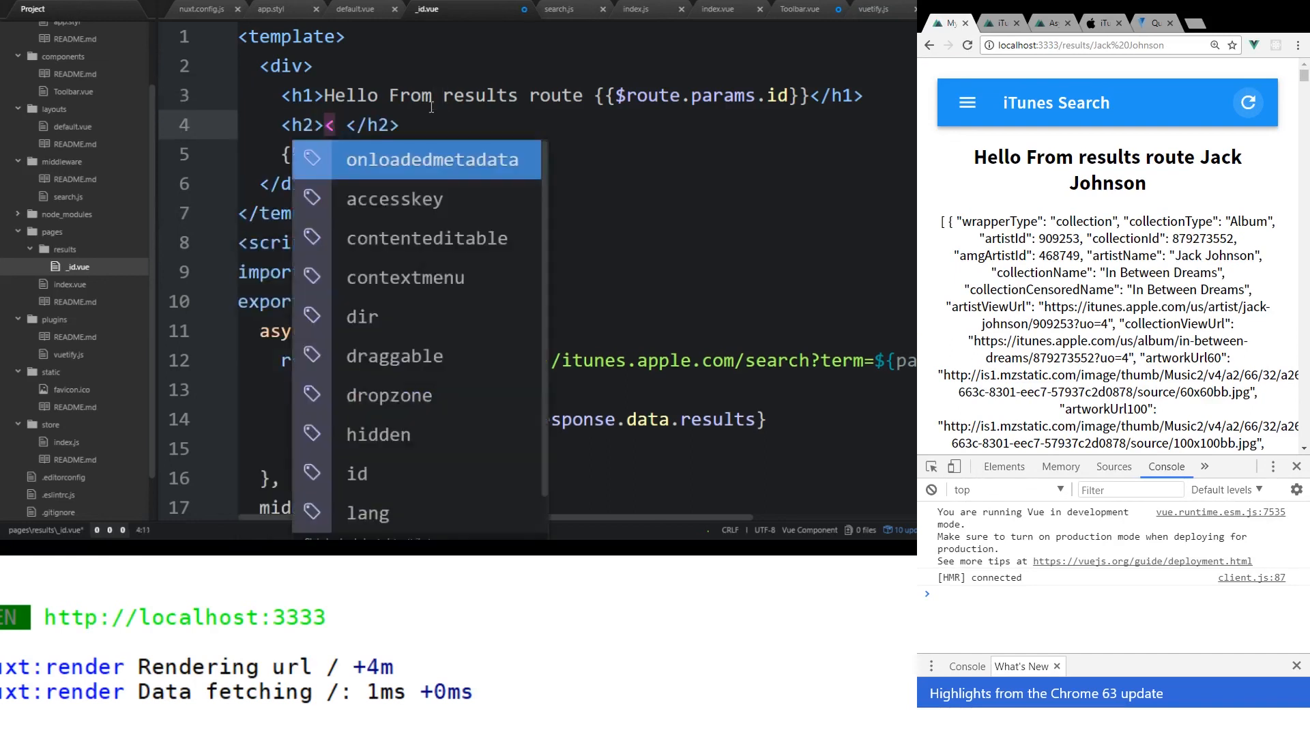
- Insert an <h2>output</h2> heading above {{albumData}} and save _id.vue
key("Backspace")
type("outputh2>")
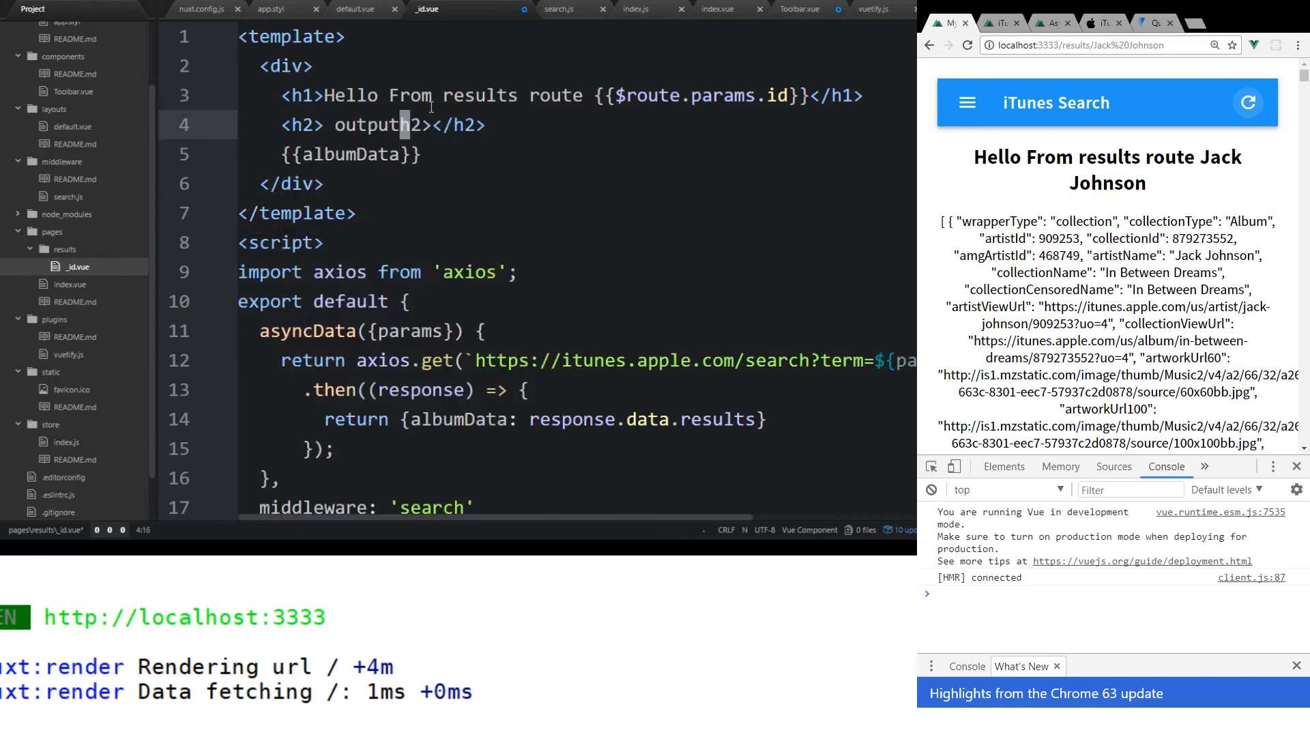
key("Backspace")
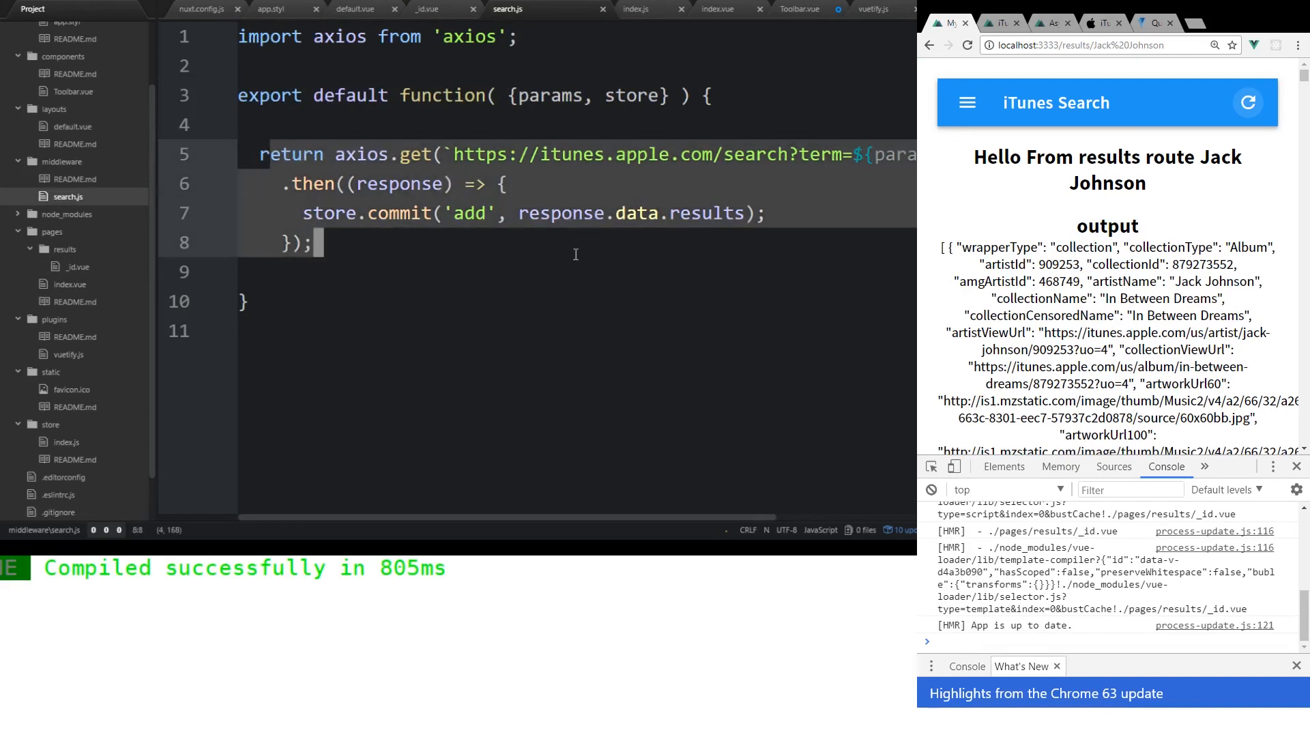
mouse_move(77, 267)
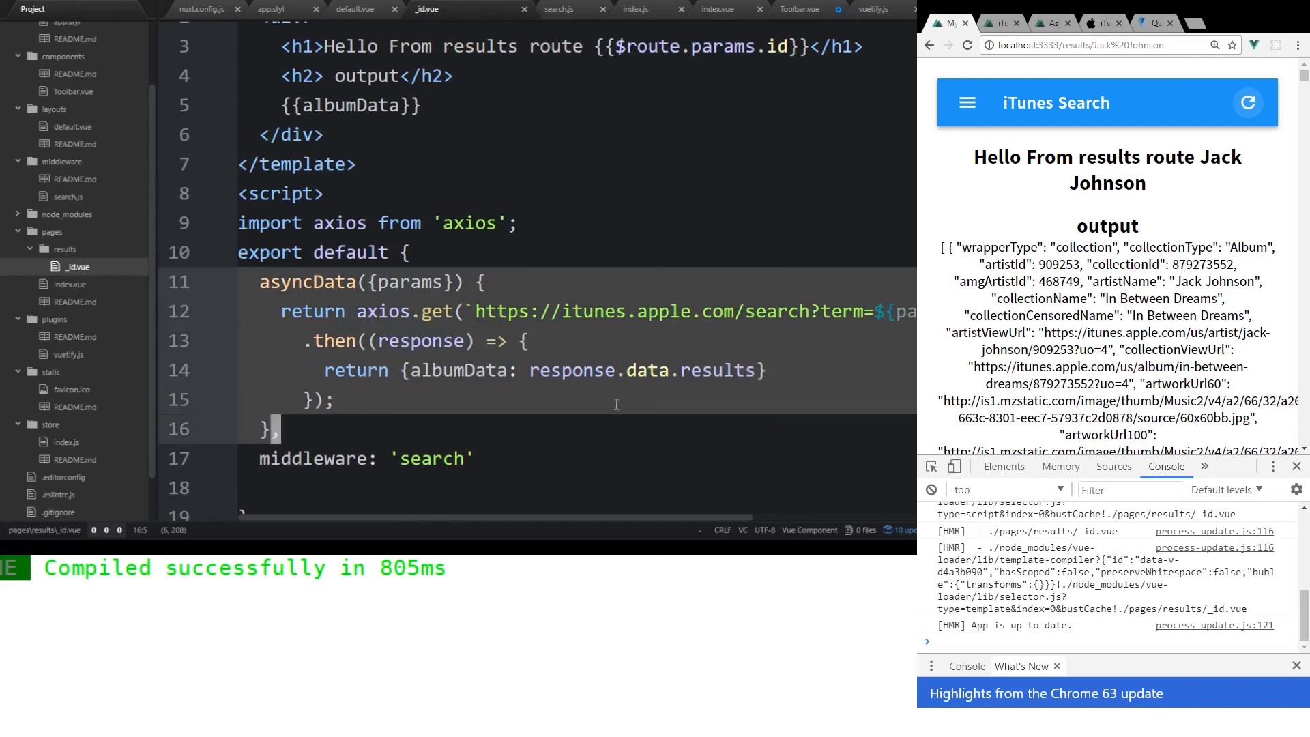
left_click(384, 370)
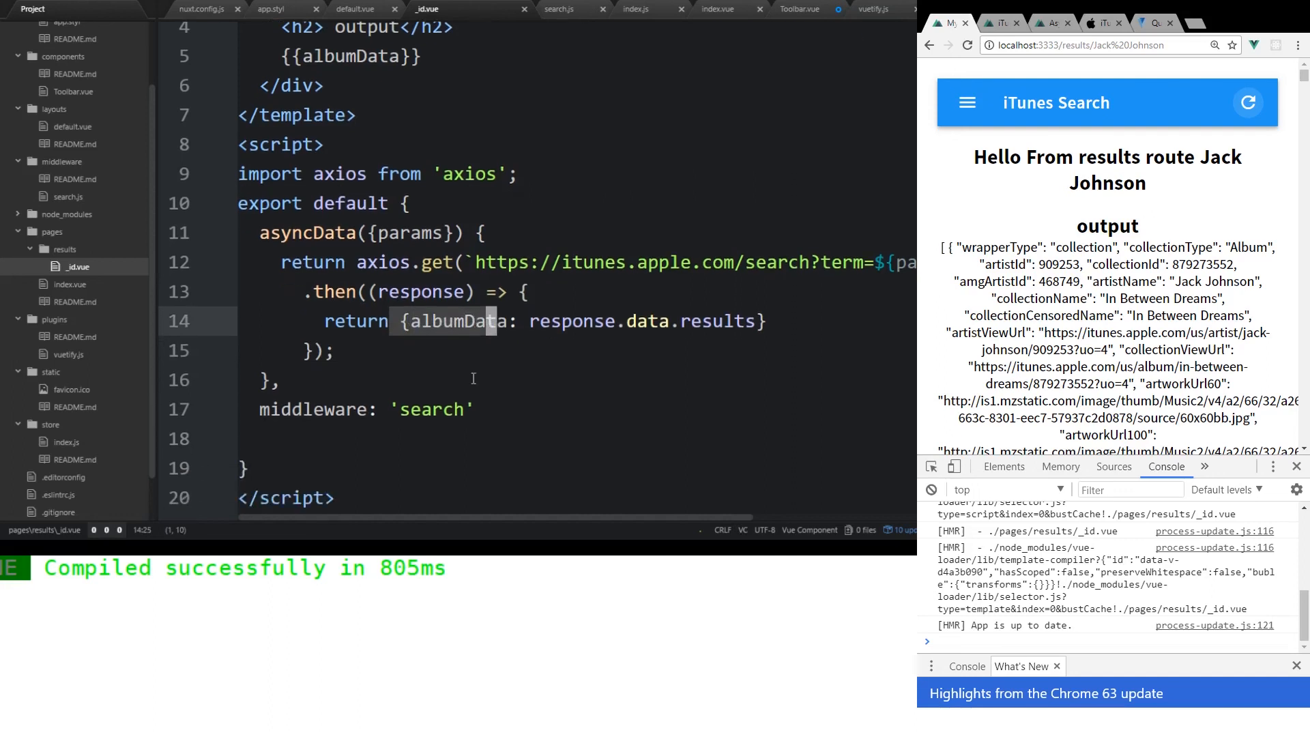
left_click(401, 321)
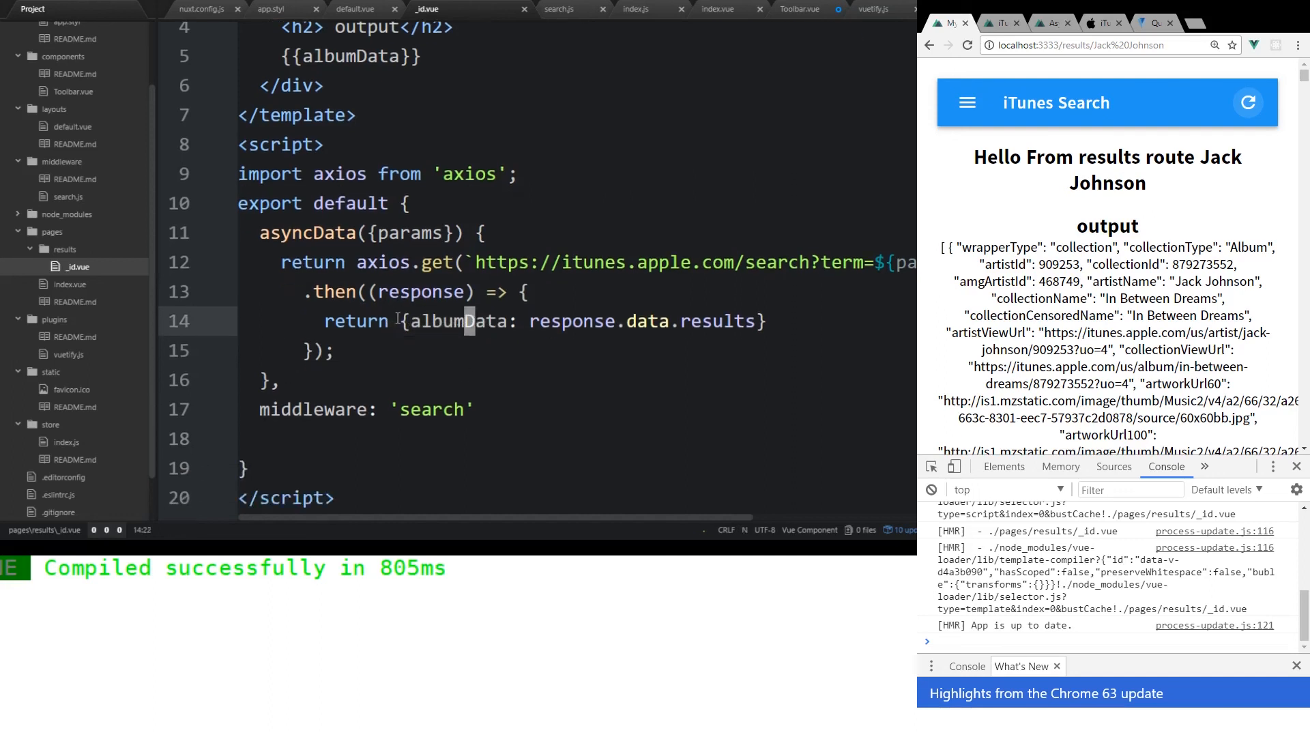
scroll("up", 3)
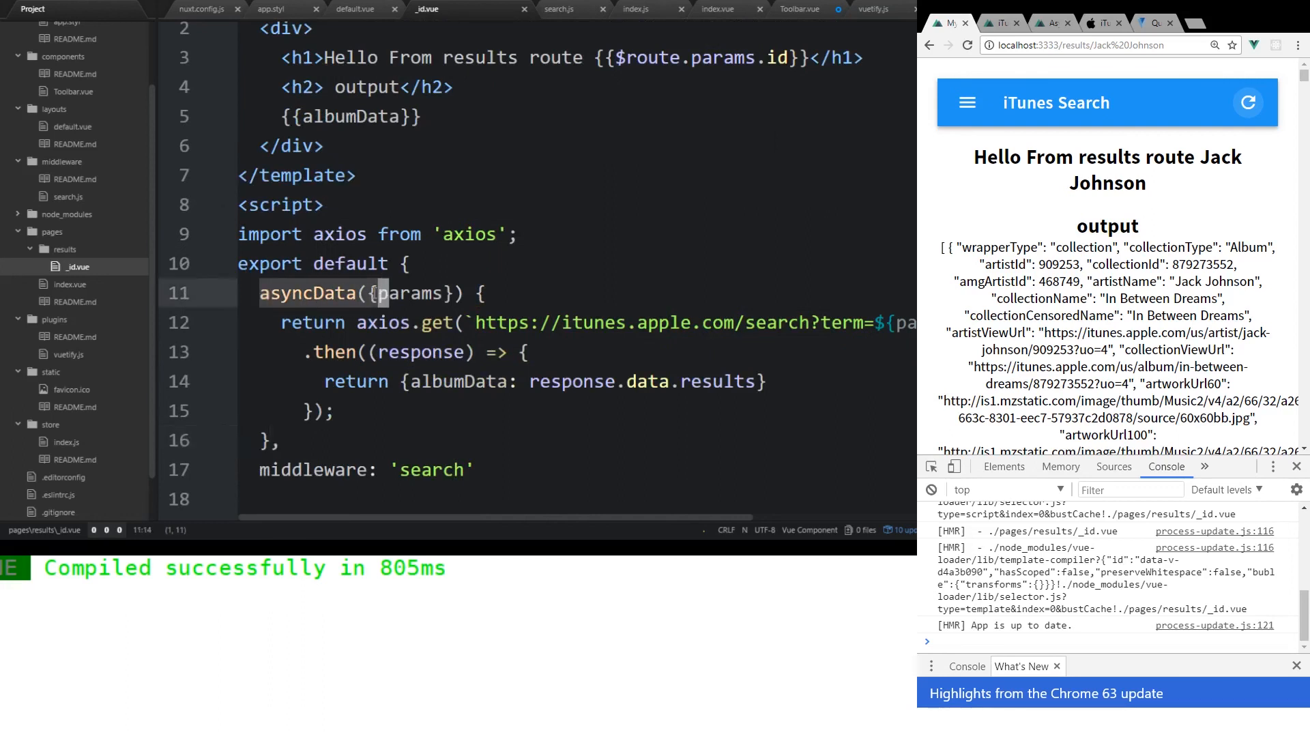
left_click(360, 322)
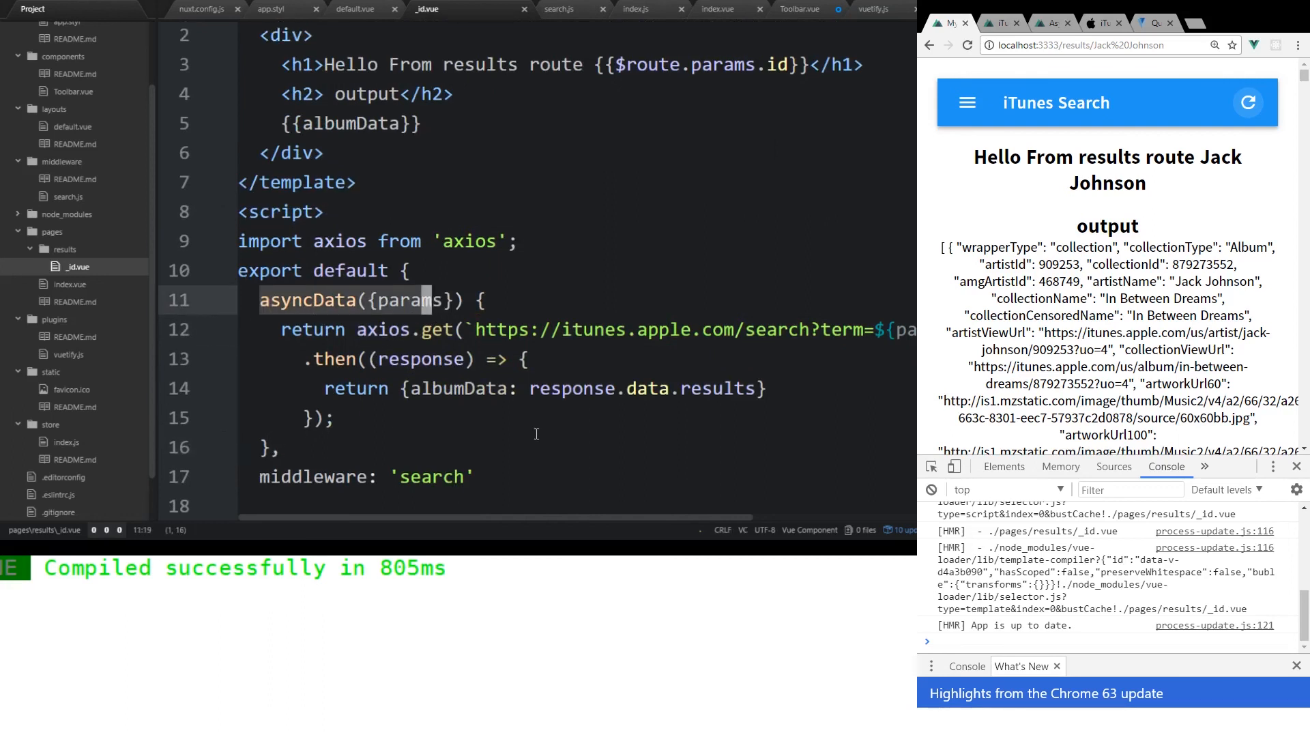
scroll("up", 3)
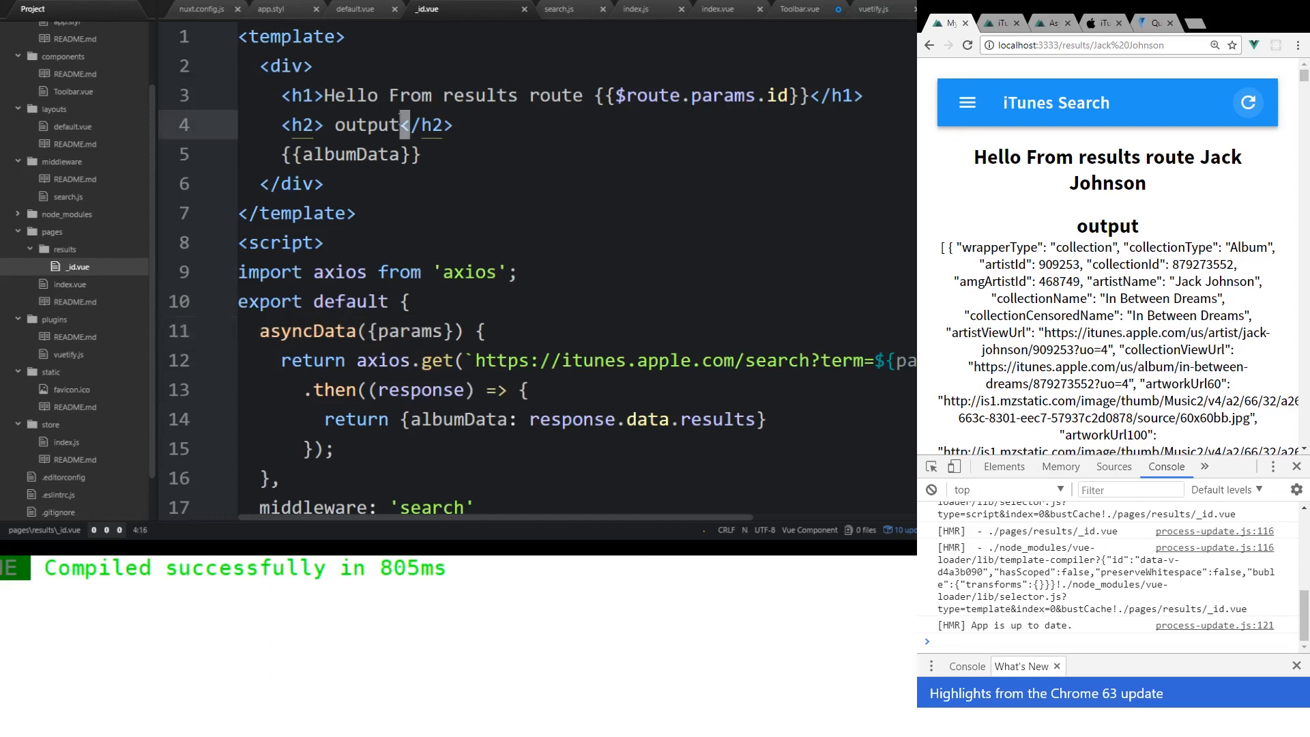
left_click(390, 155)
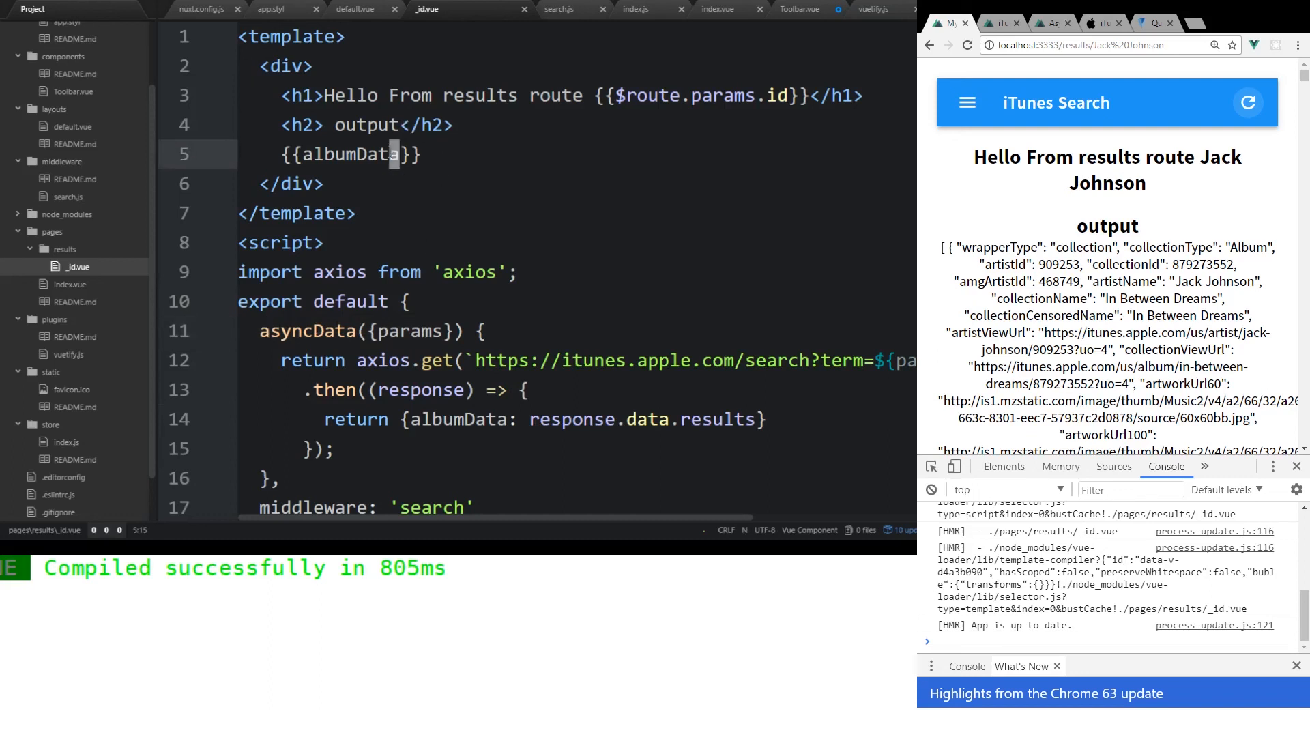